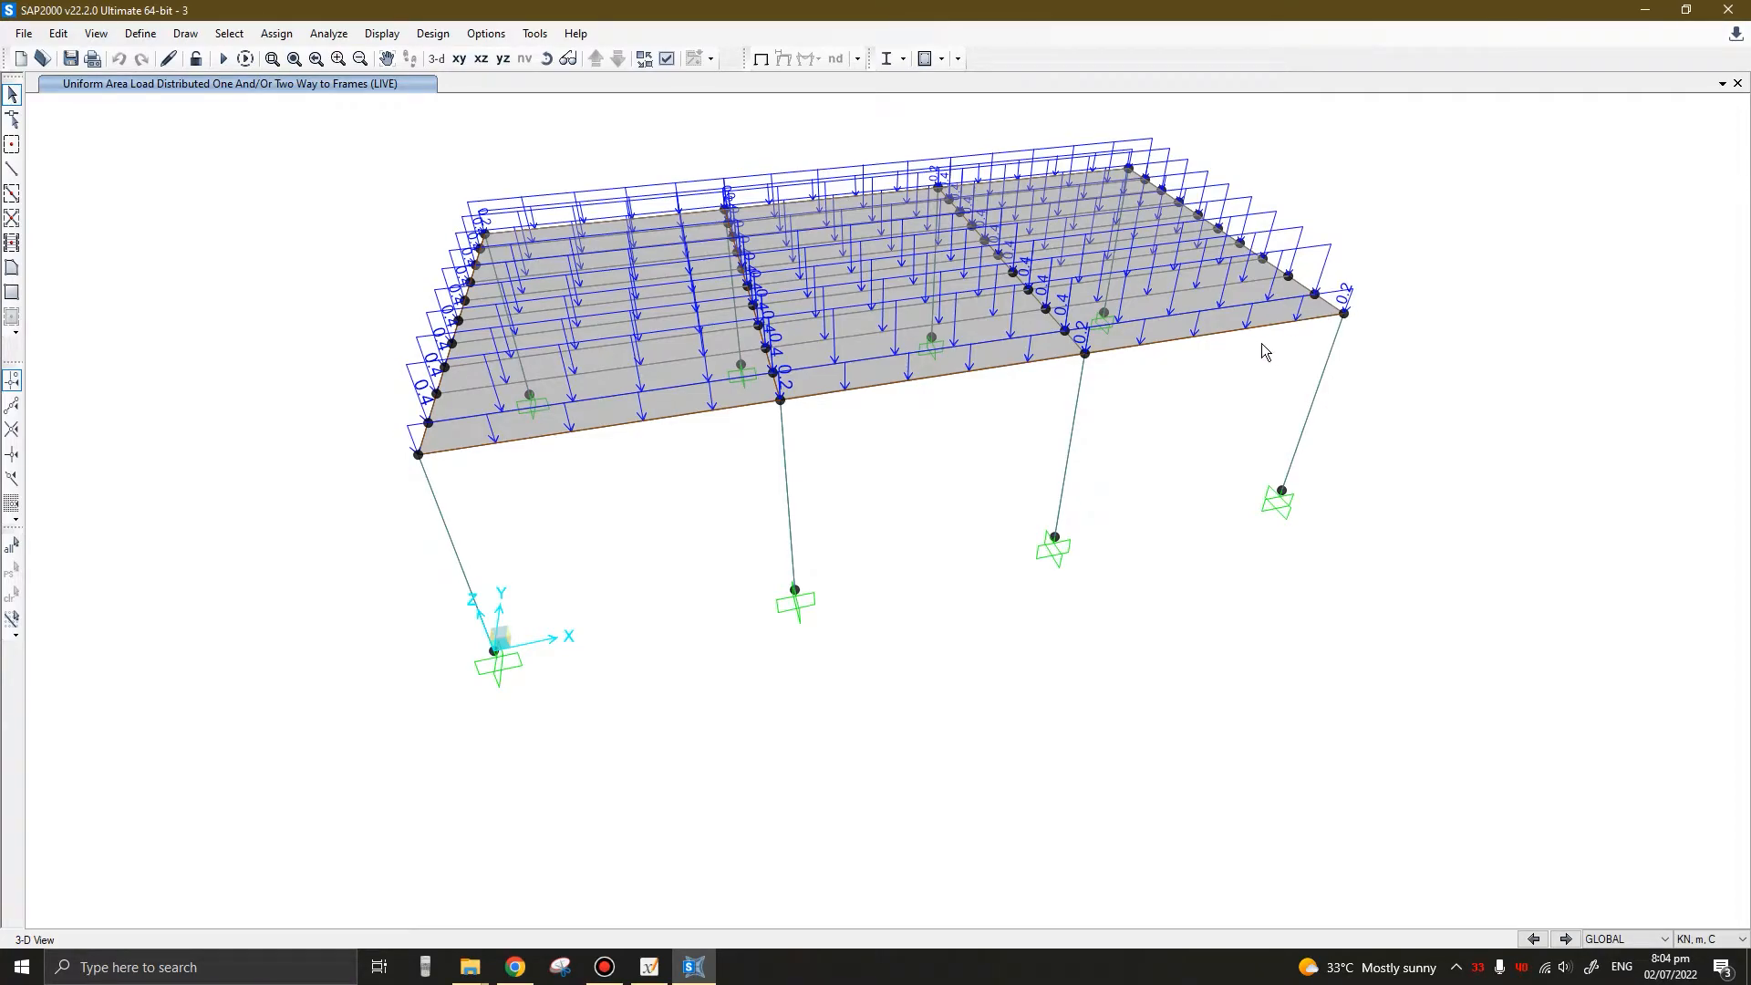
mouse_move(668, 383)
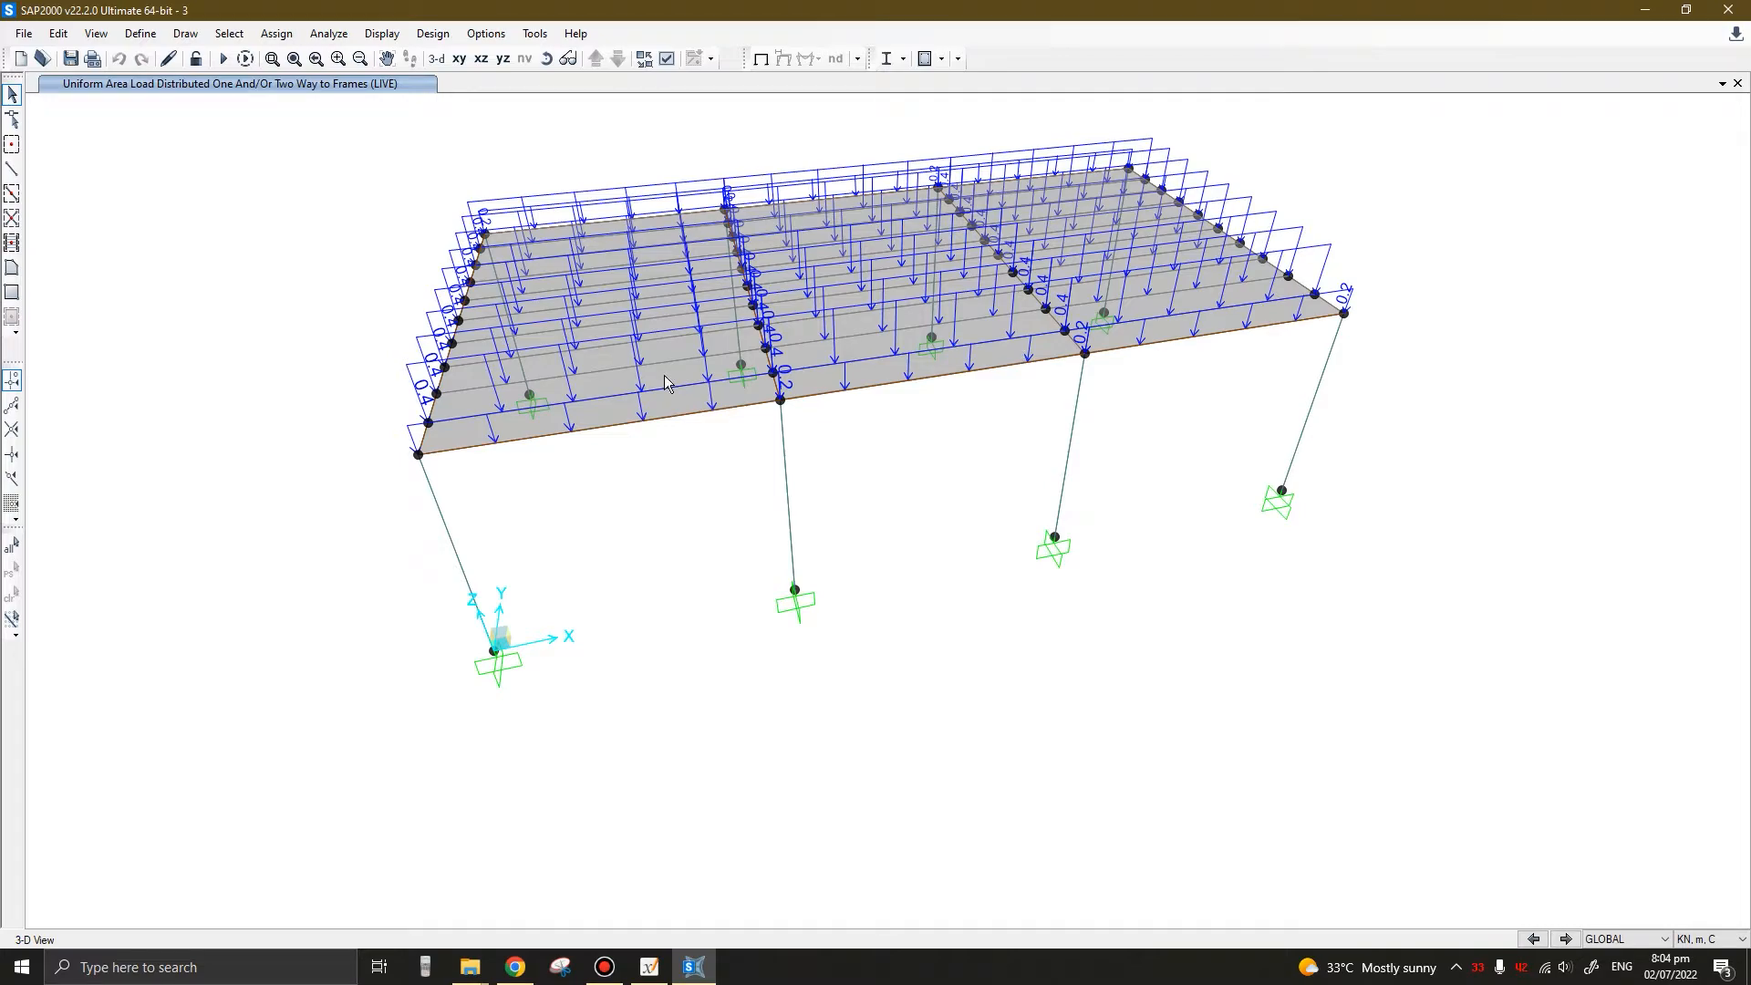
mouse_move(609, 452)
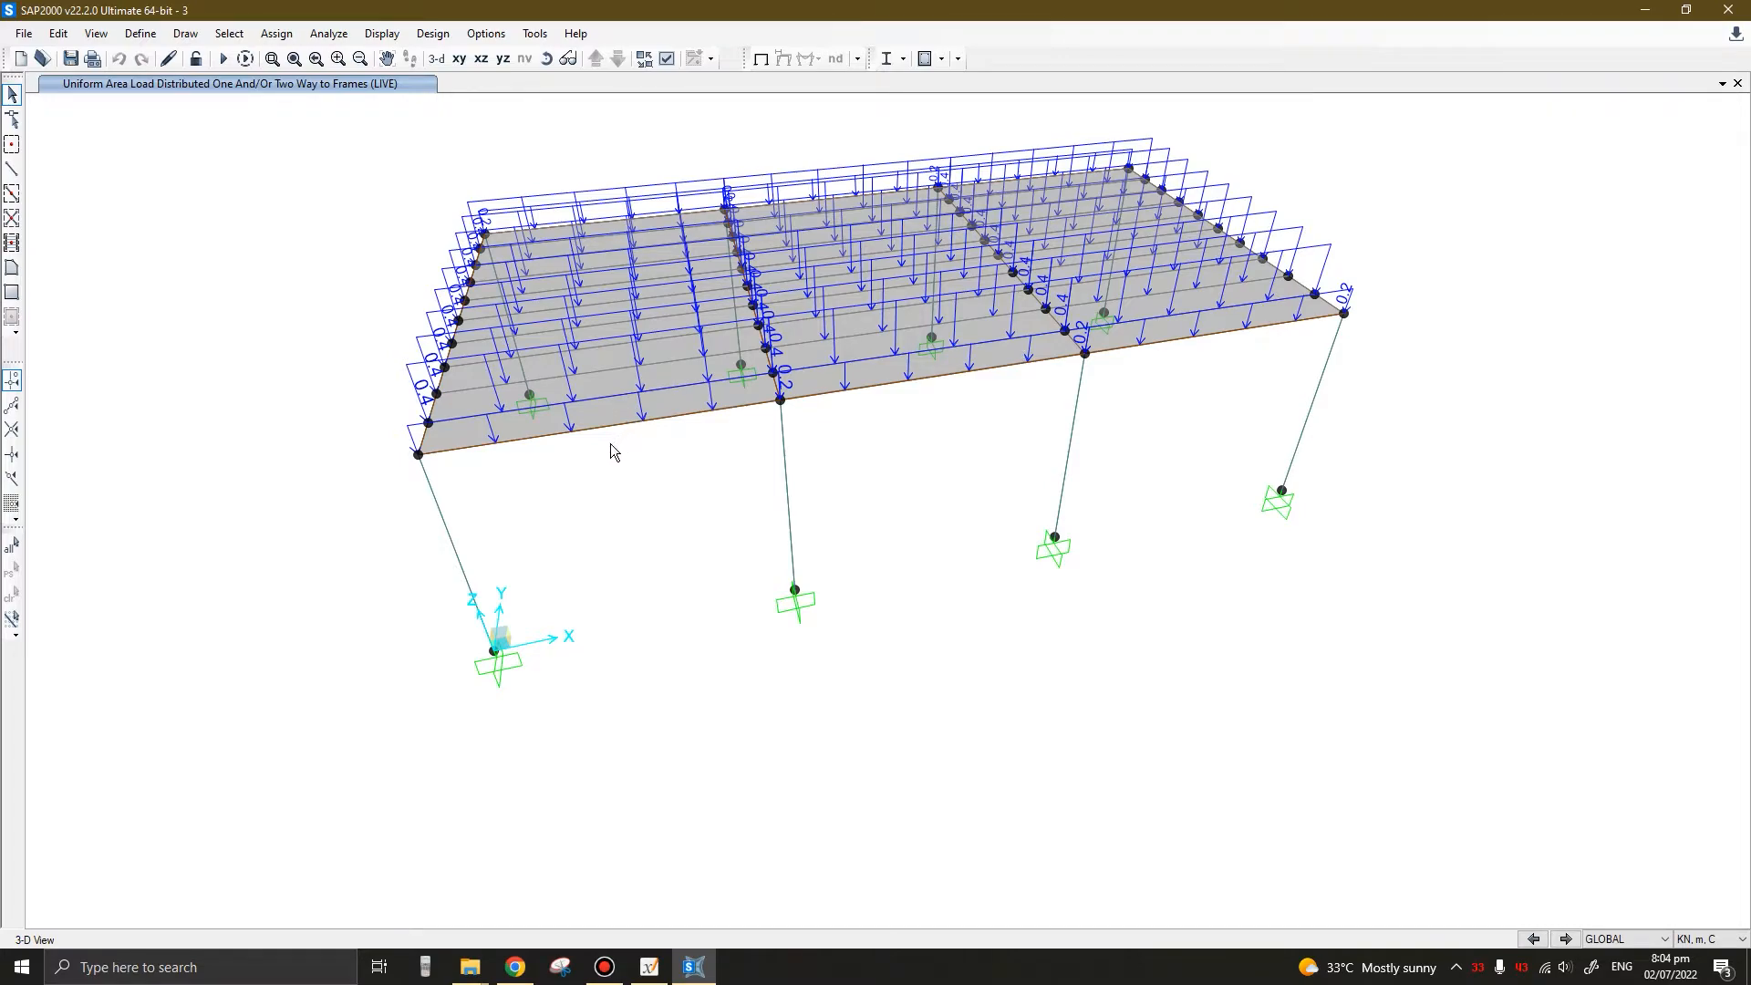
mouse_move(182, 210)
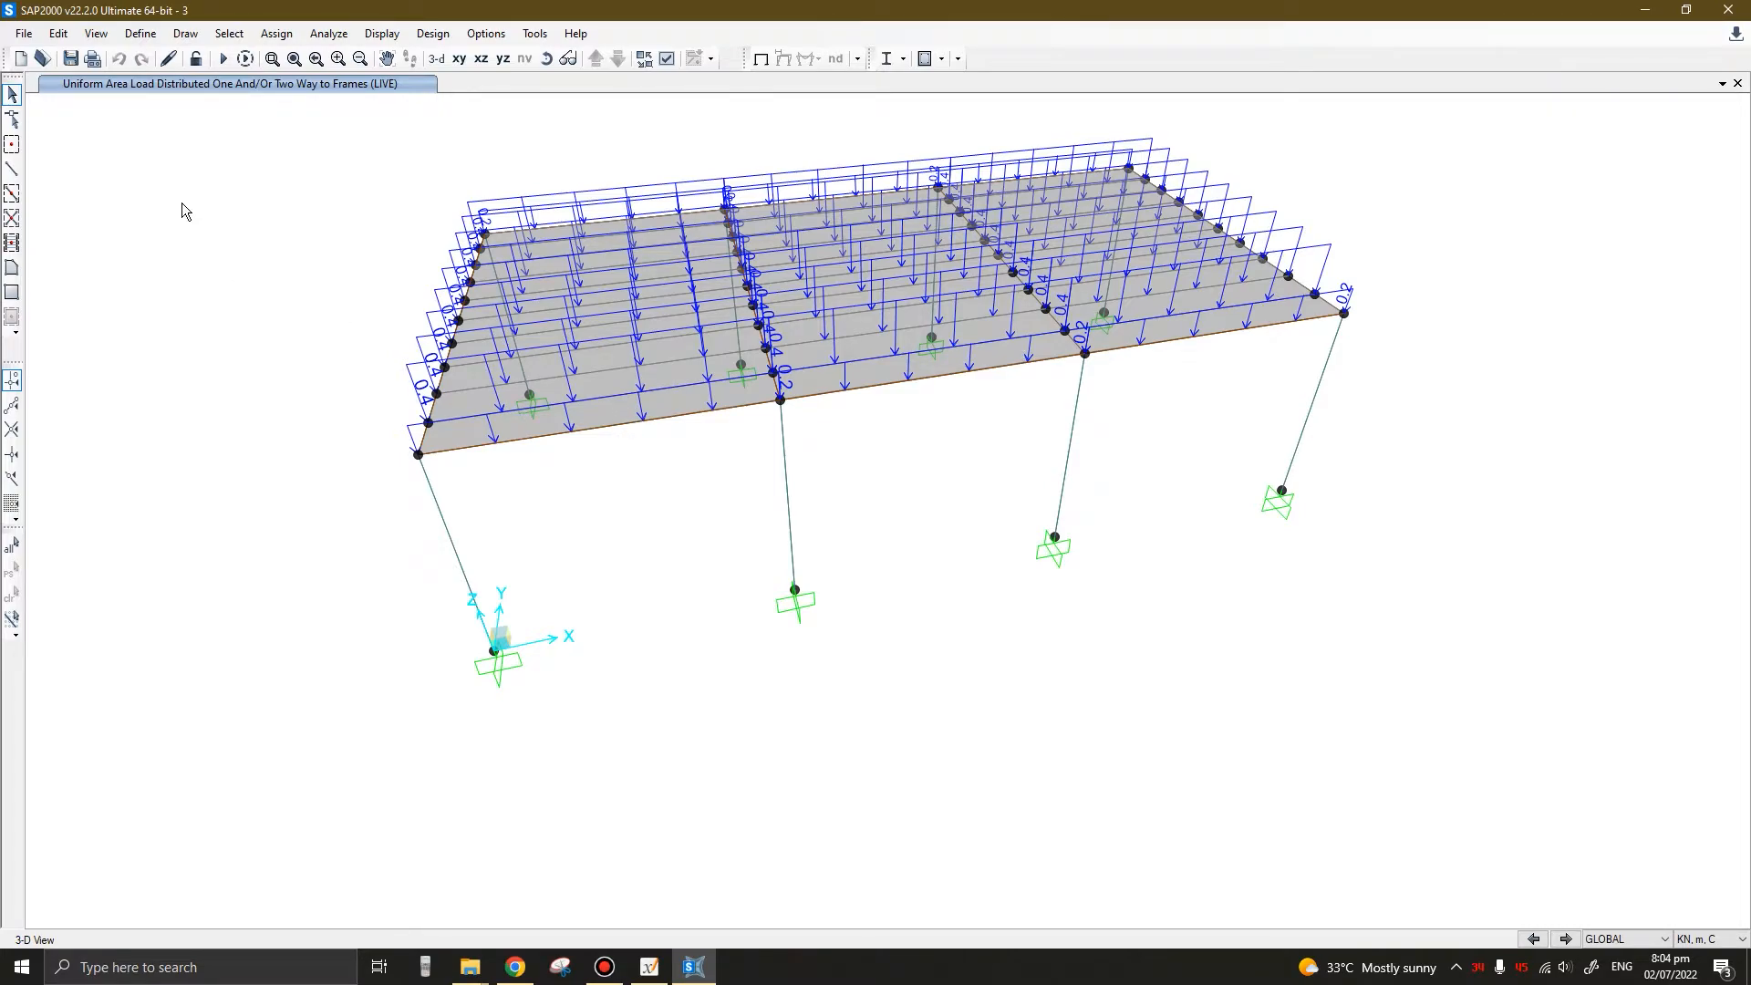
mouse_move(228, 277)
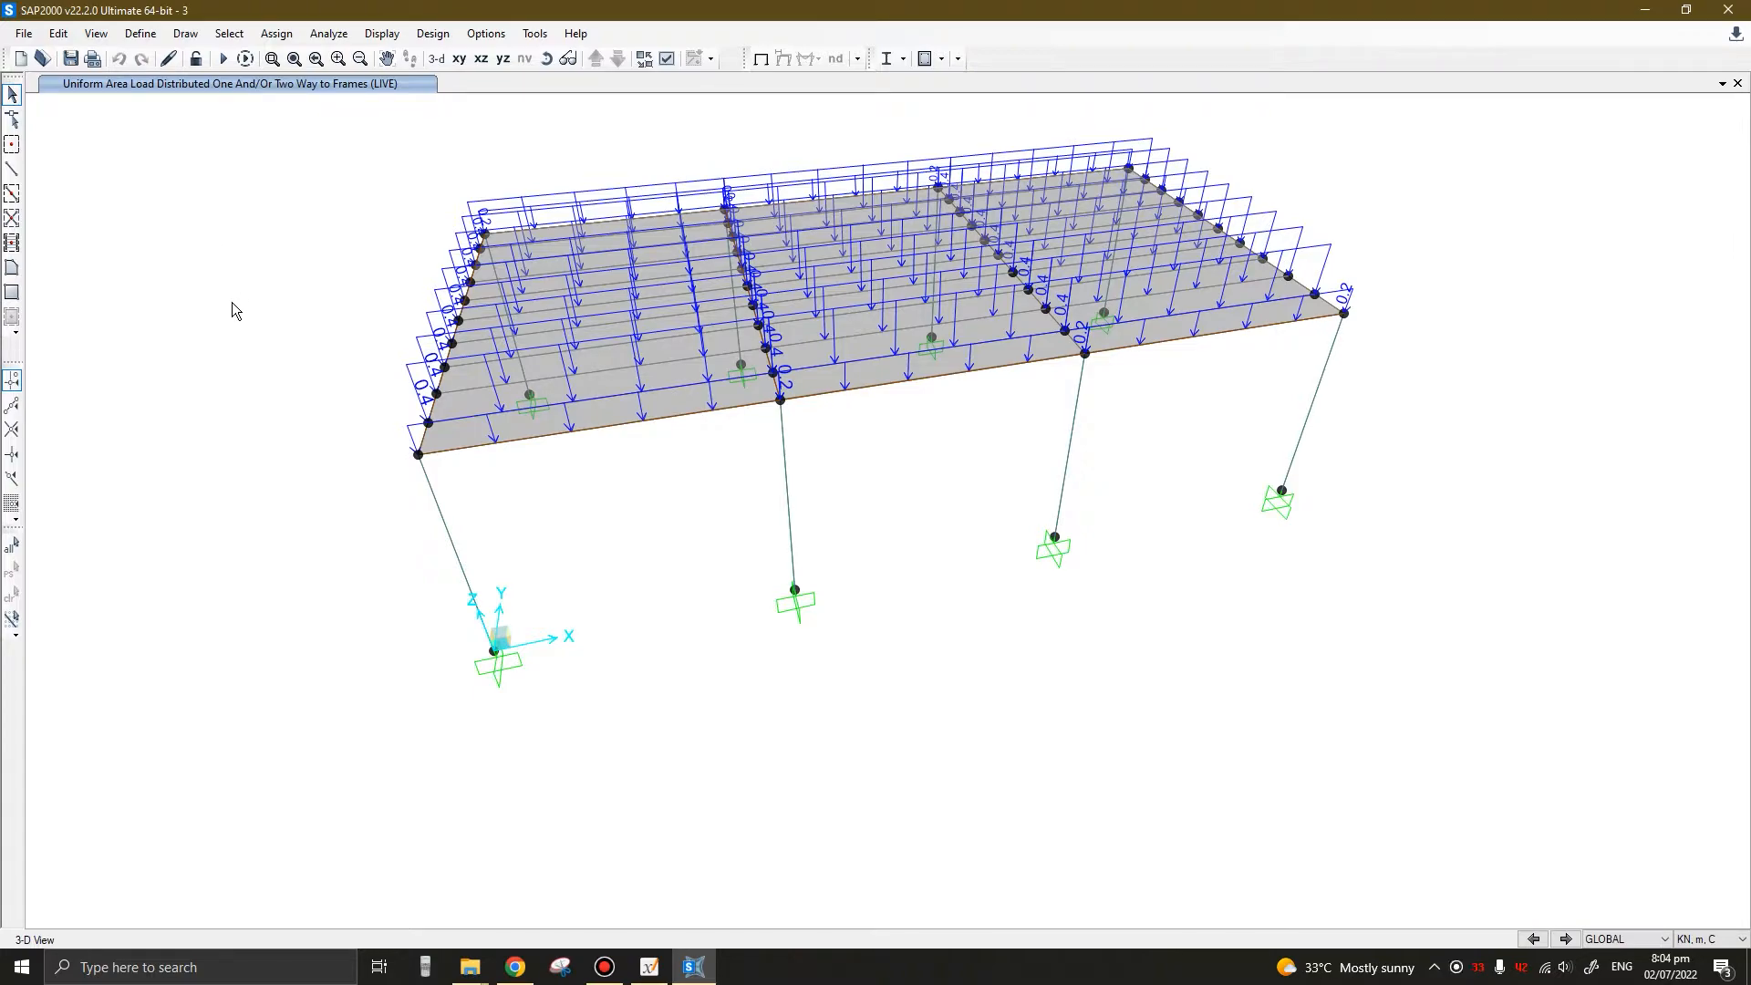
mouse_move(220, 216)
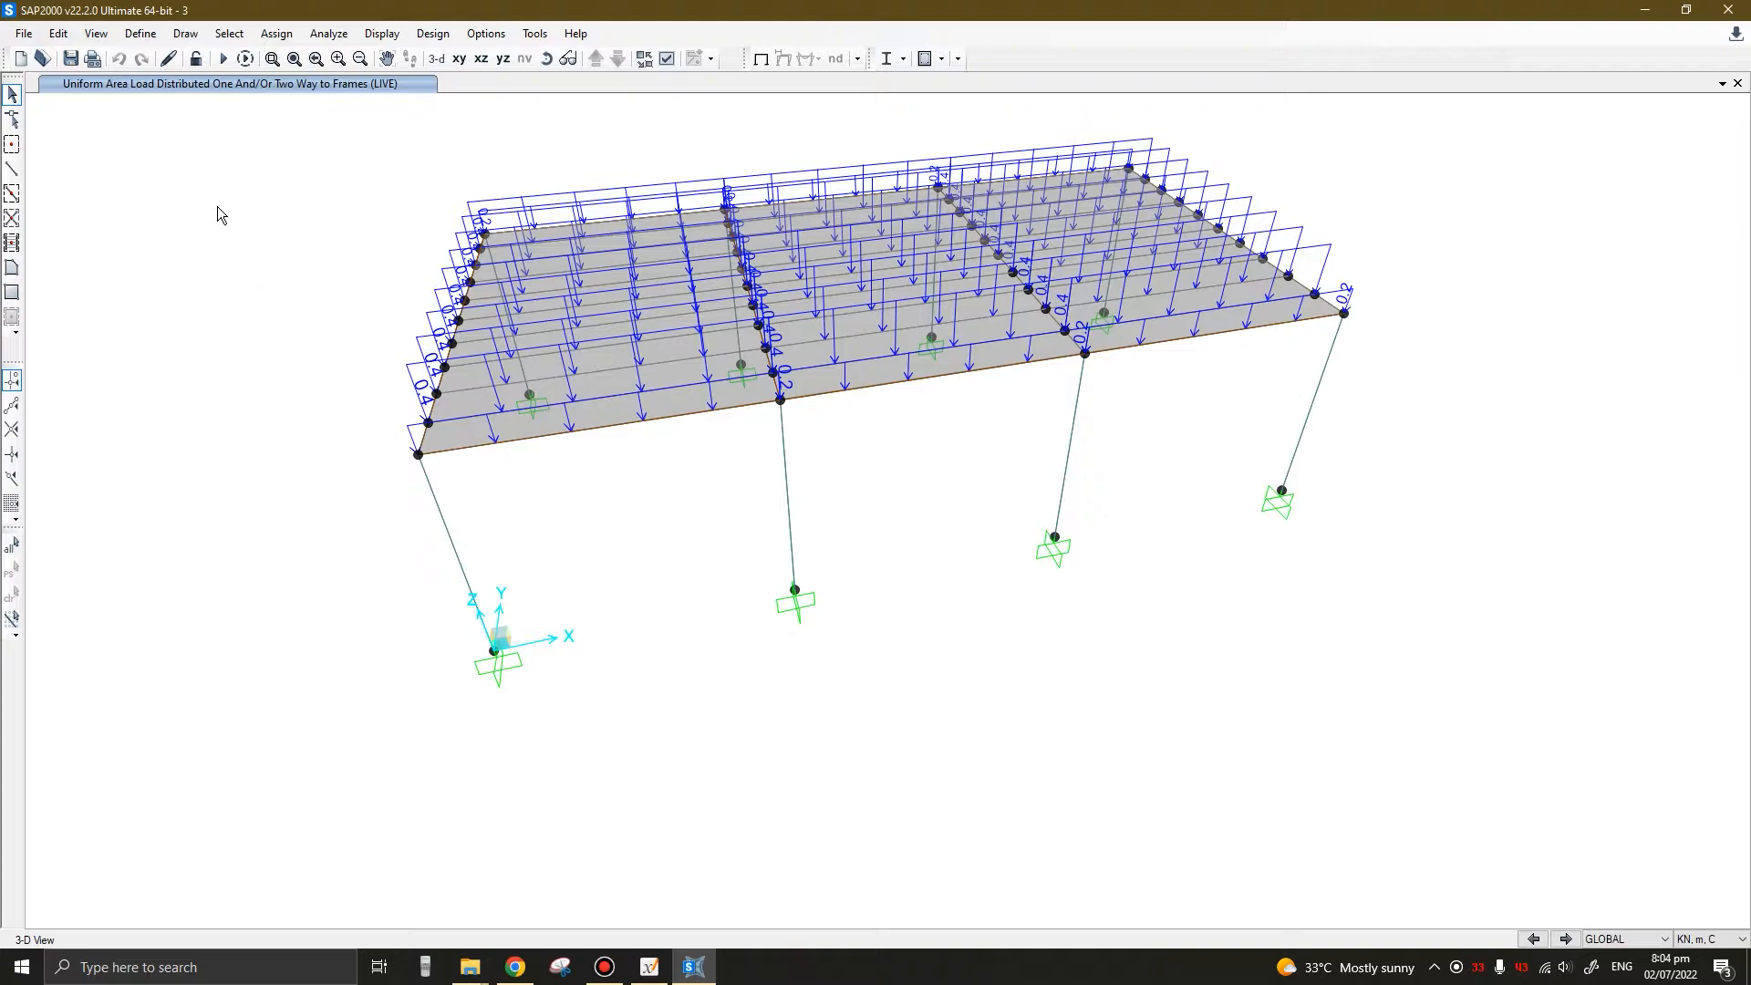
mouse_move(328, 310)
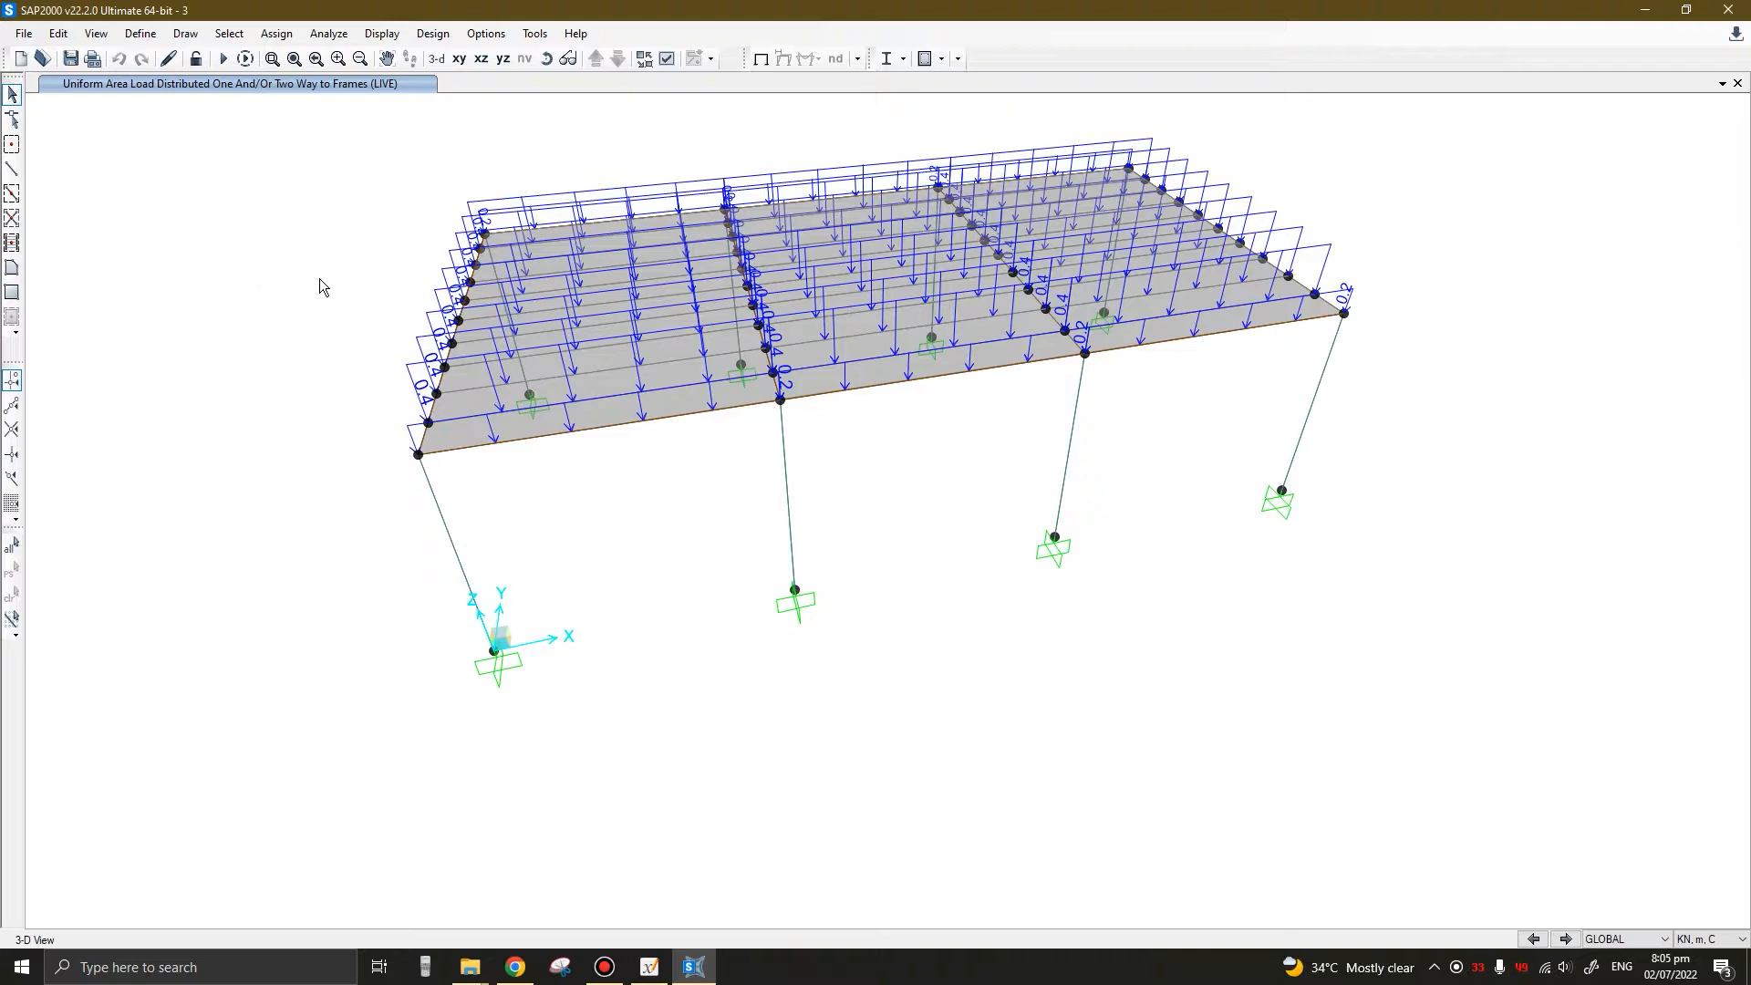
mouse_move(373, 342)
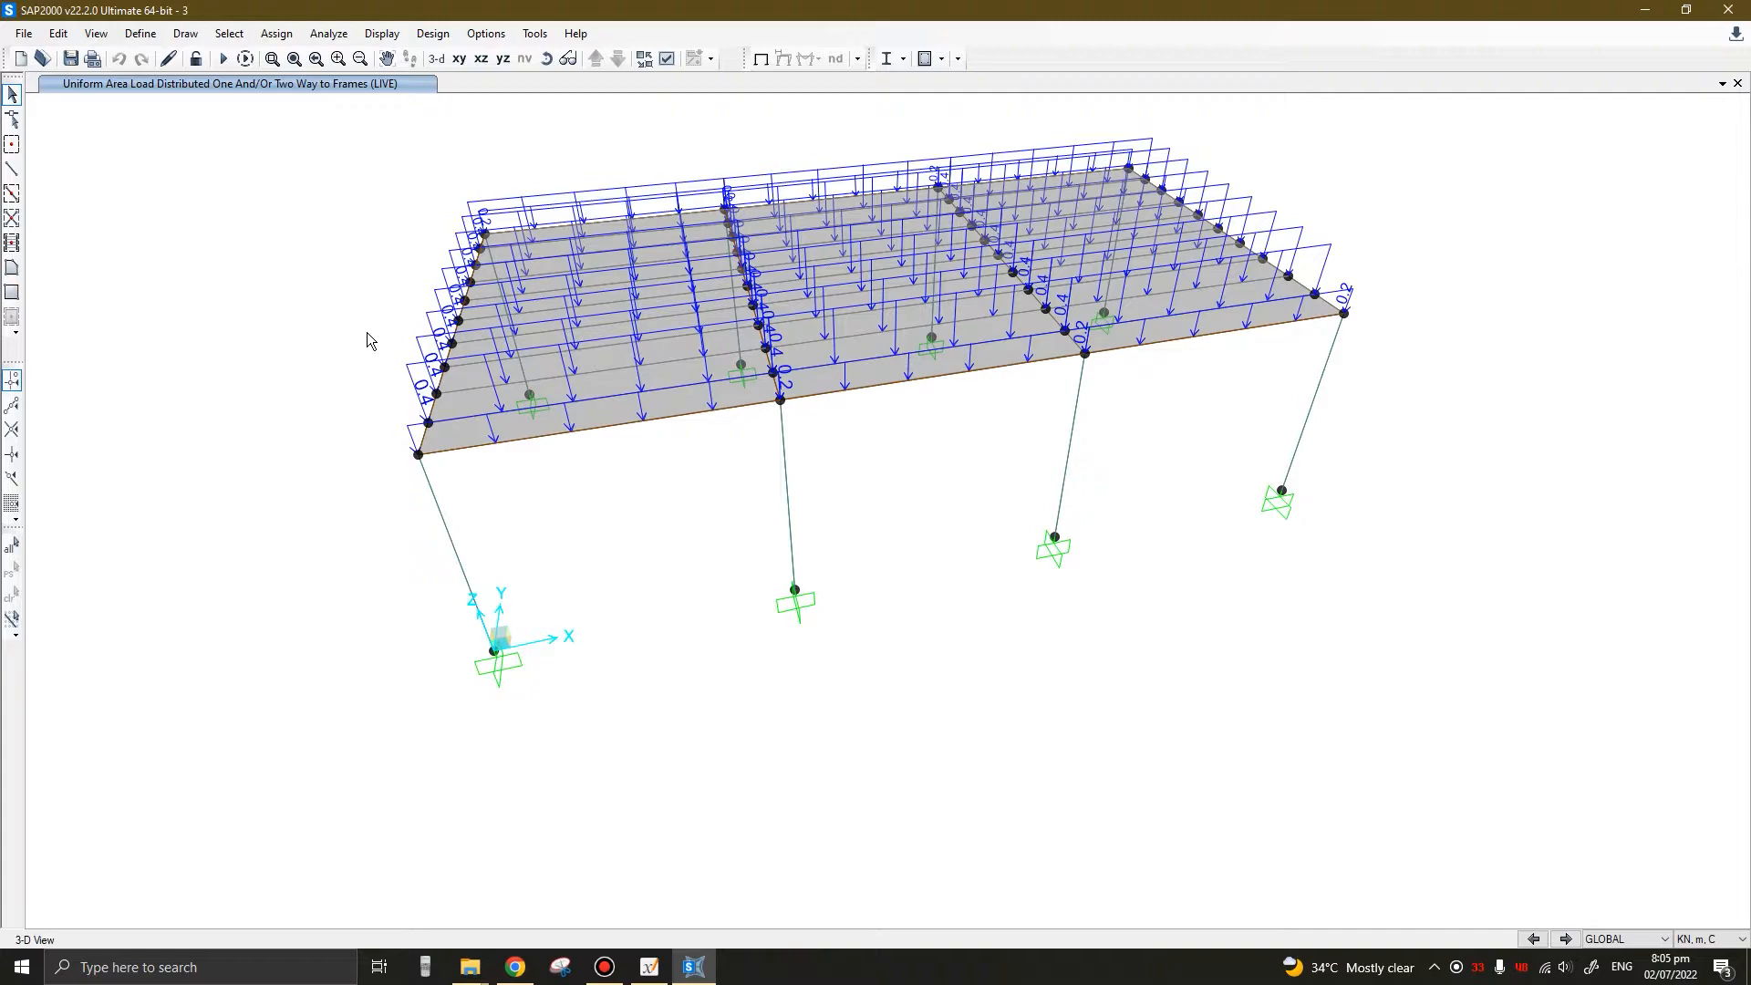
mouse_move(140, 179)
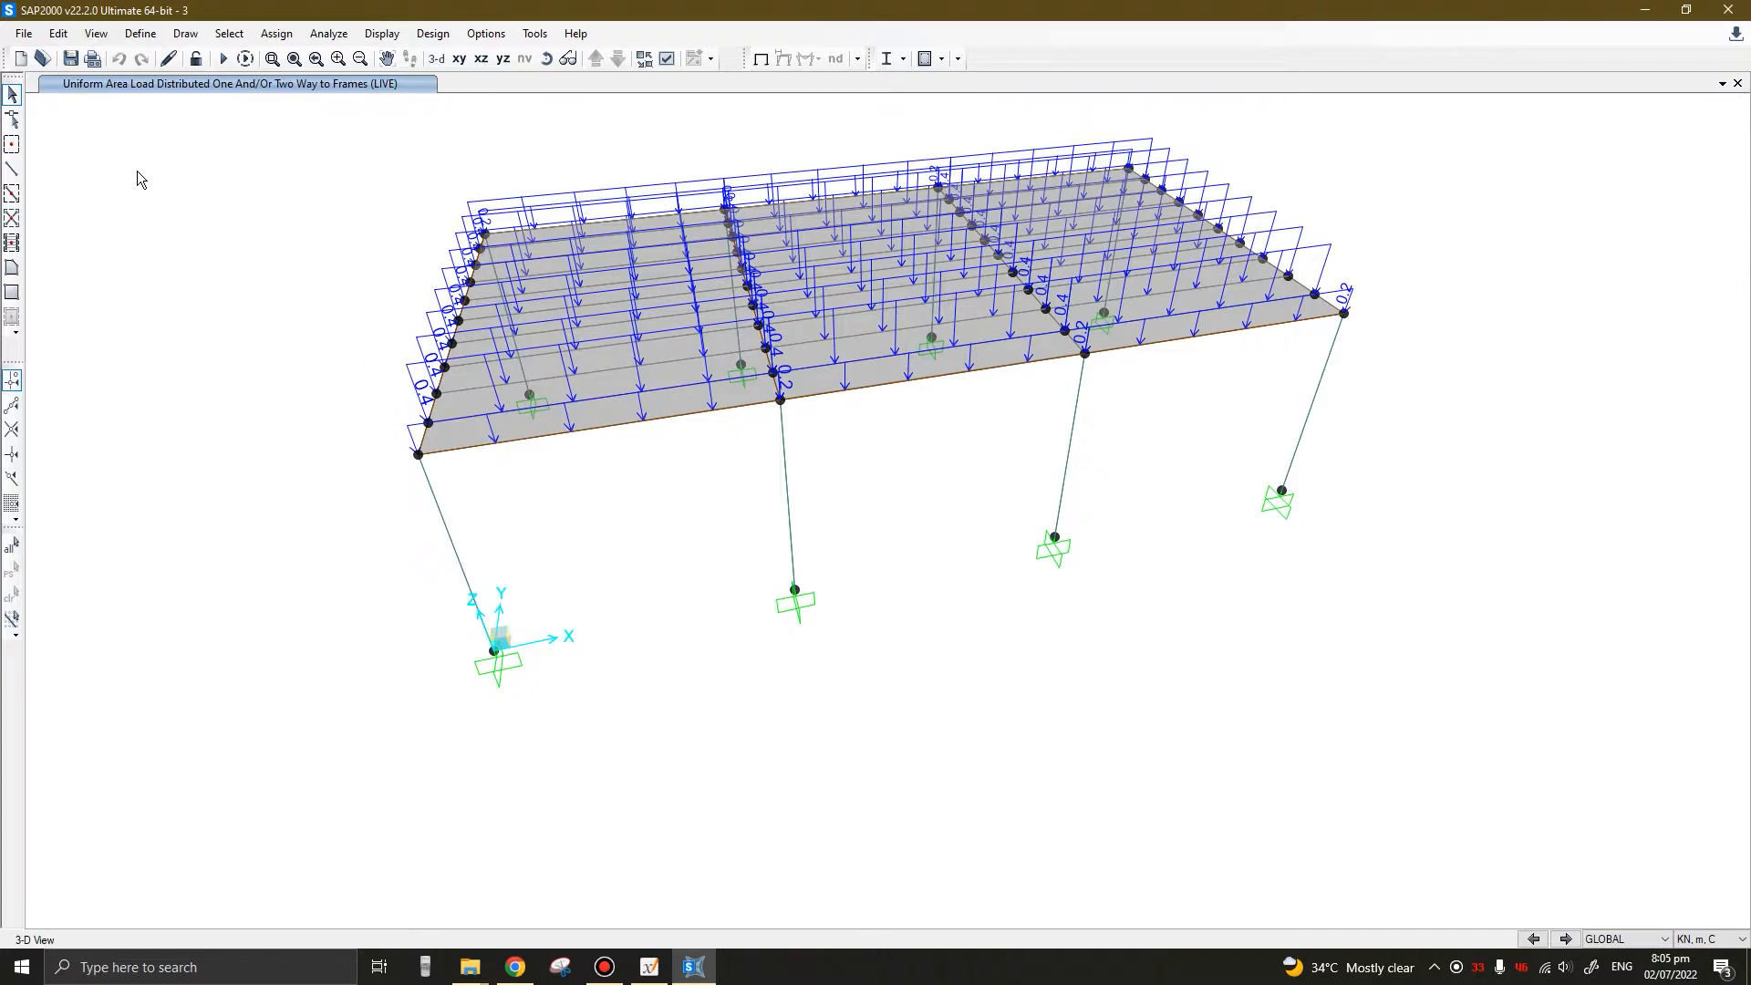
mouse_move(263, 332)
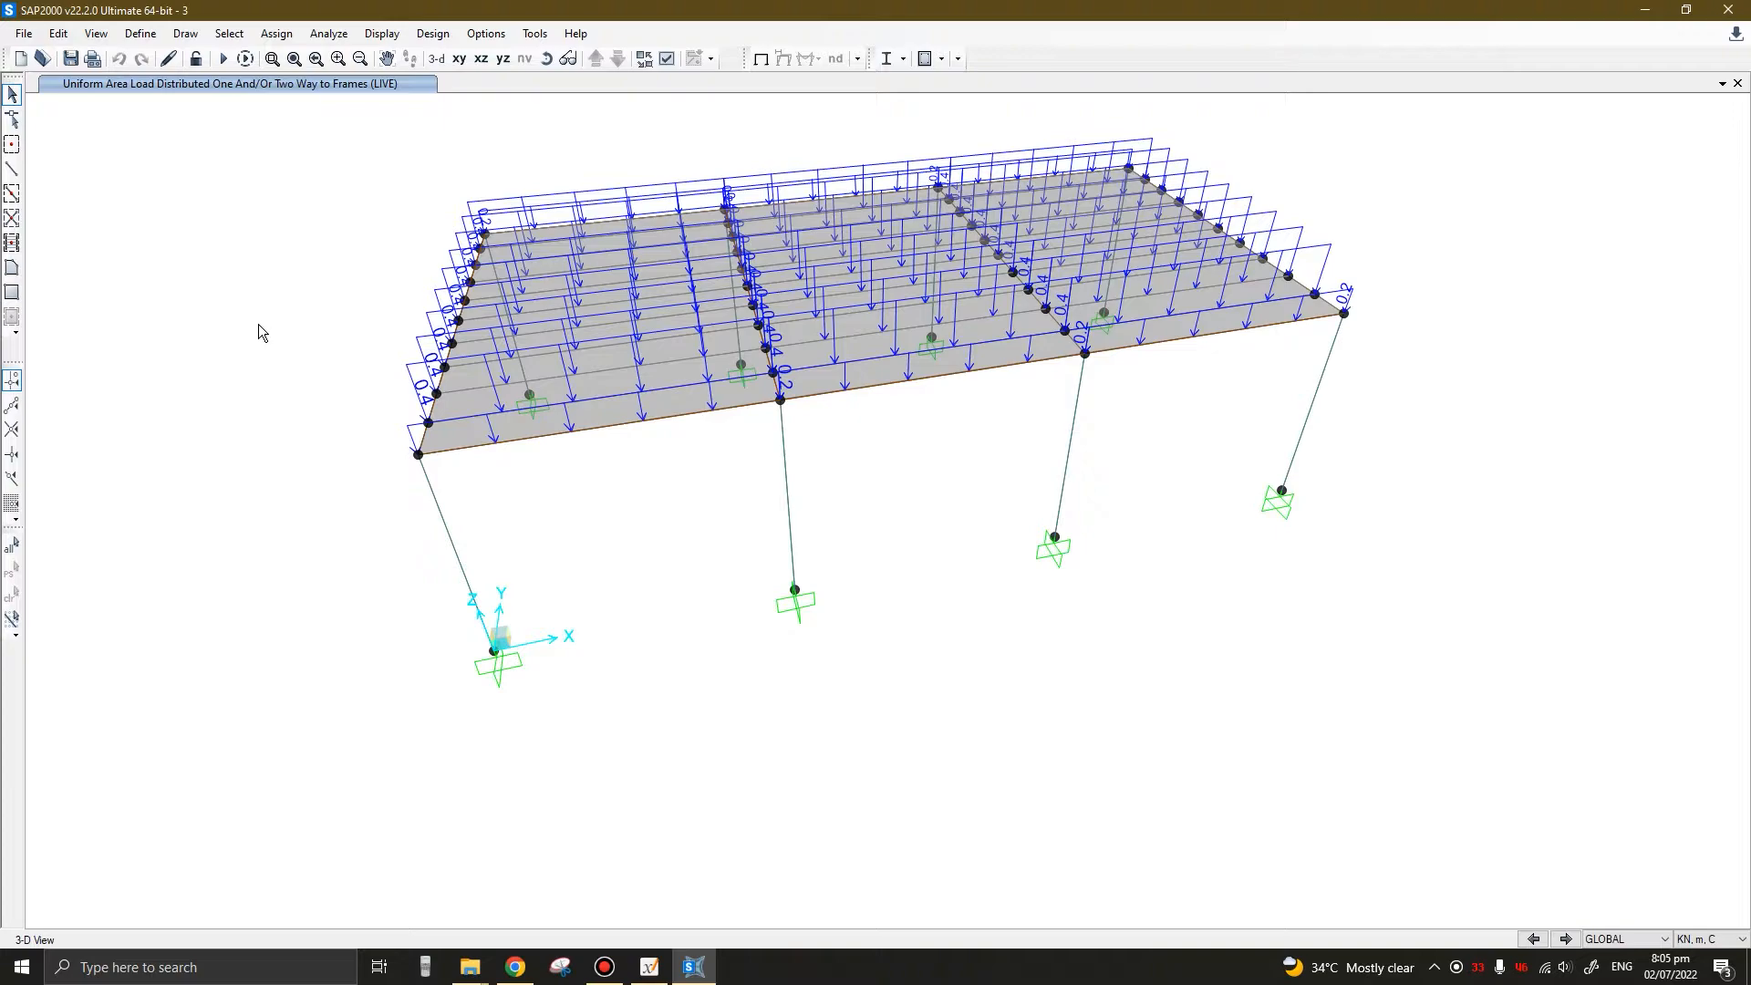
mouse_move(169, 201)
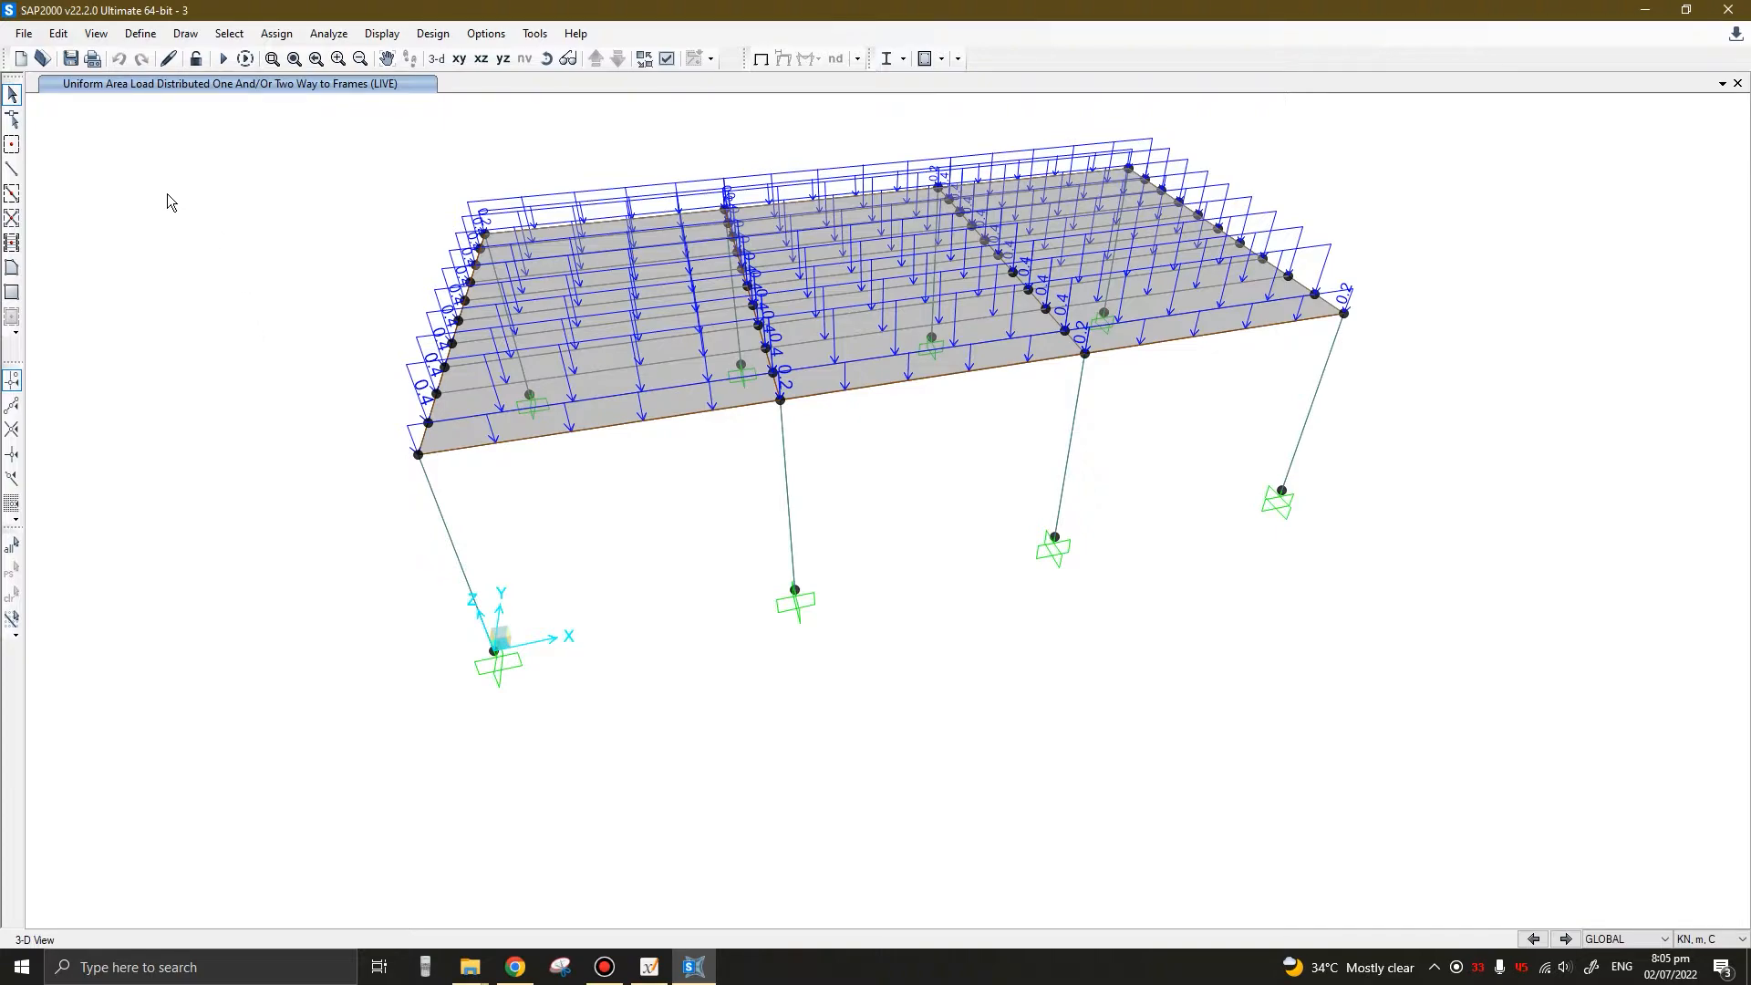
mouse_move(308, 328)
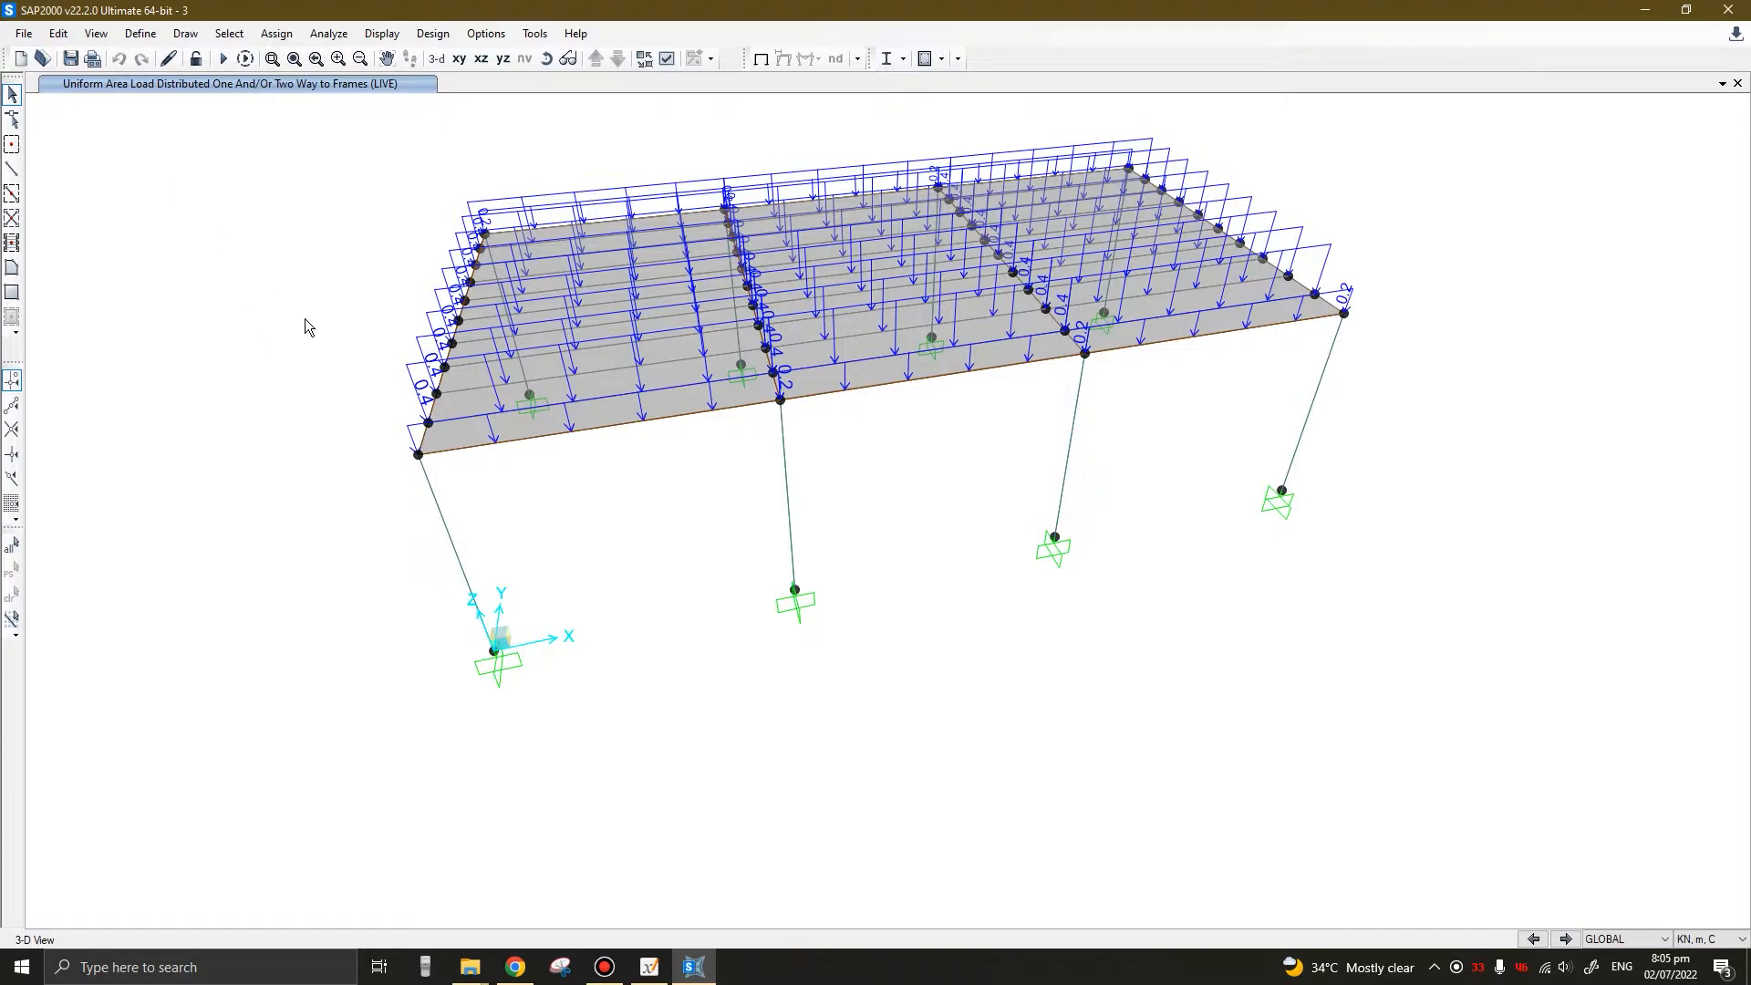
mouse_move(190, 146)
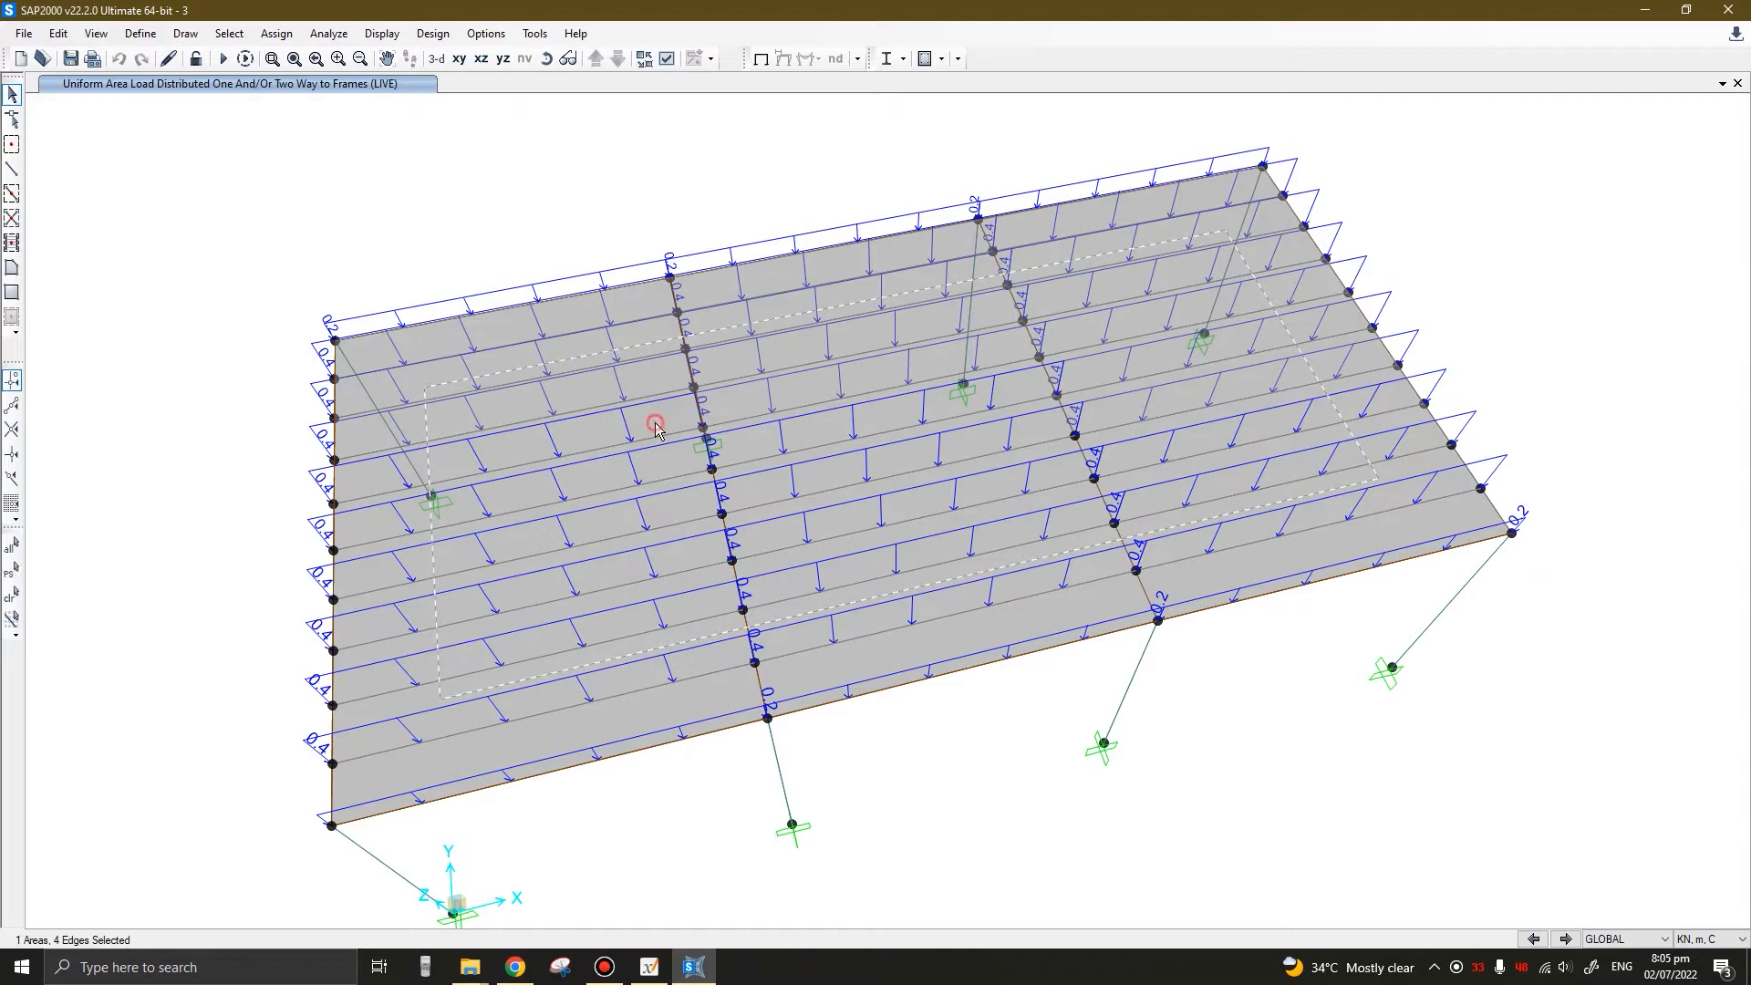
Assign a one-way uniform DEAD area-to-frame load of 0.5 kN/m² to the roof slab
left_click(277, 33)
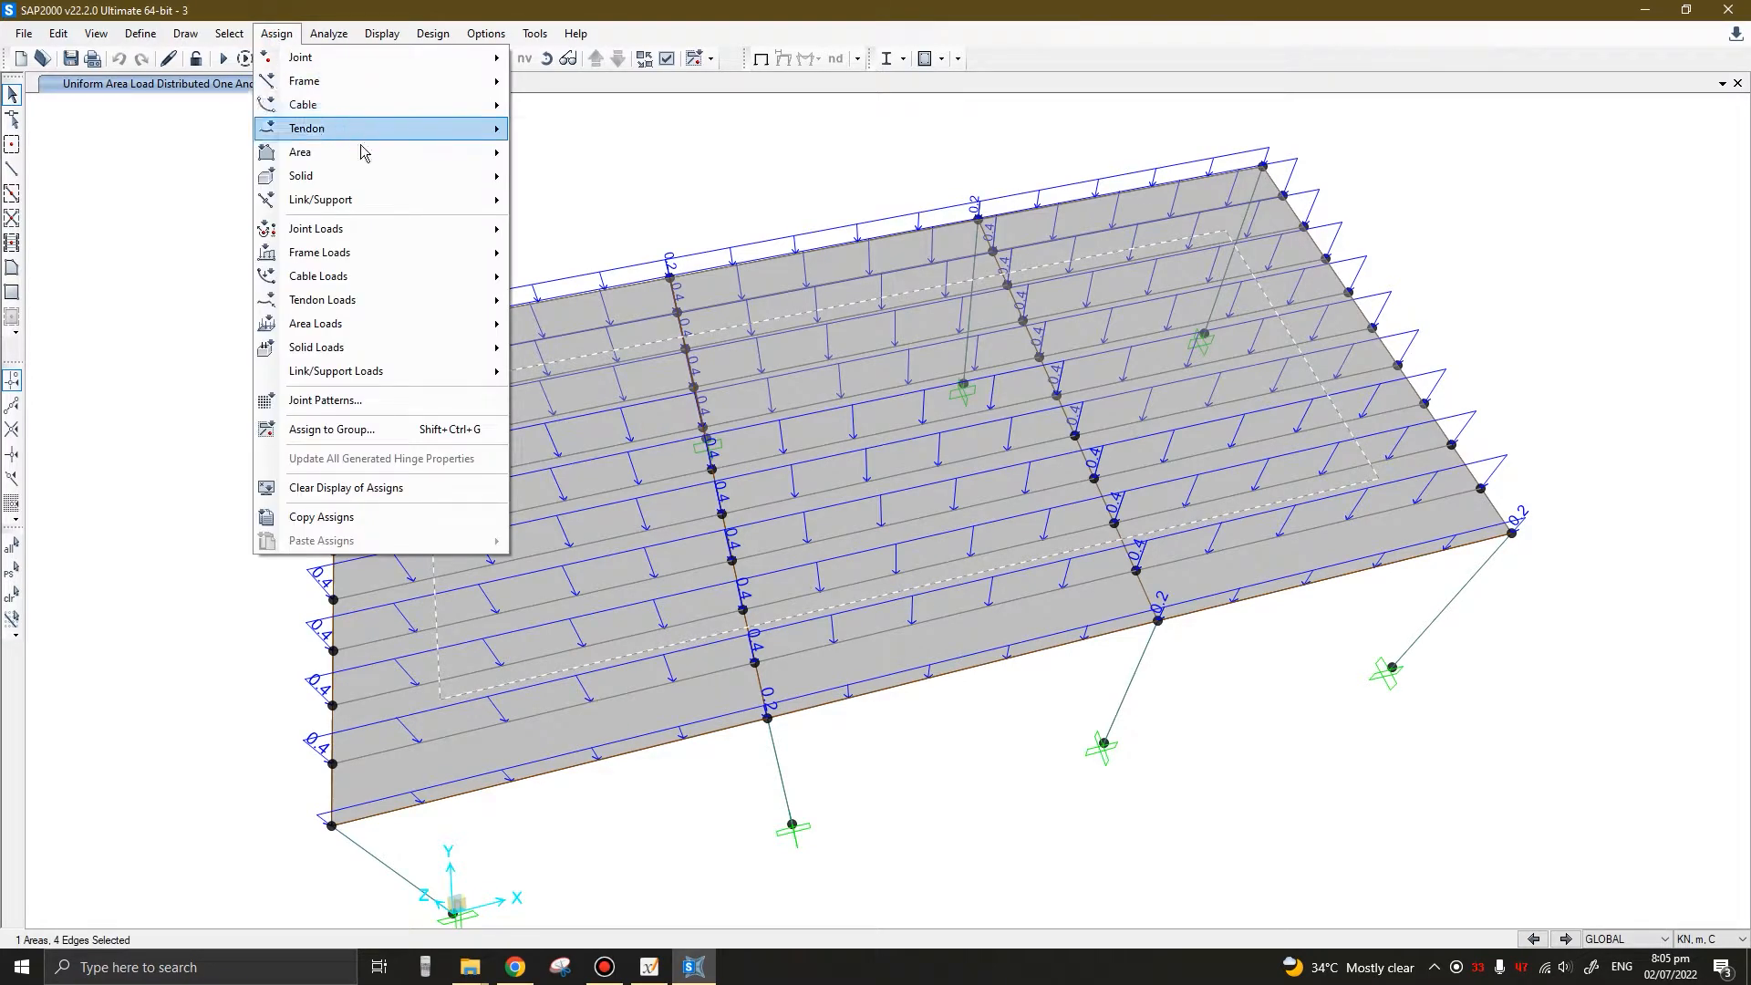
mouse_move(314, 323)
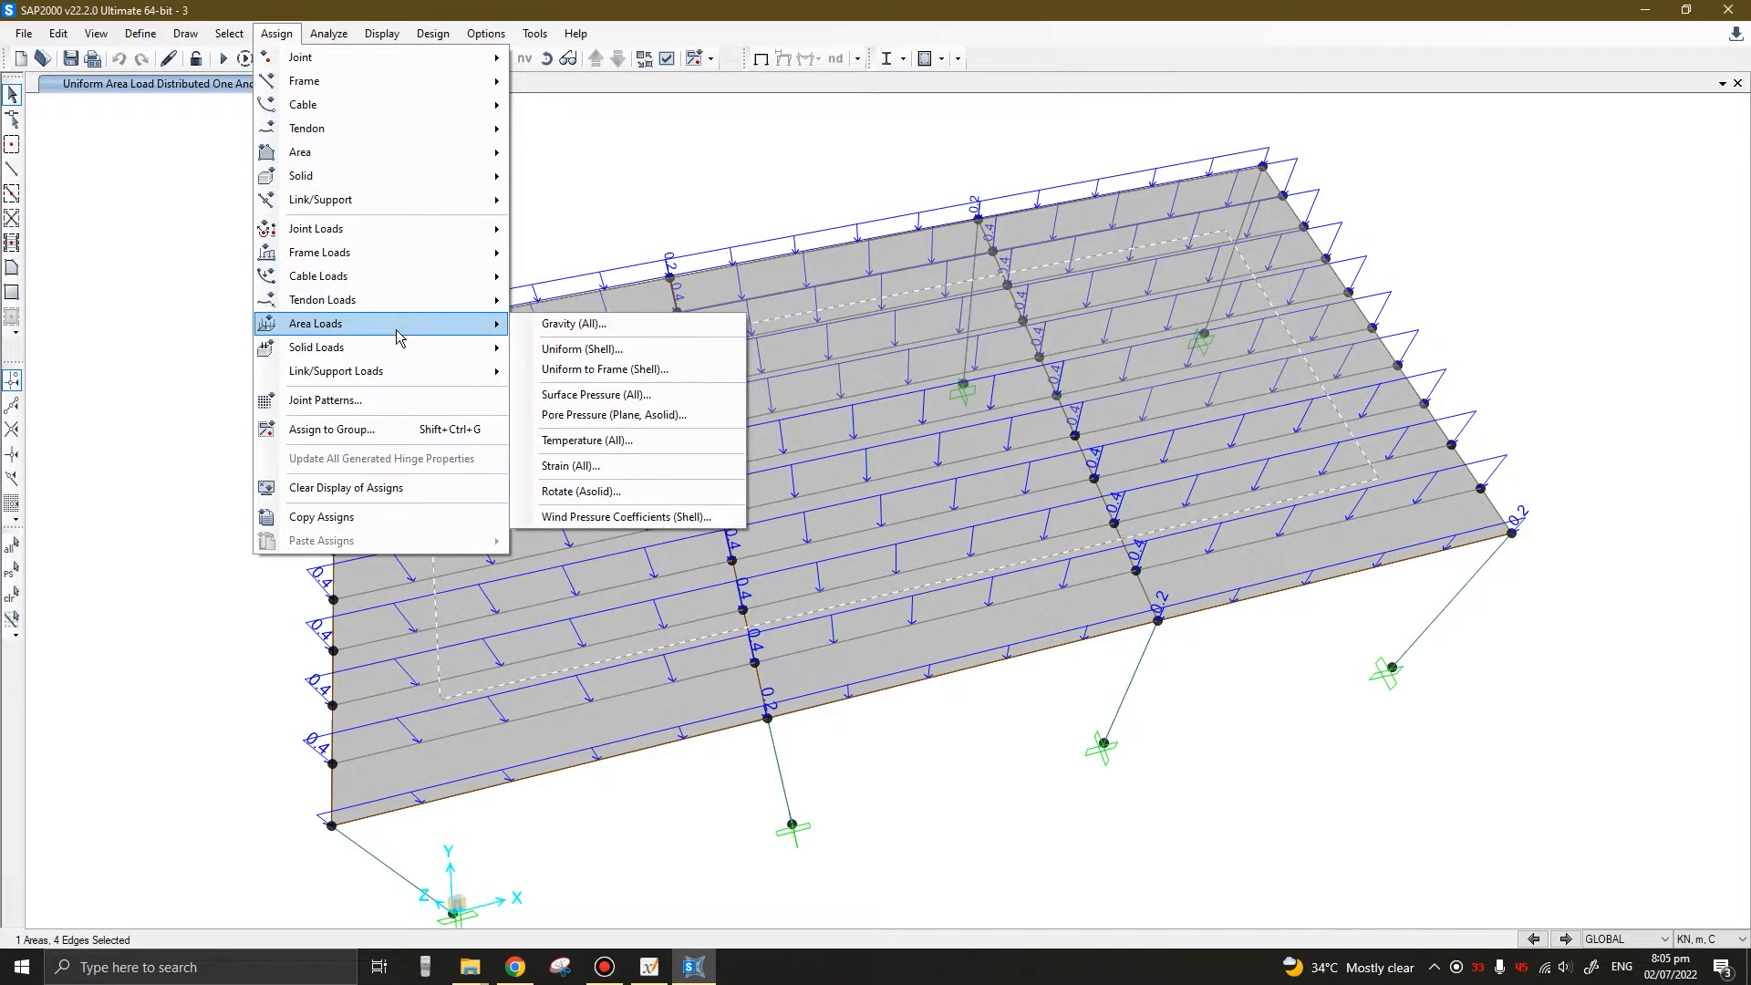
left_click(603, 368)
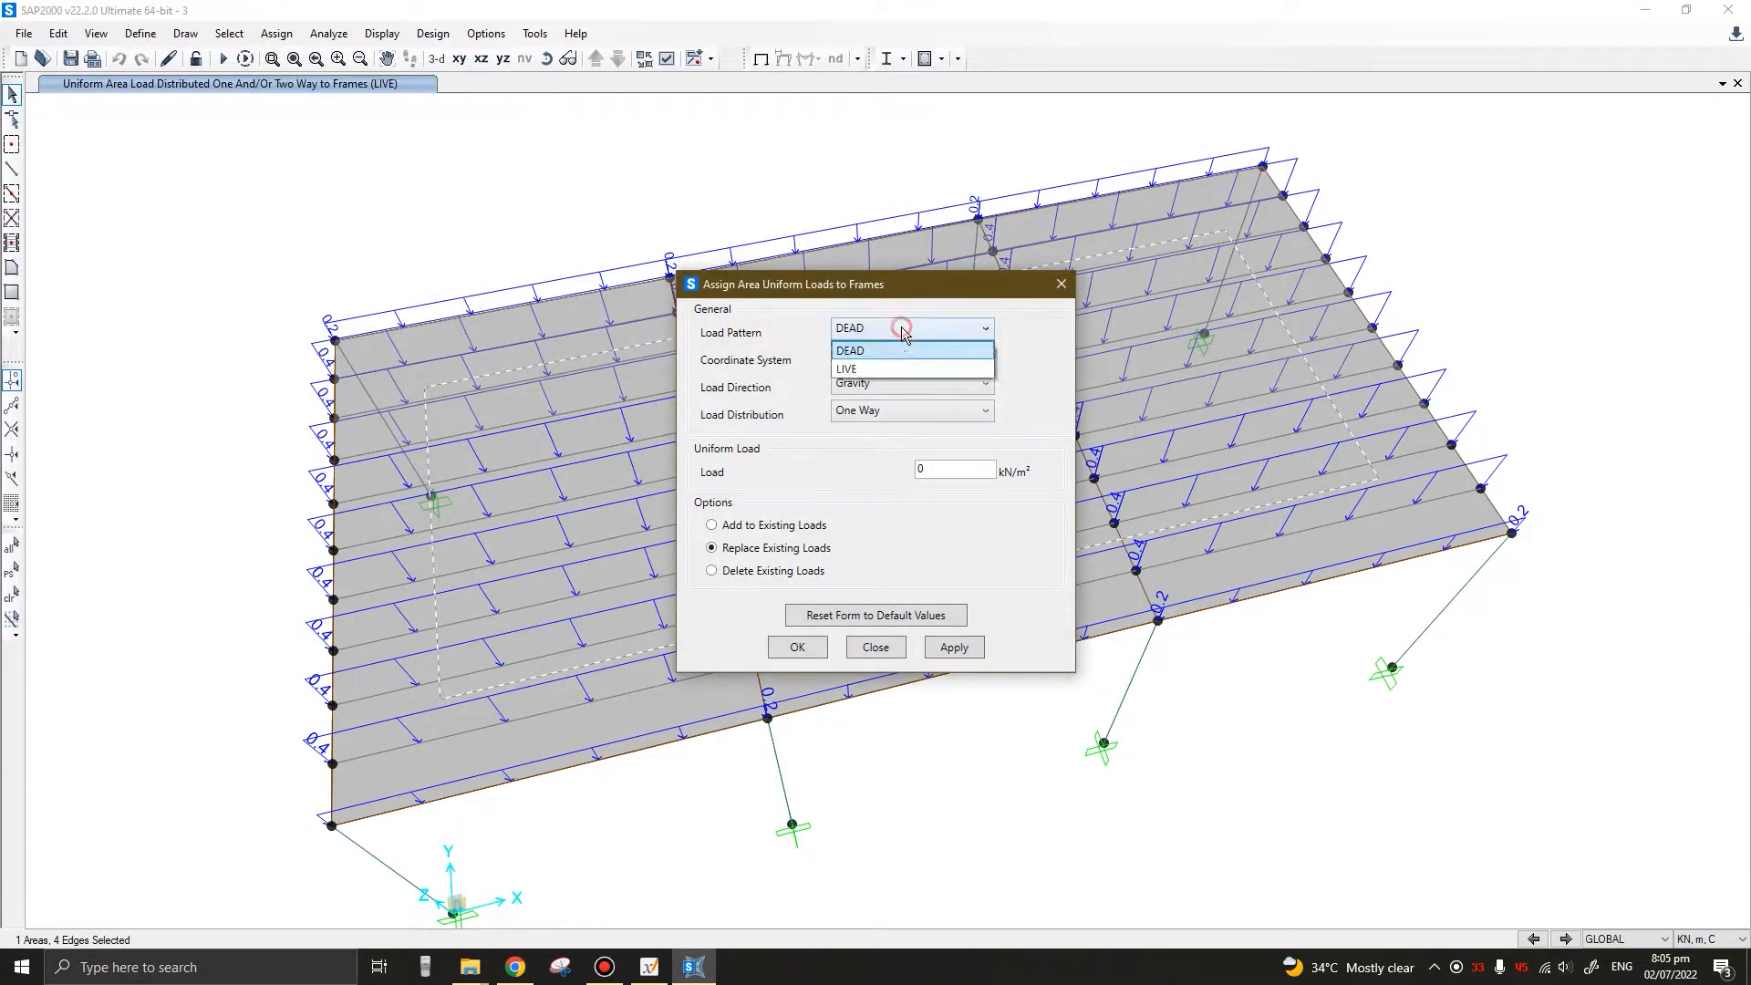
left_click(850, 351)
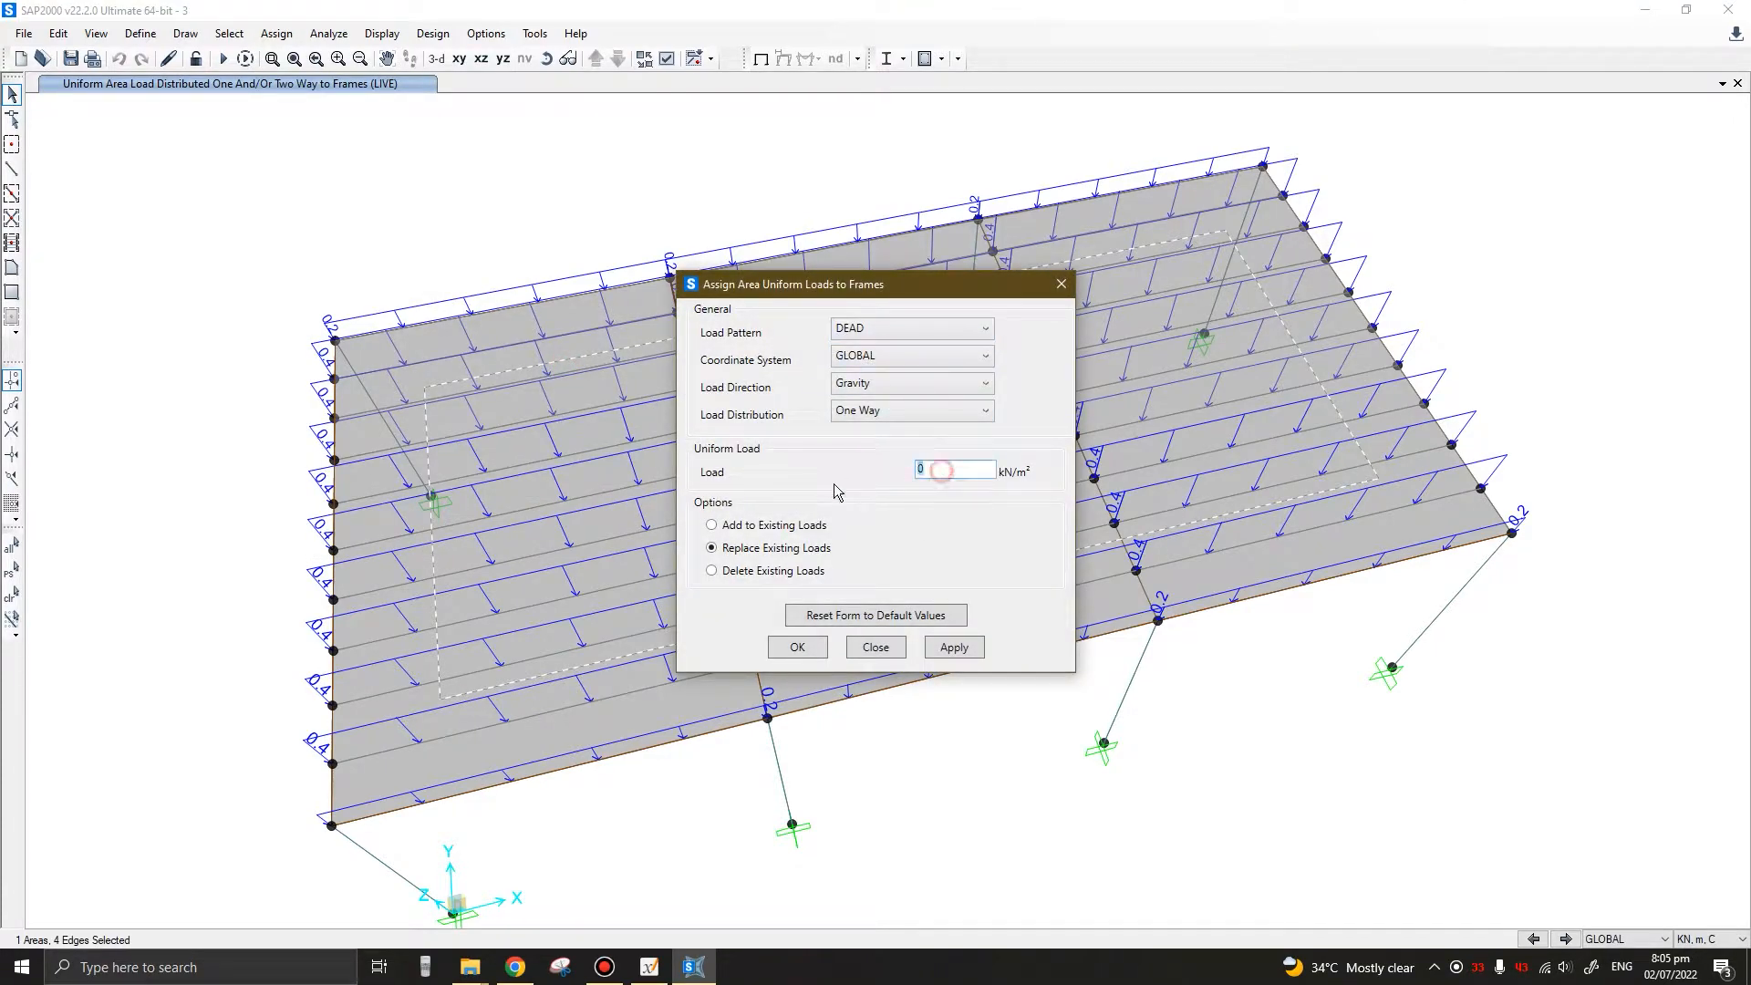
type("0.5")
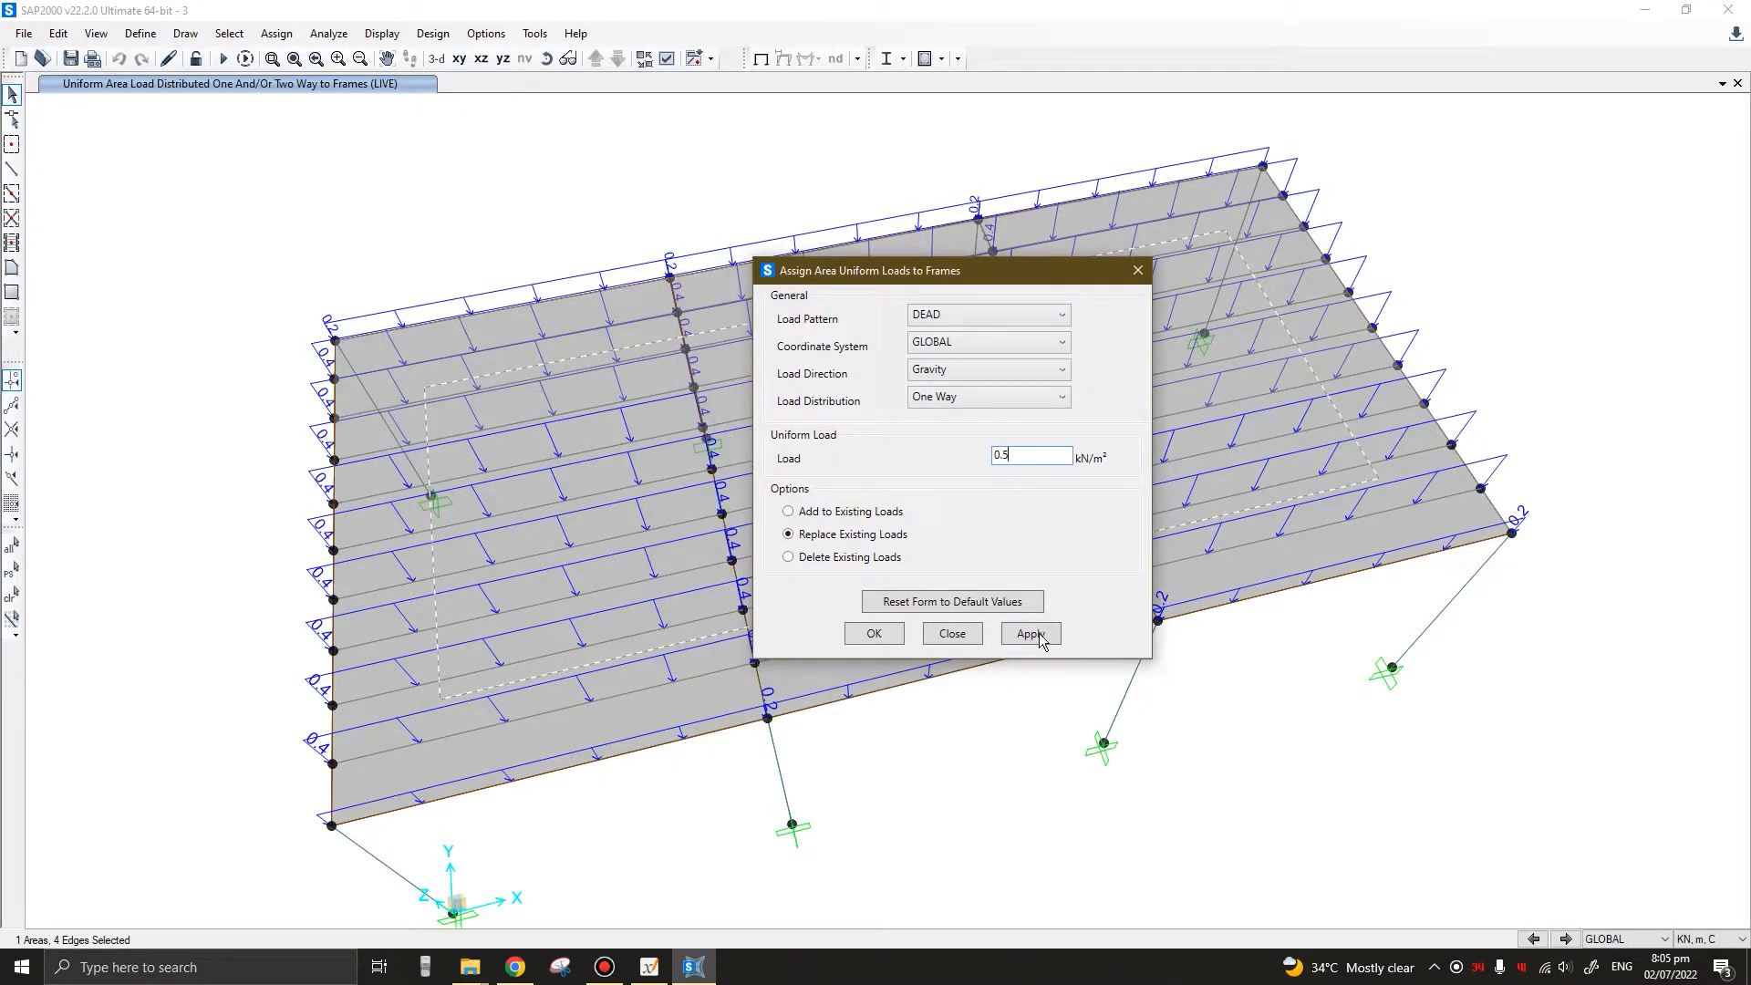
left_click(1030, 633)
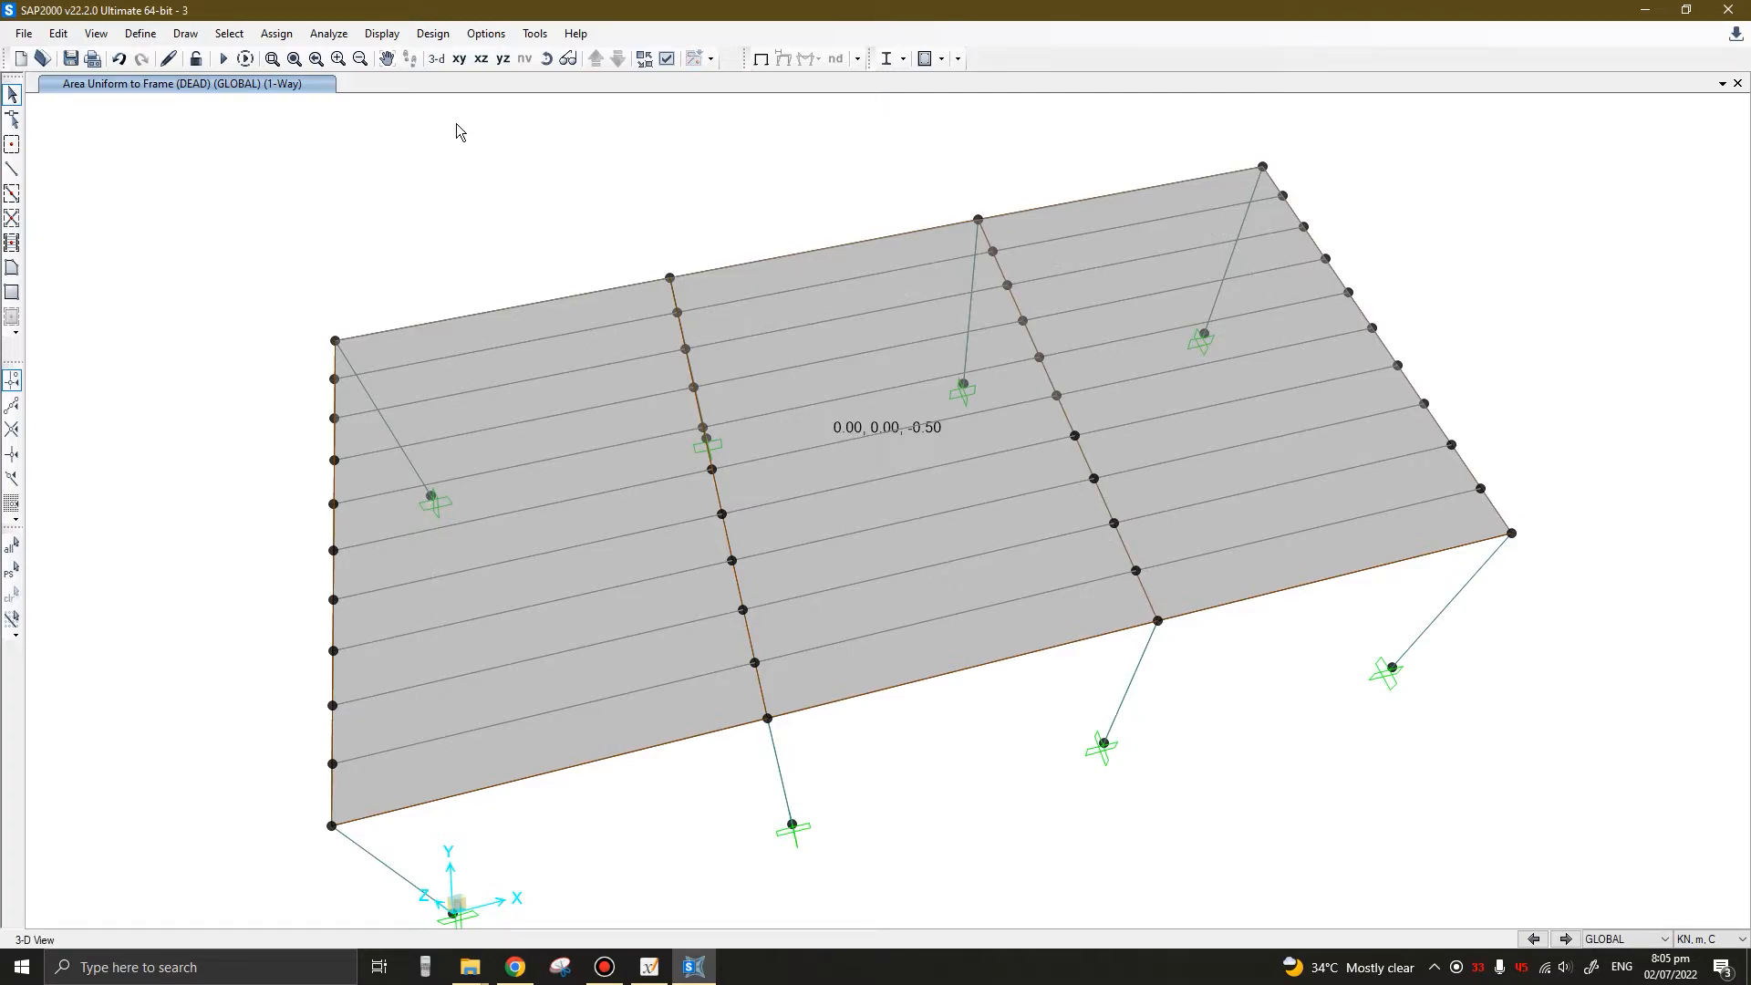
Show the DEAD load as frame resultants (0.5 inside, 0.25 at edges), then return to the undeformed shape
left_click(381, 33)
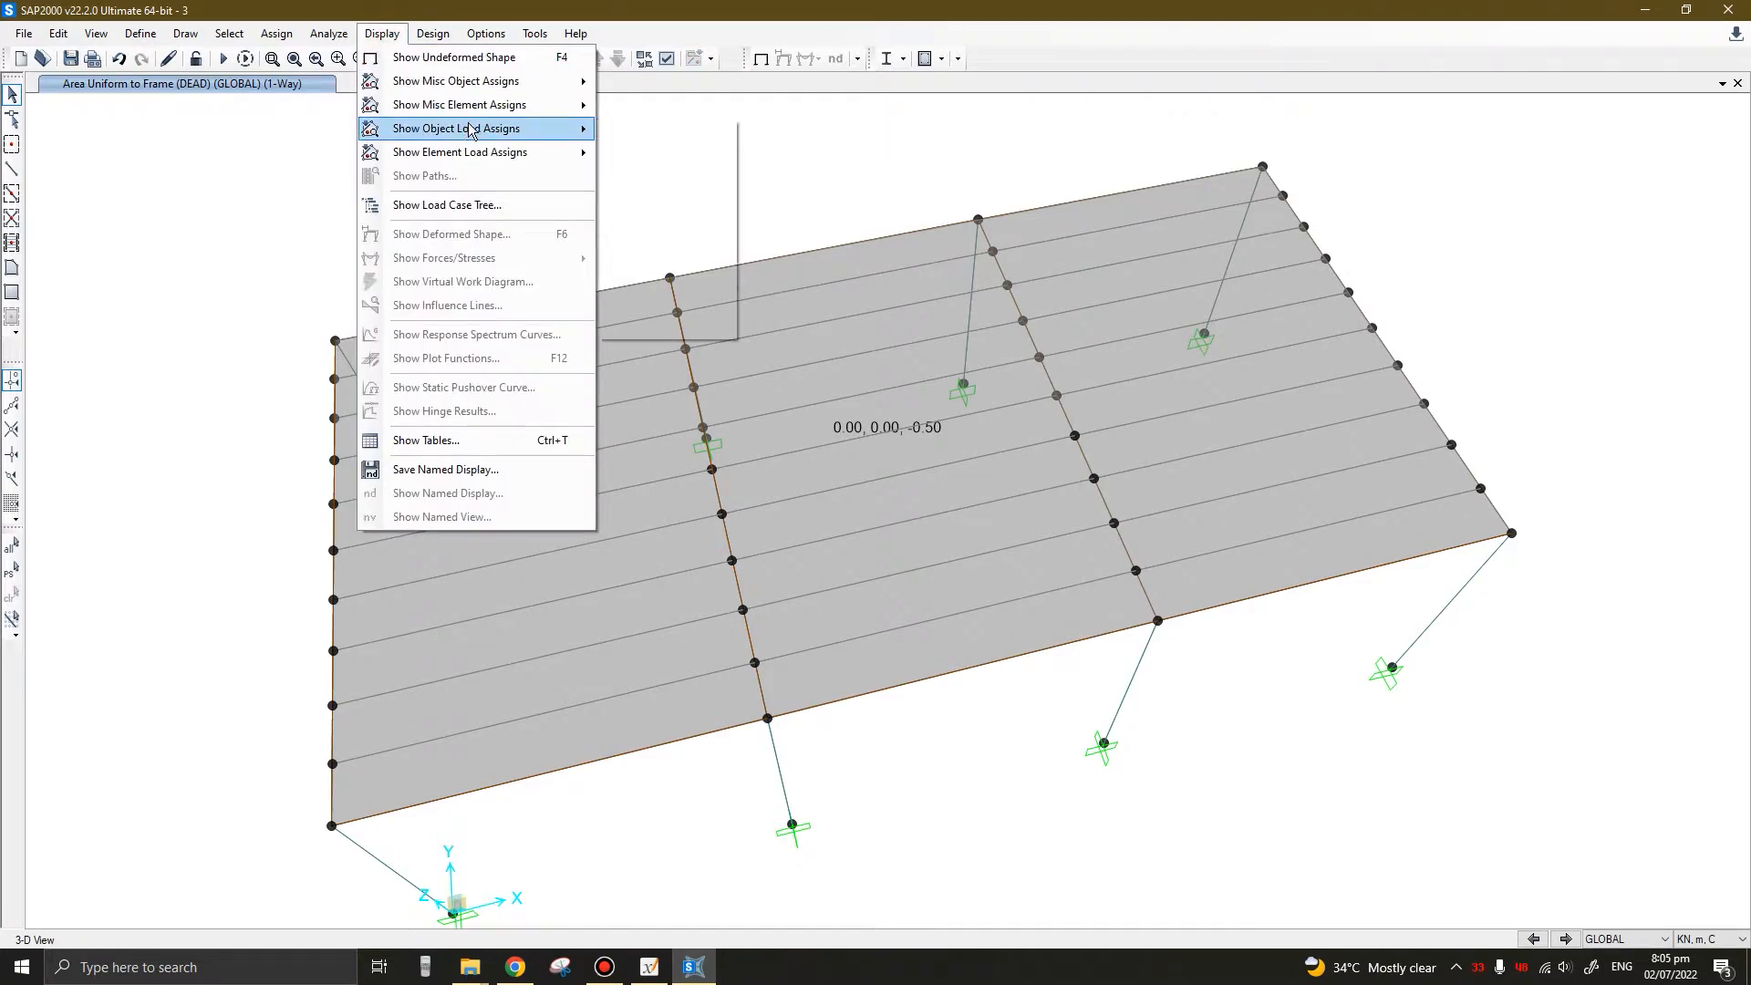
mouse_move(662, 233)
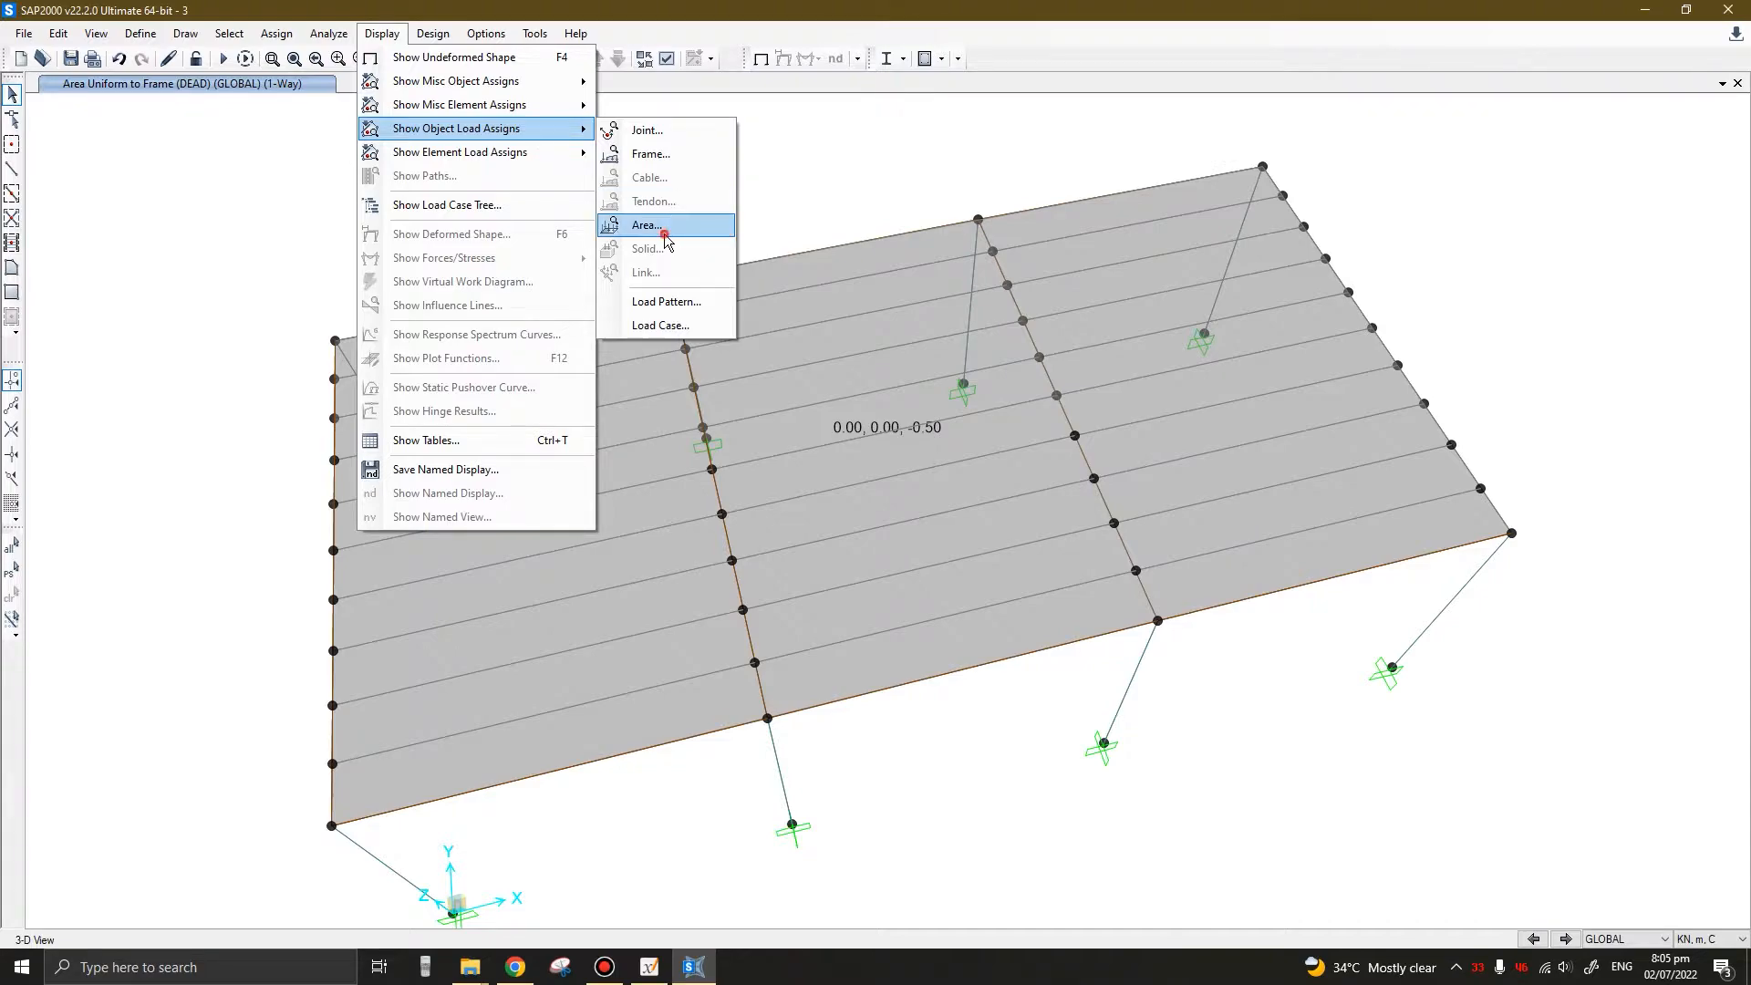
left_click(656, 226)
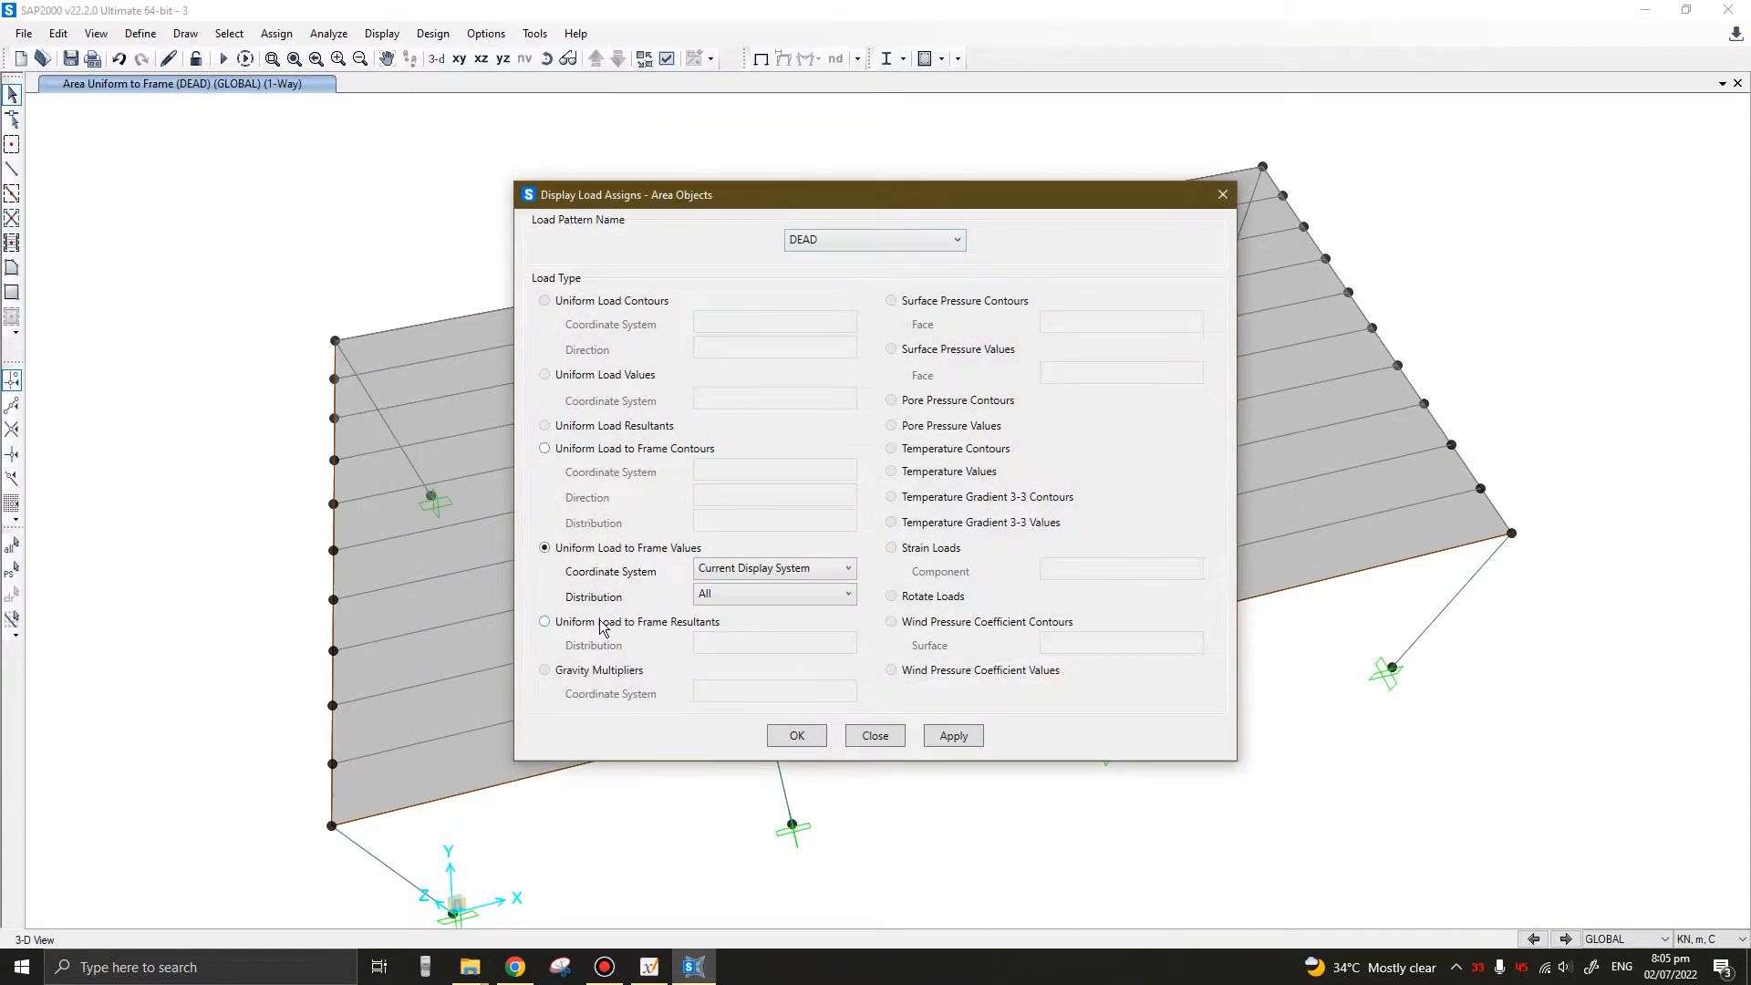
left_click(544, 620)
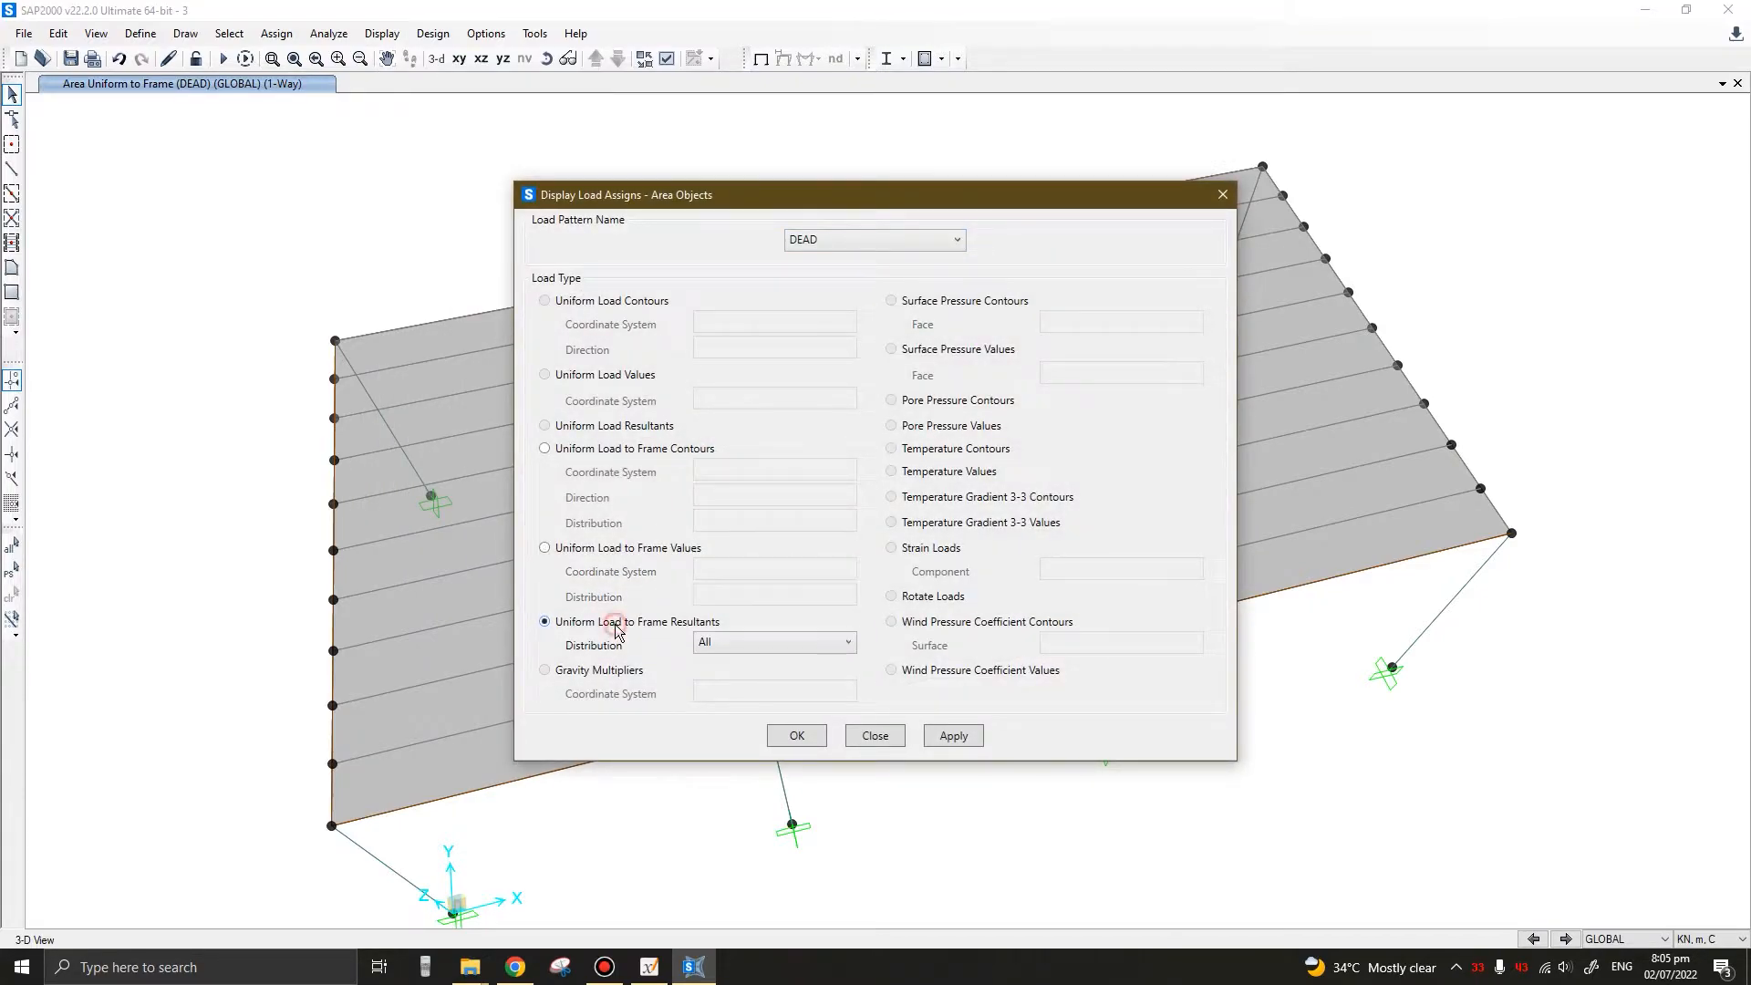
left_click(953, 735)
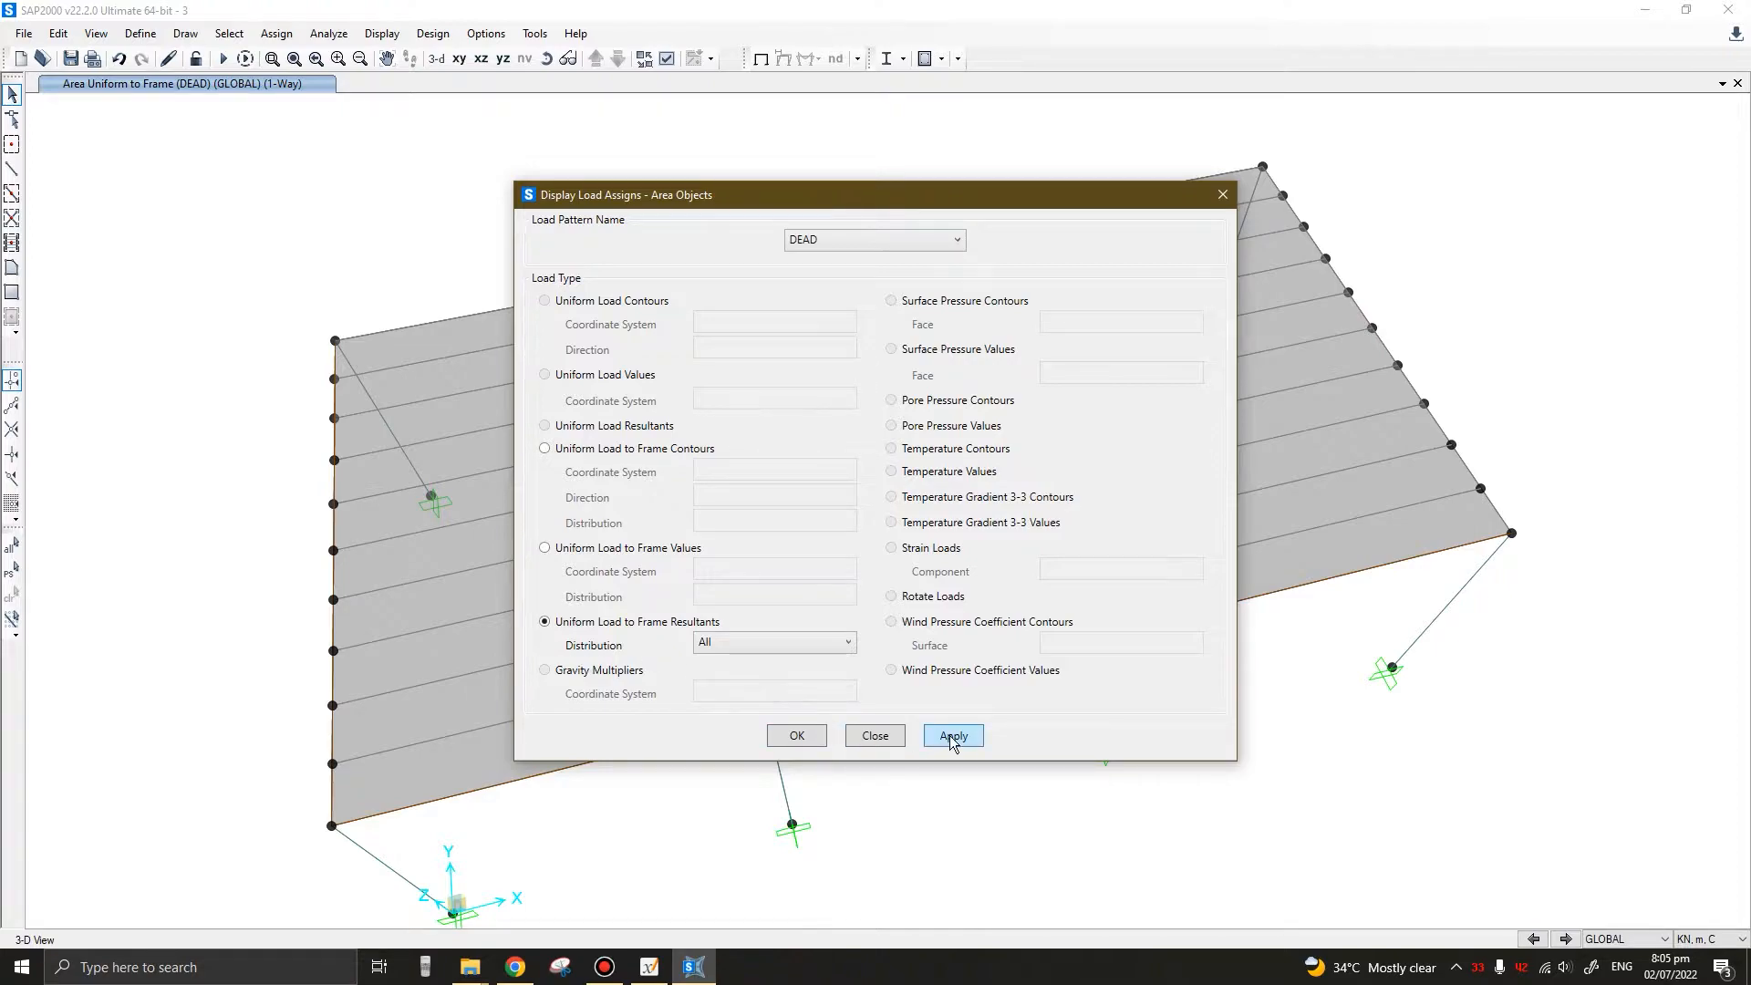
left_click(953, 735)
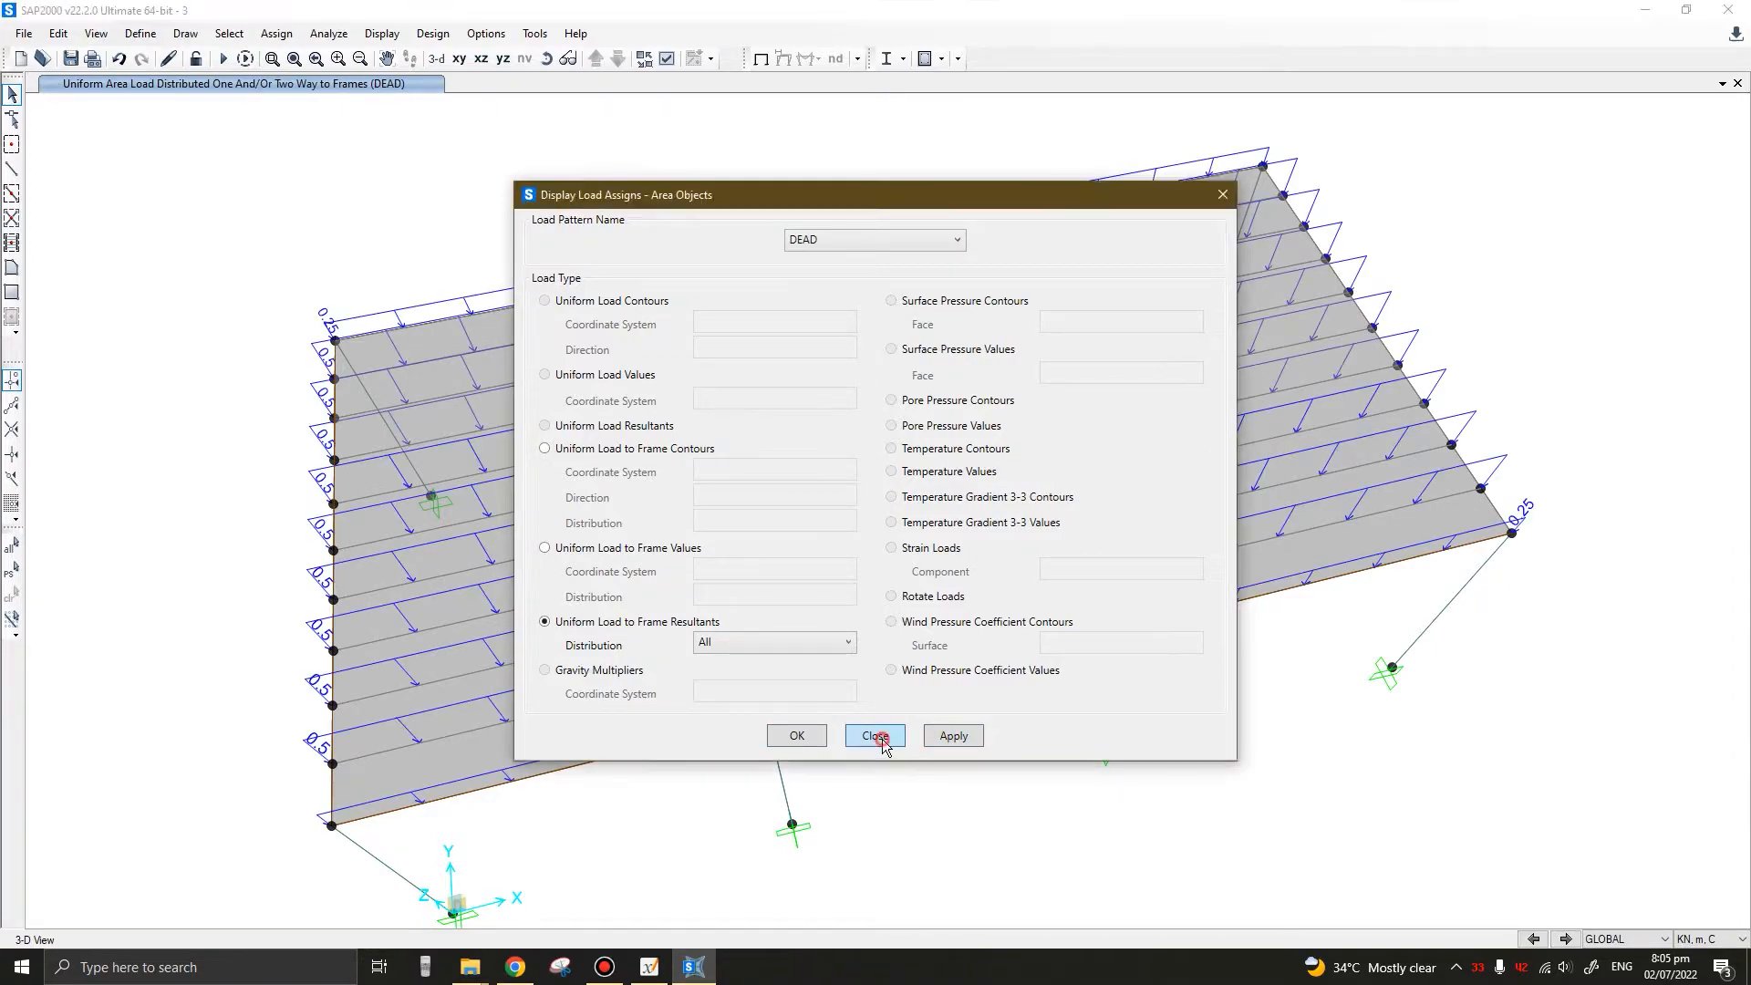
left_click(875, 735)
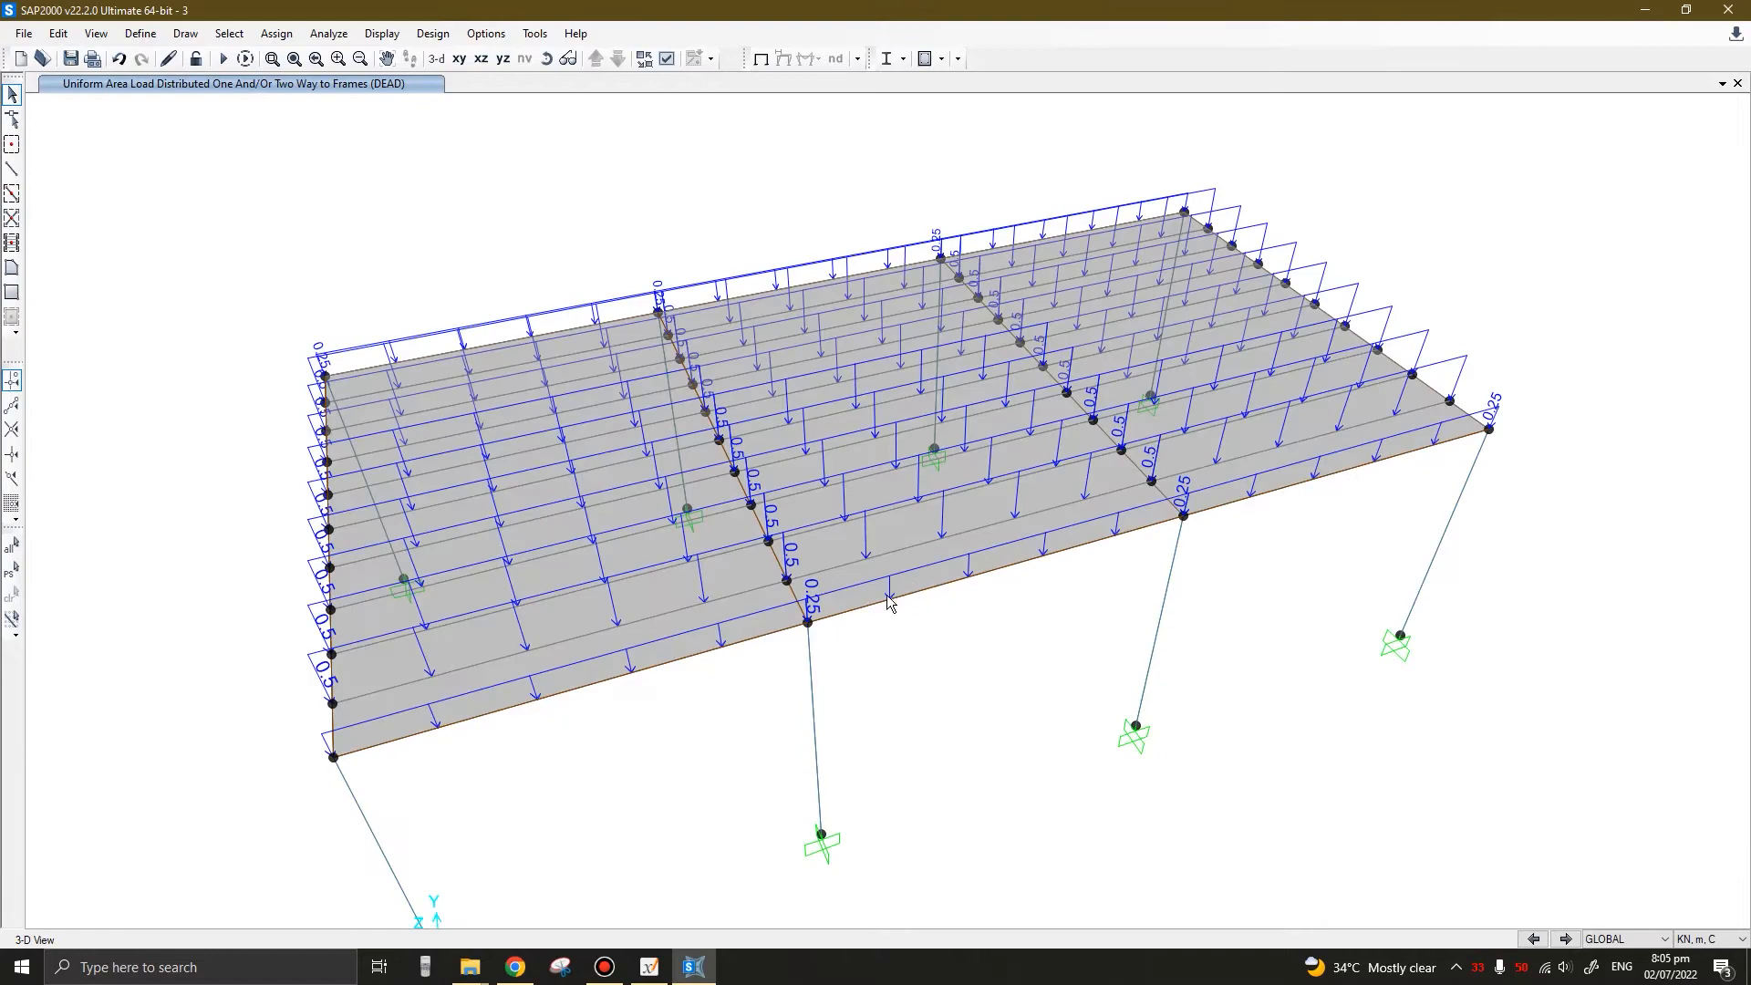
mouse_move(1051, 604)
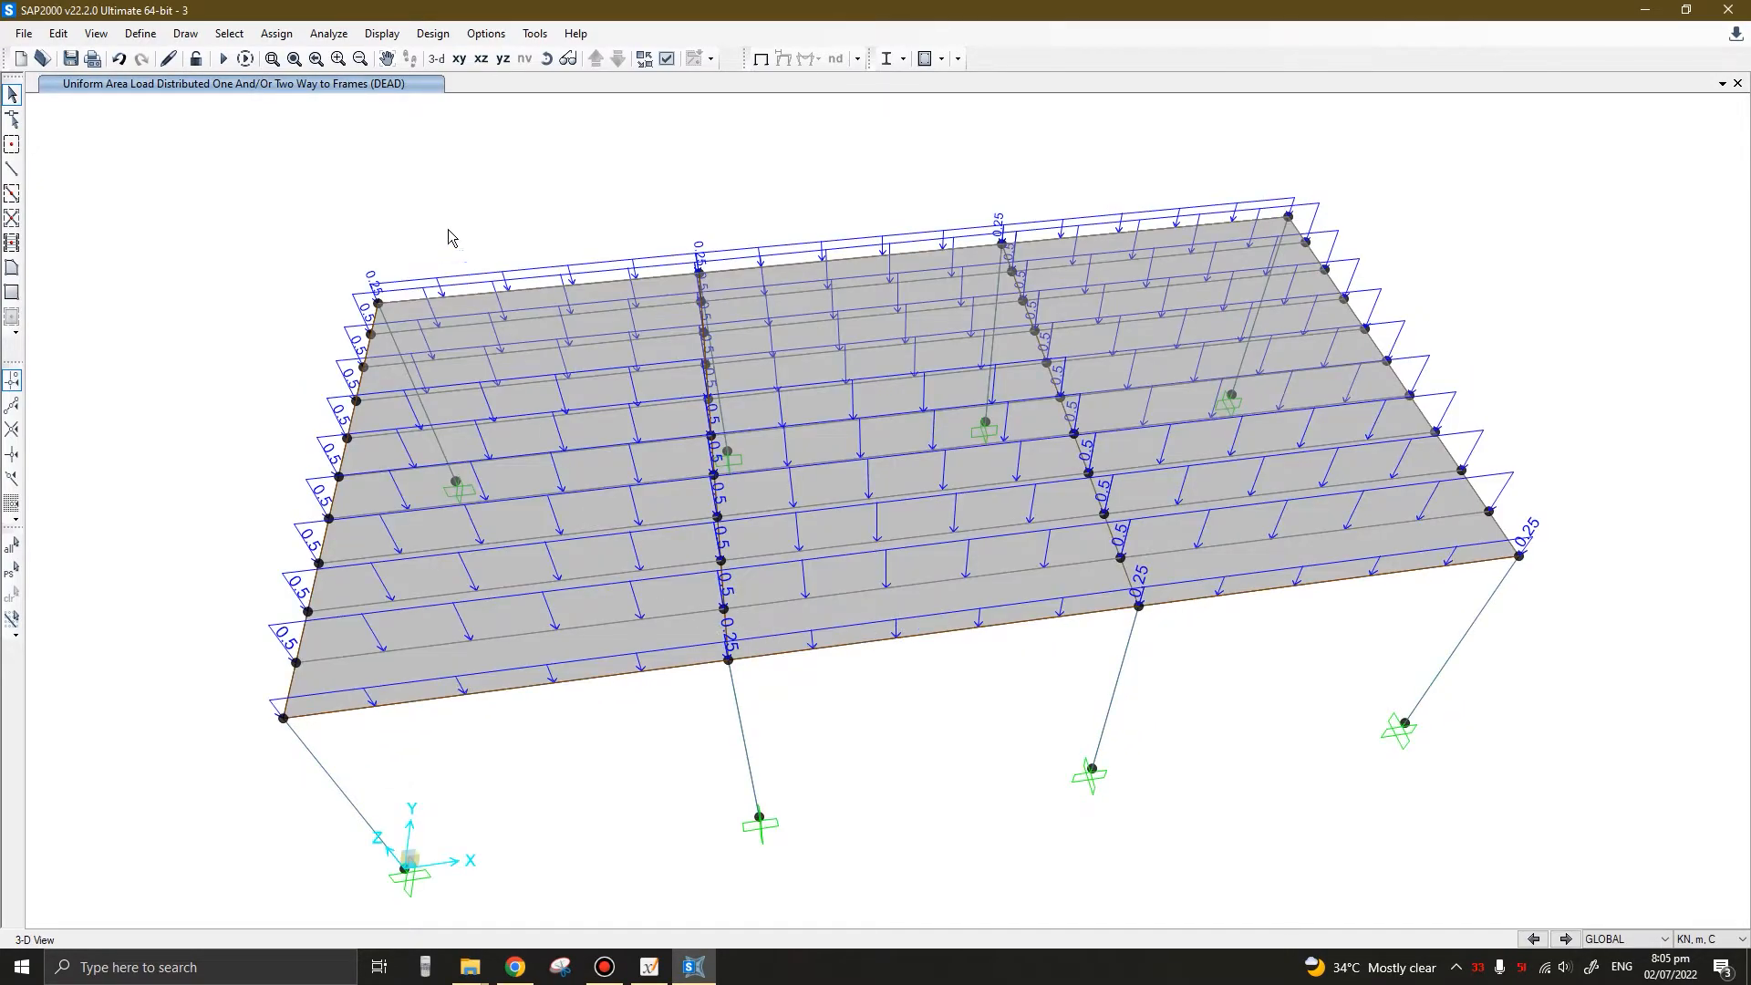
mouse_move(306, 178)
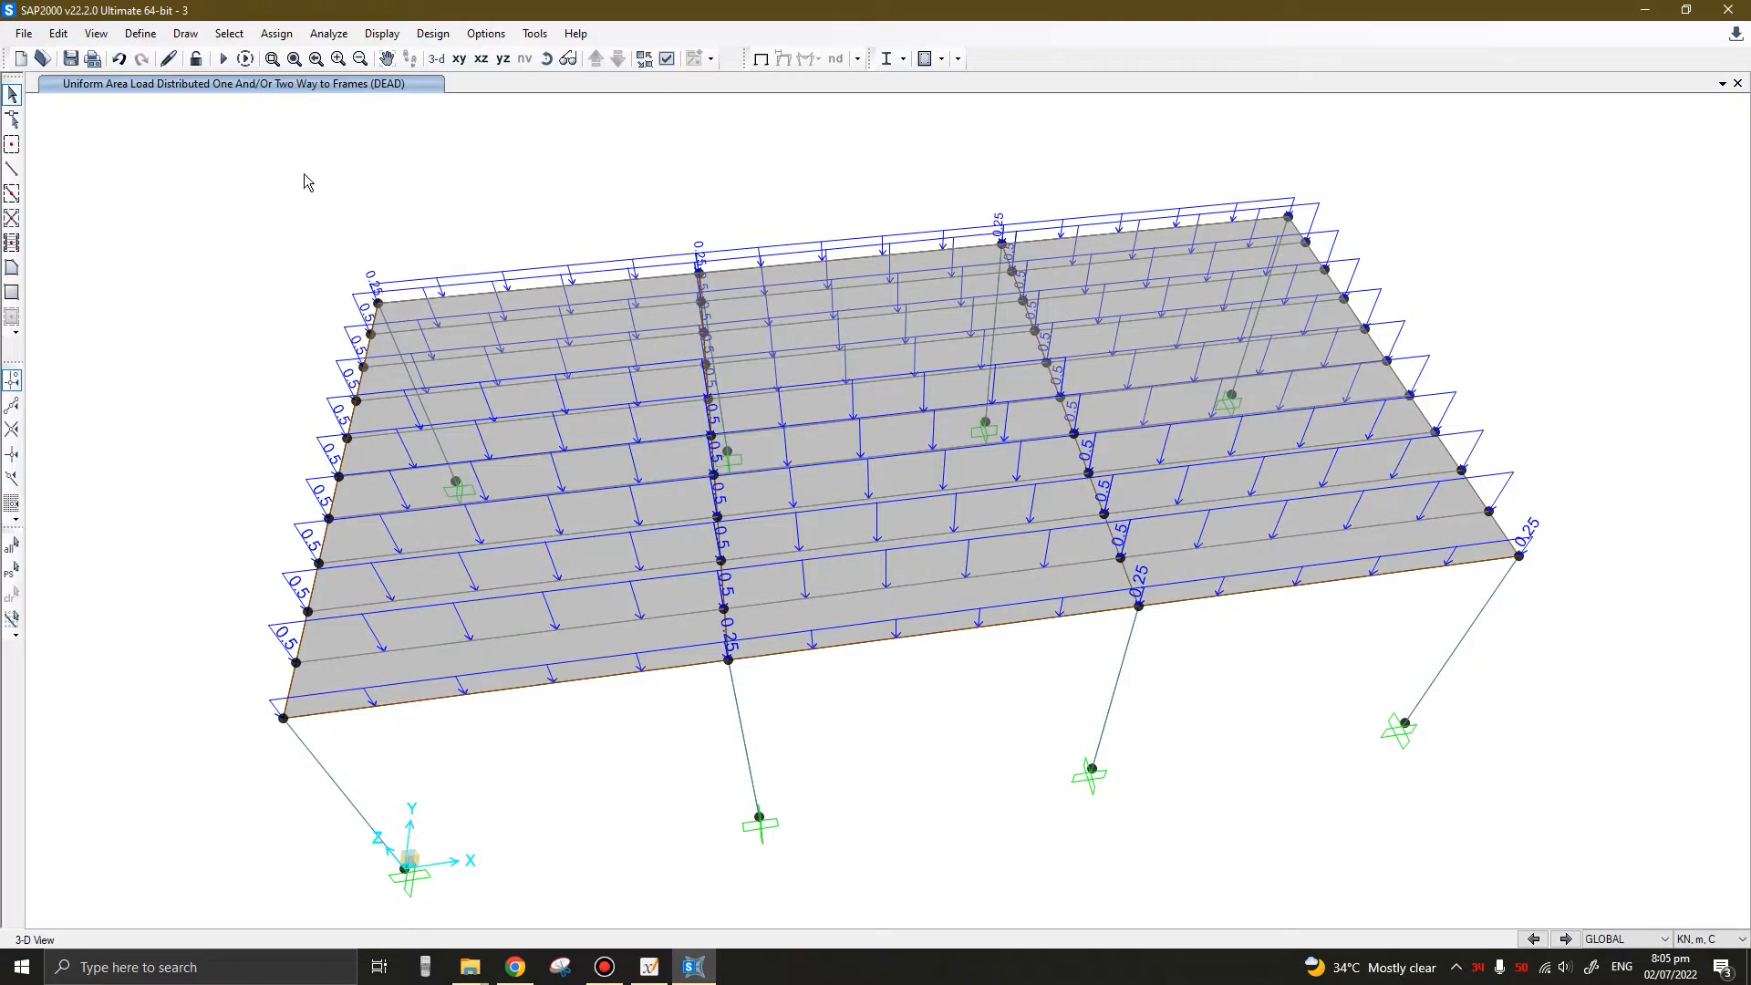
mouse_move(759, 57)
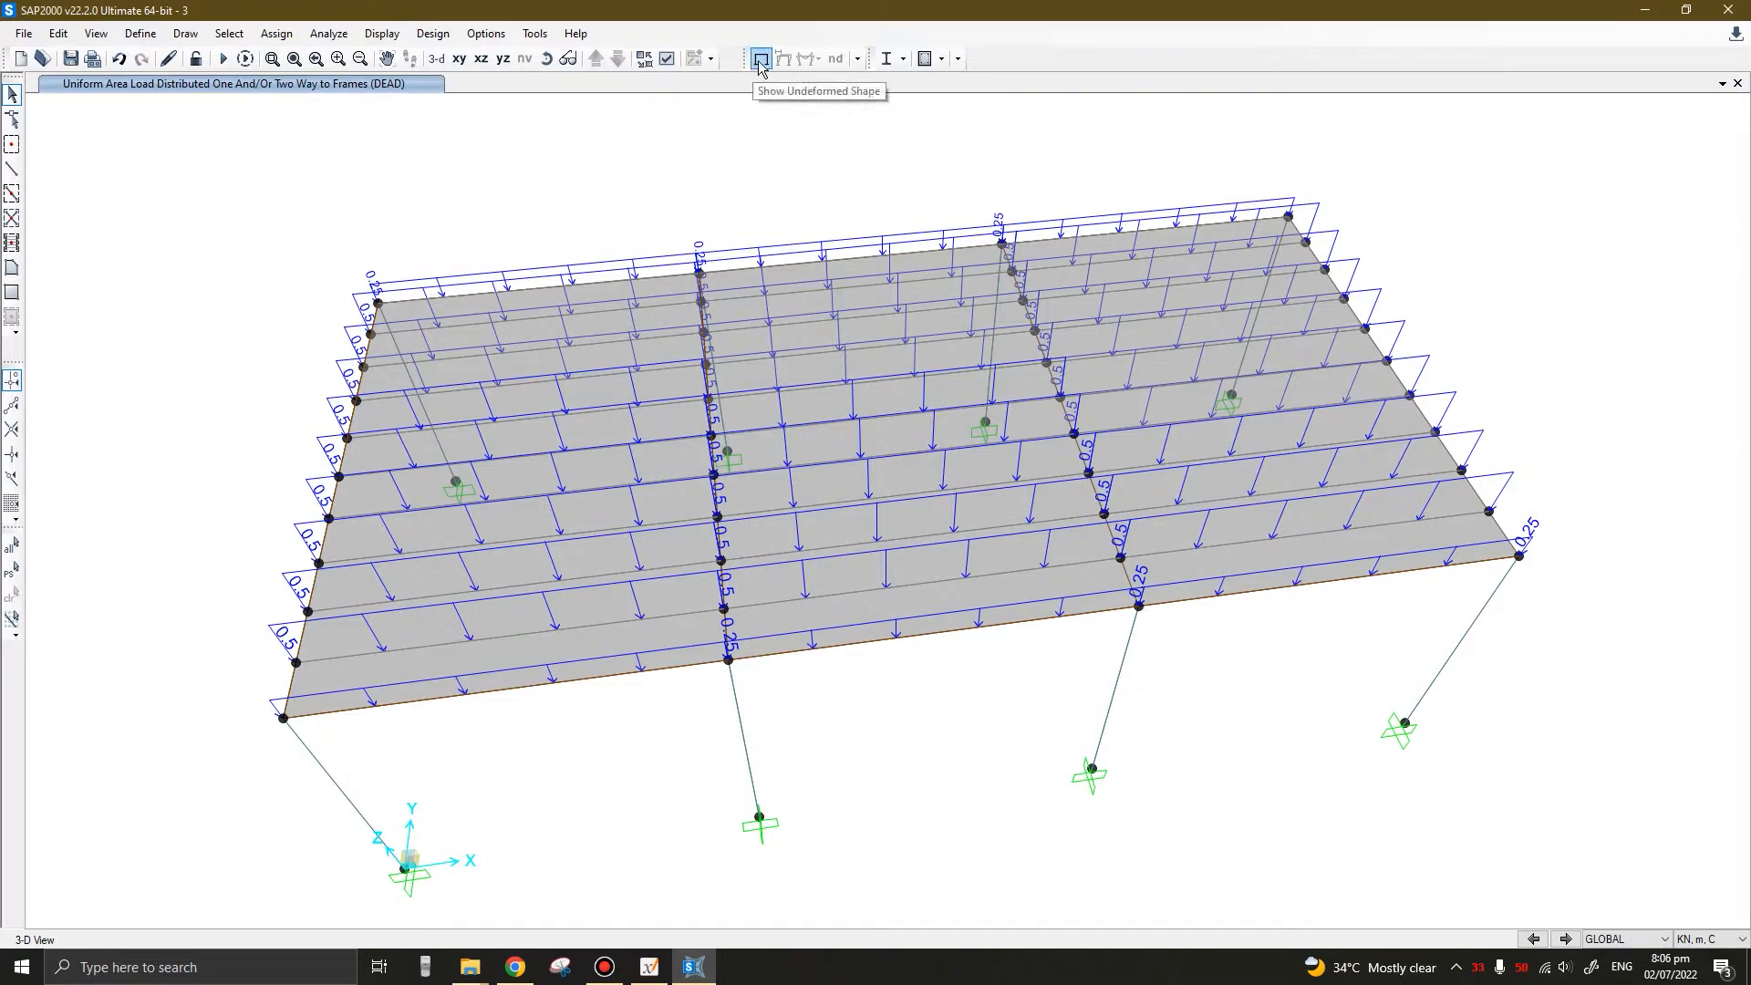
left_click(761, 58)
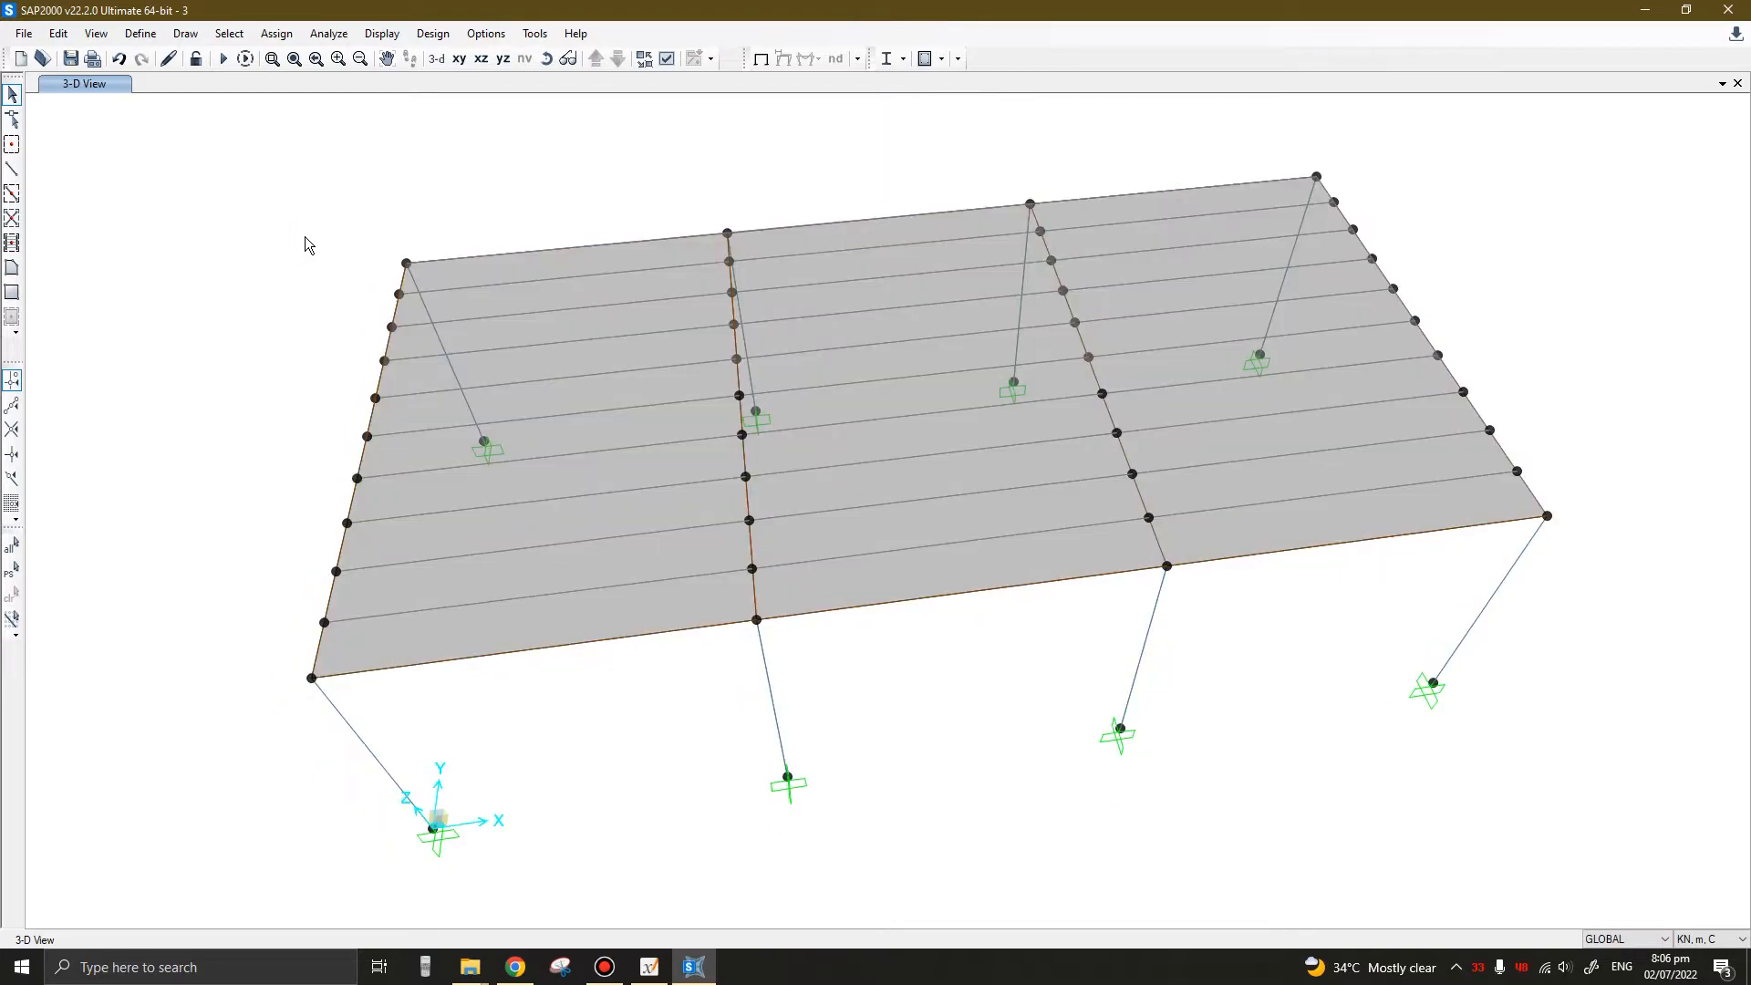
mouse_move(430, 33)
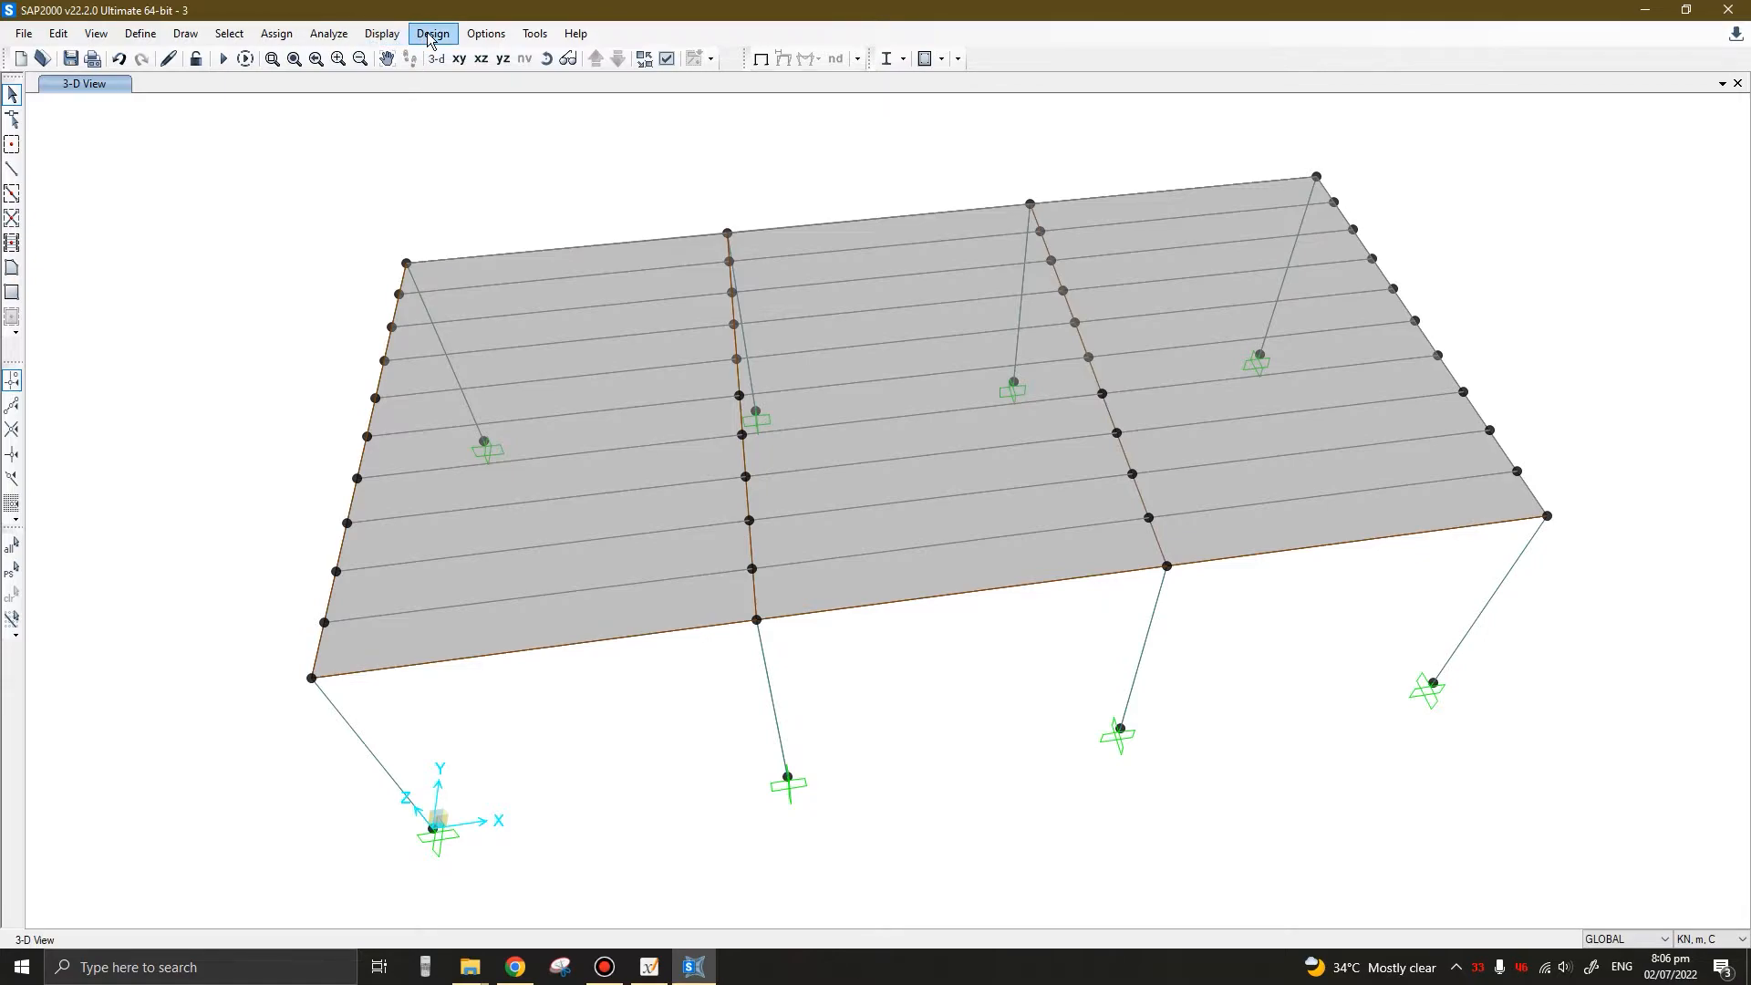
Change the steel frame design code from AISC 360-16 to Eurocode 3-2005 in the preferences
left_click(435, 33)
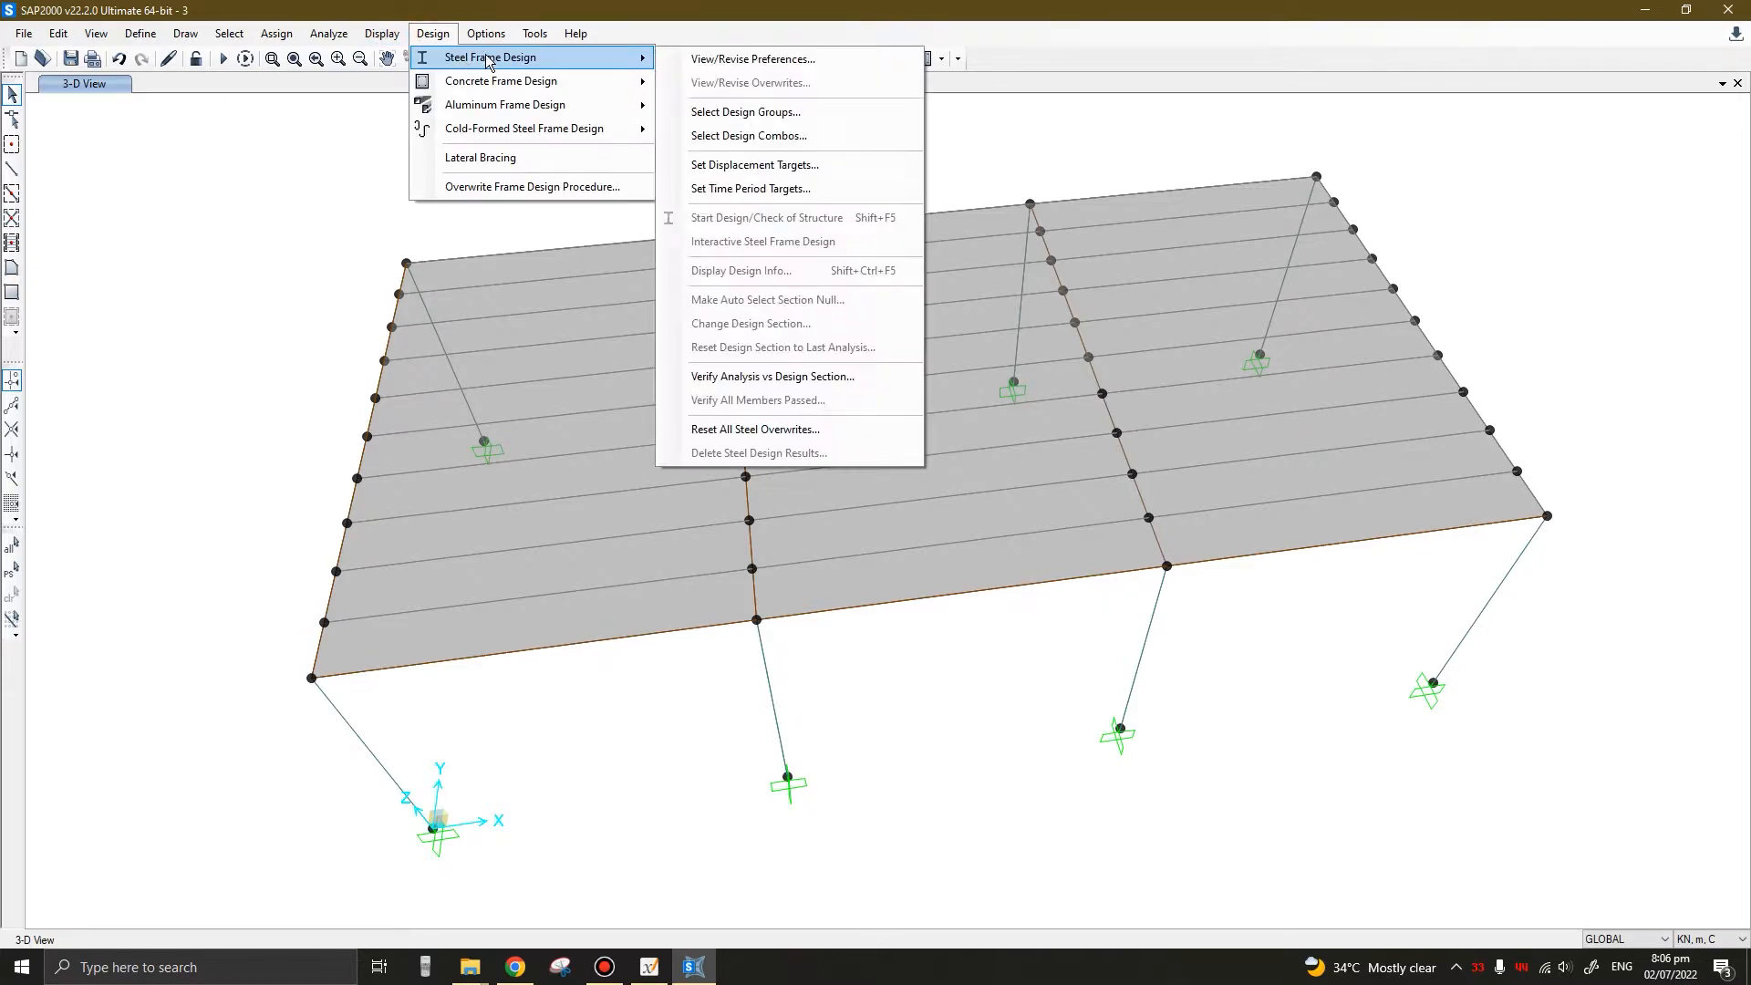
mouse_move(660, 56)
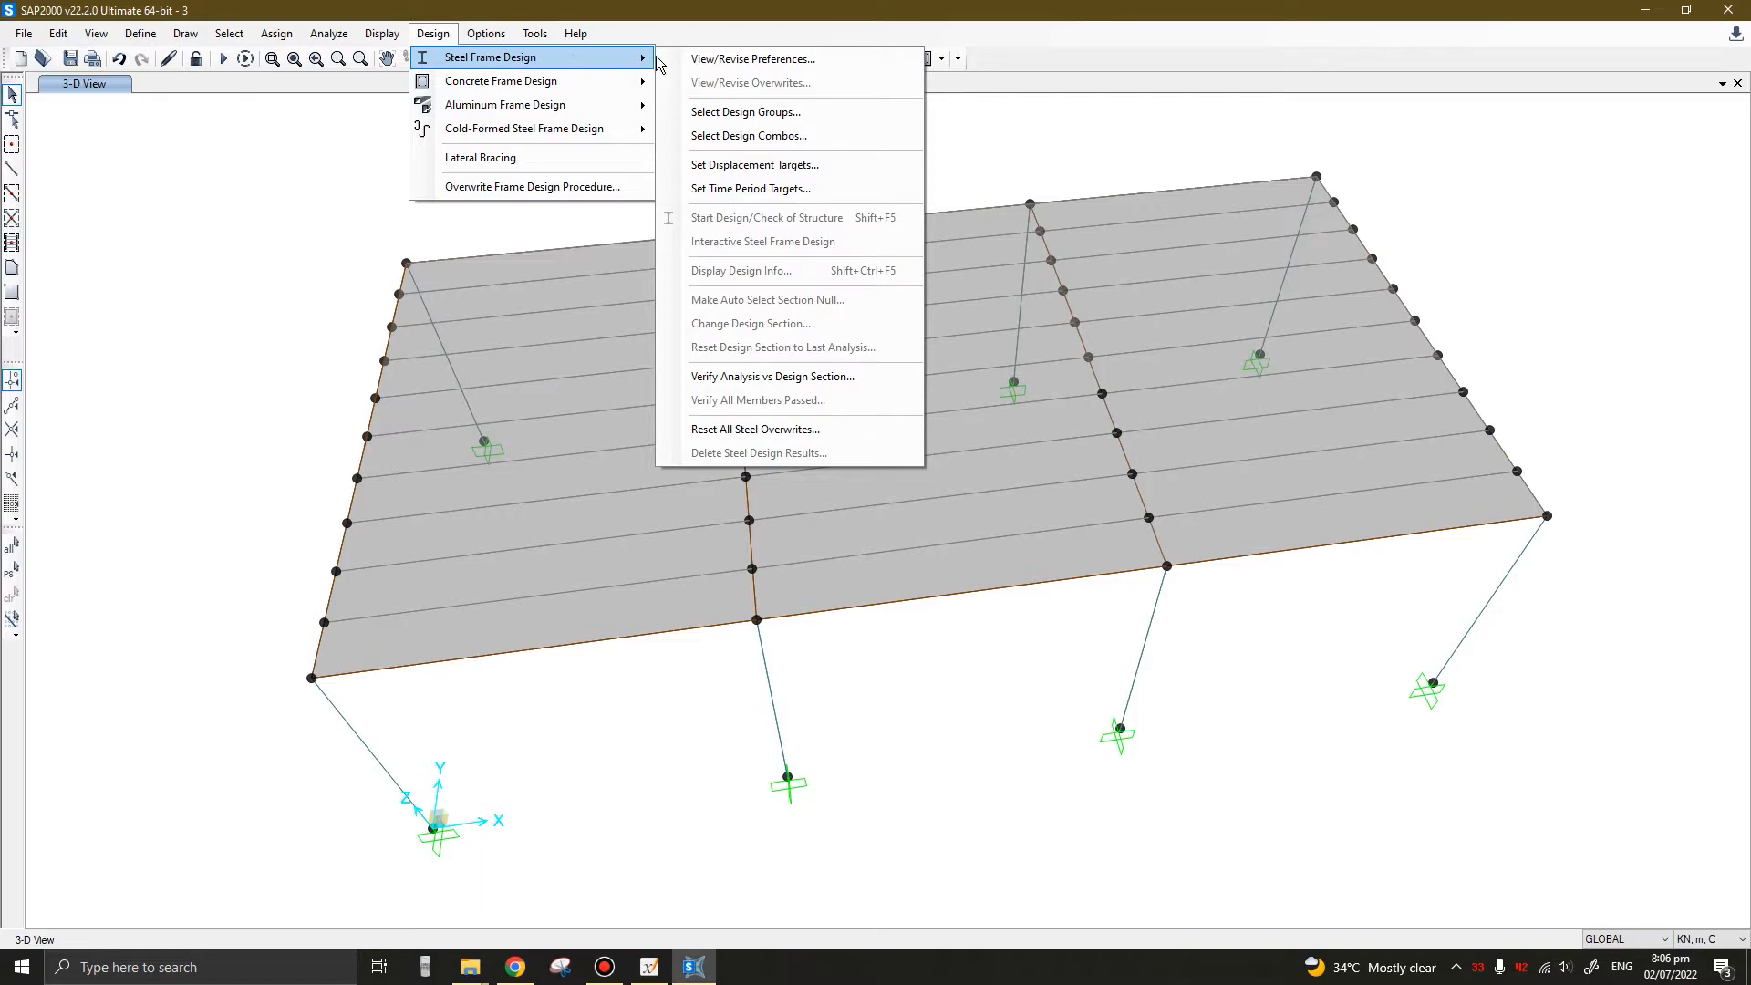
mouse_move(755, 70)
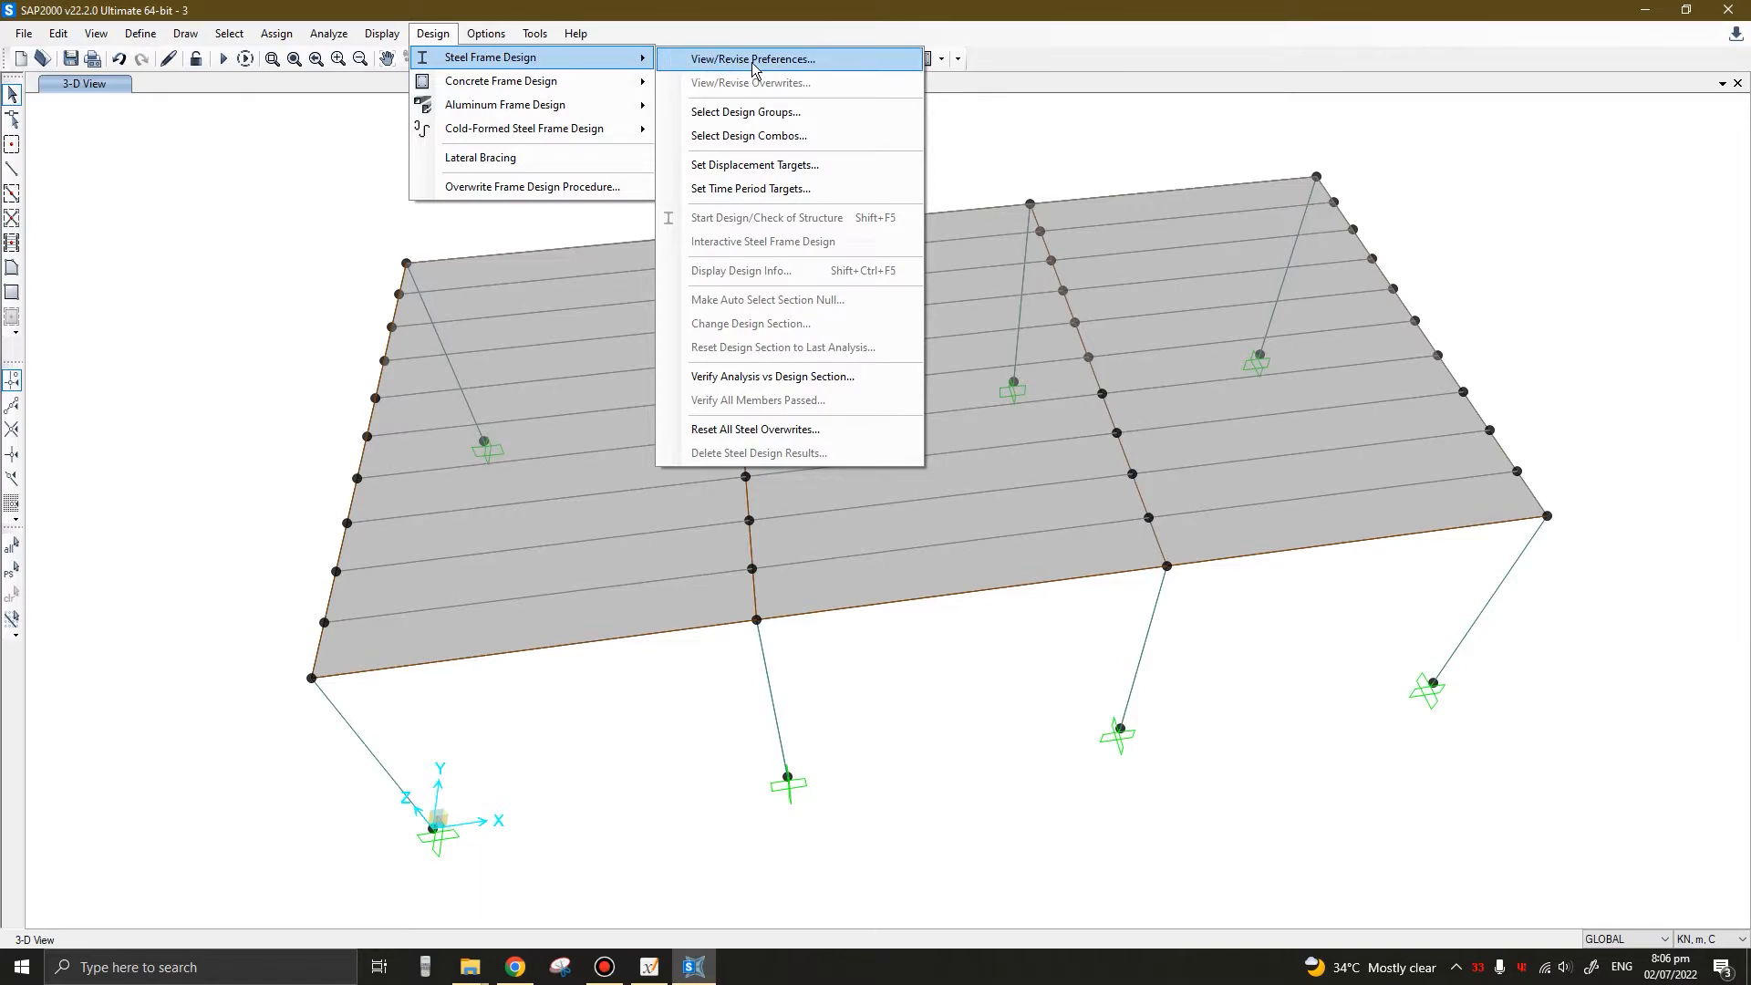
left_click(755, 59)
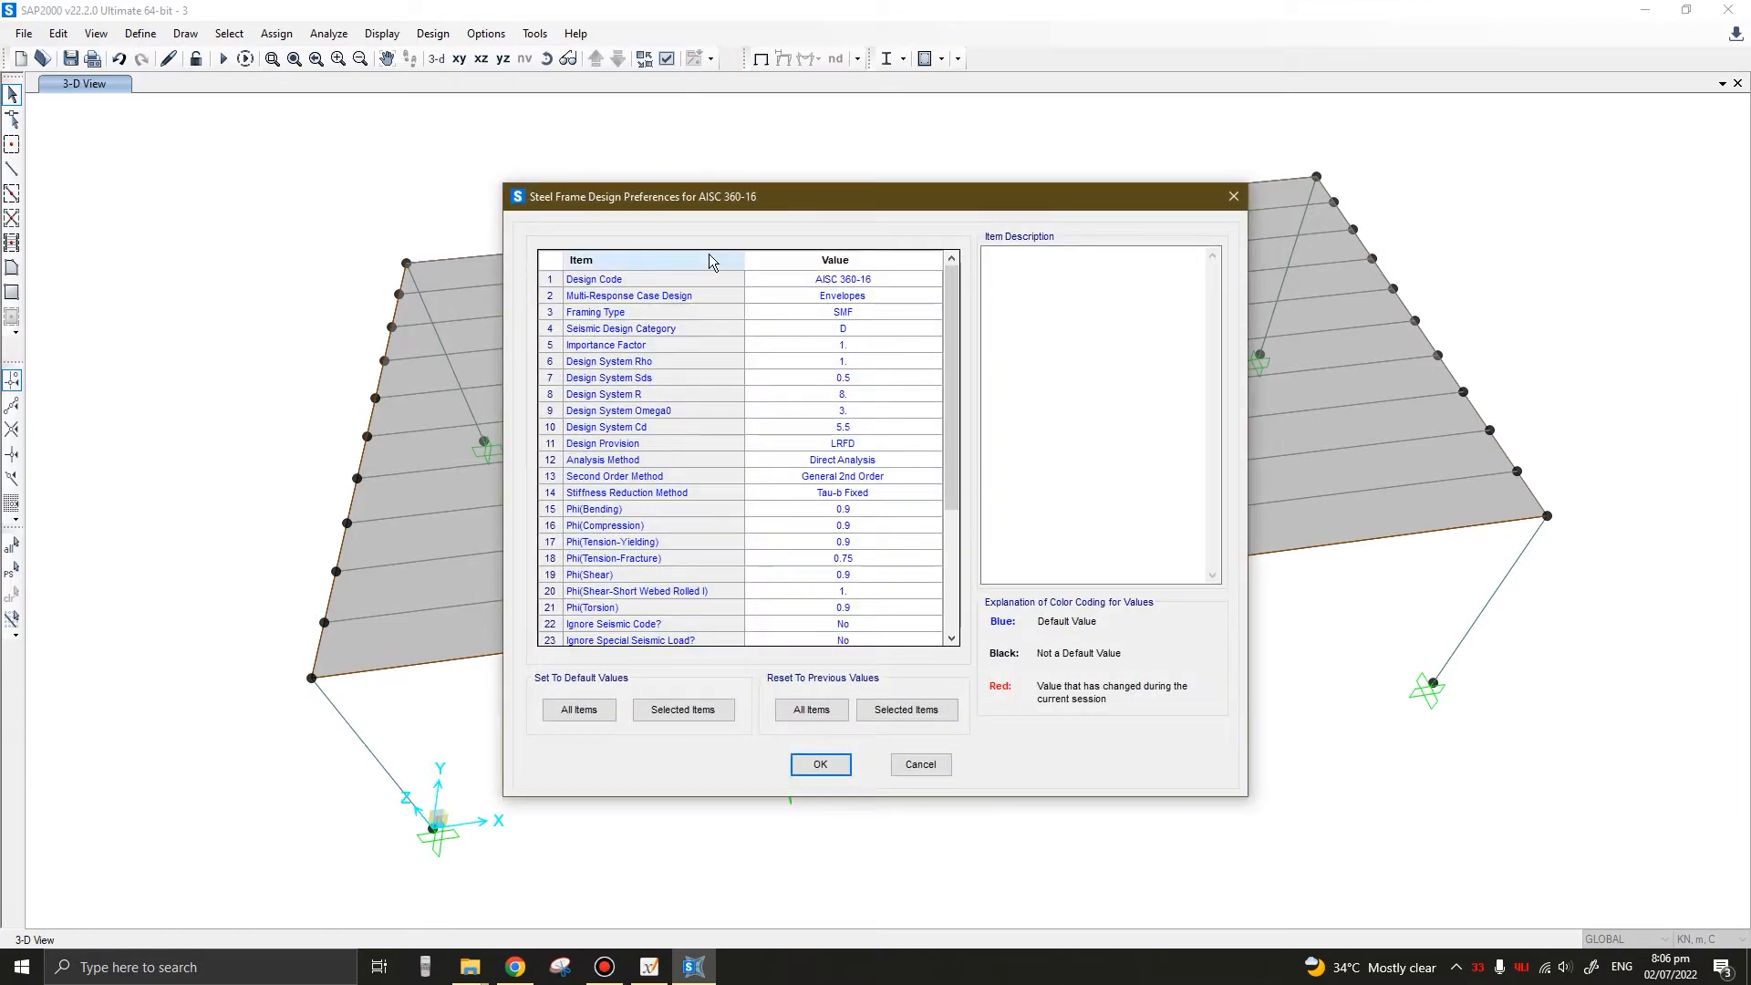
left_click(843, 279)
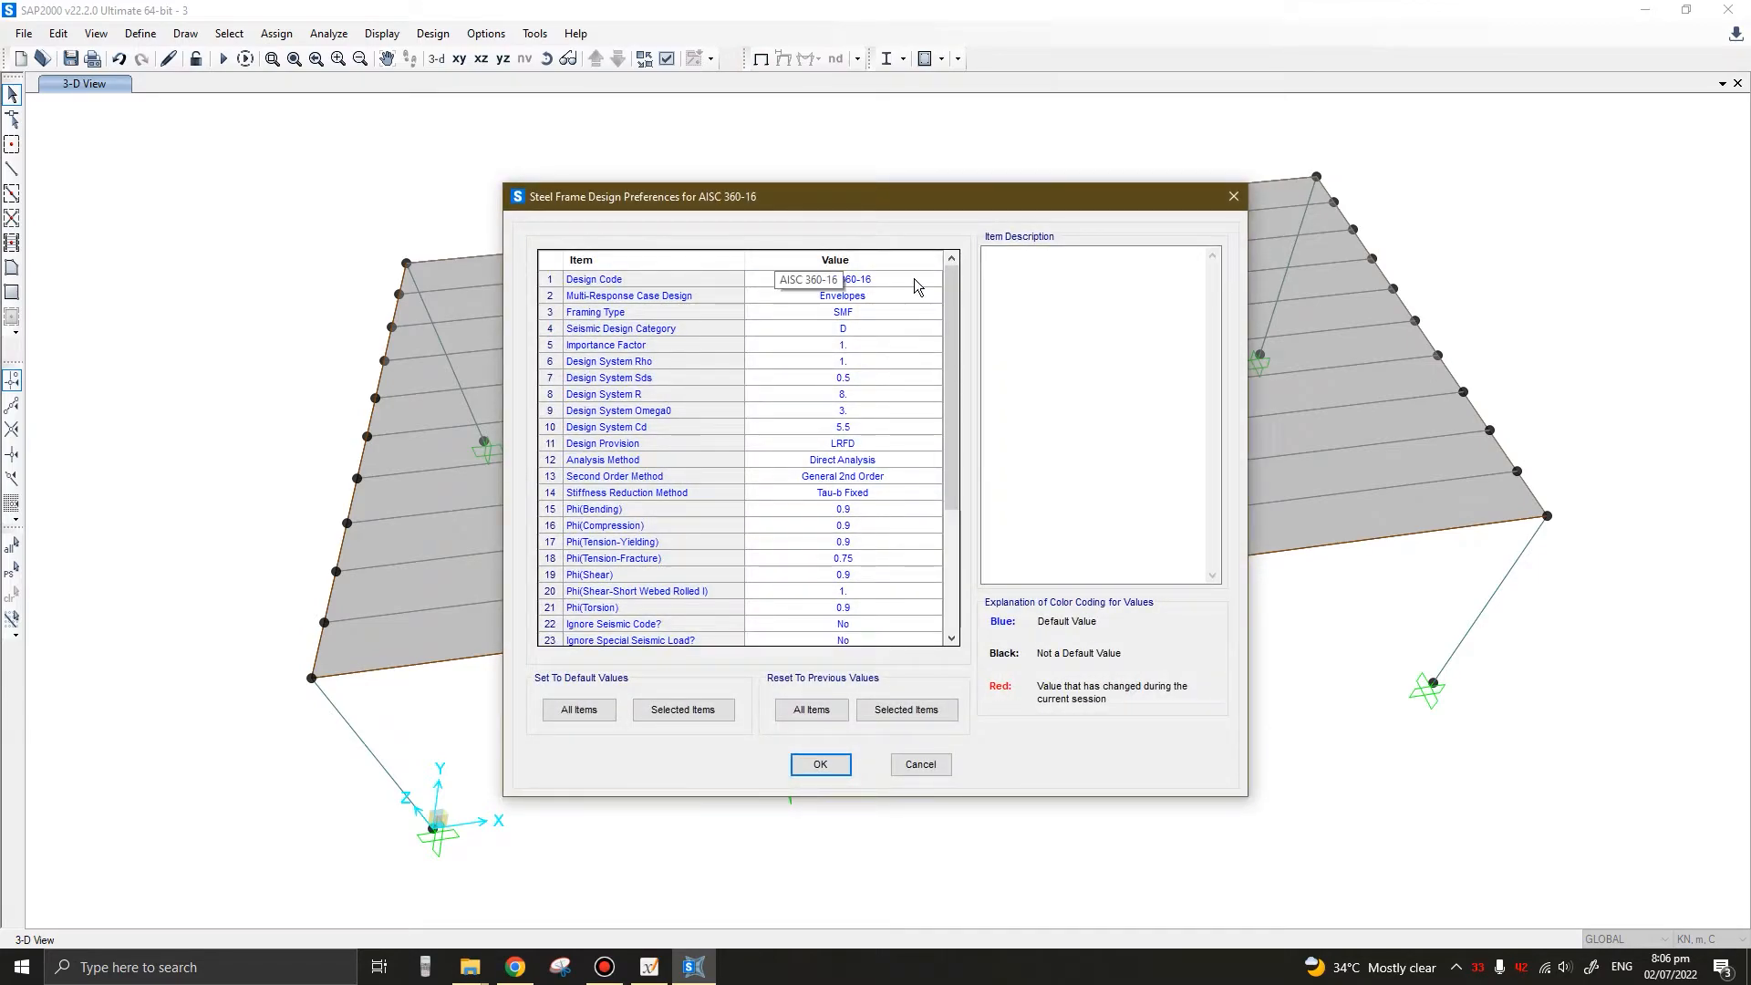
left_click(922, 281)
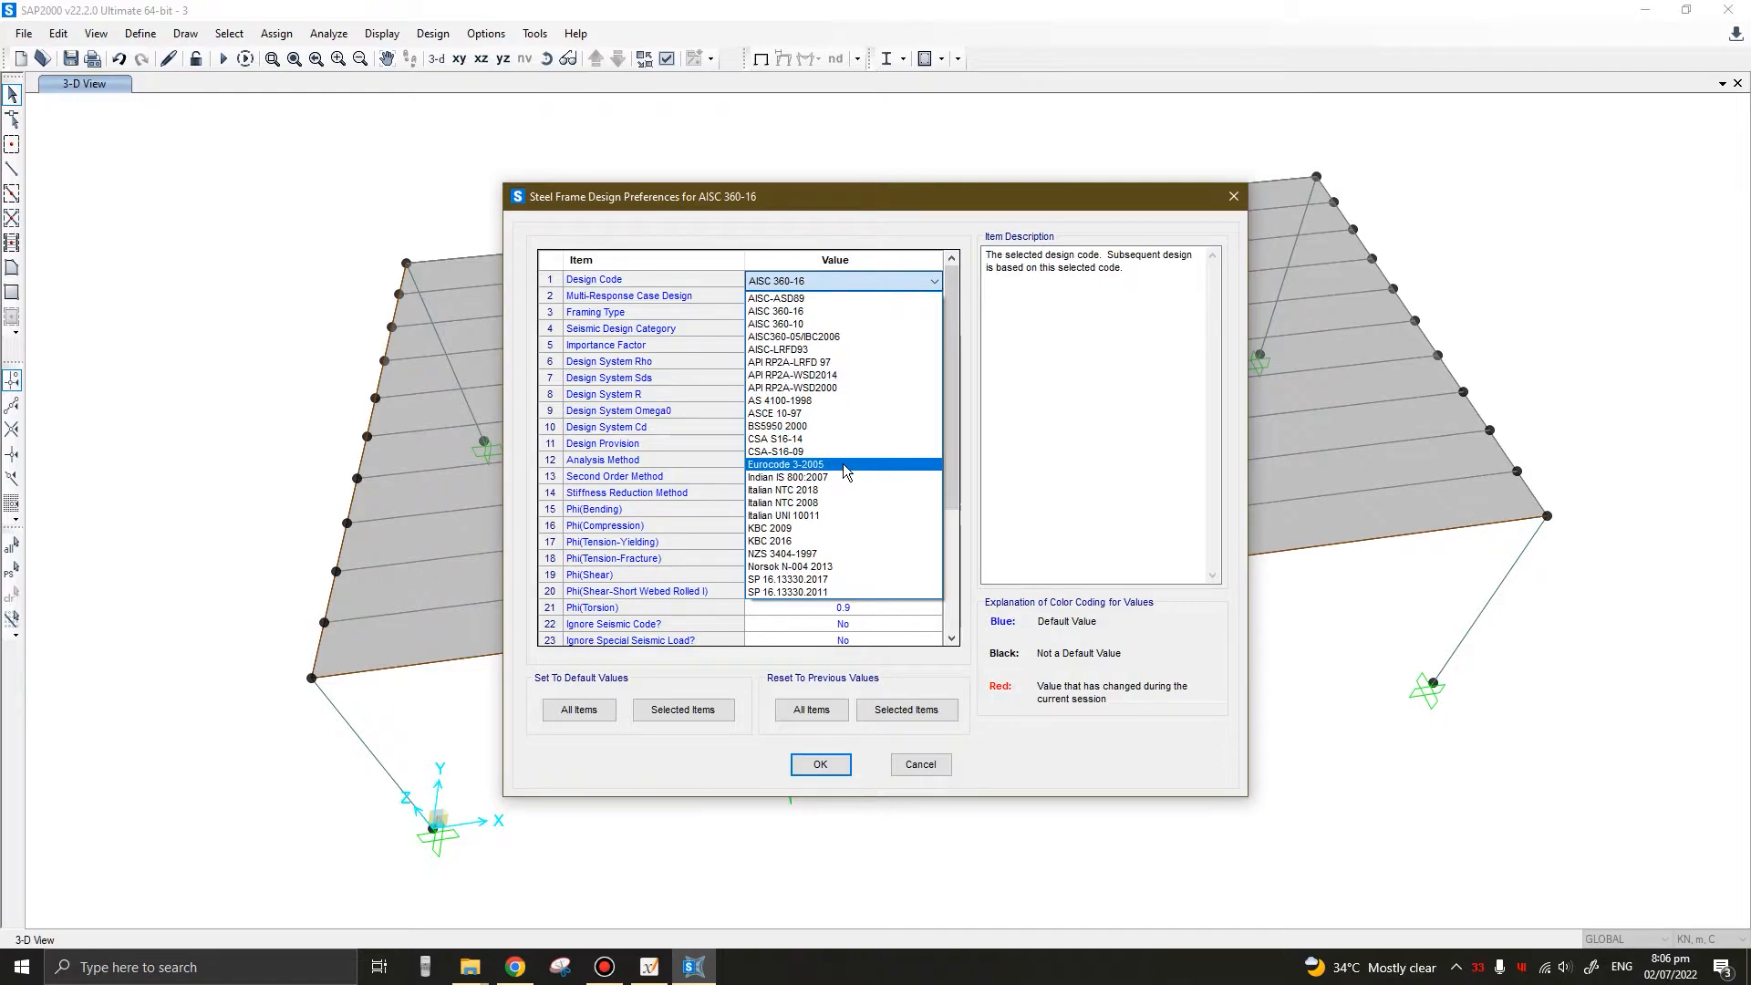
left_click(786, 465)
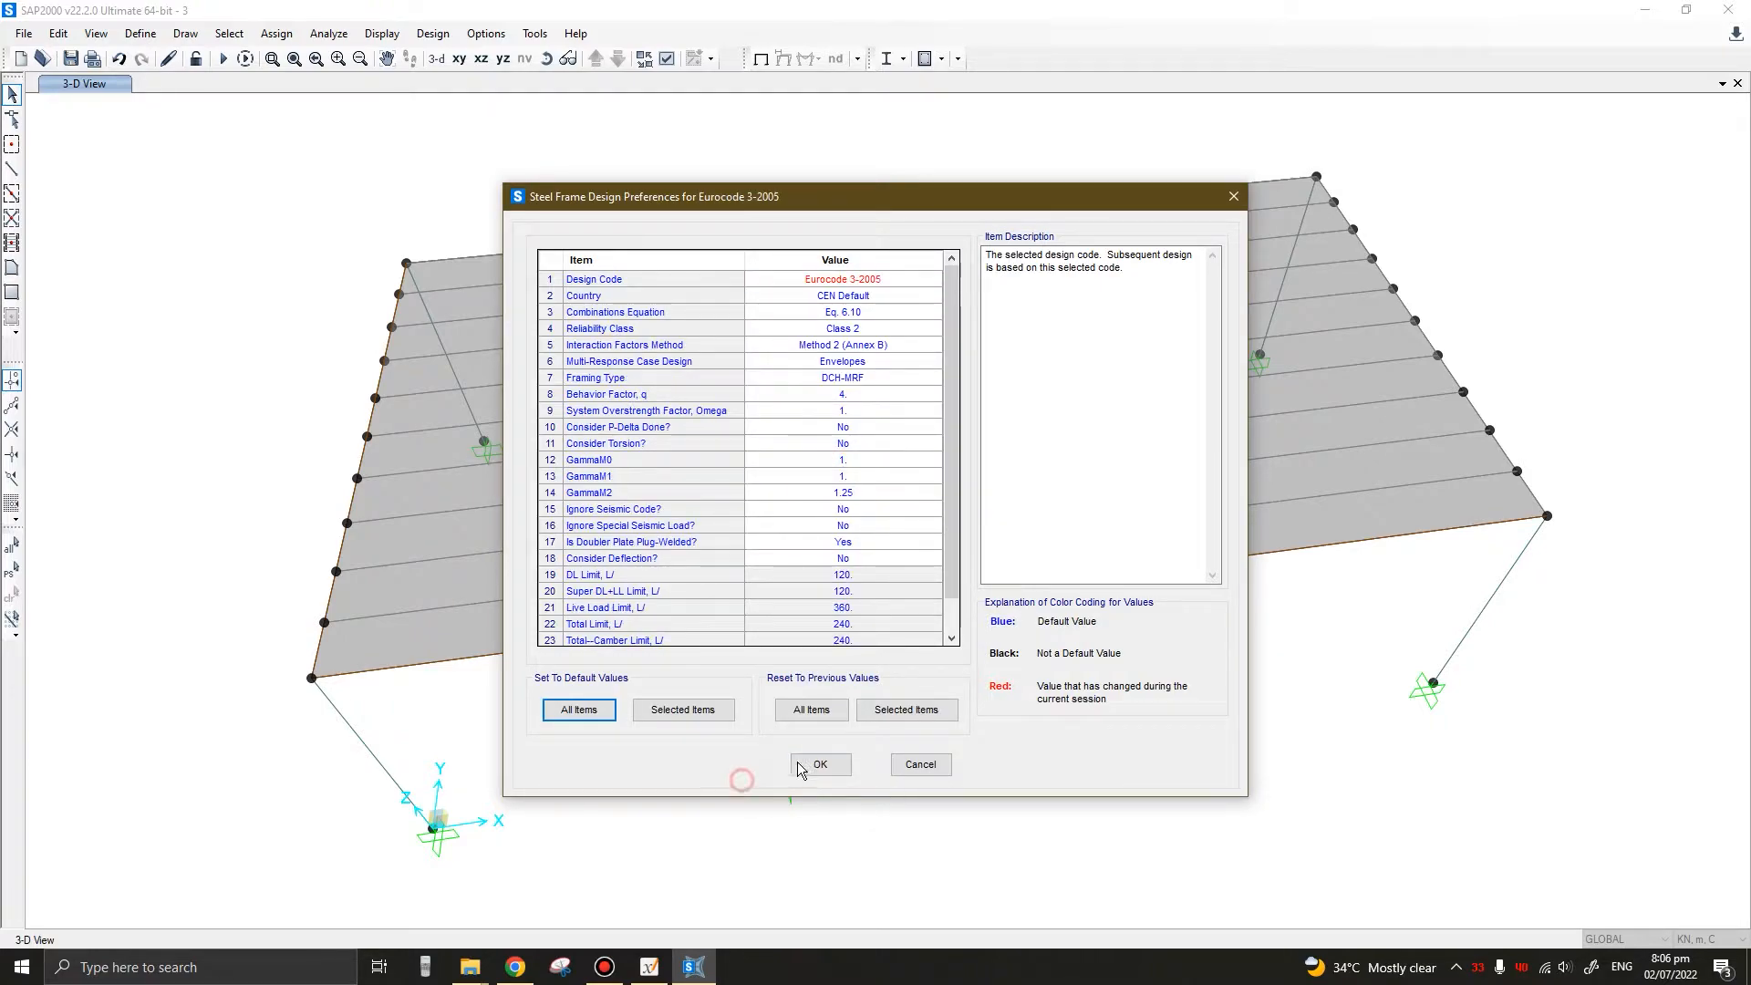
left_click(821, 764)
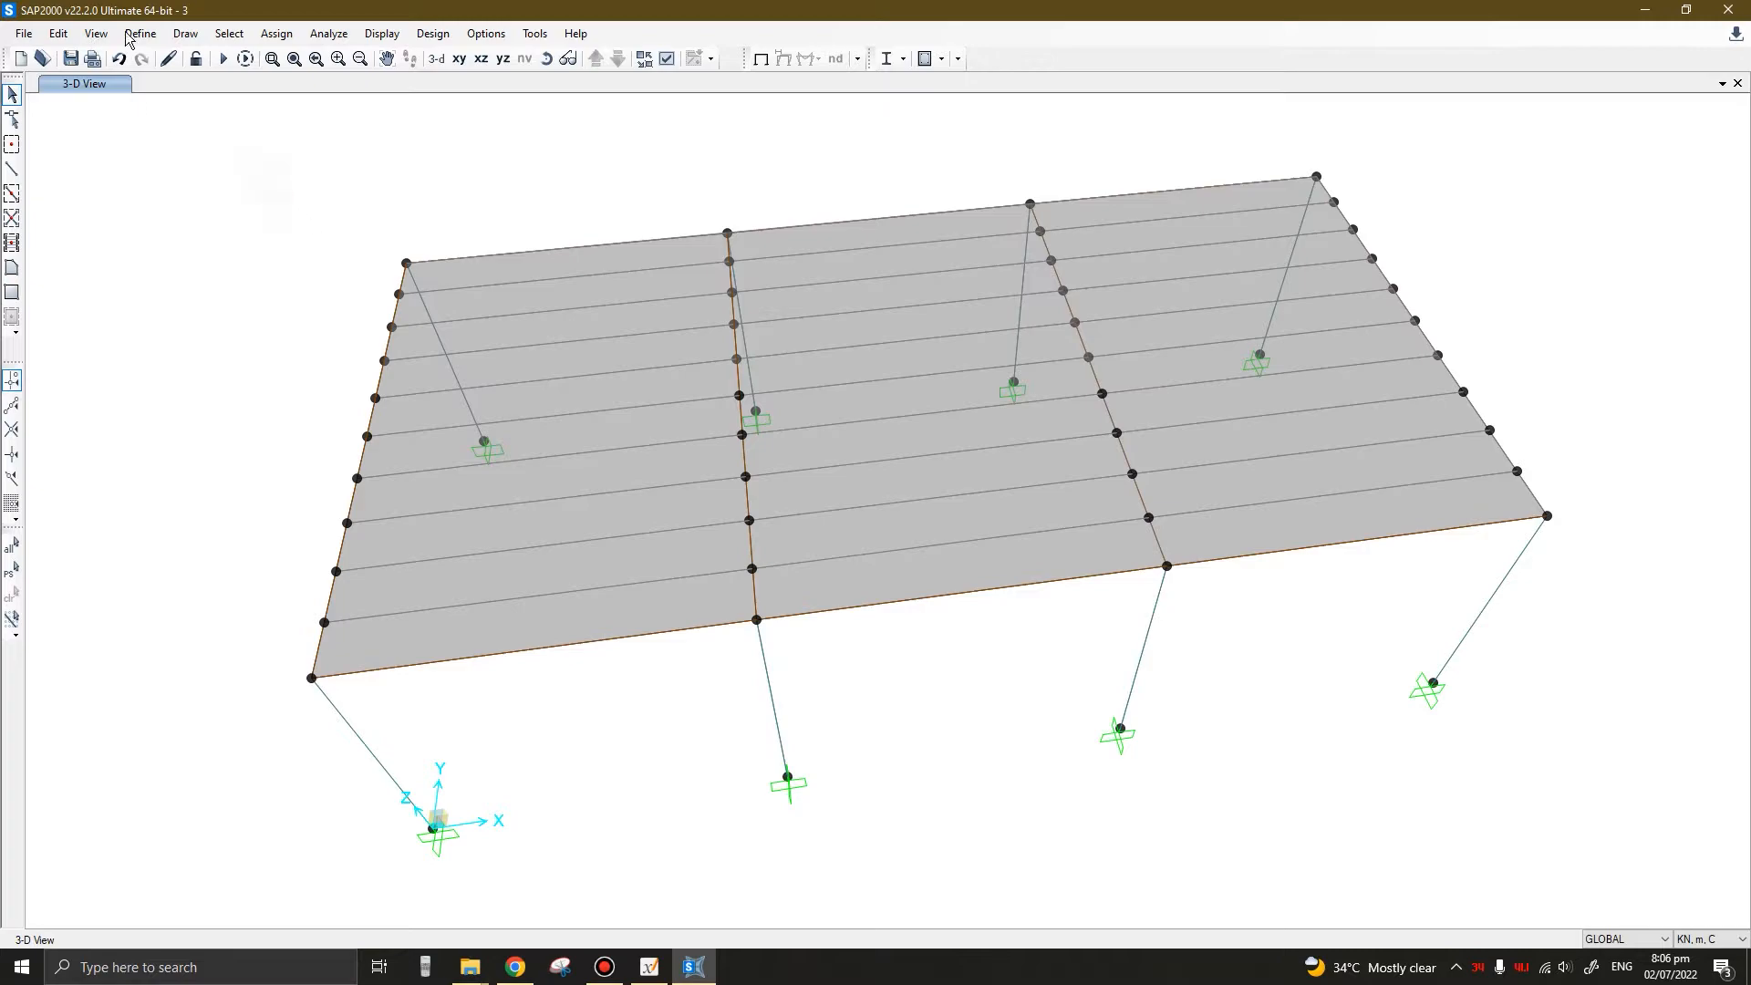
Bring up the Define Load Combinations dialog with its empty list and reposition it
left_click(137, 33)
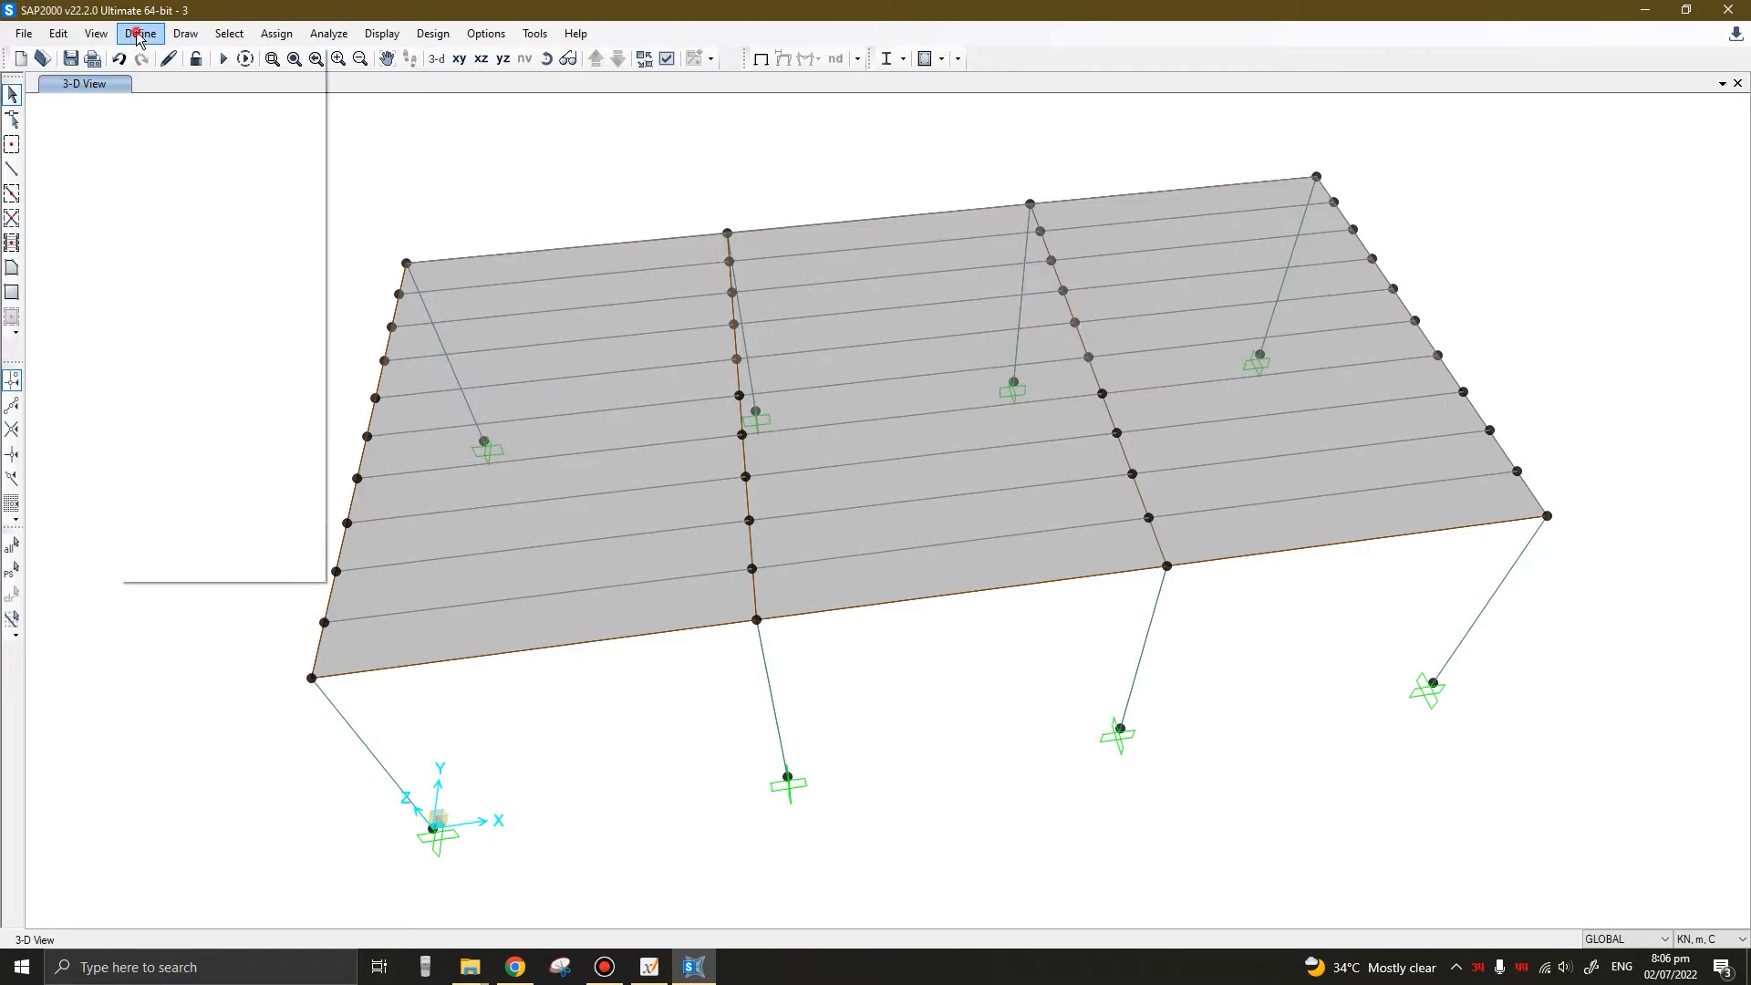
left_click(137, 33)
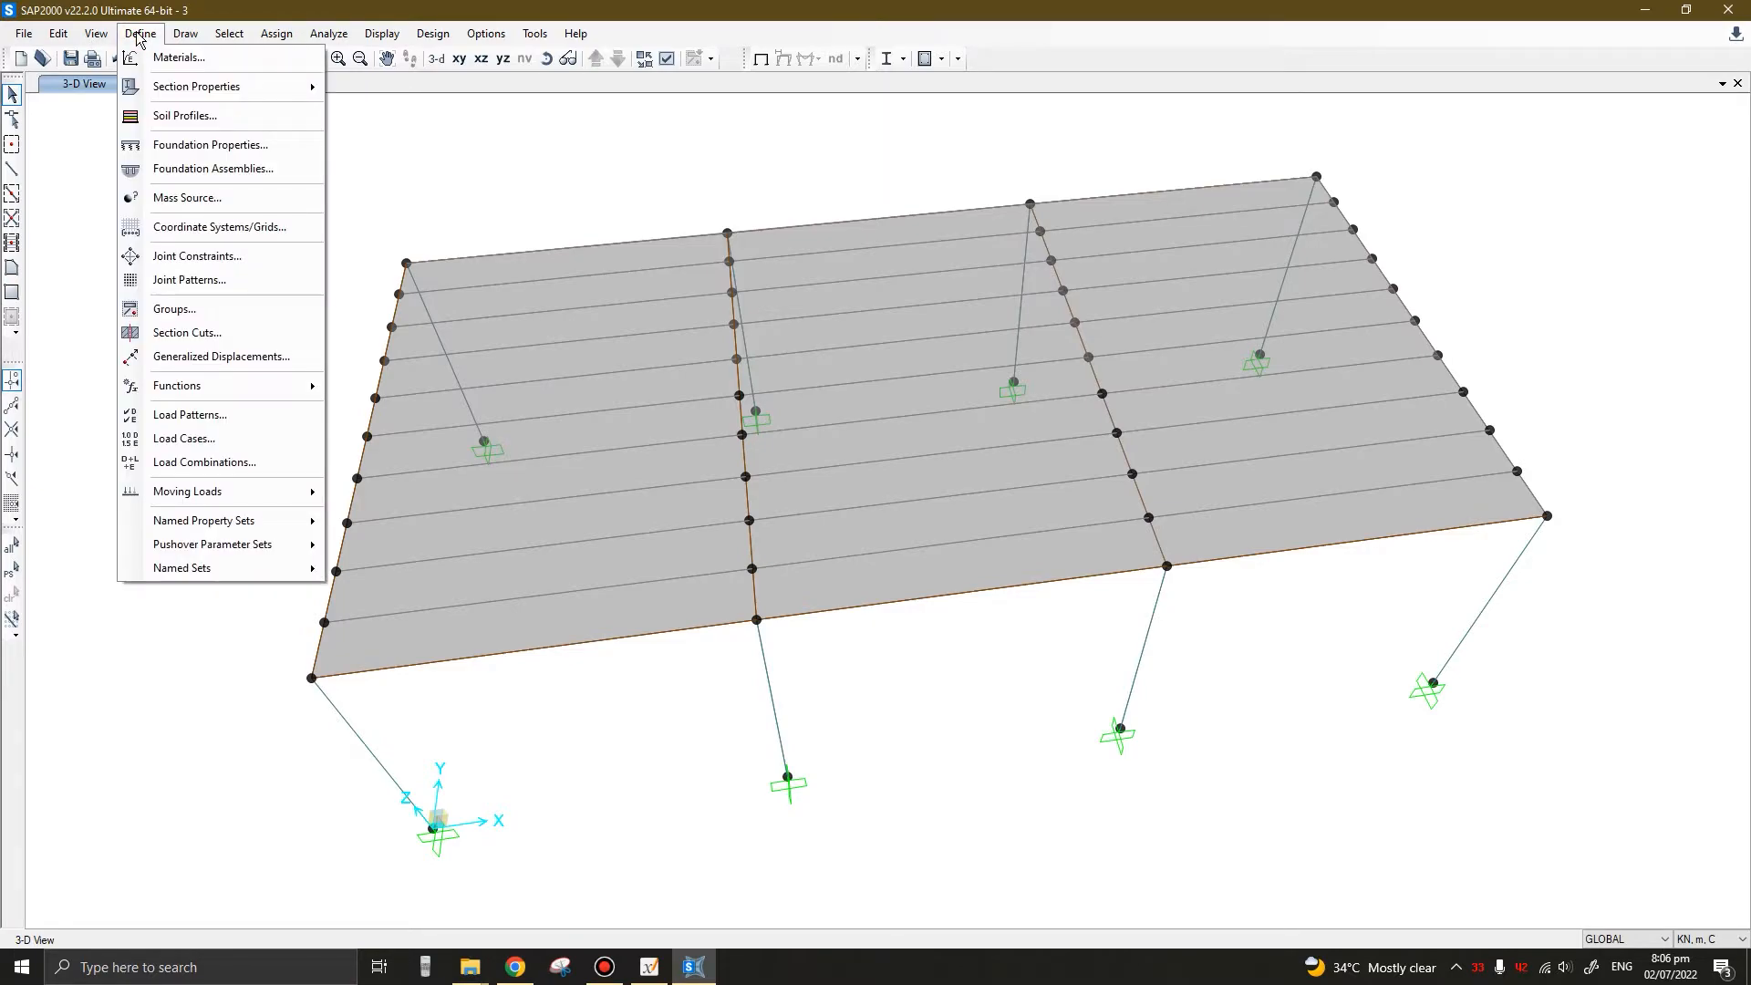
mouse_move(205, 464)
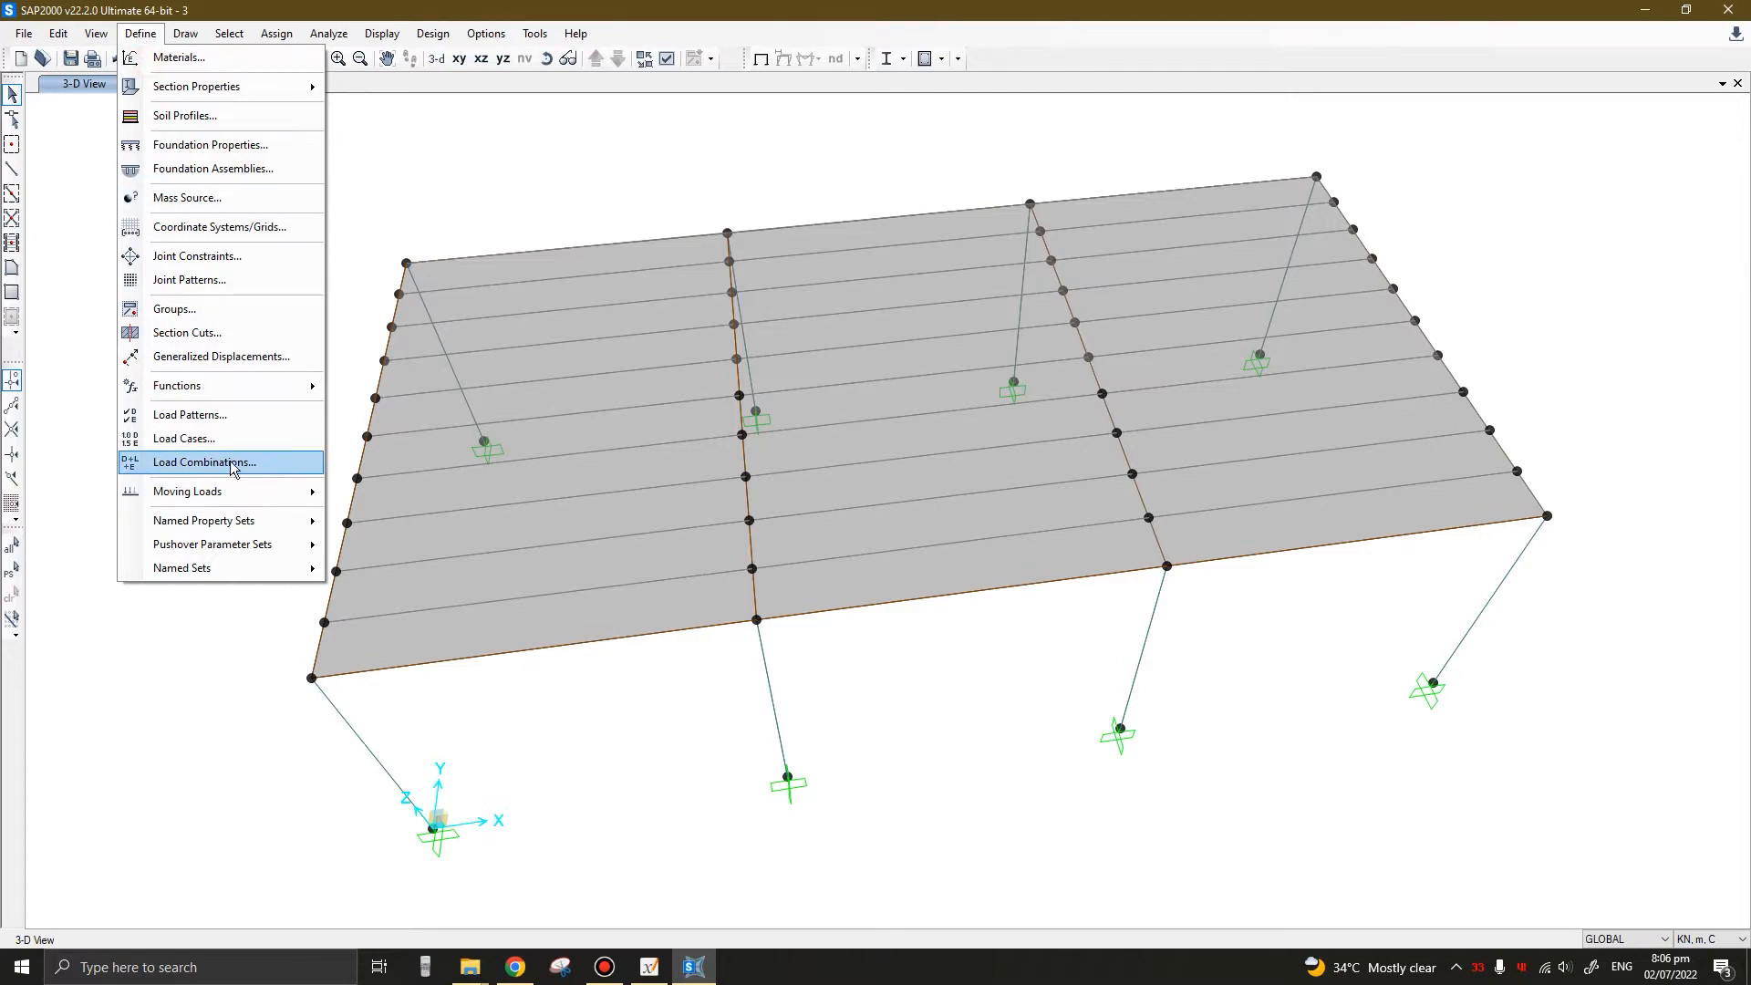
left_click(205, 461)
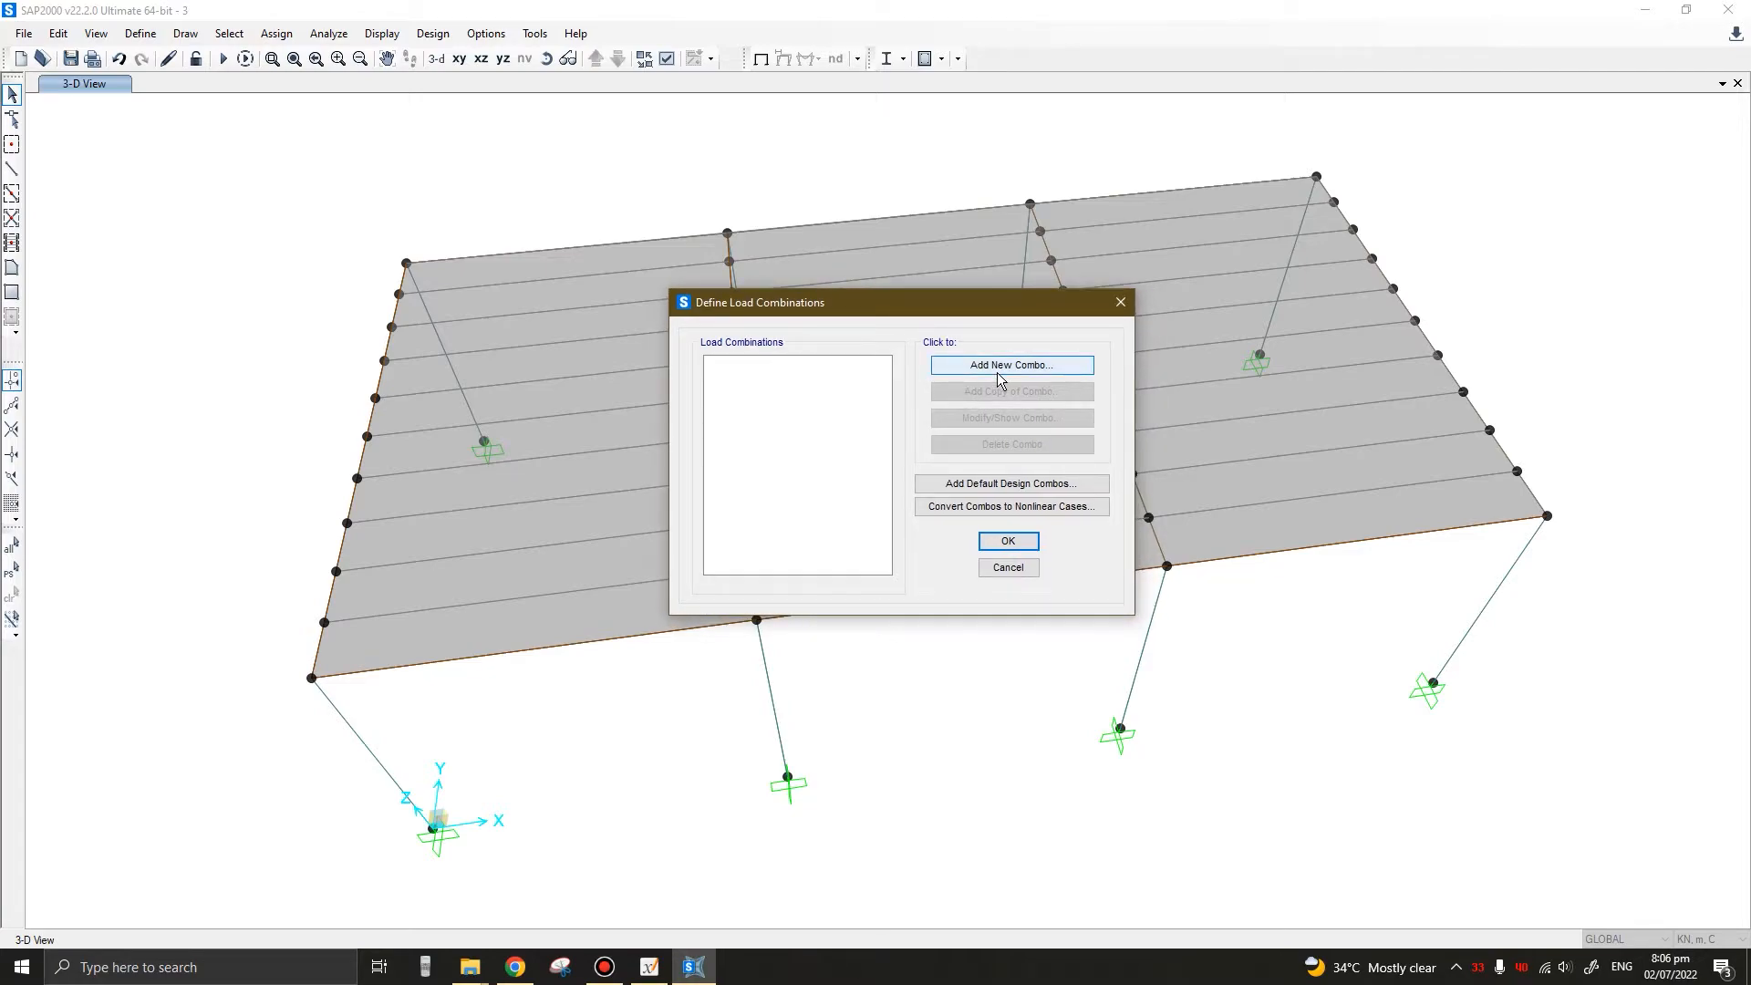
mouse_move(1018, 502)
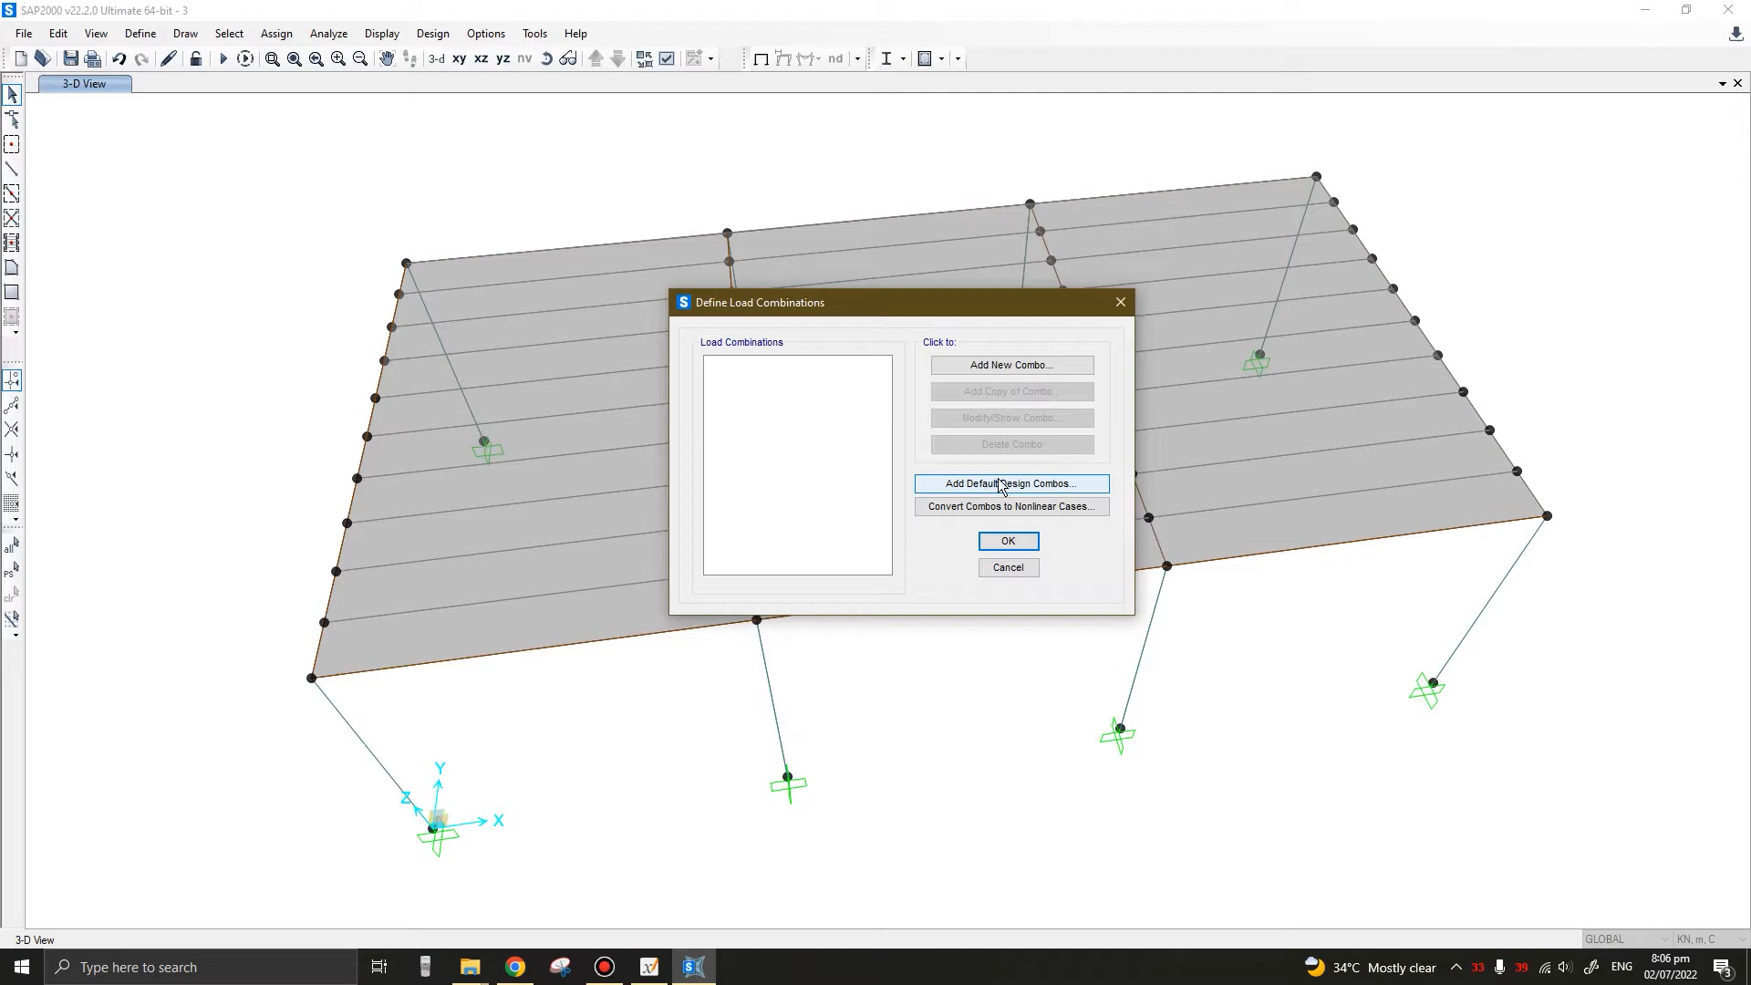
left_click_drag(759, 301, 837, 252)
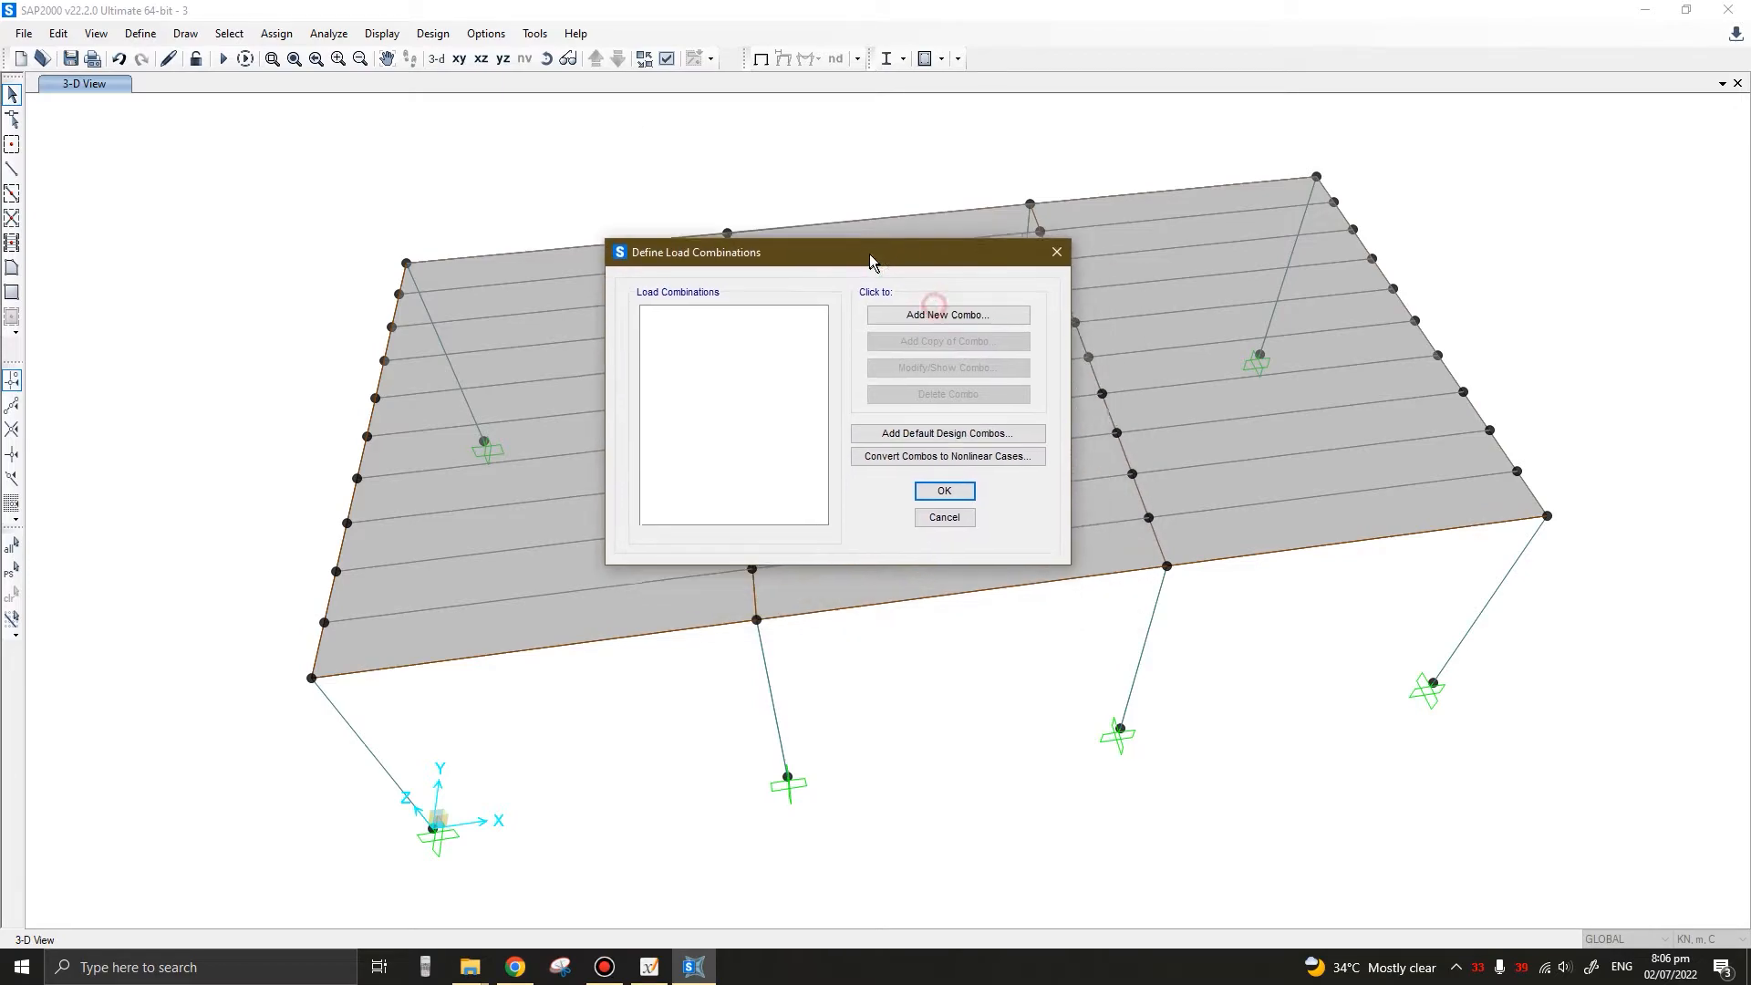
mouse_move(852, 383)
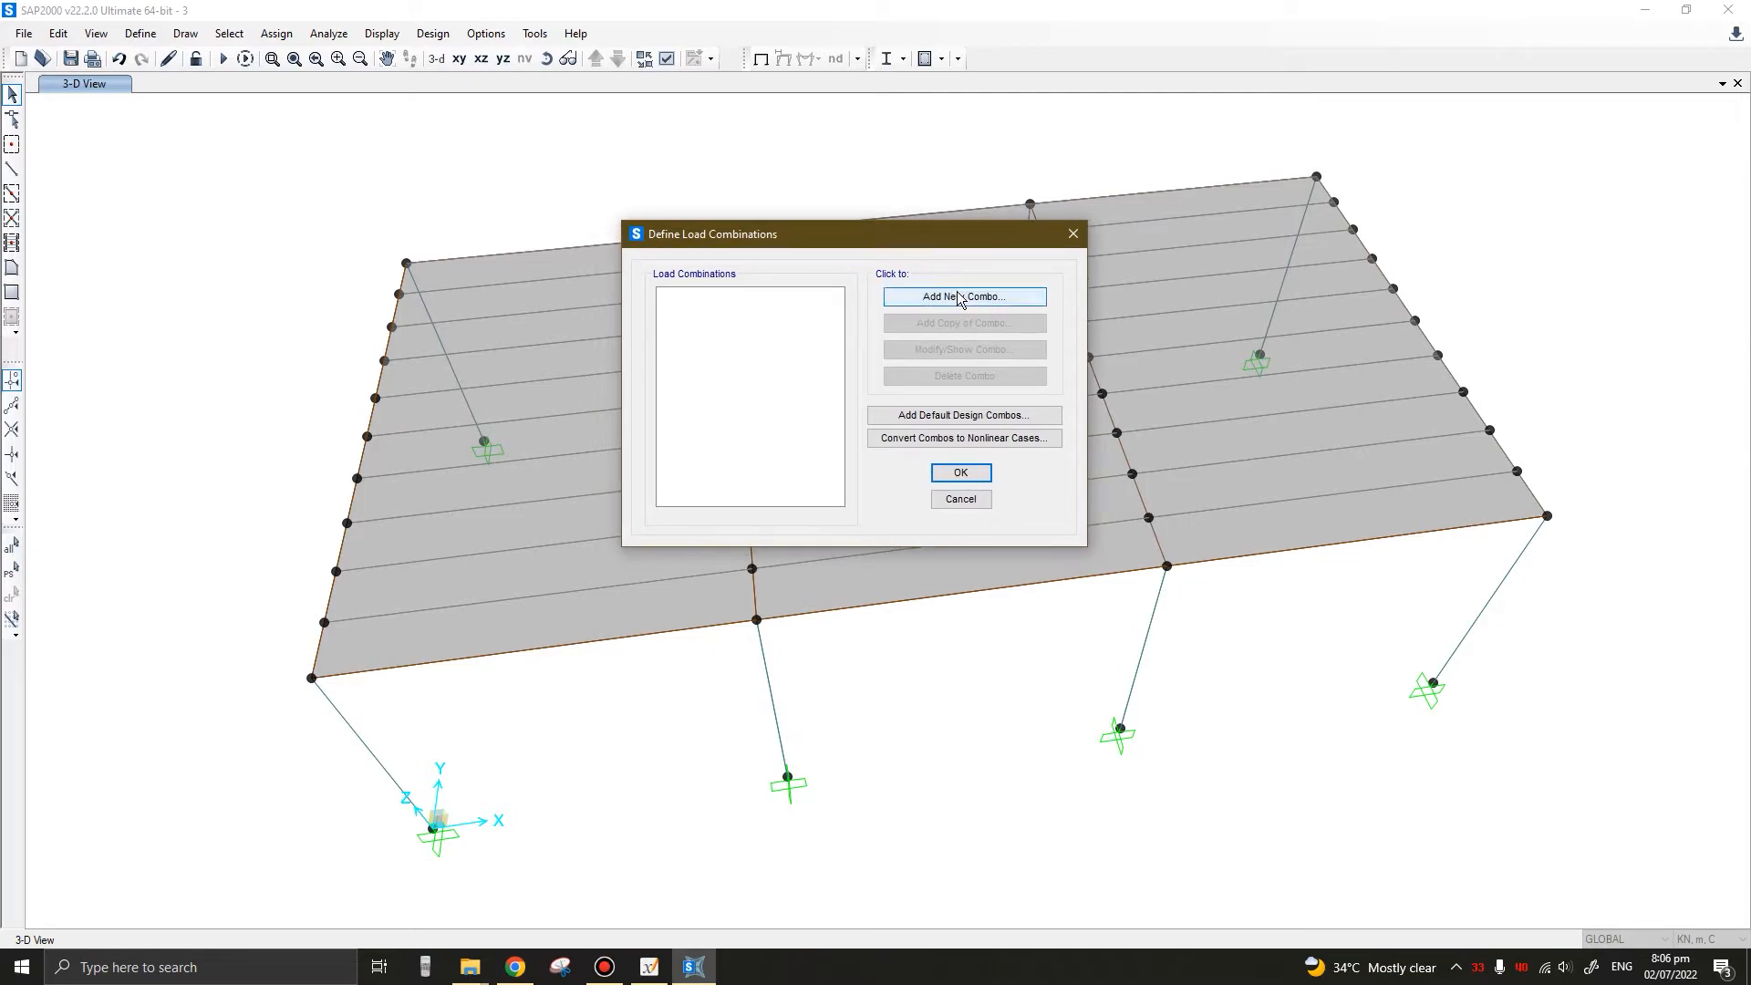
mouse_move(981, 299)
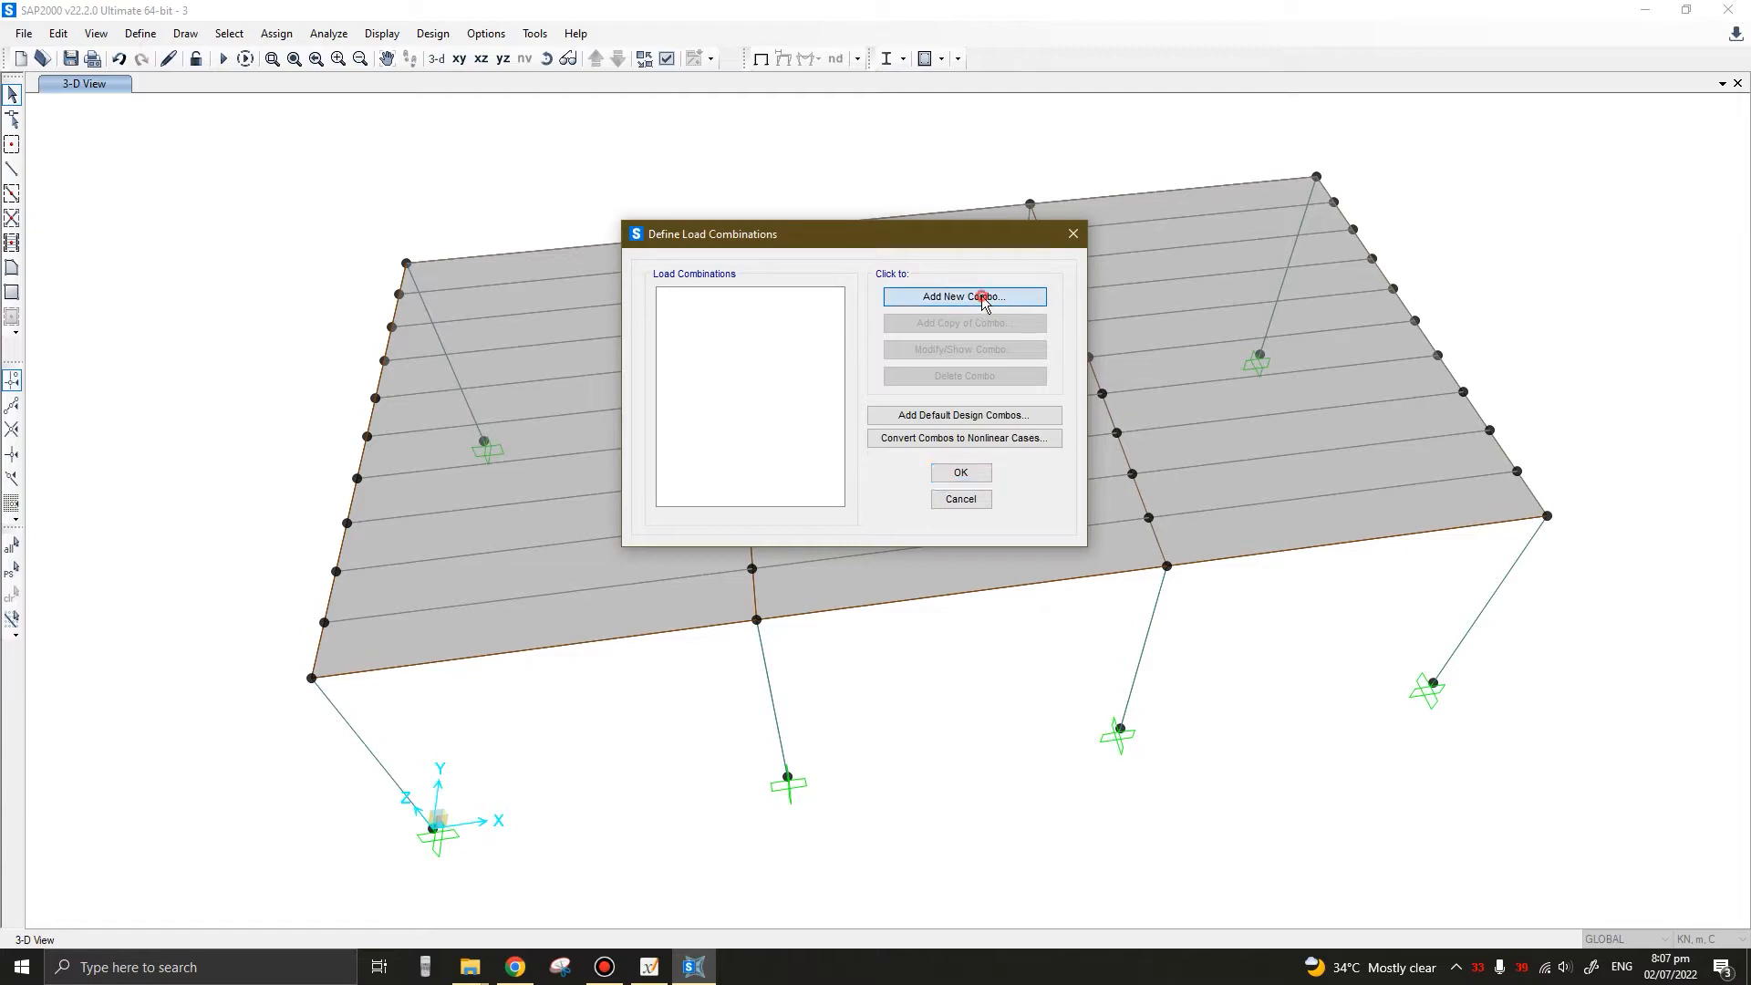
Create combination 1.35D+1.5L and add the DEAD case with factor 1.35
left_click(963, 296)
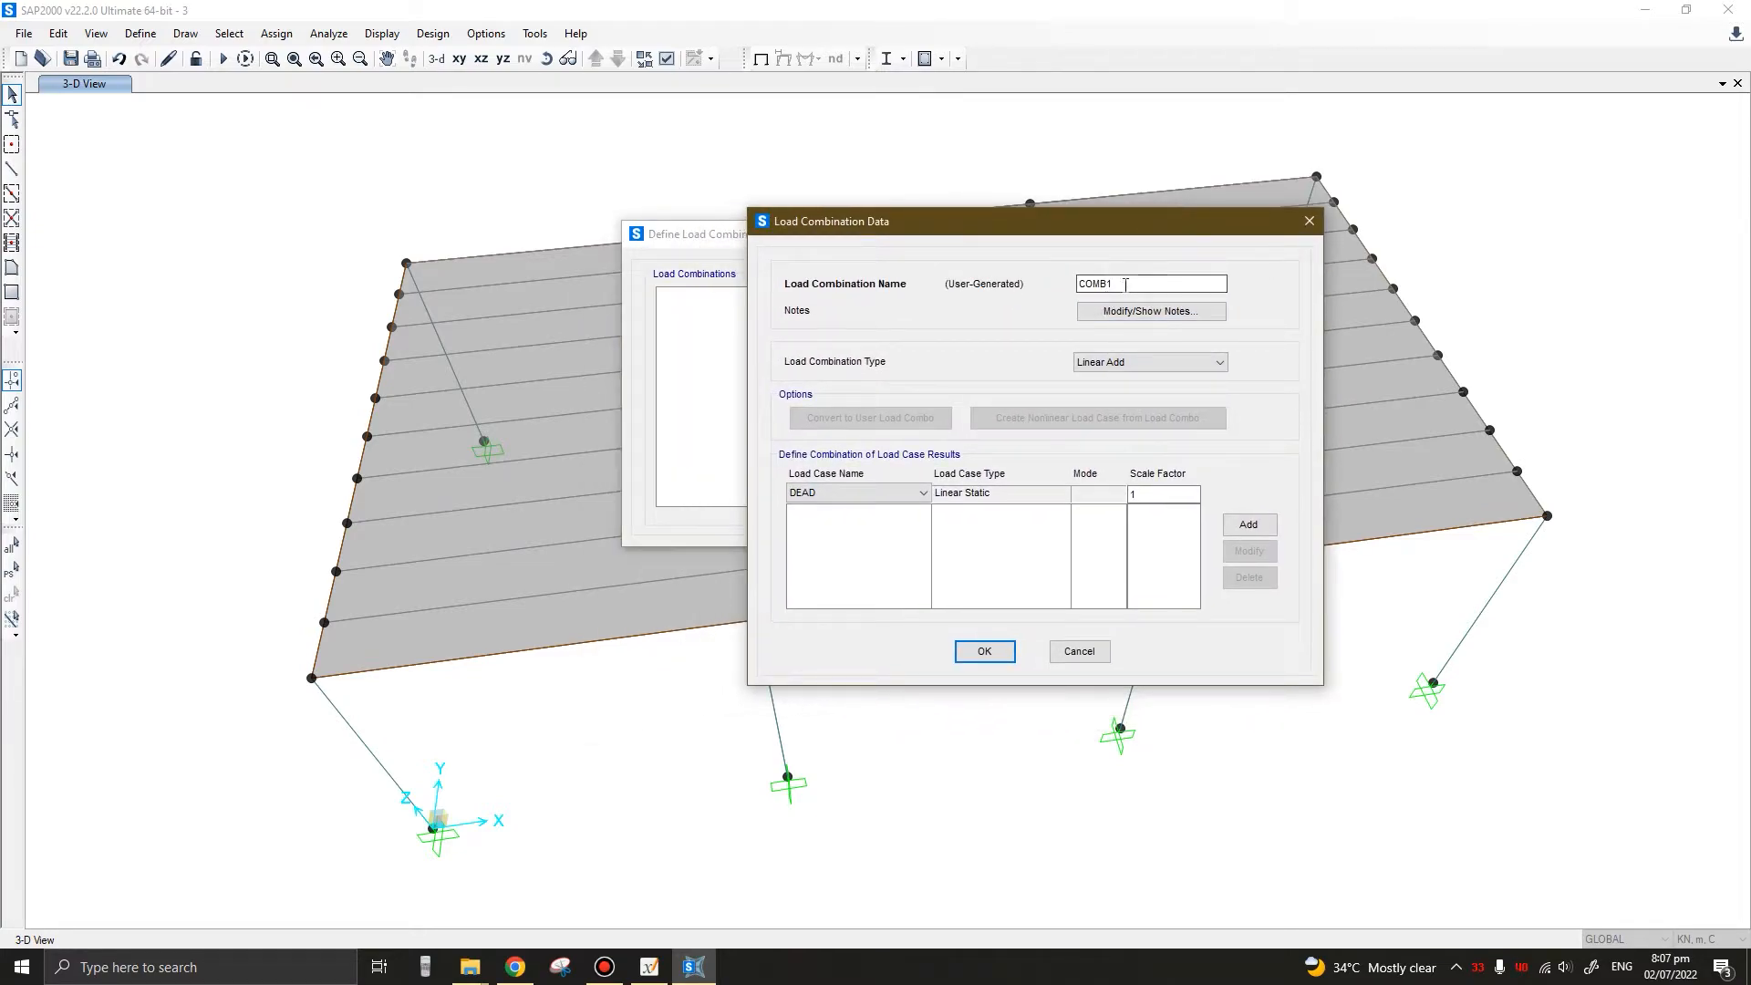
type("1.35D+")
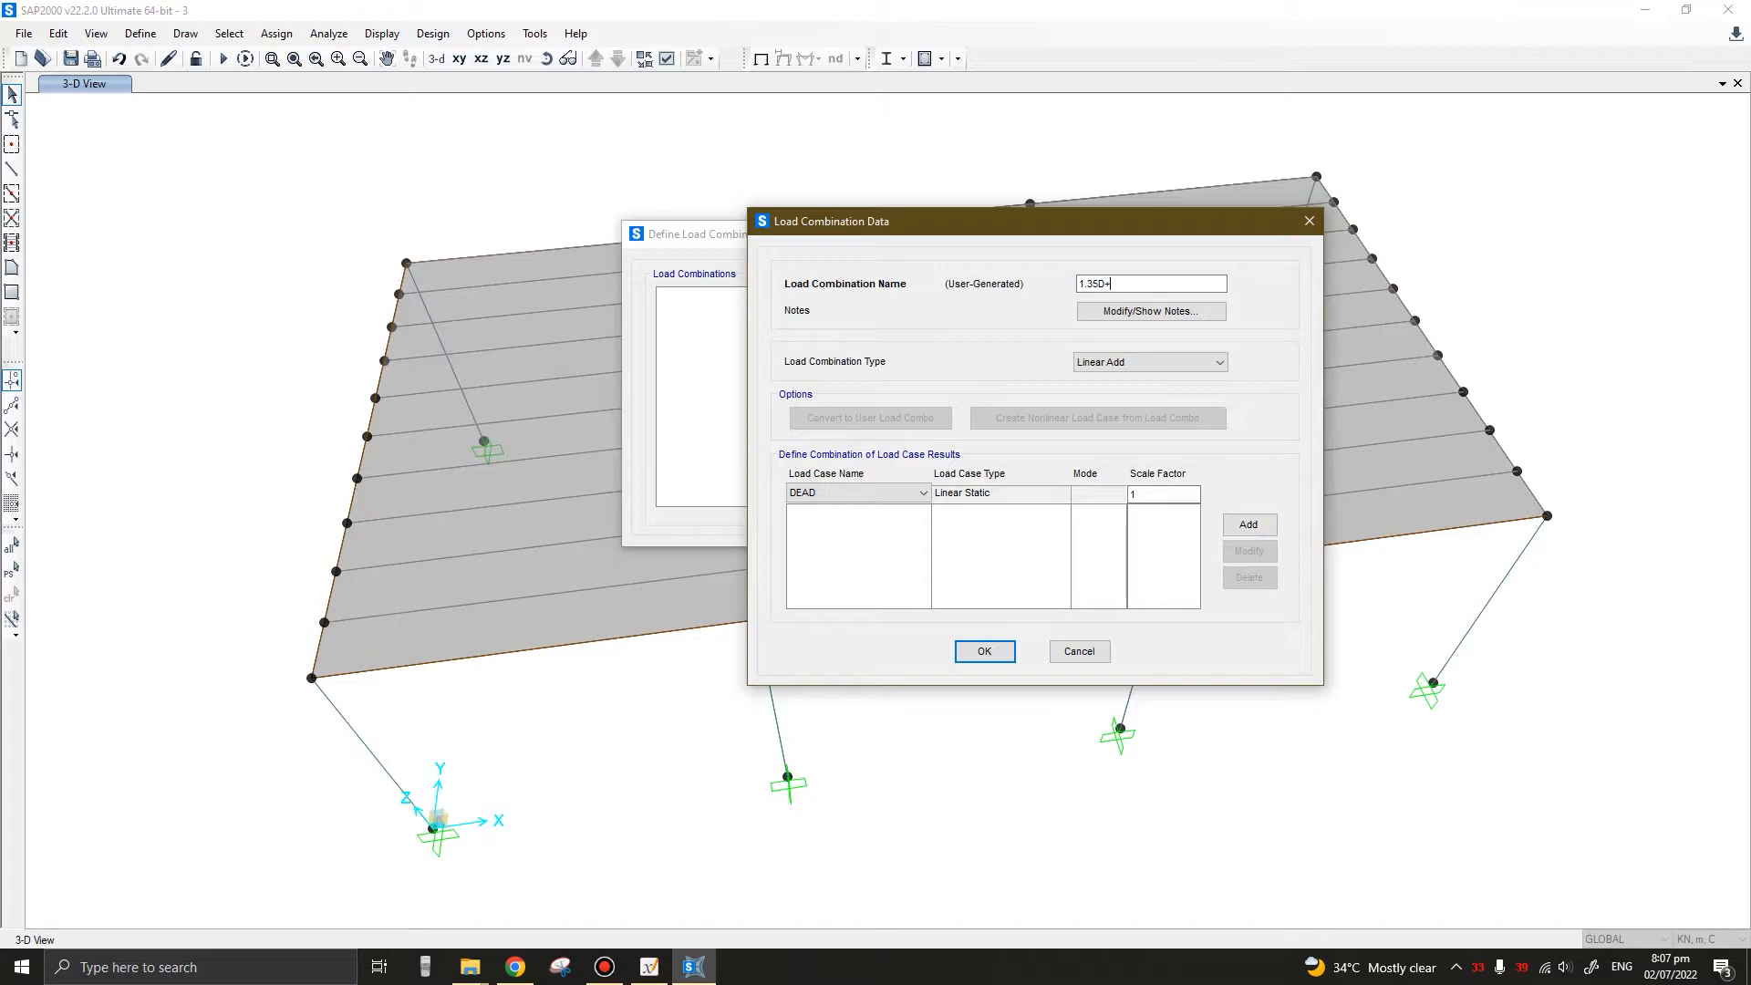
type("1.5")
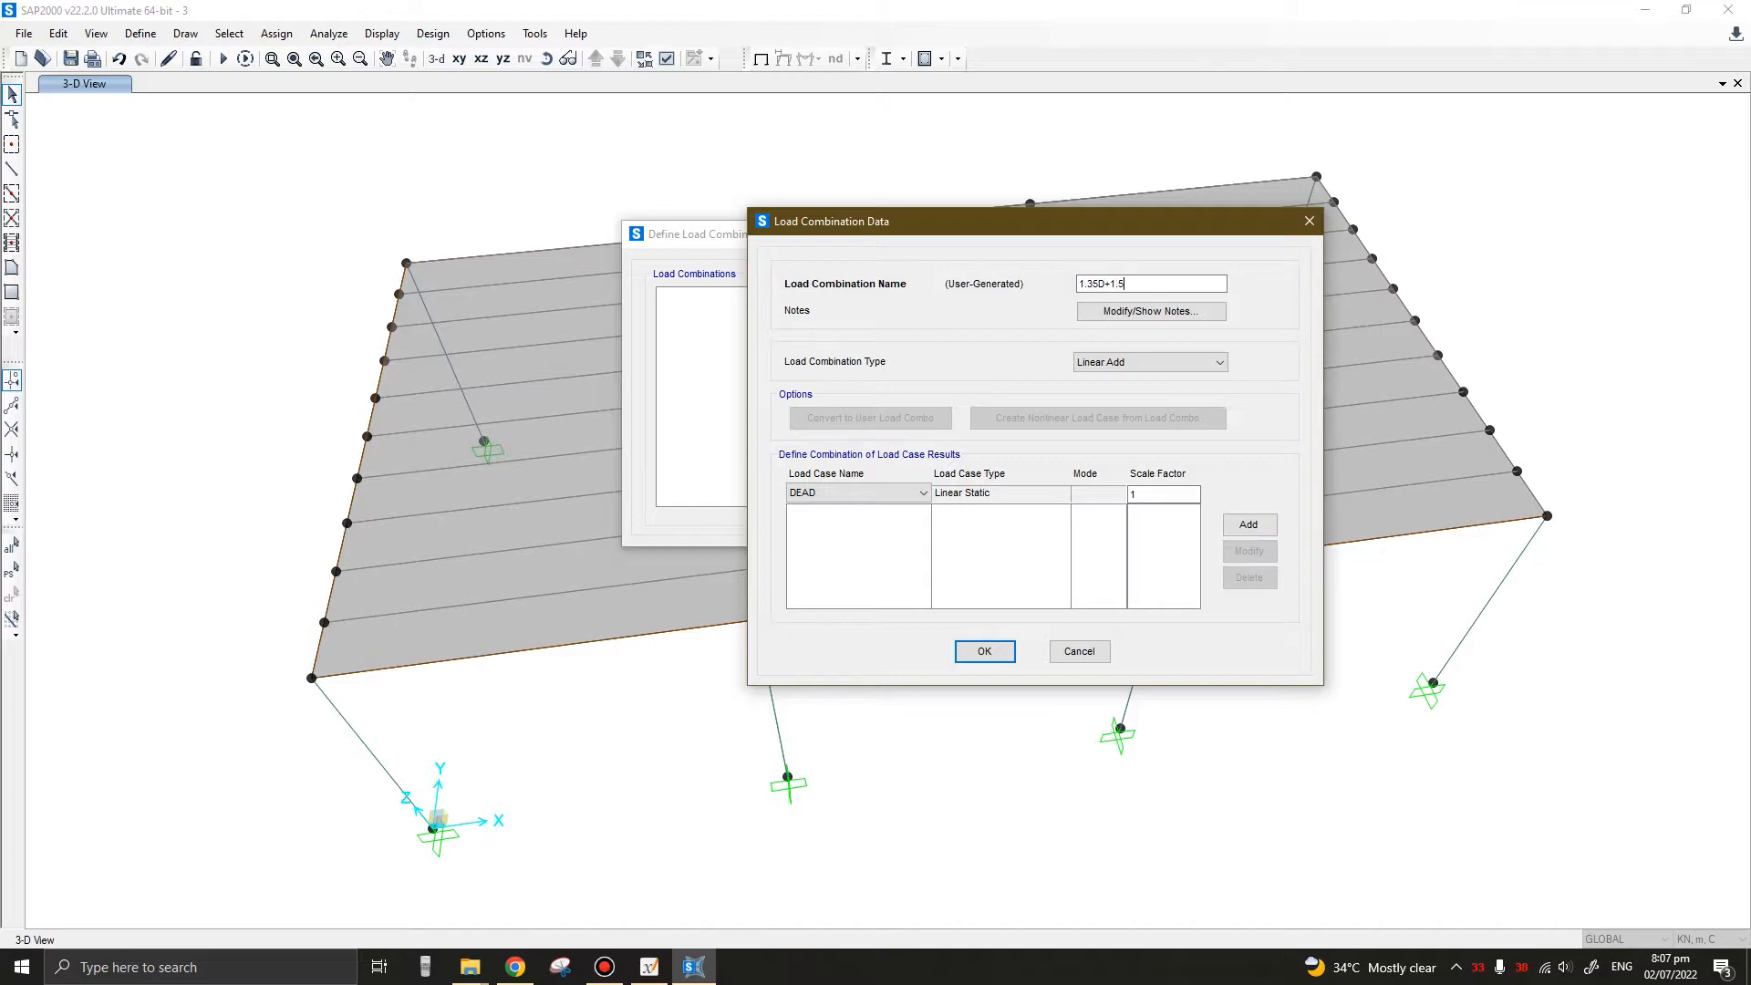
type("L")
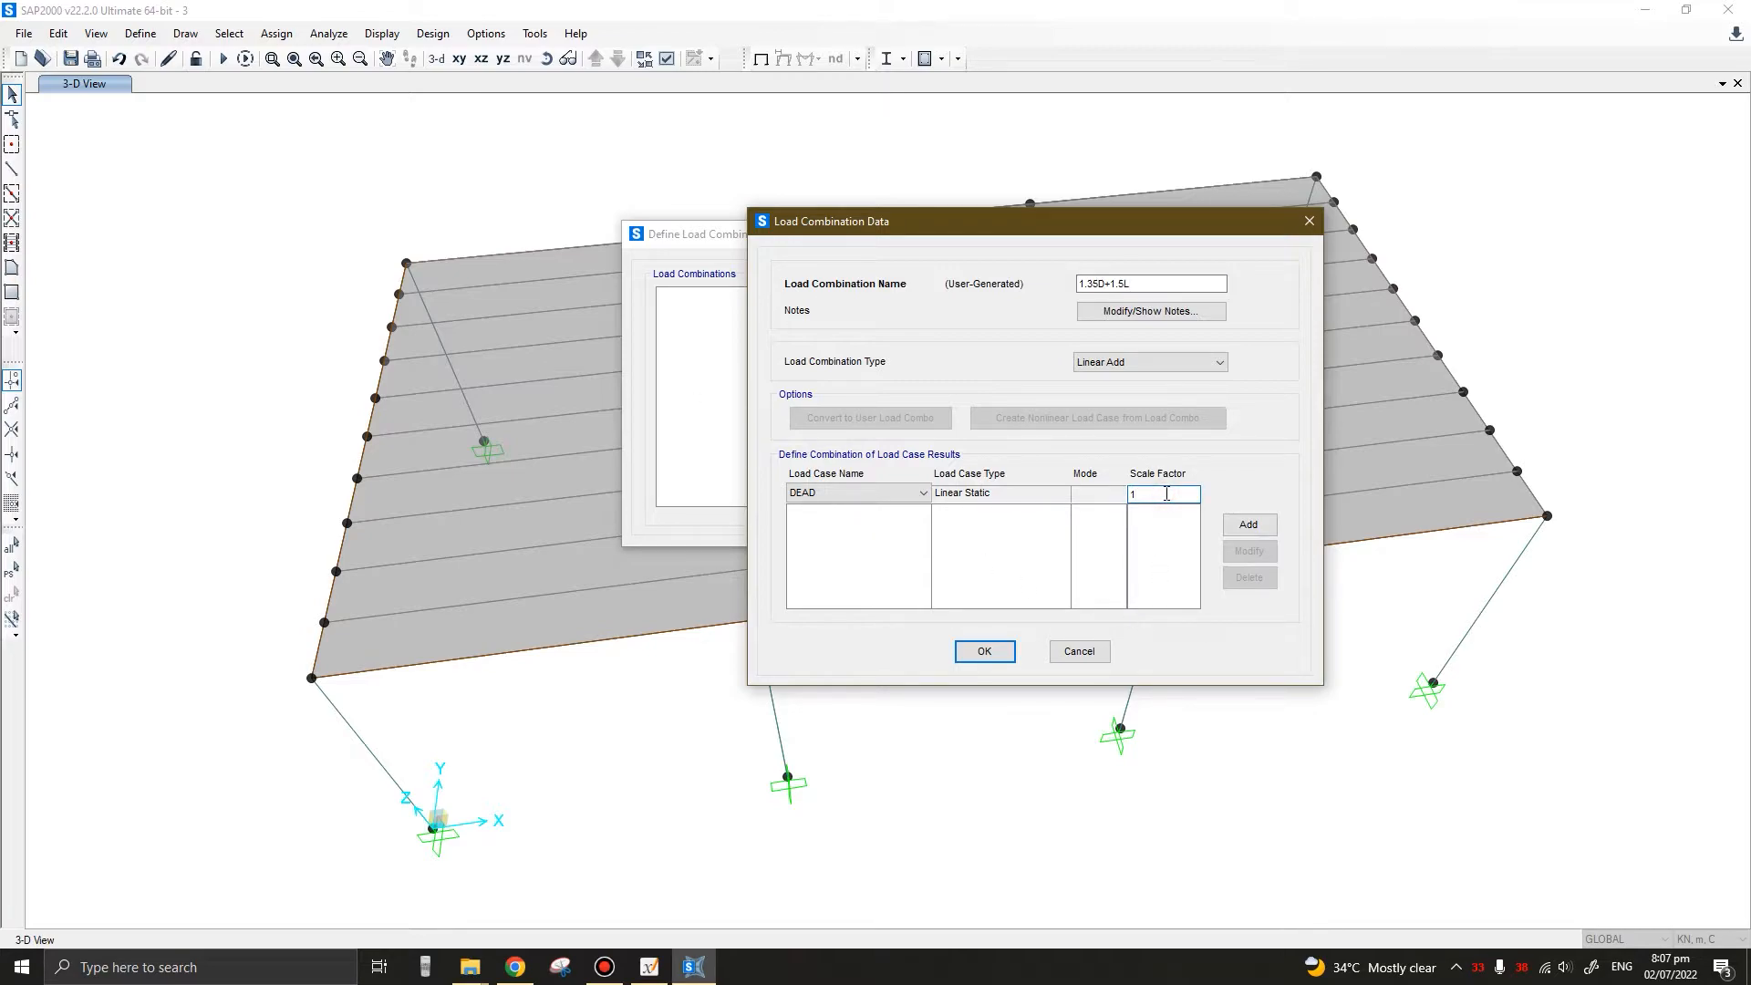
type(".35")
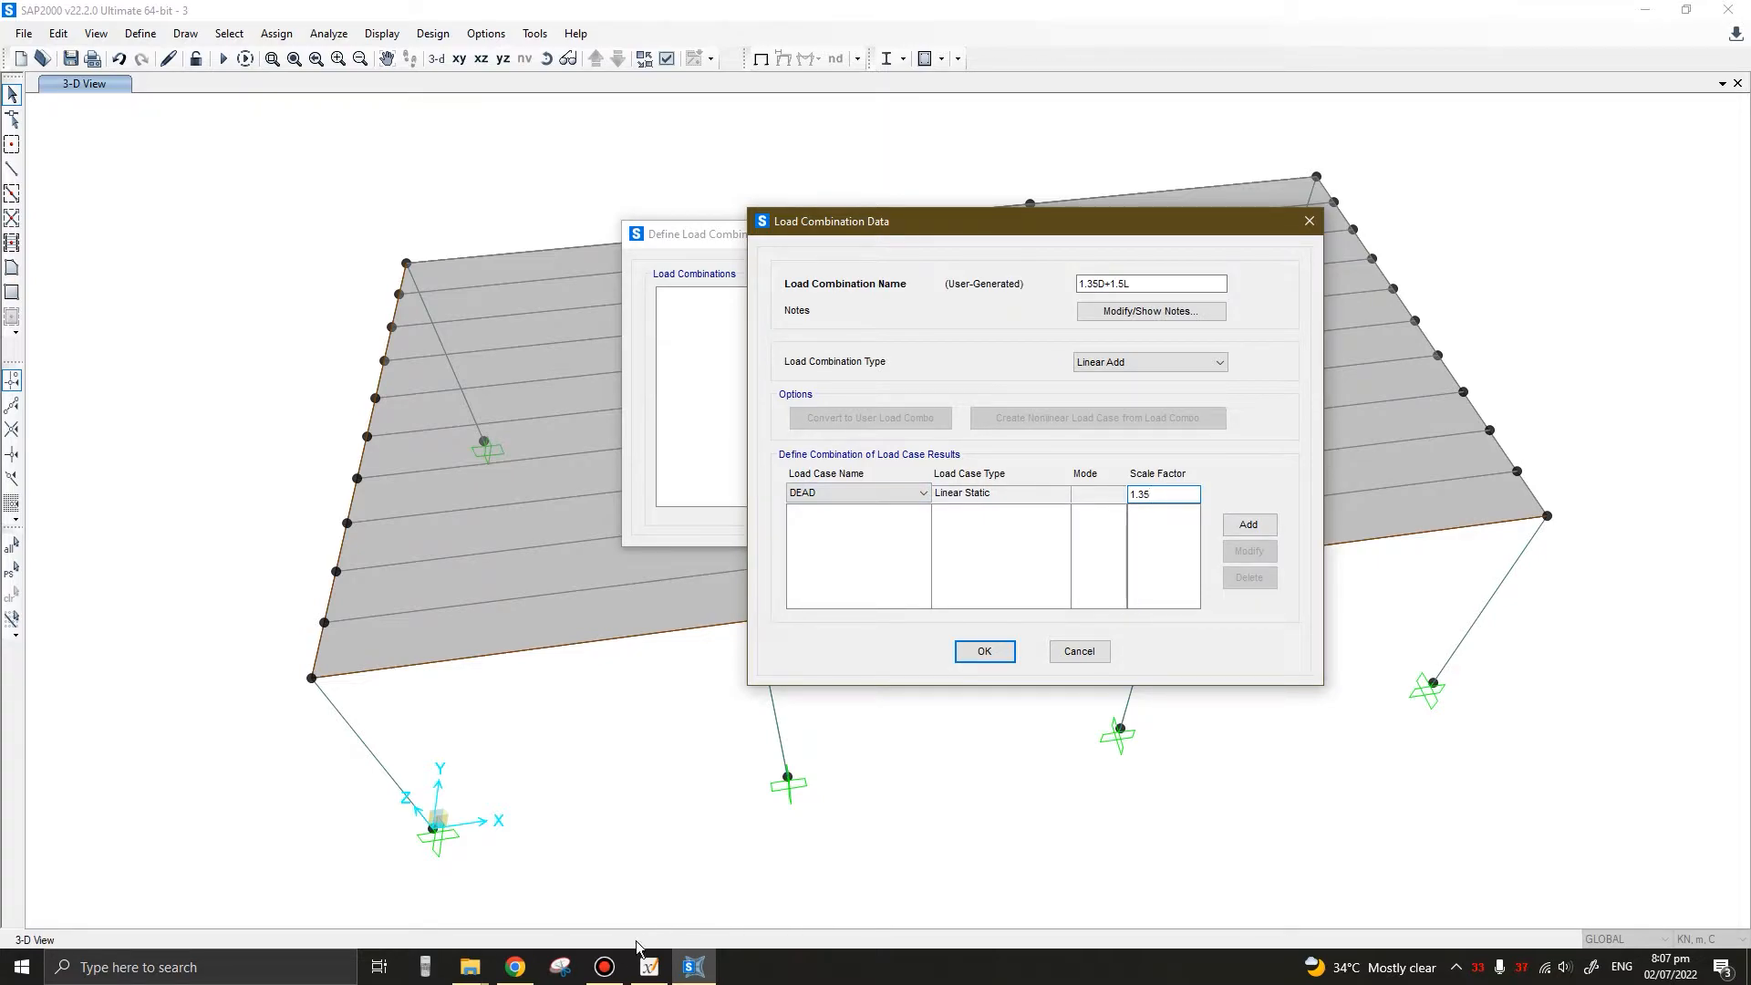
left_click(1249, 526)
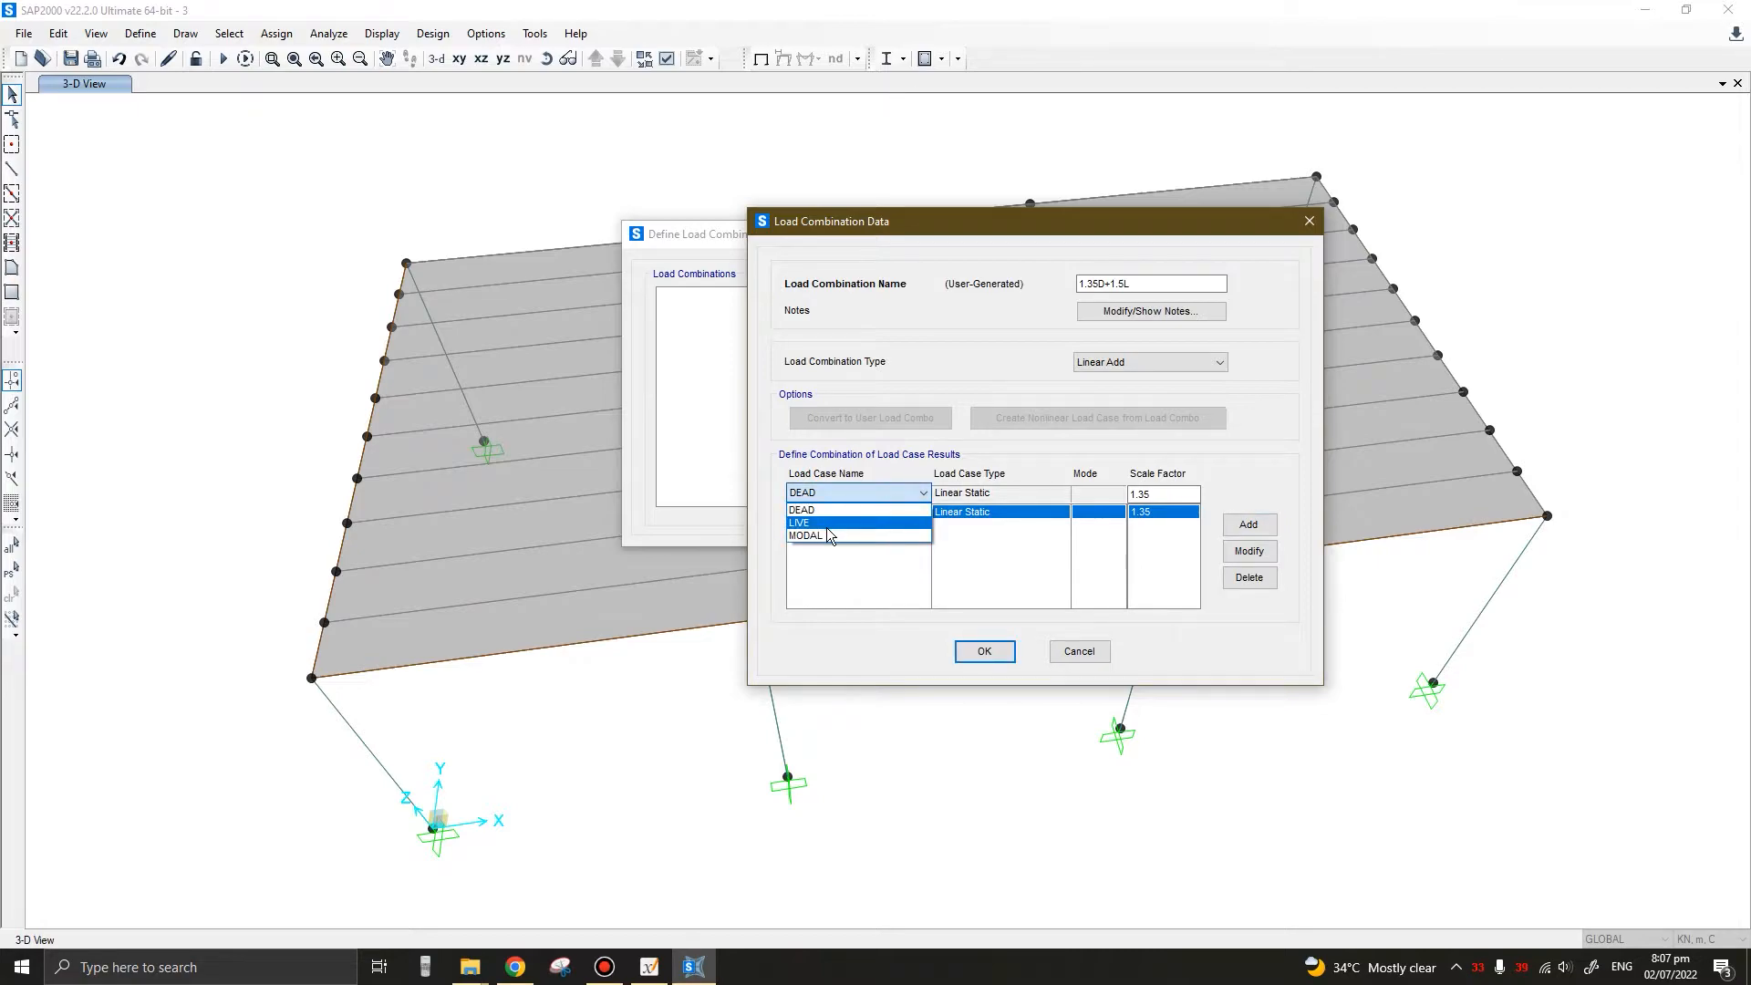
Add the LIVE case with factor 1.5, confirm the combination and review it
left_click(817, 522)
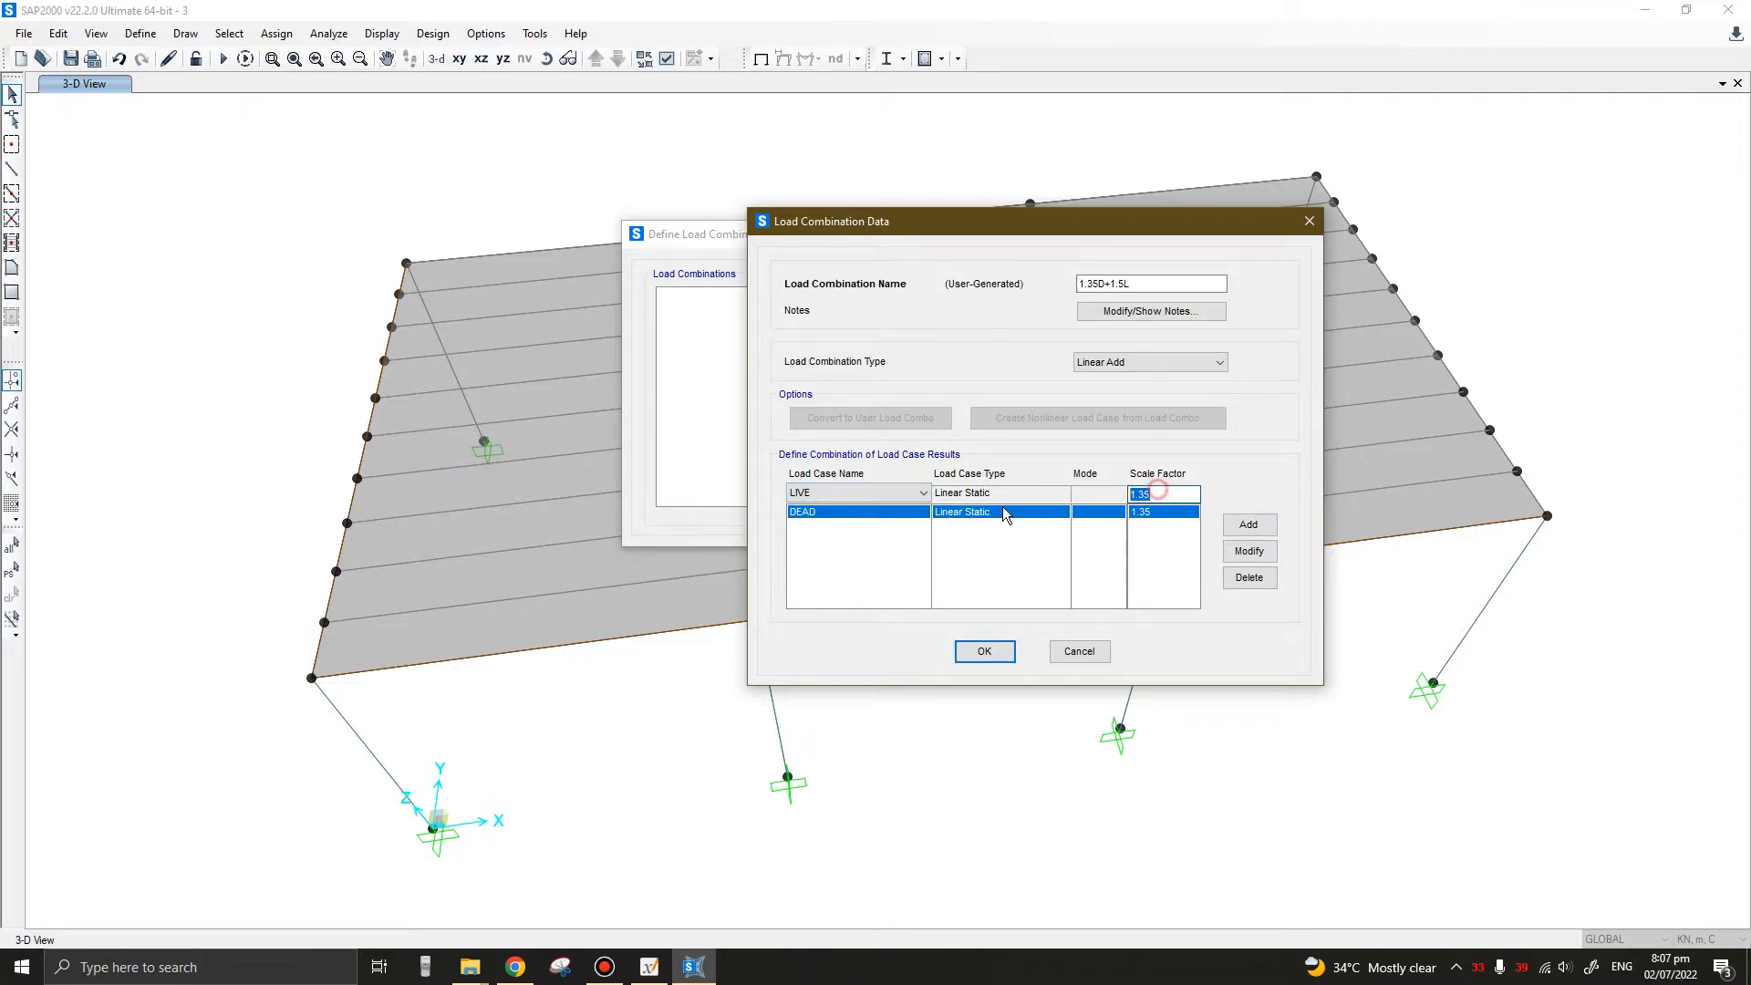
type("1.5")
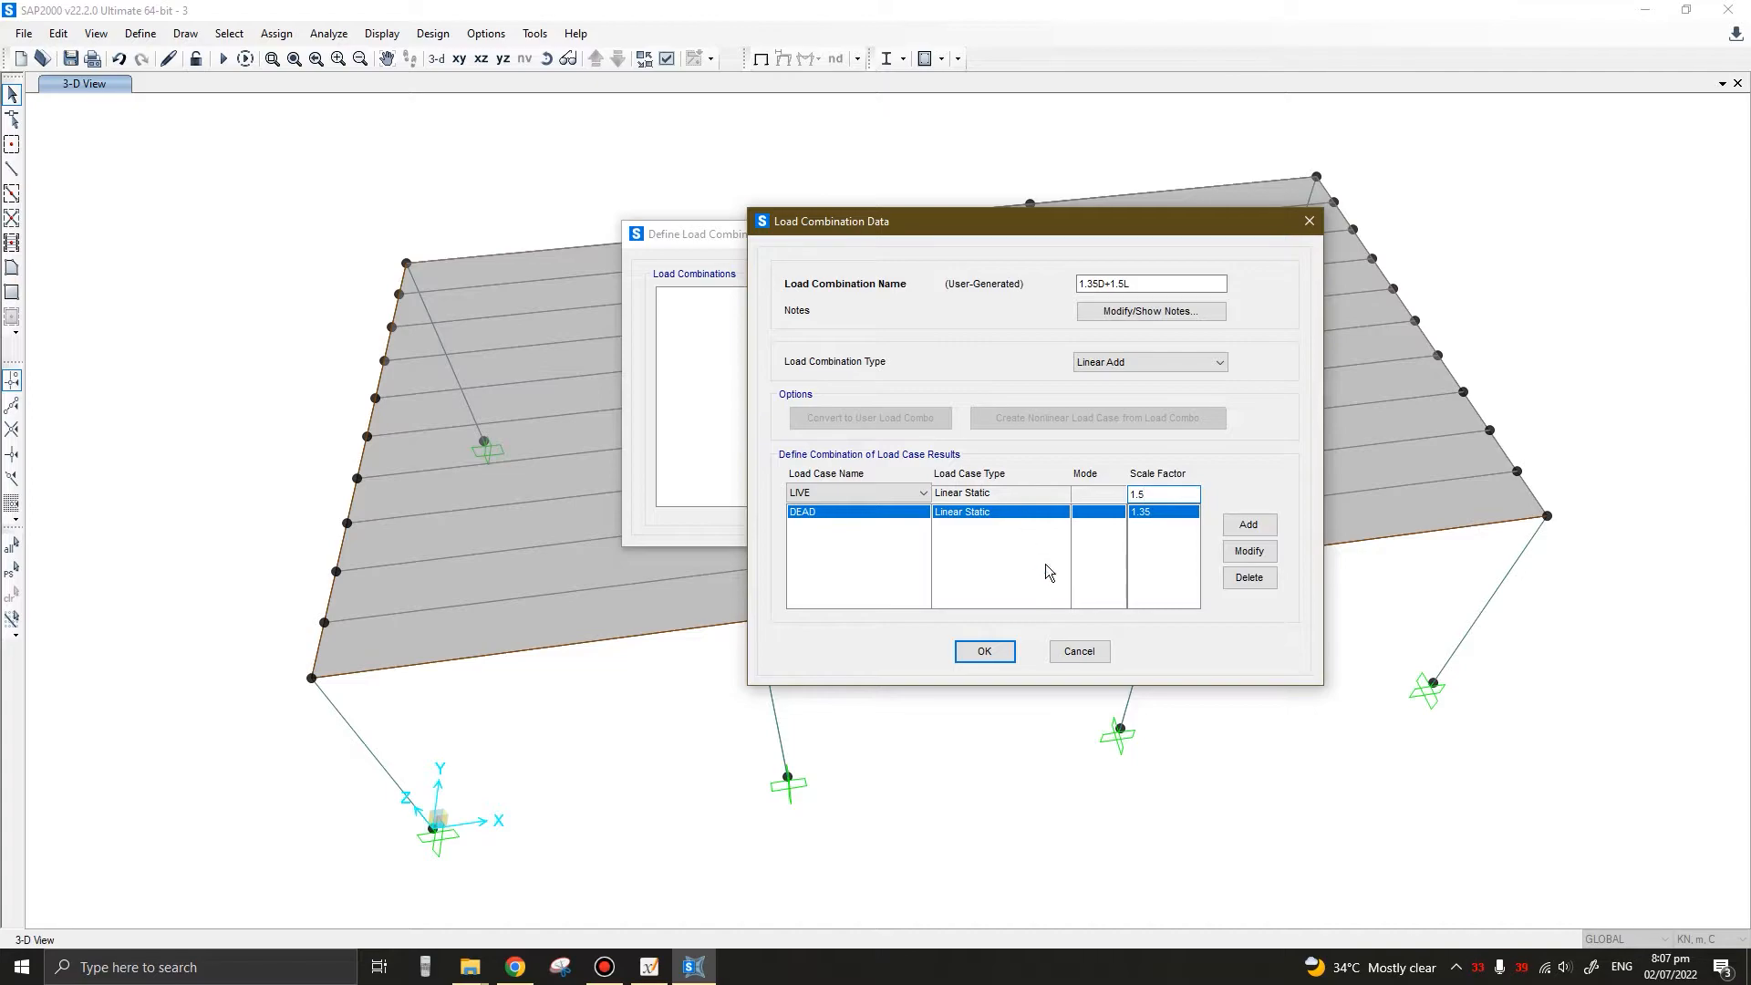
left_click(1248, 526)
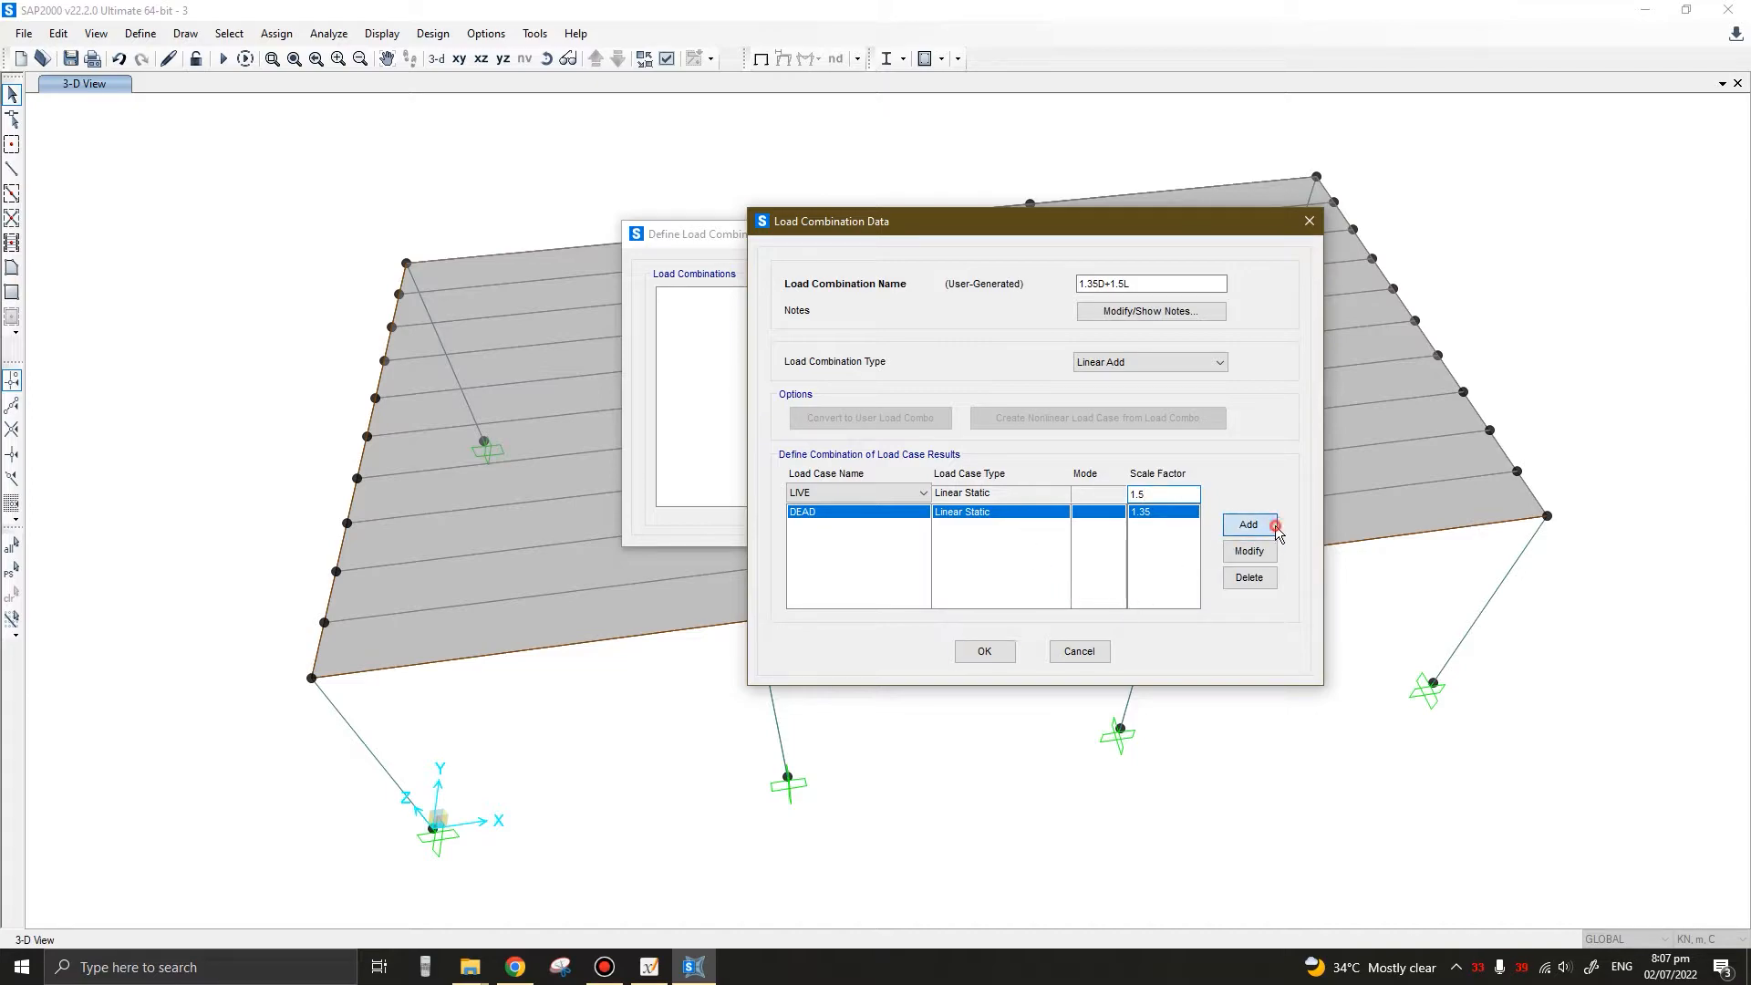
left_click(1247, 526)
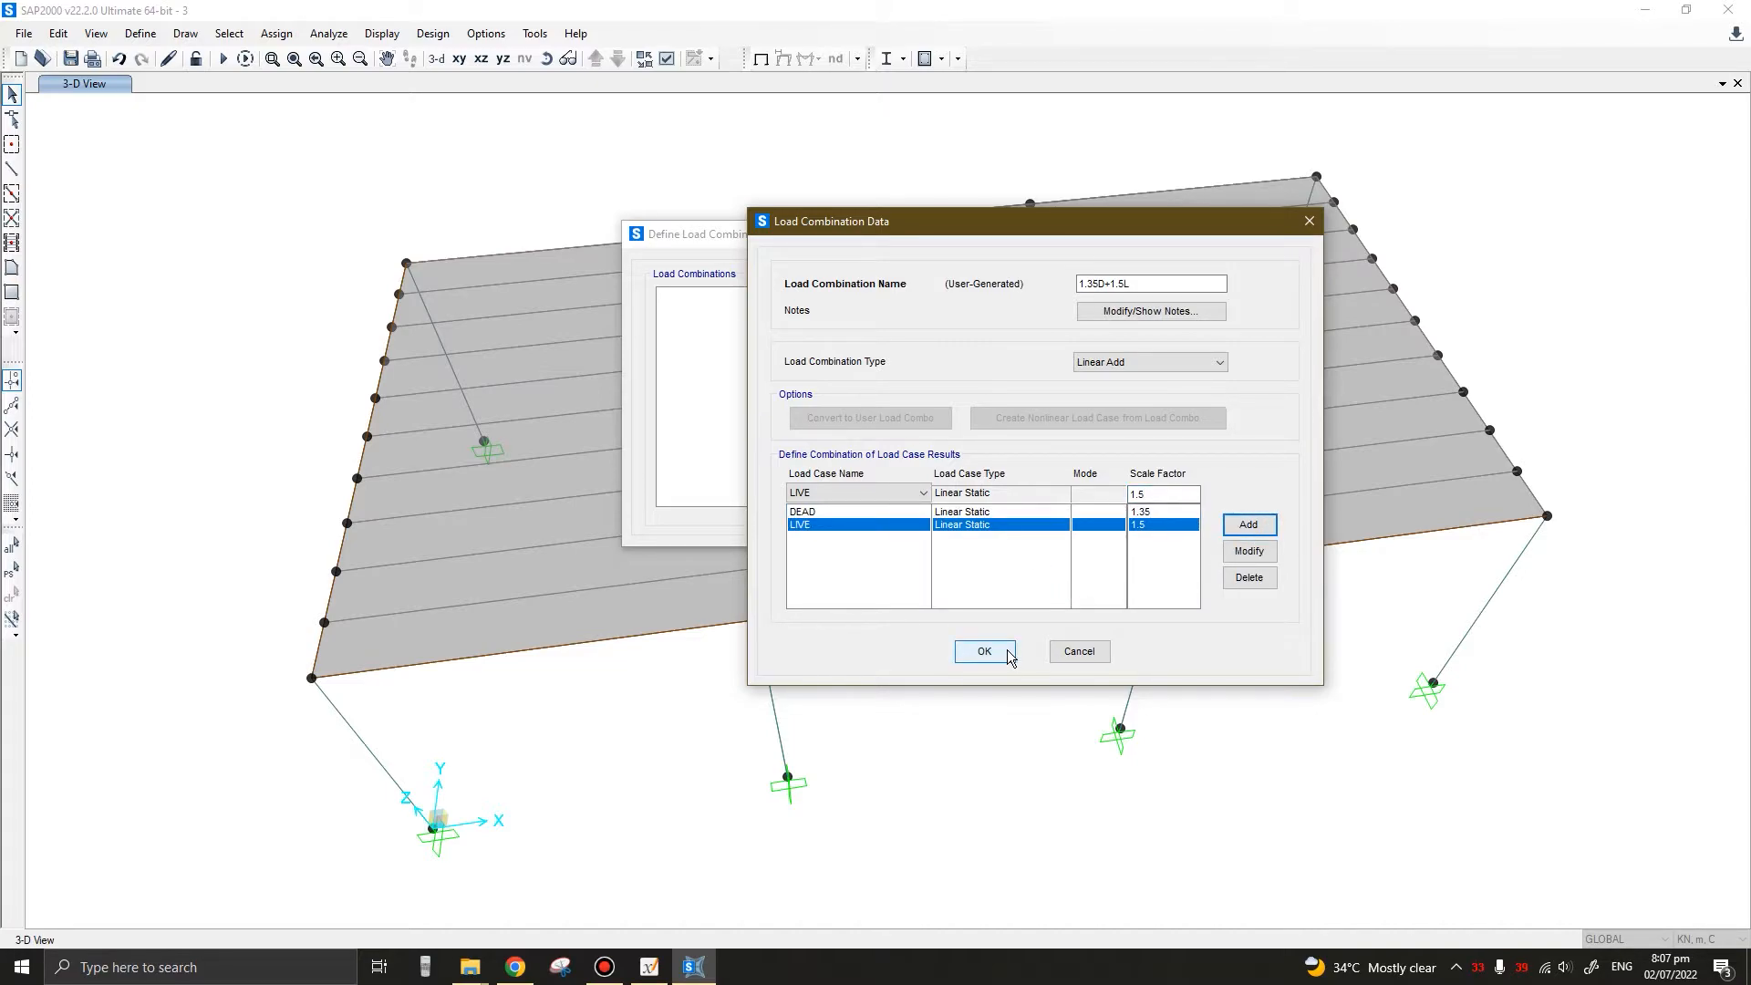
left_click(983, 651)
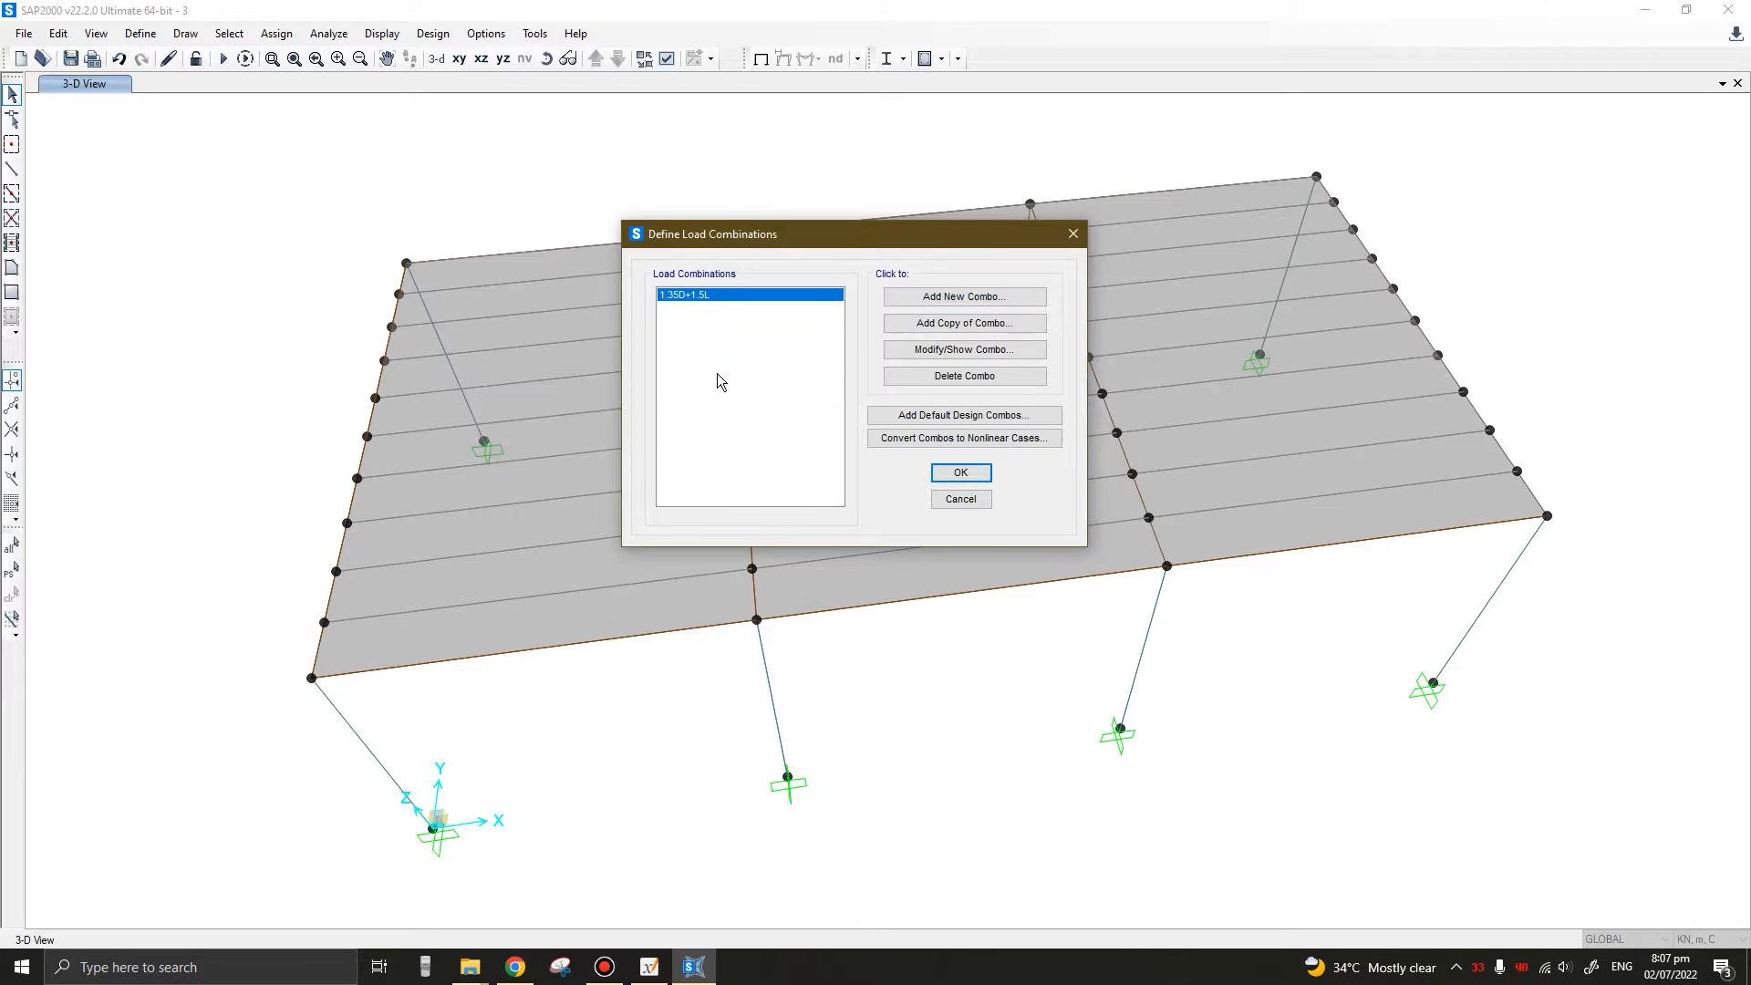
mouse_move(760, 386)
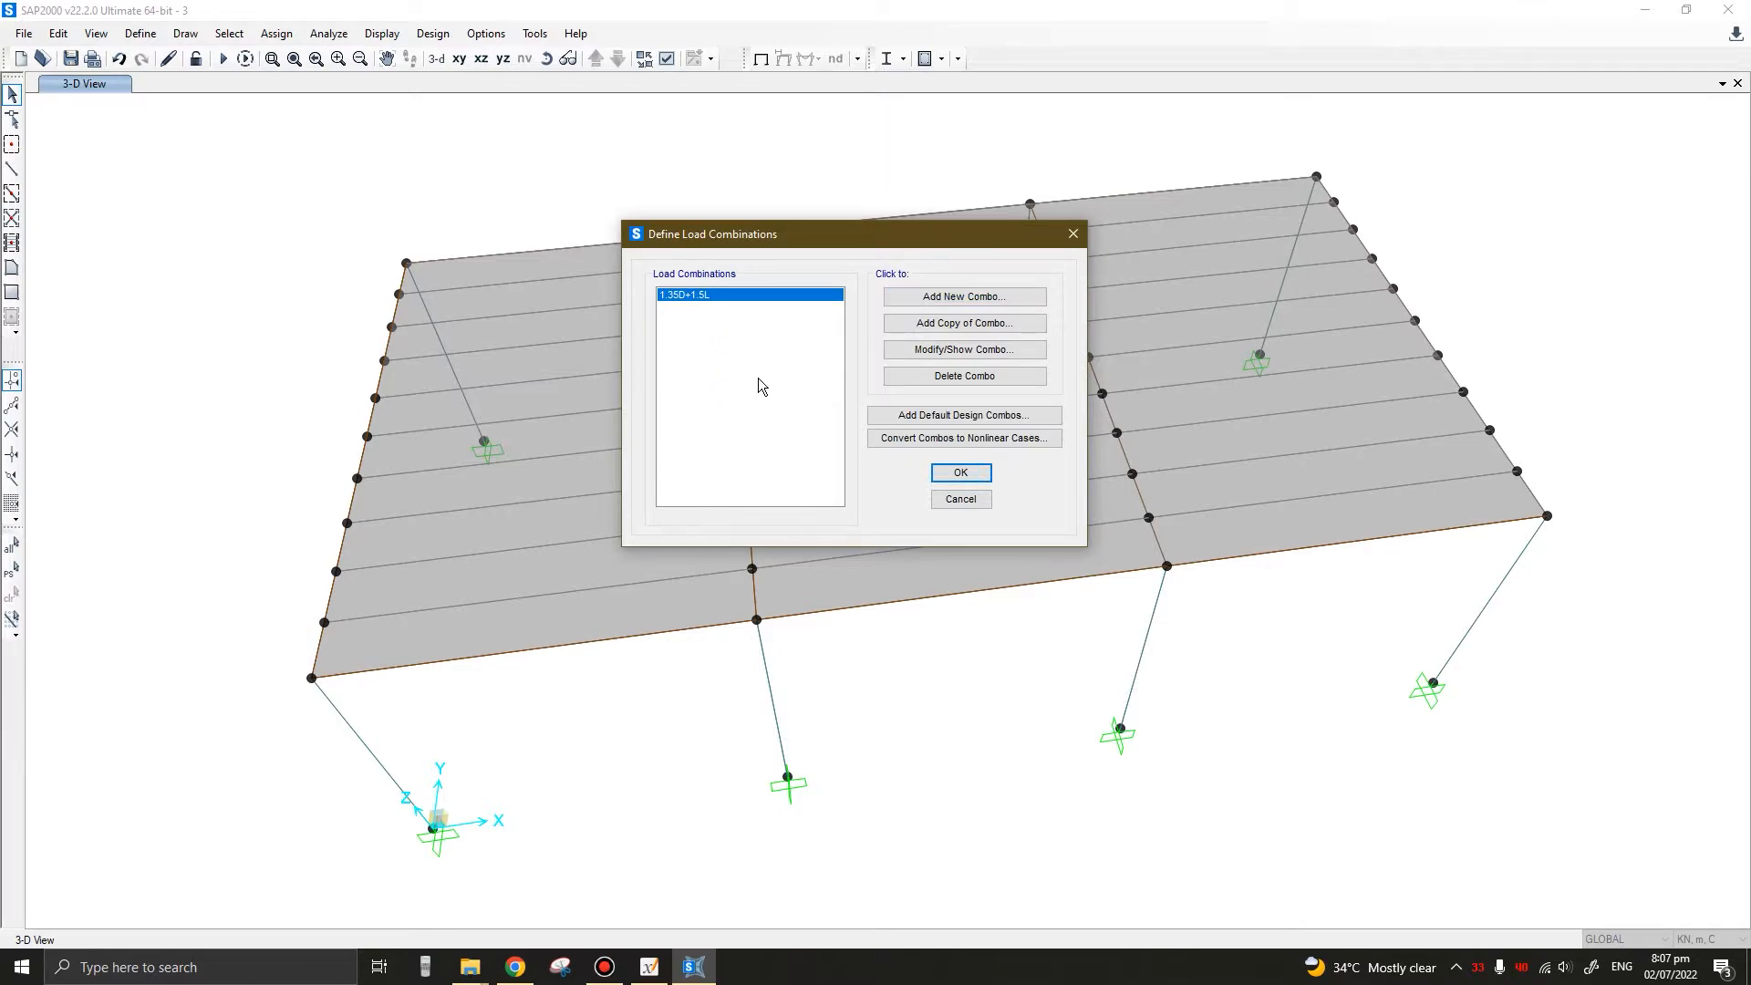
mouse_move(921, 357)
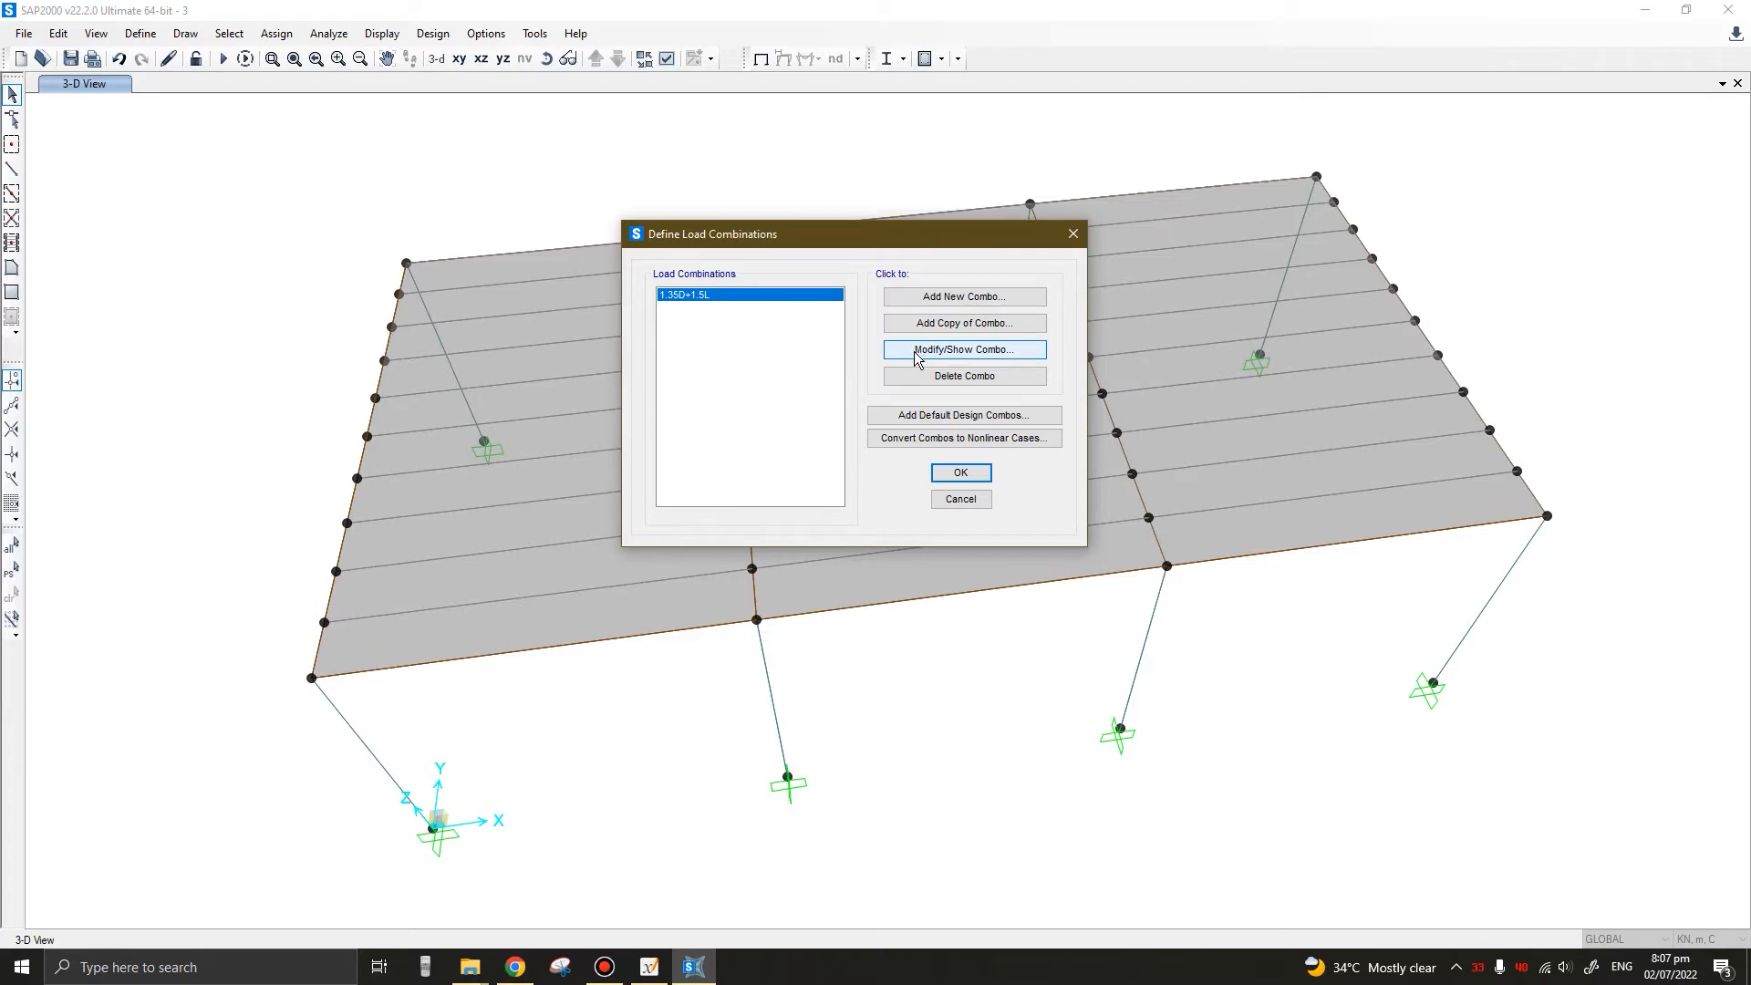
left_click(963, 349)
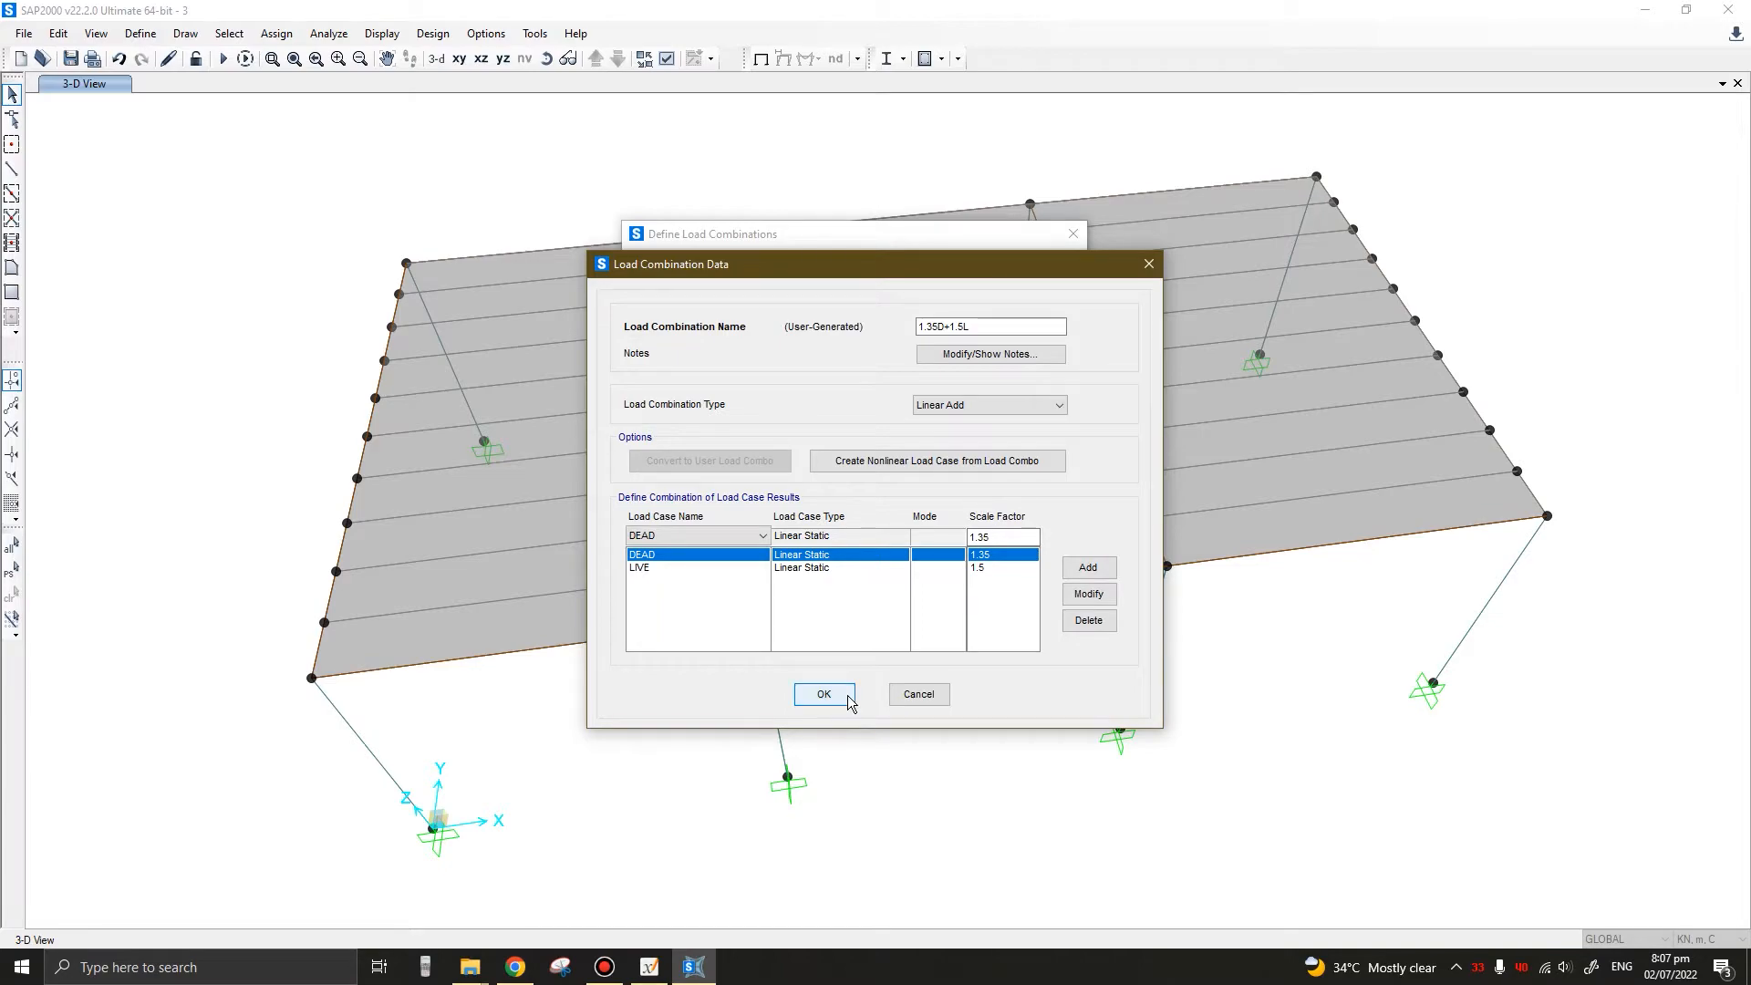
left_click(823, 693)
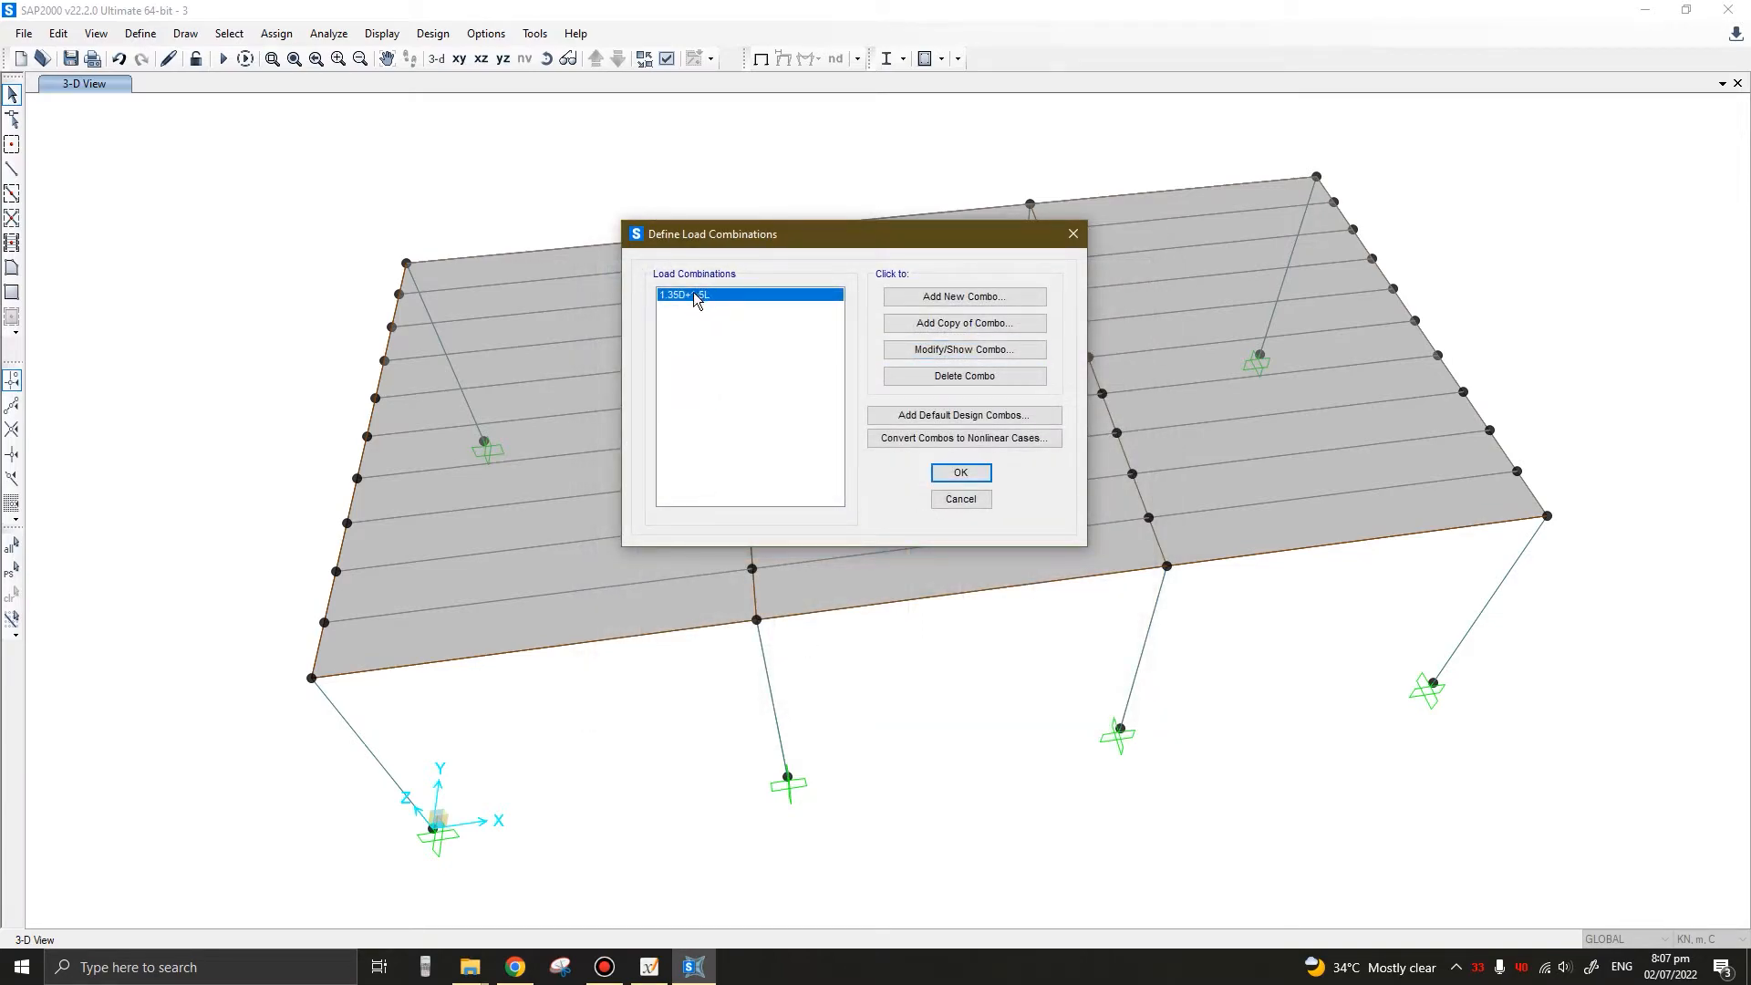
Generate Eurocode 3 default steel design combinations for strength and deflection, giving UDSTL1 to UDSTL4
left_click(963, 376)
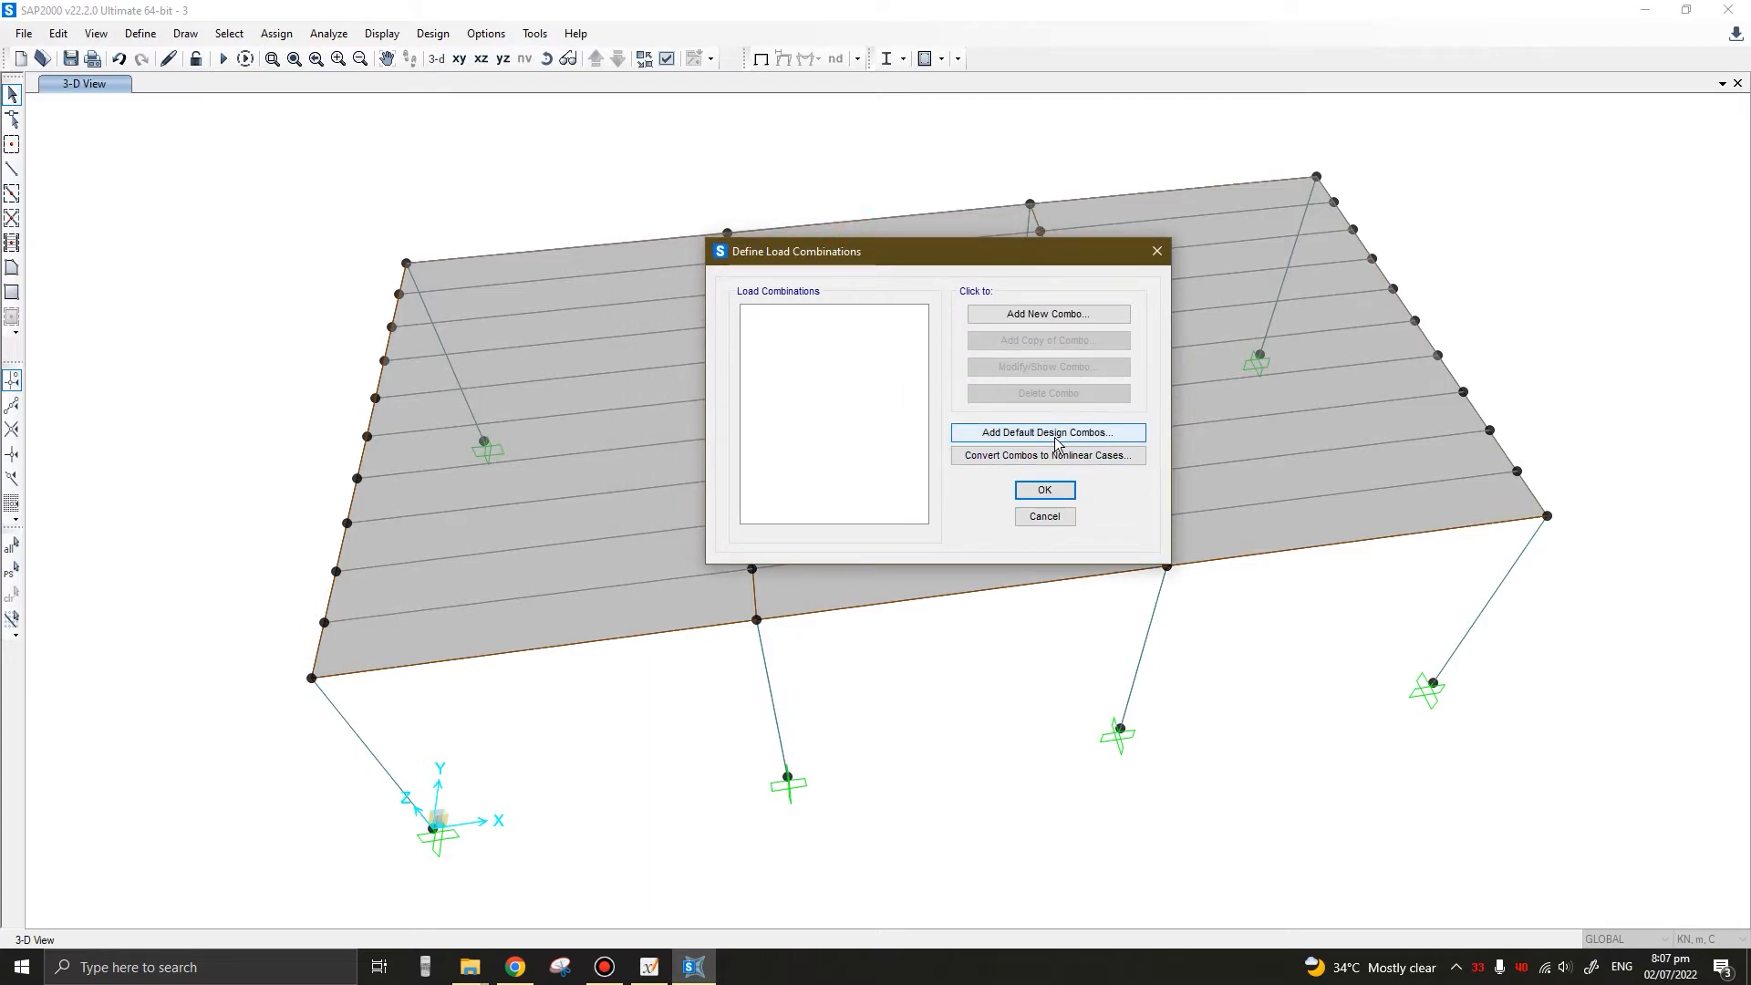
left_click(1049, 432)
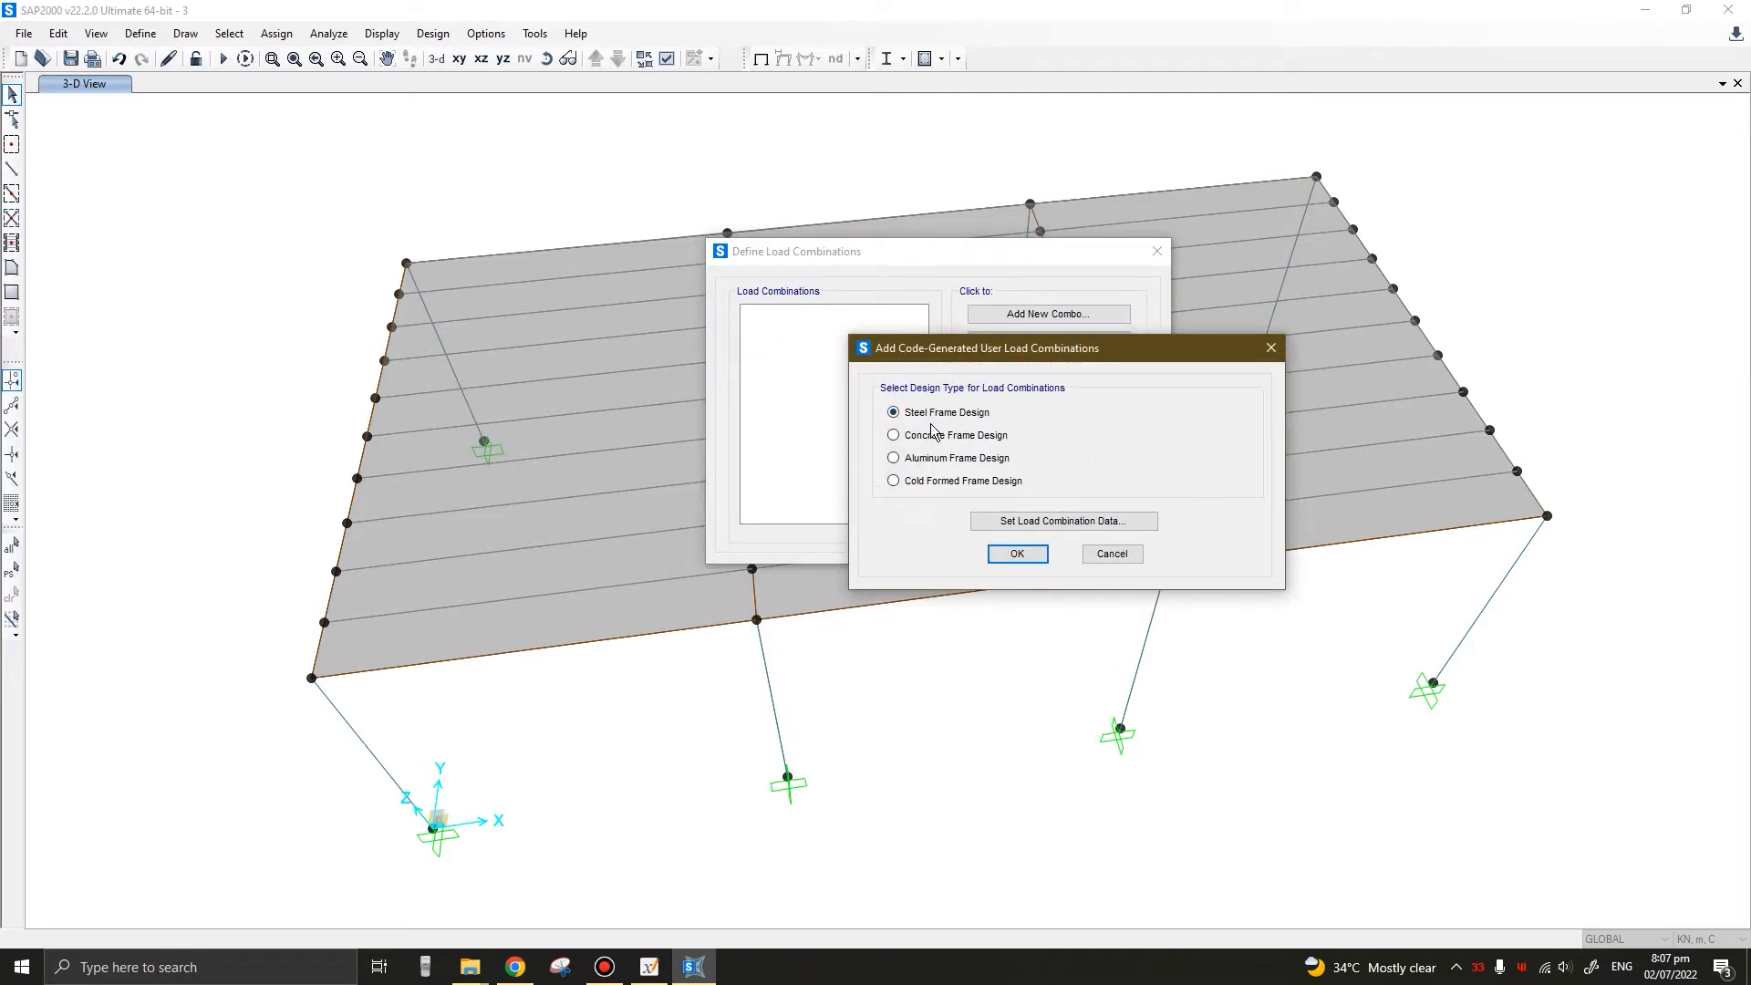
mouse_move(991, 483)
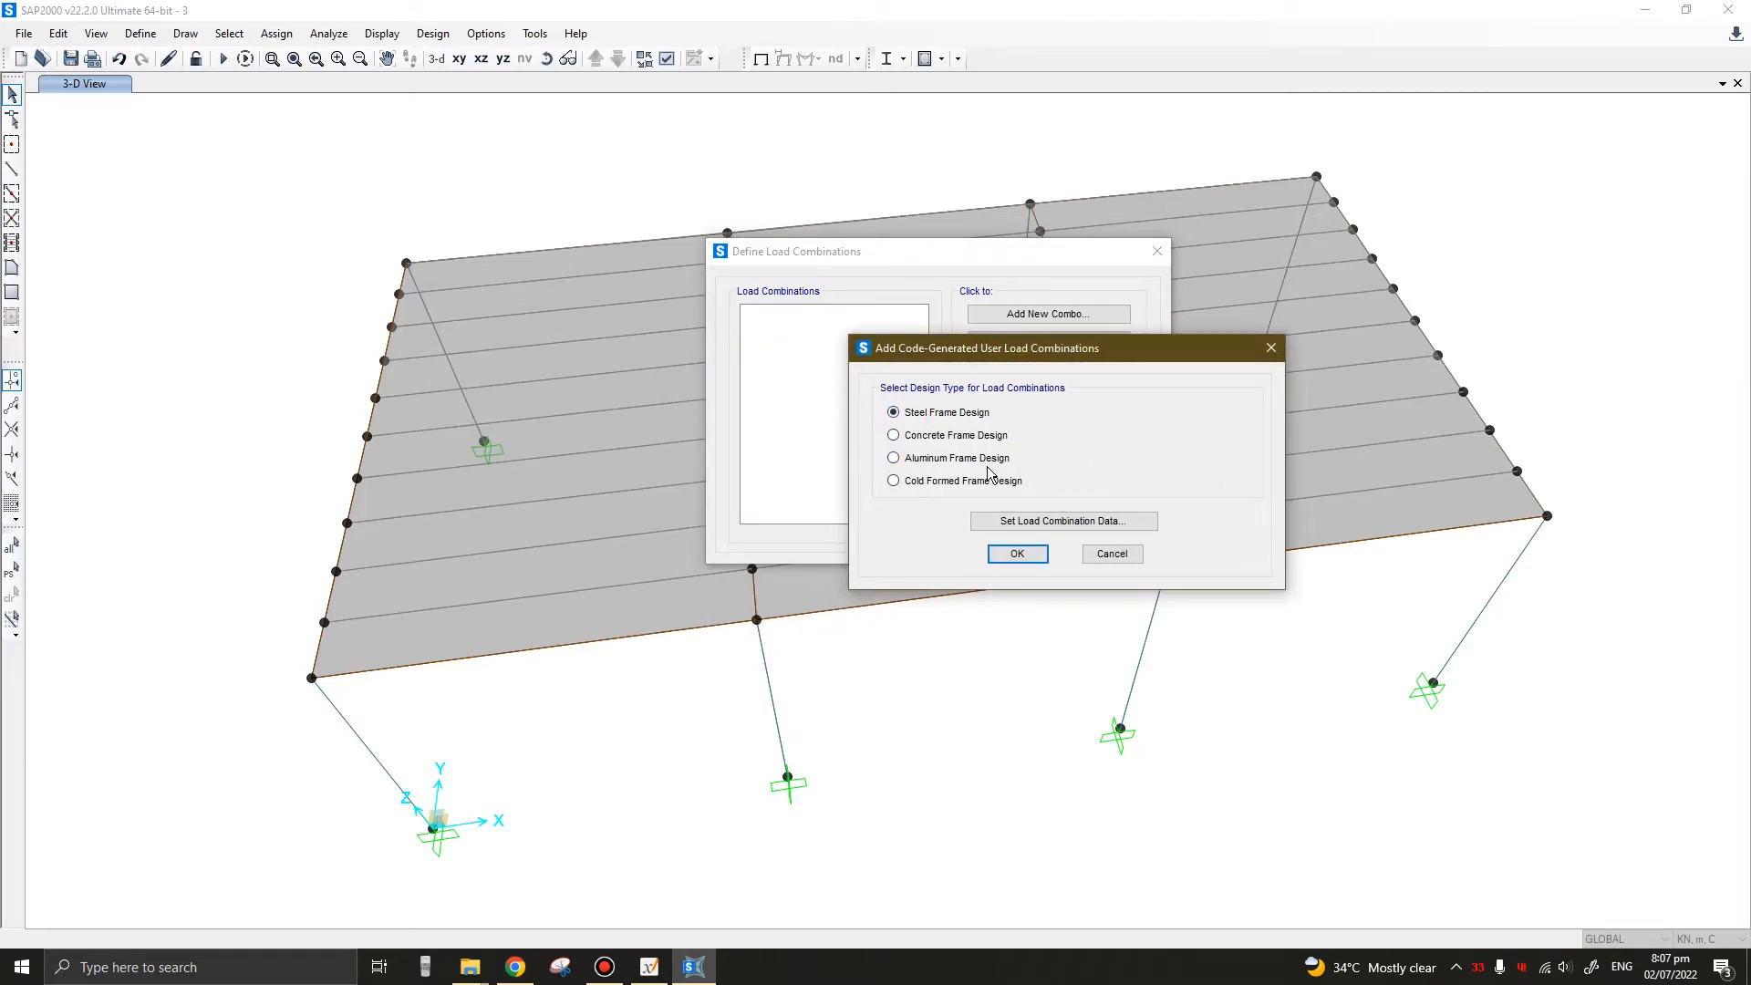
mouse_move(1063, 527)
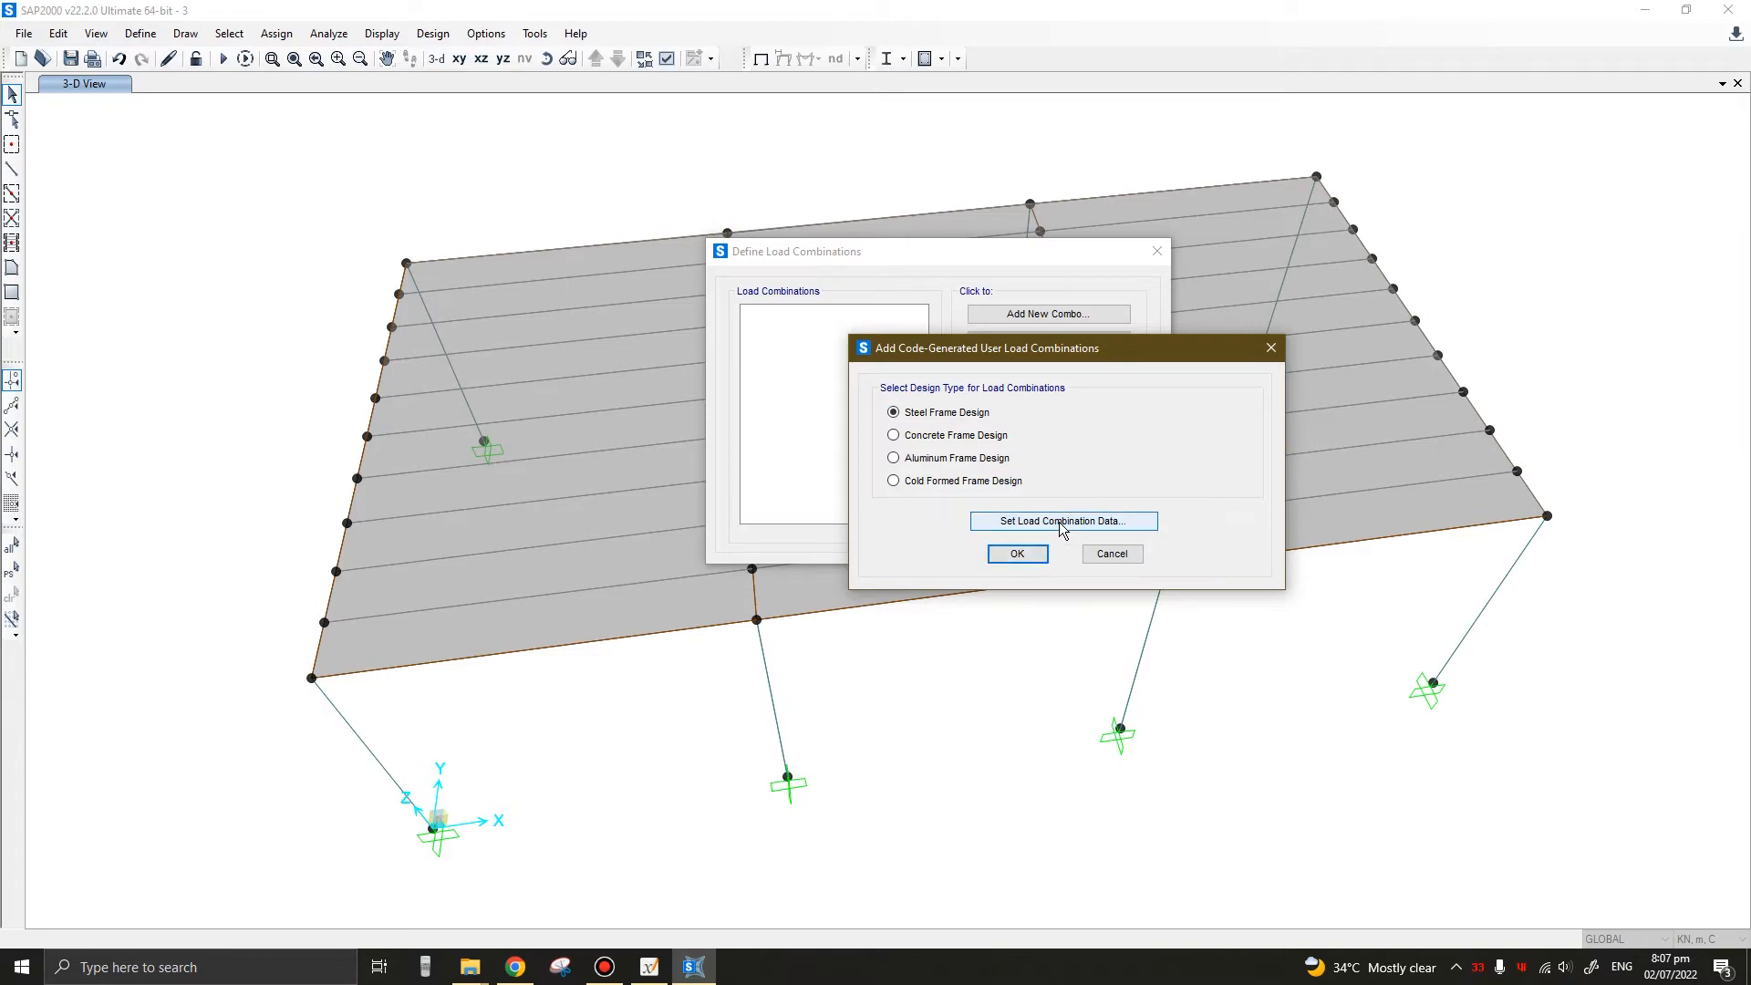
left_click(1063, 522)
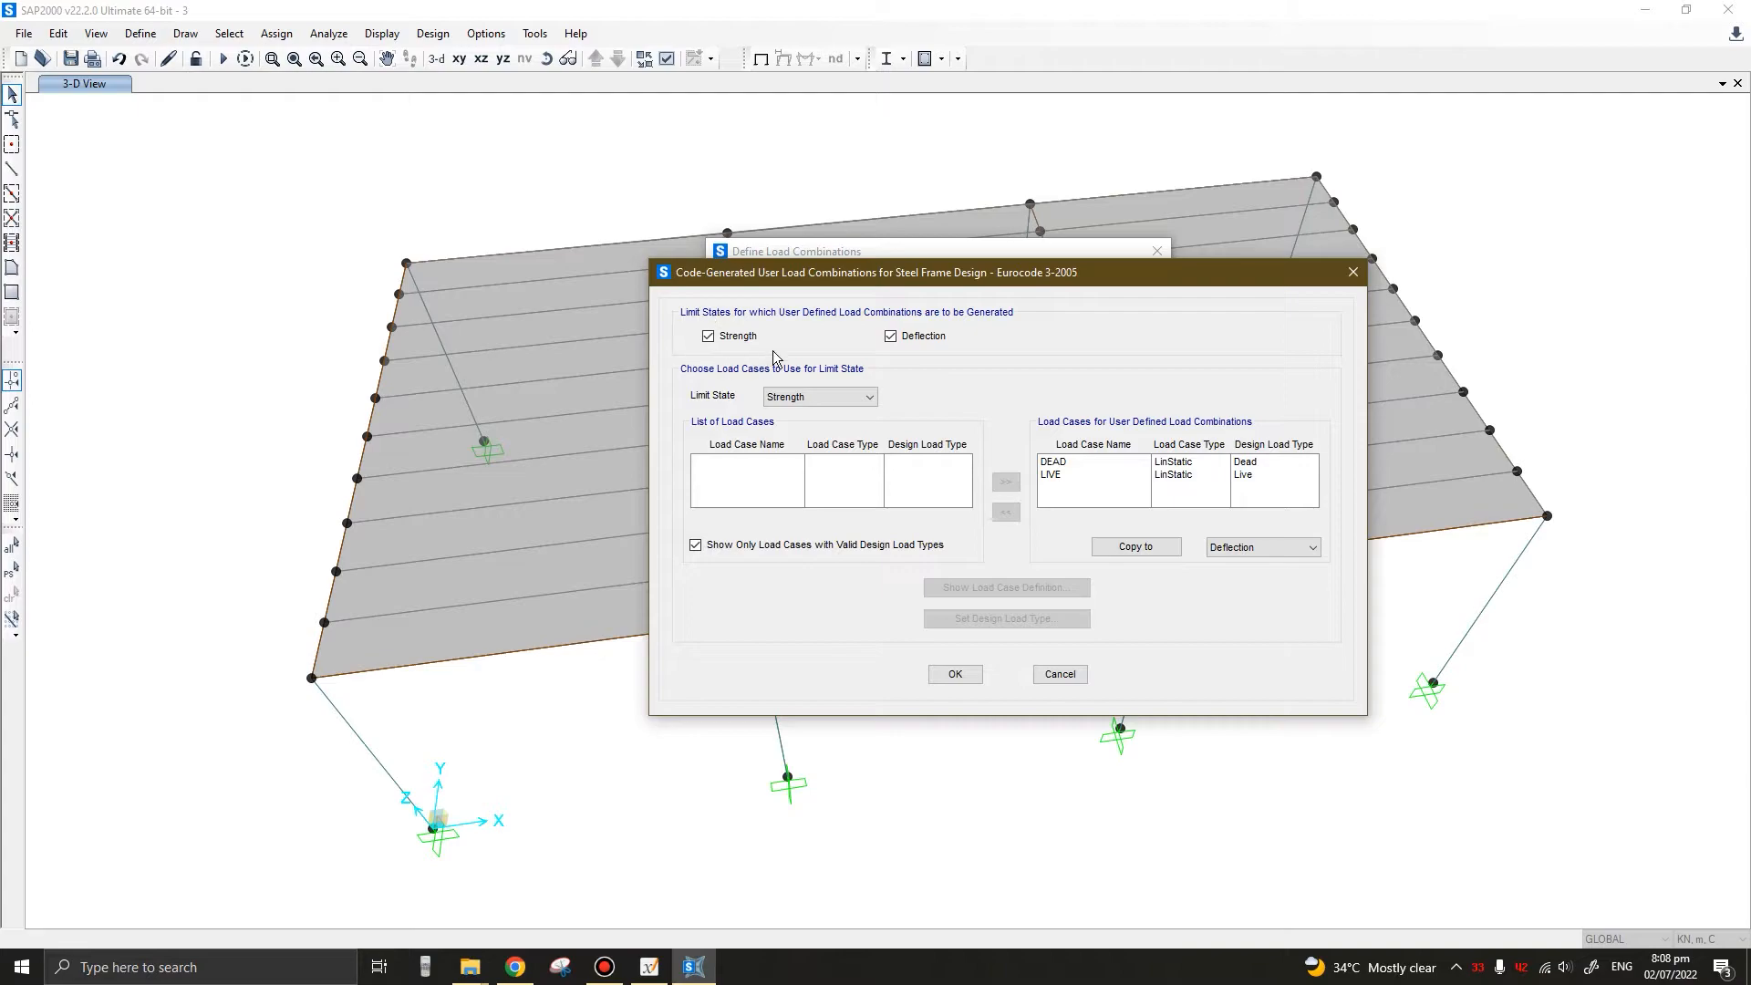
mouse_move(684, 307)
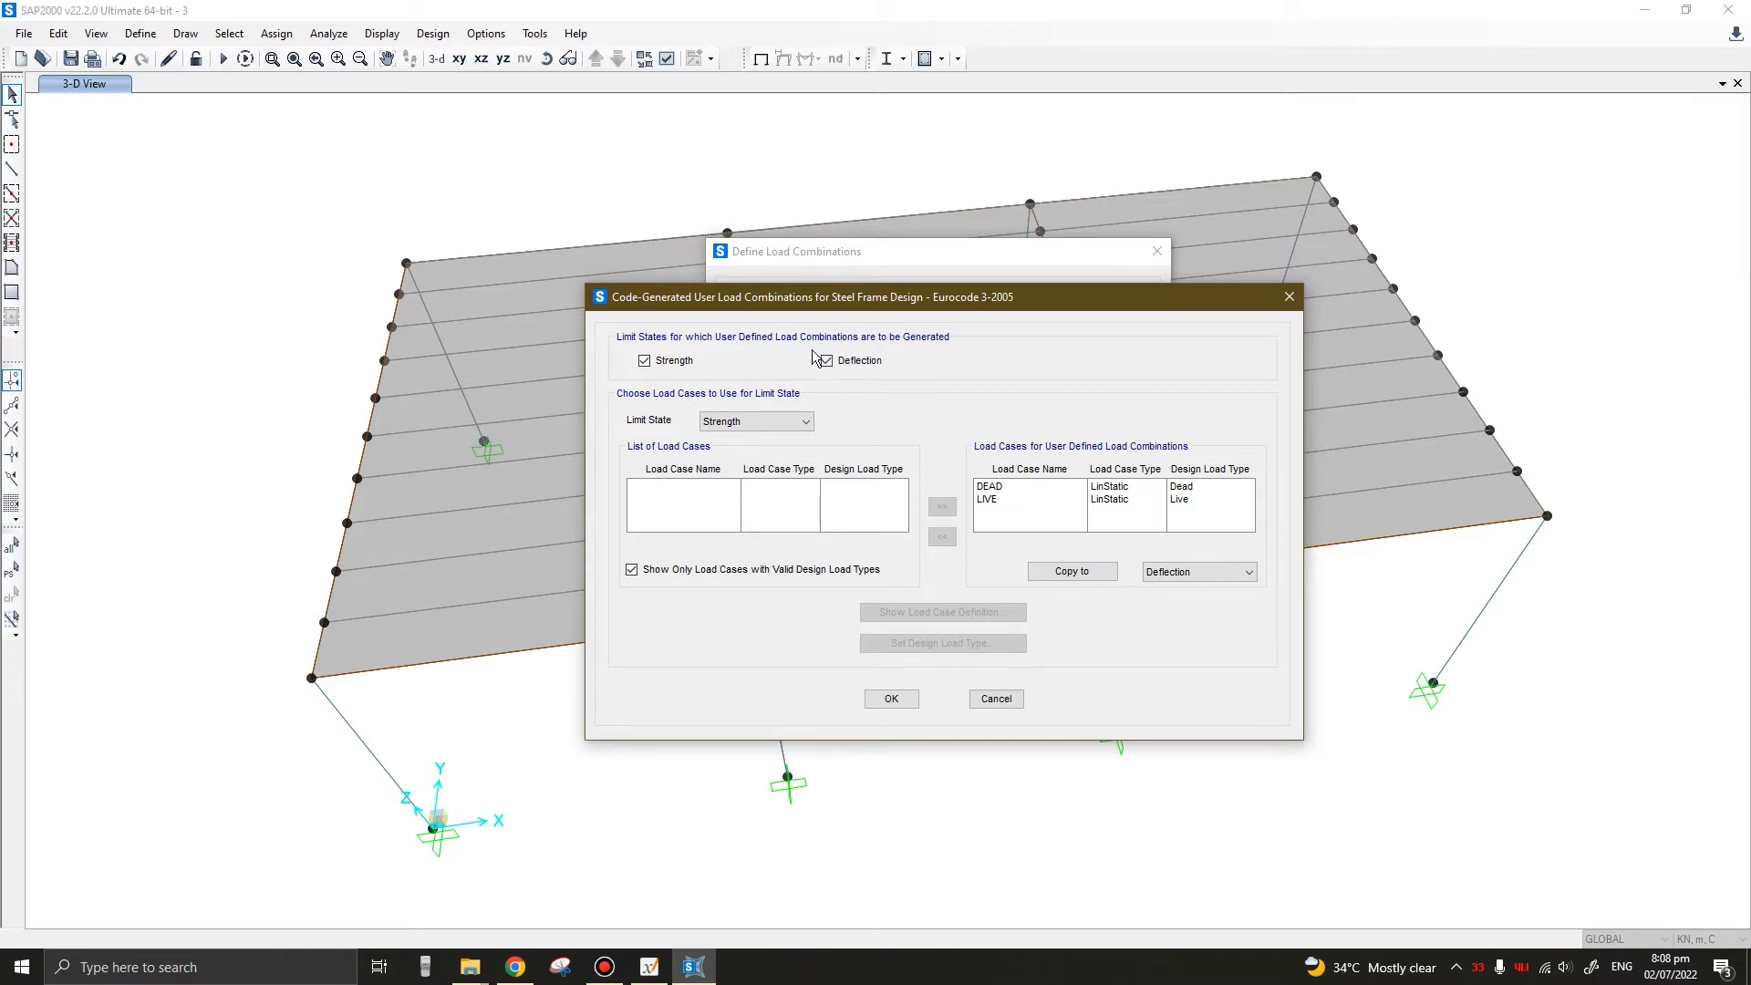
left_click(825, 359)
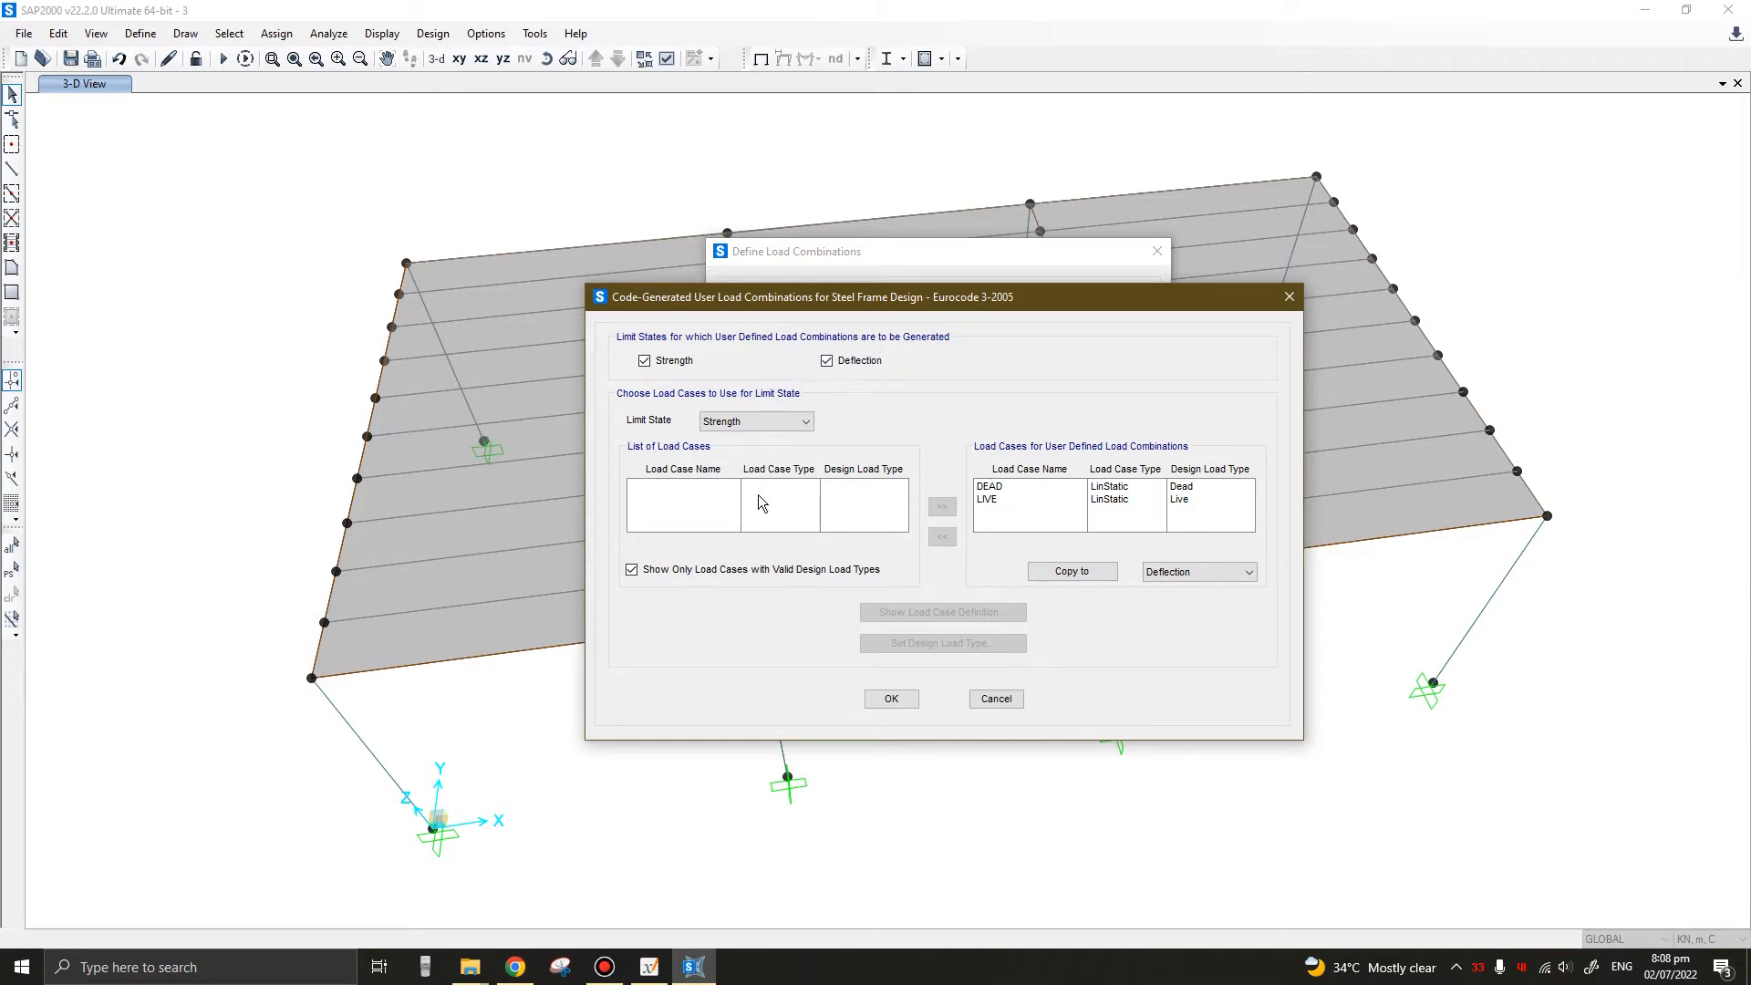
mouse_move(815, 310)
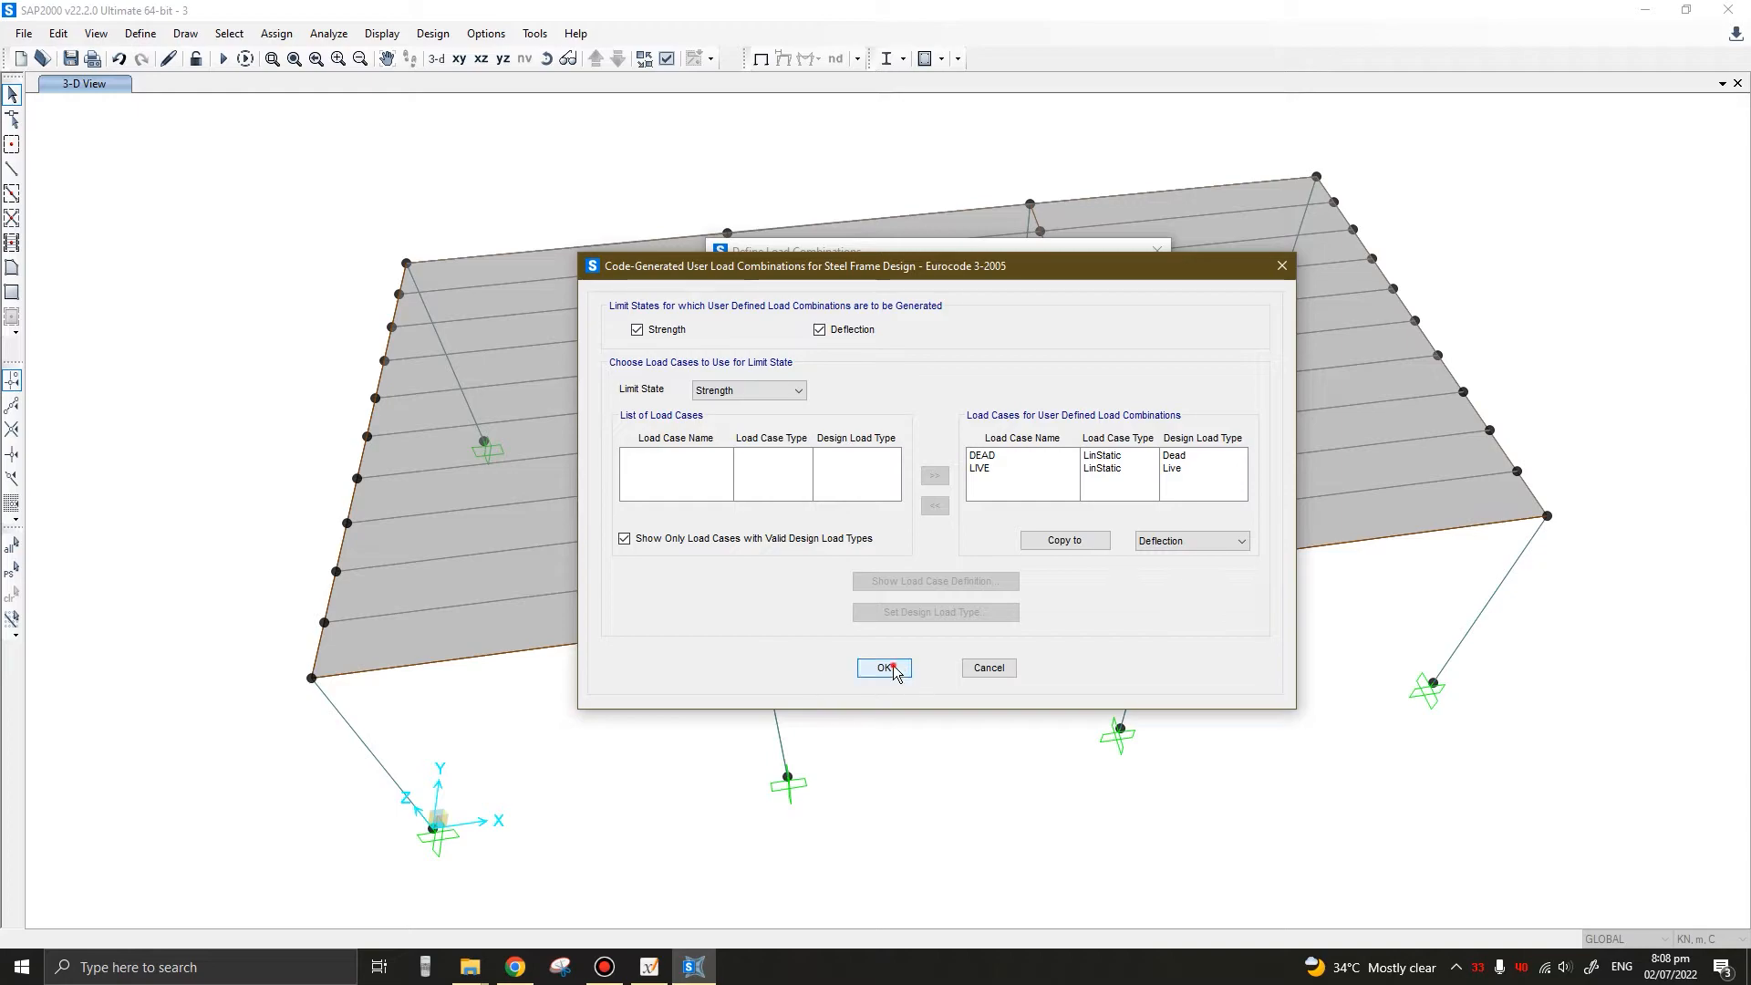
left_click(885, 667)
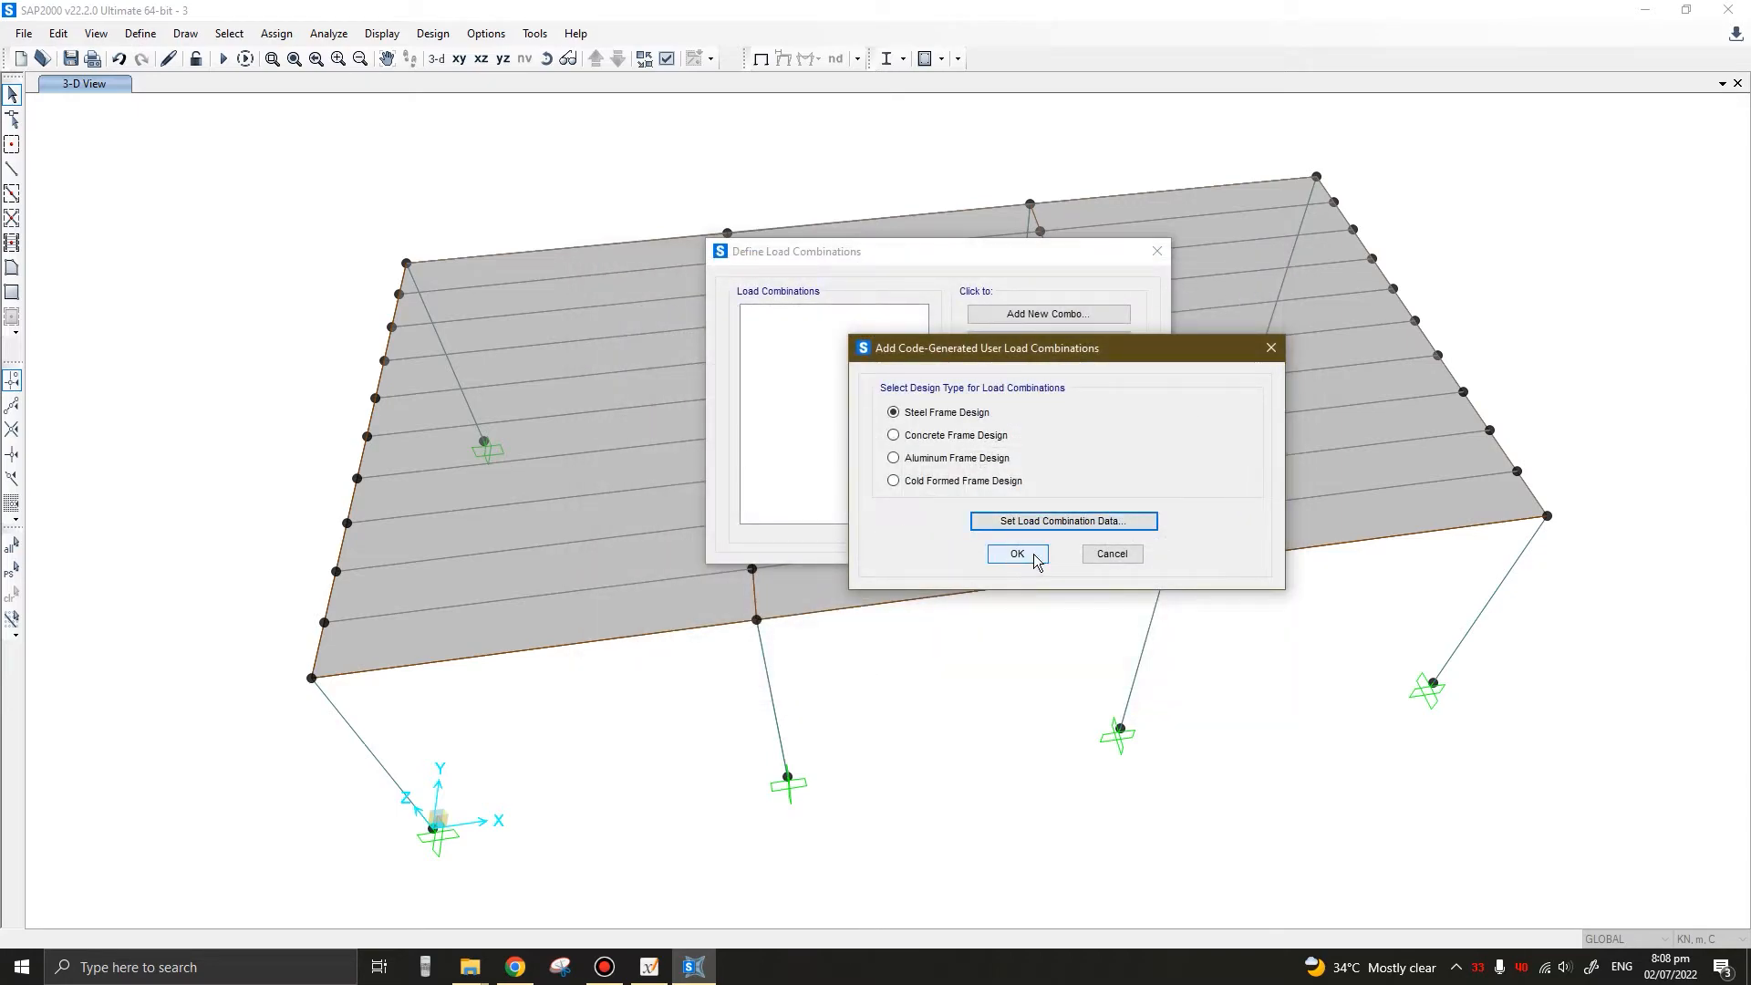
left_click(1018, 555)
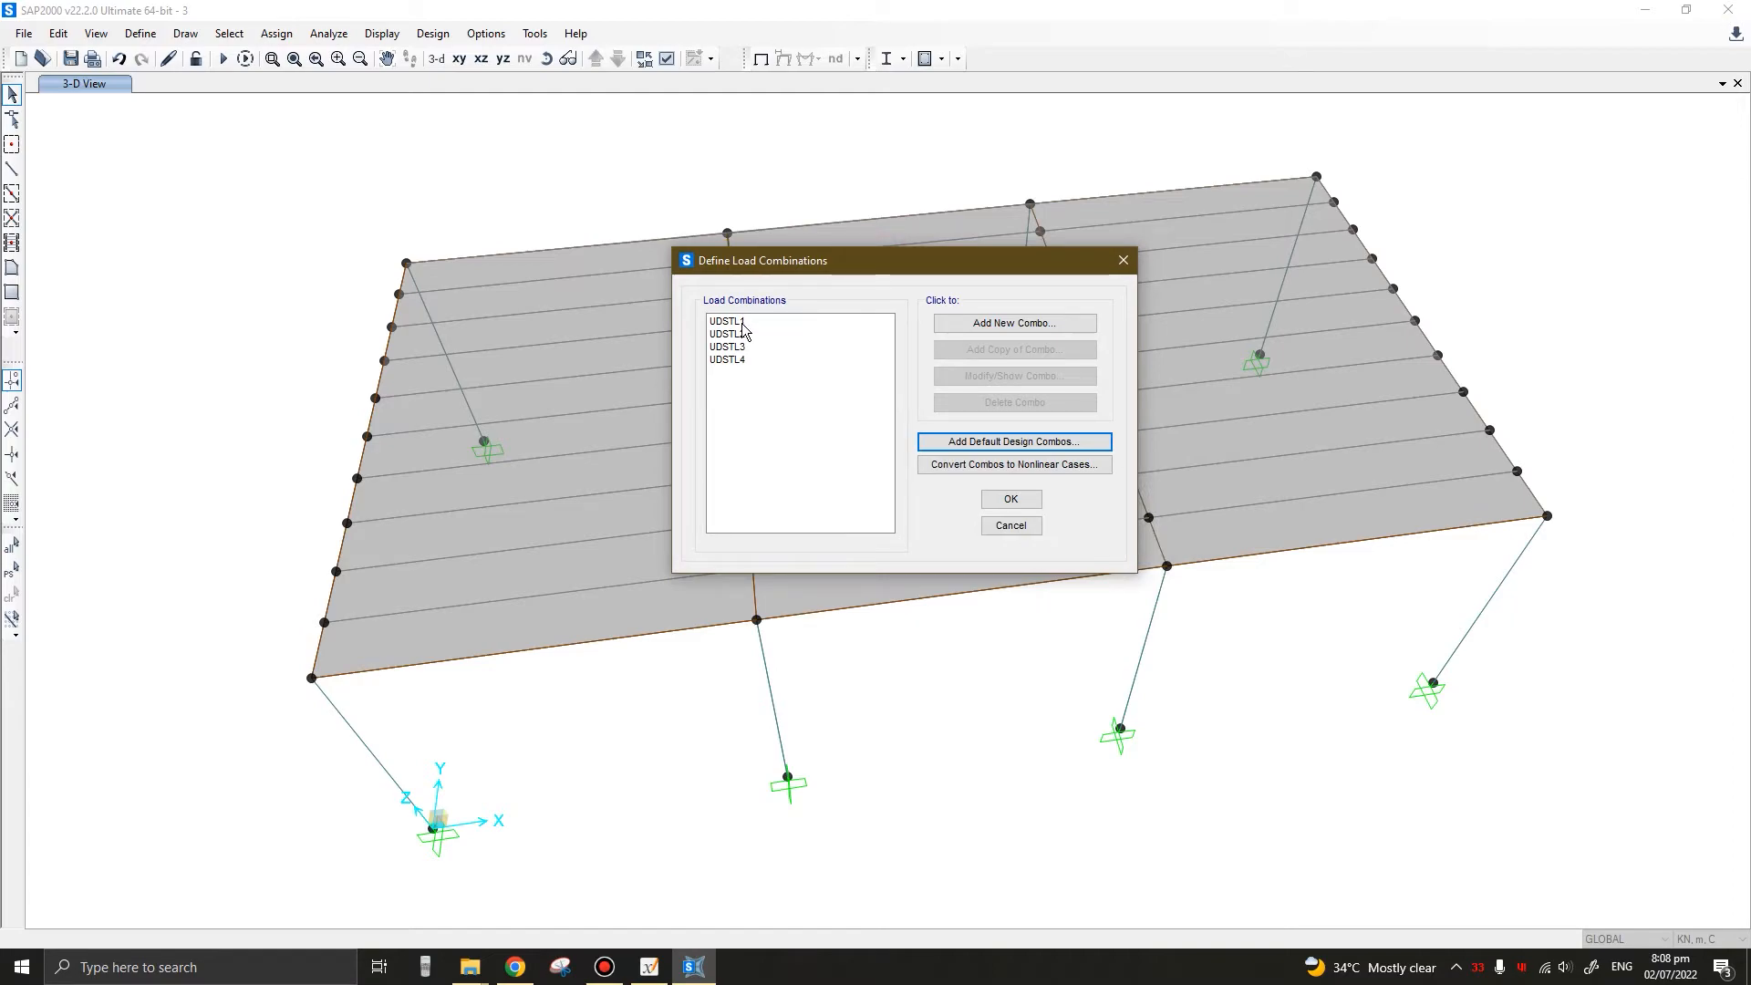
mouse_move(744, 348)
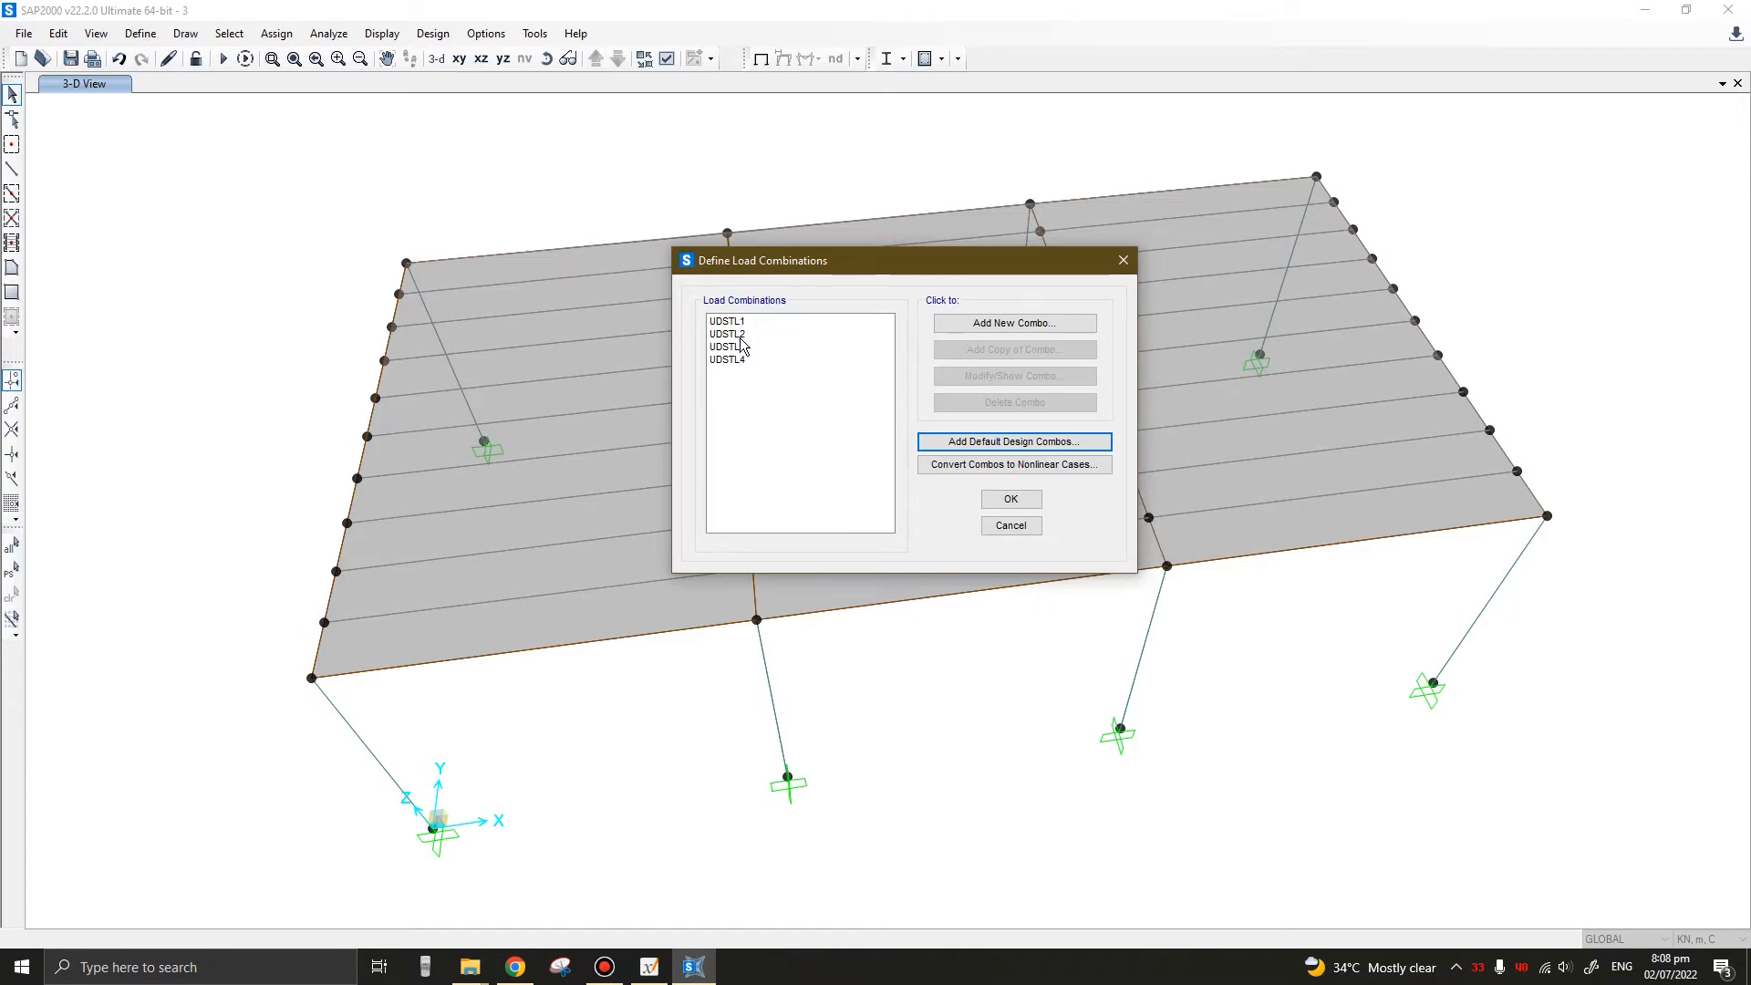
Review factors of UDSTL1, UDSTL2 and UDSTL4, then accept the four combinations
left_click(726, 322)
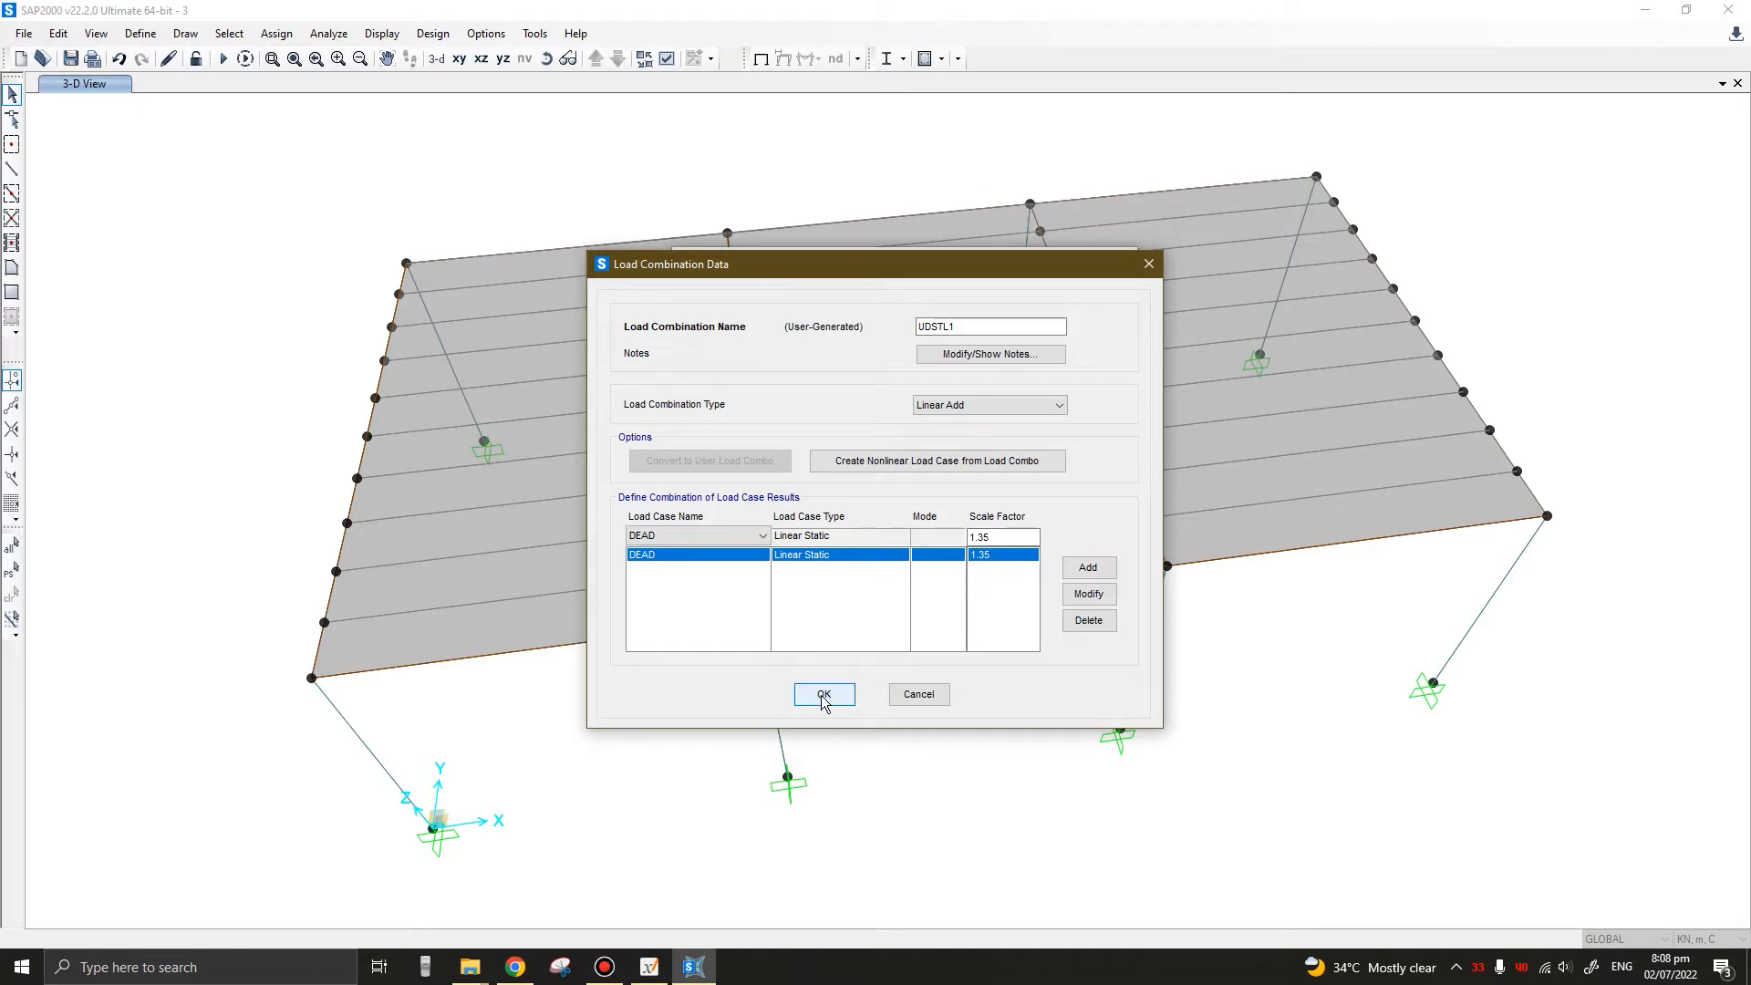
left_click(822, 693)
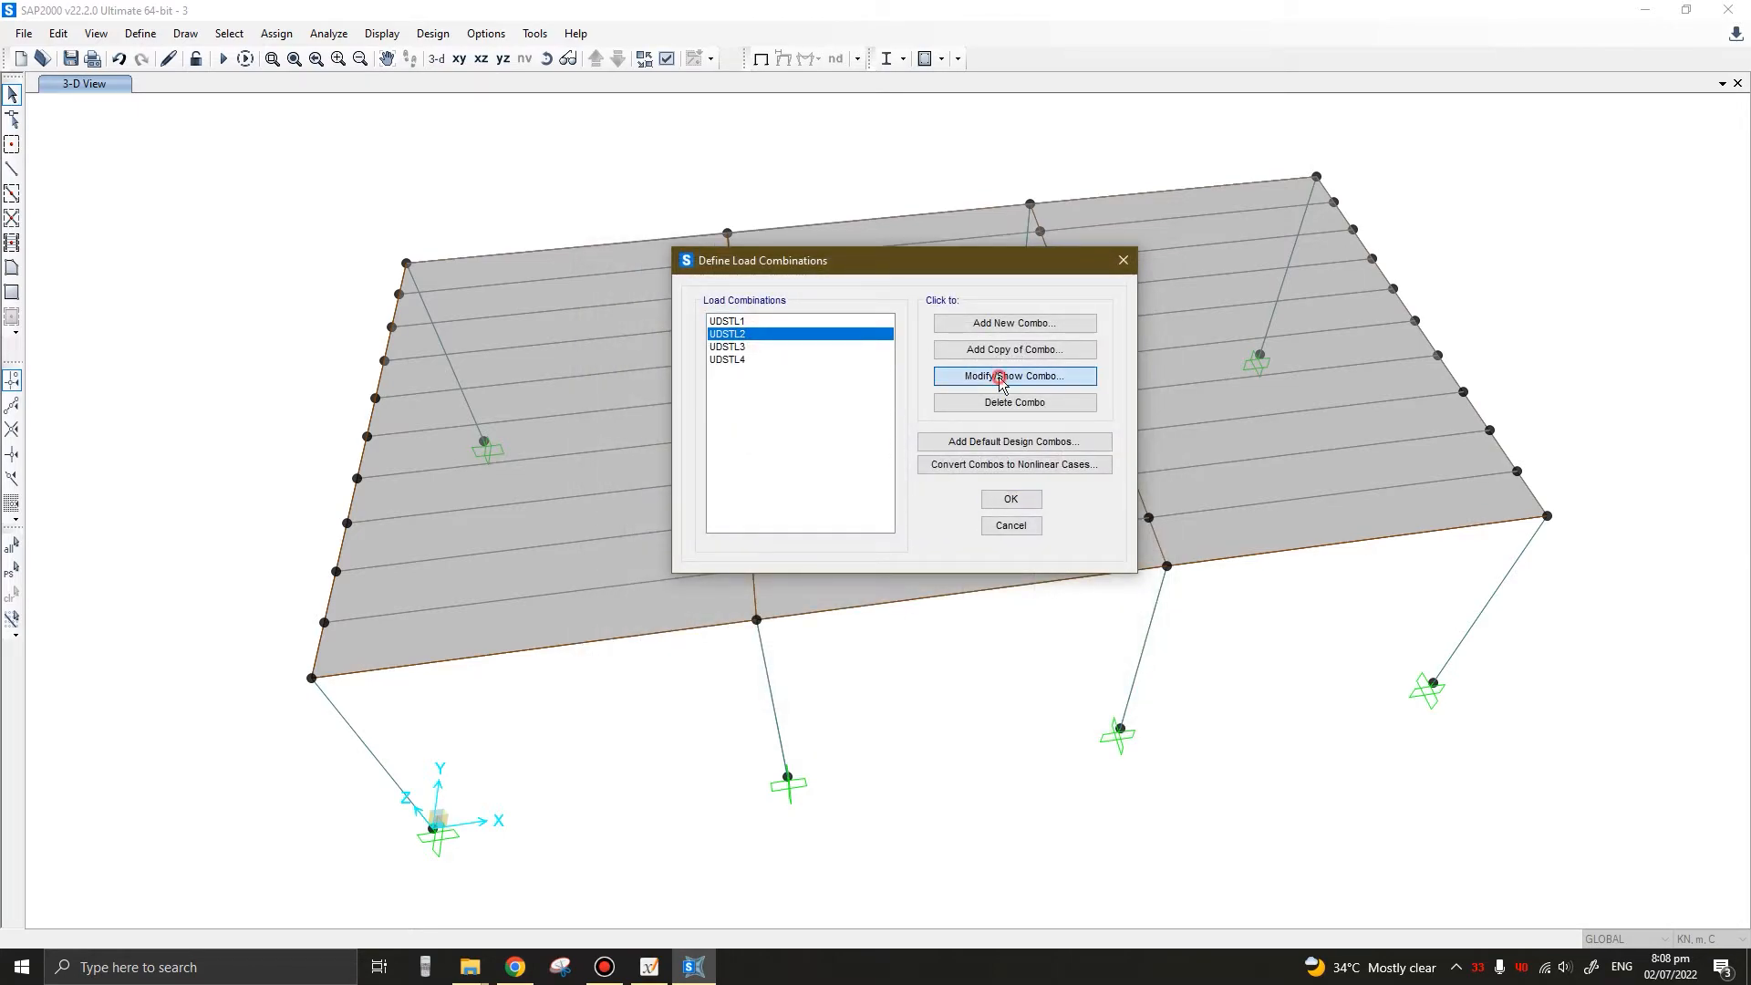
left_click(1014, 375)
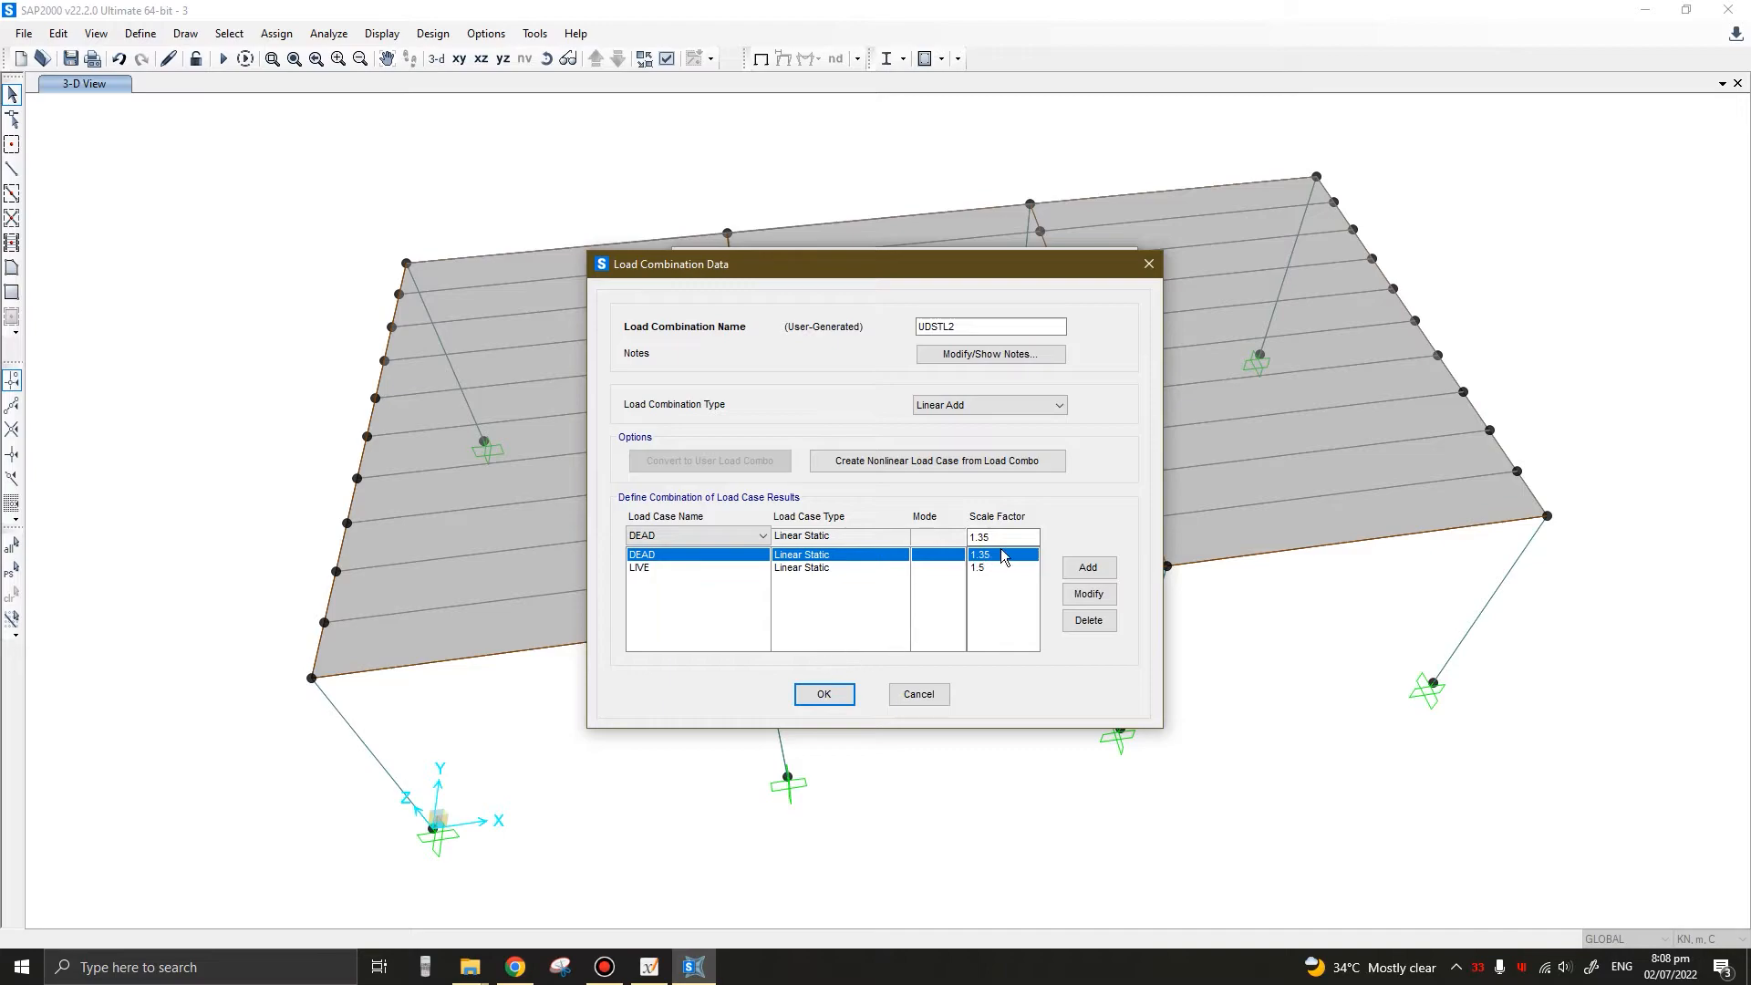
mouse_move(1014, 571)
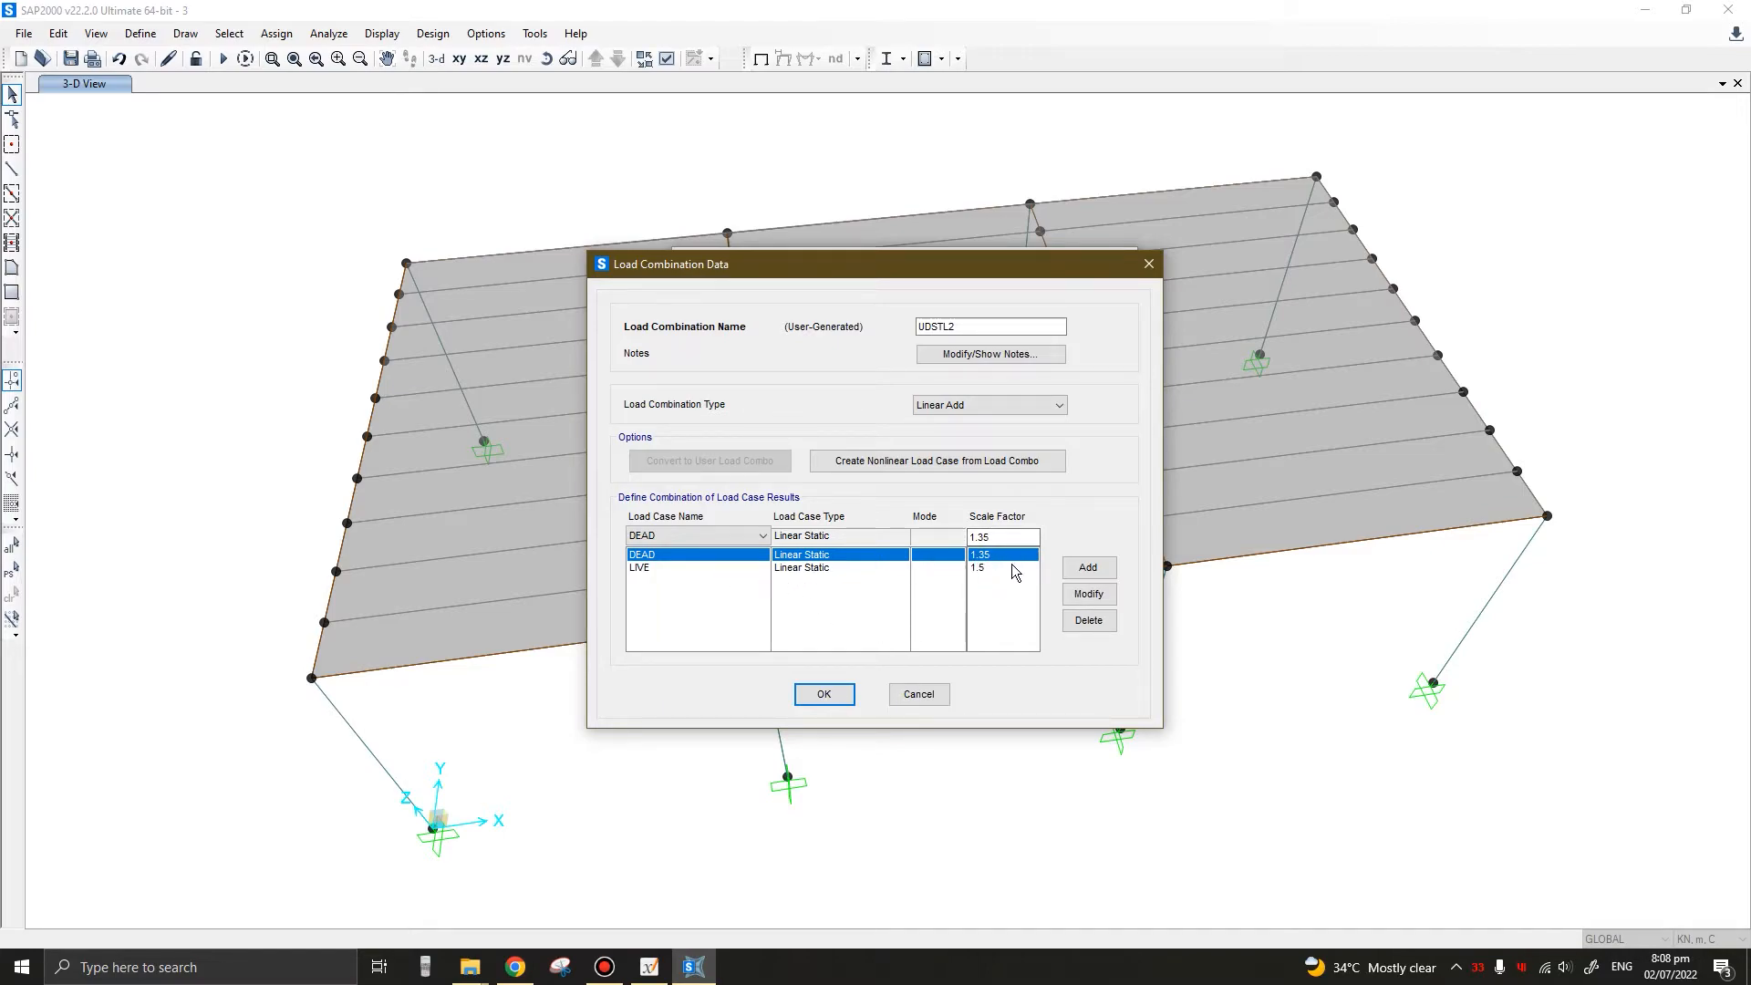
mouse_move(959, 593)
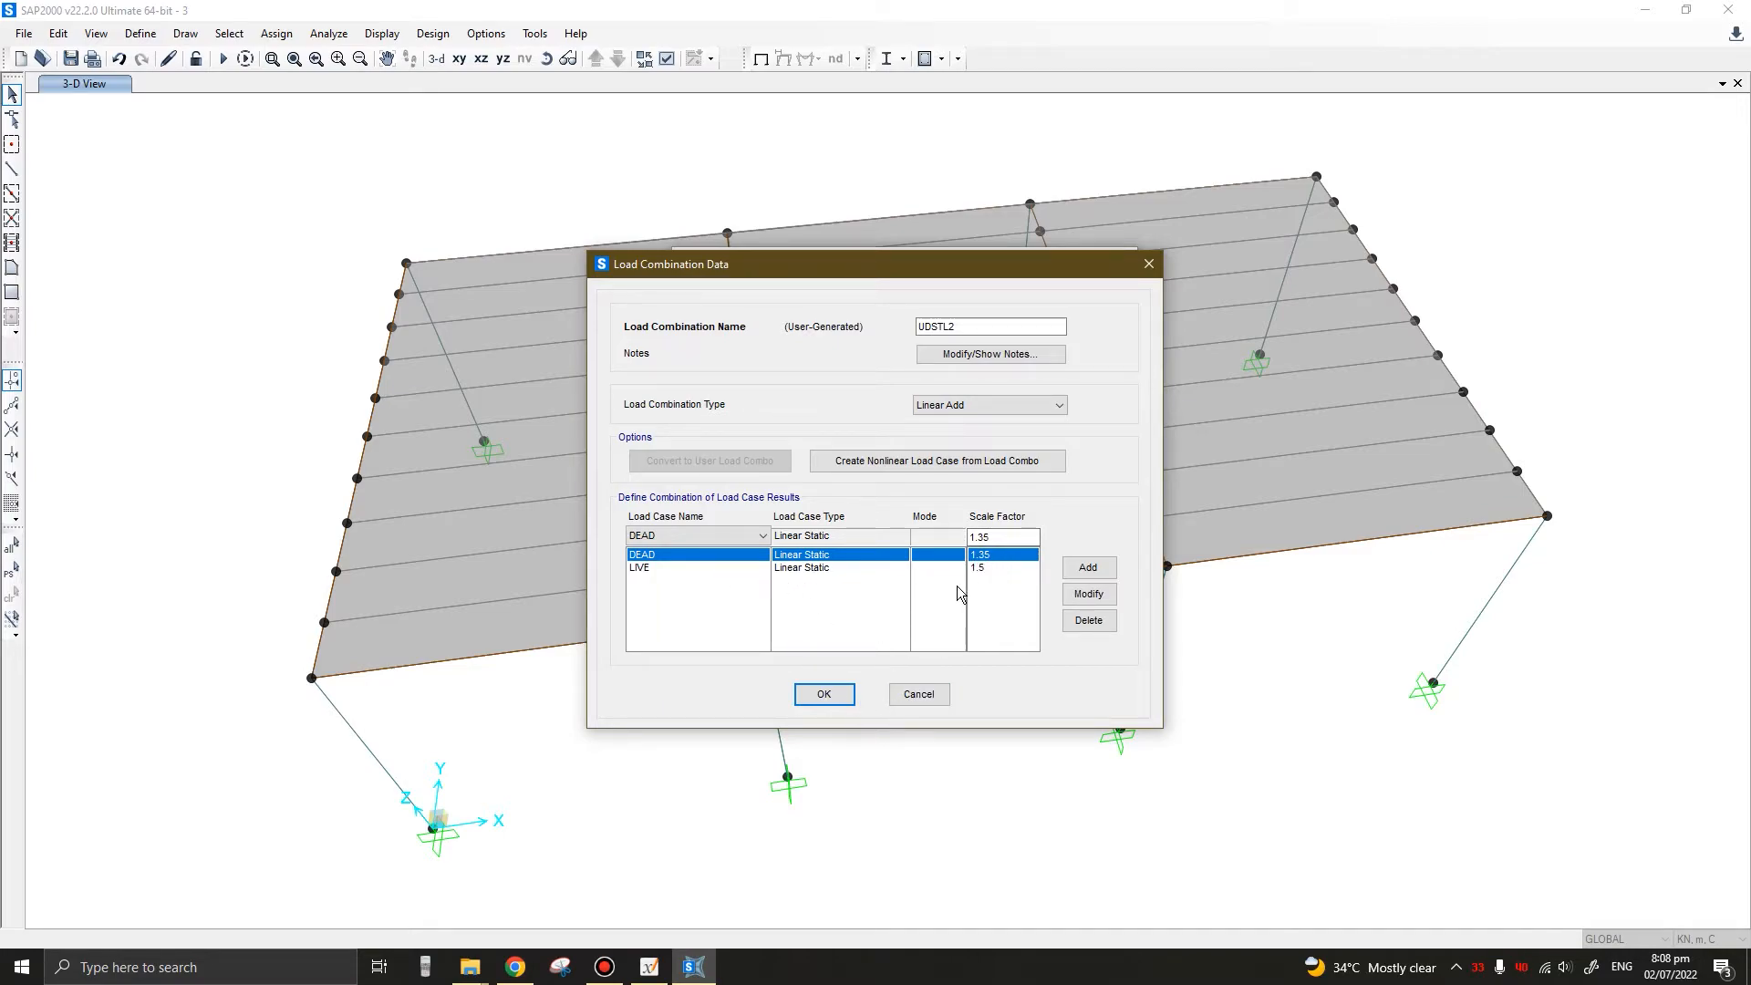
left_click(825, 693)
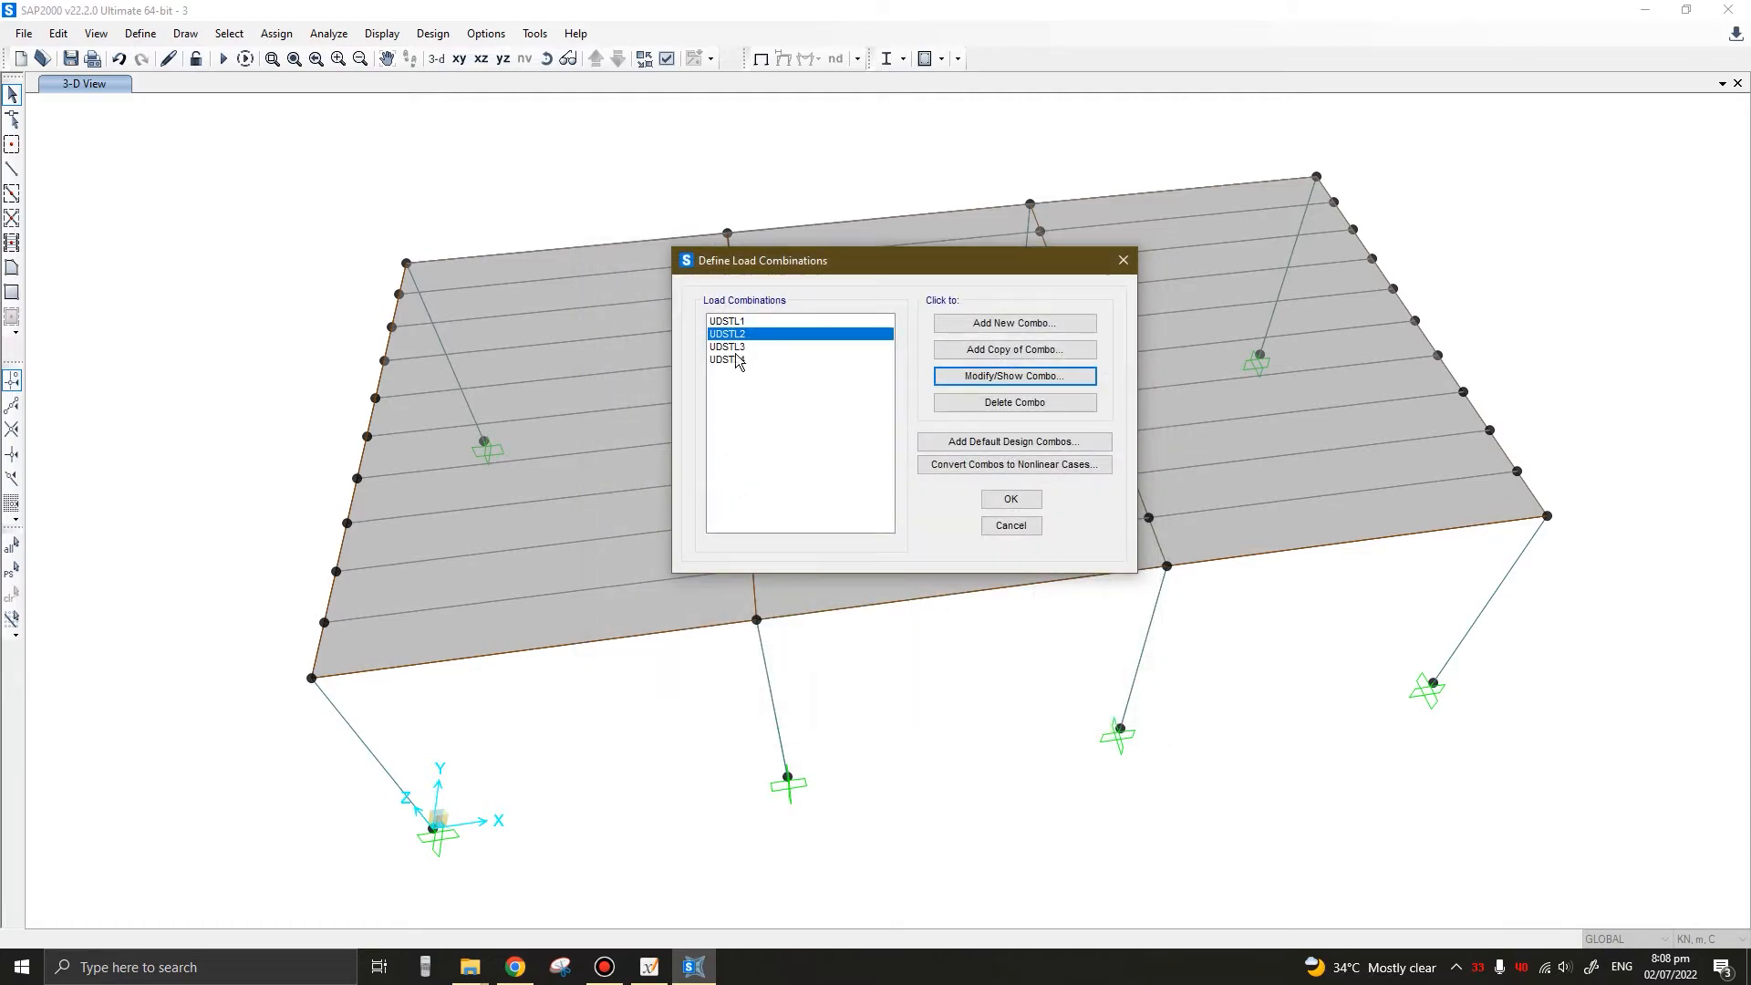
left_click(1014, 376)
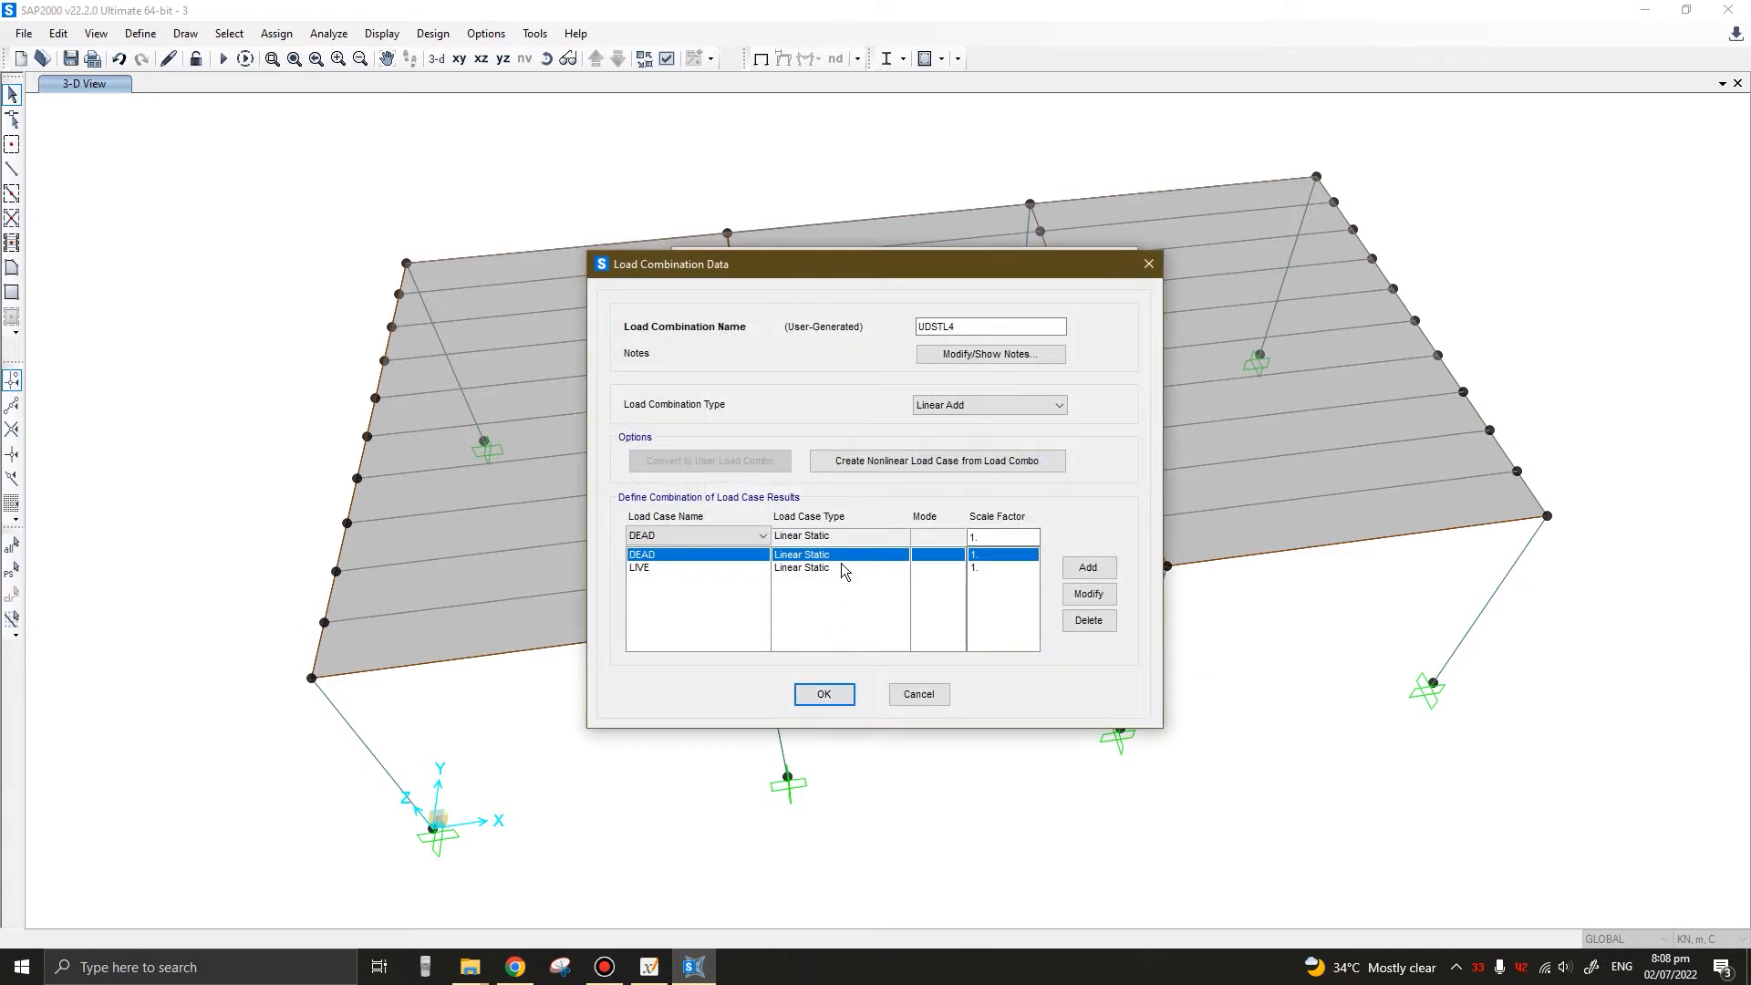
left_click(825, 693)
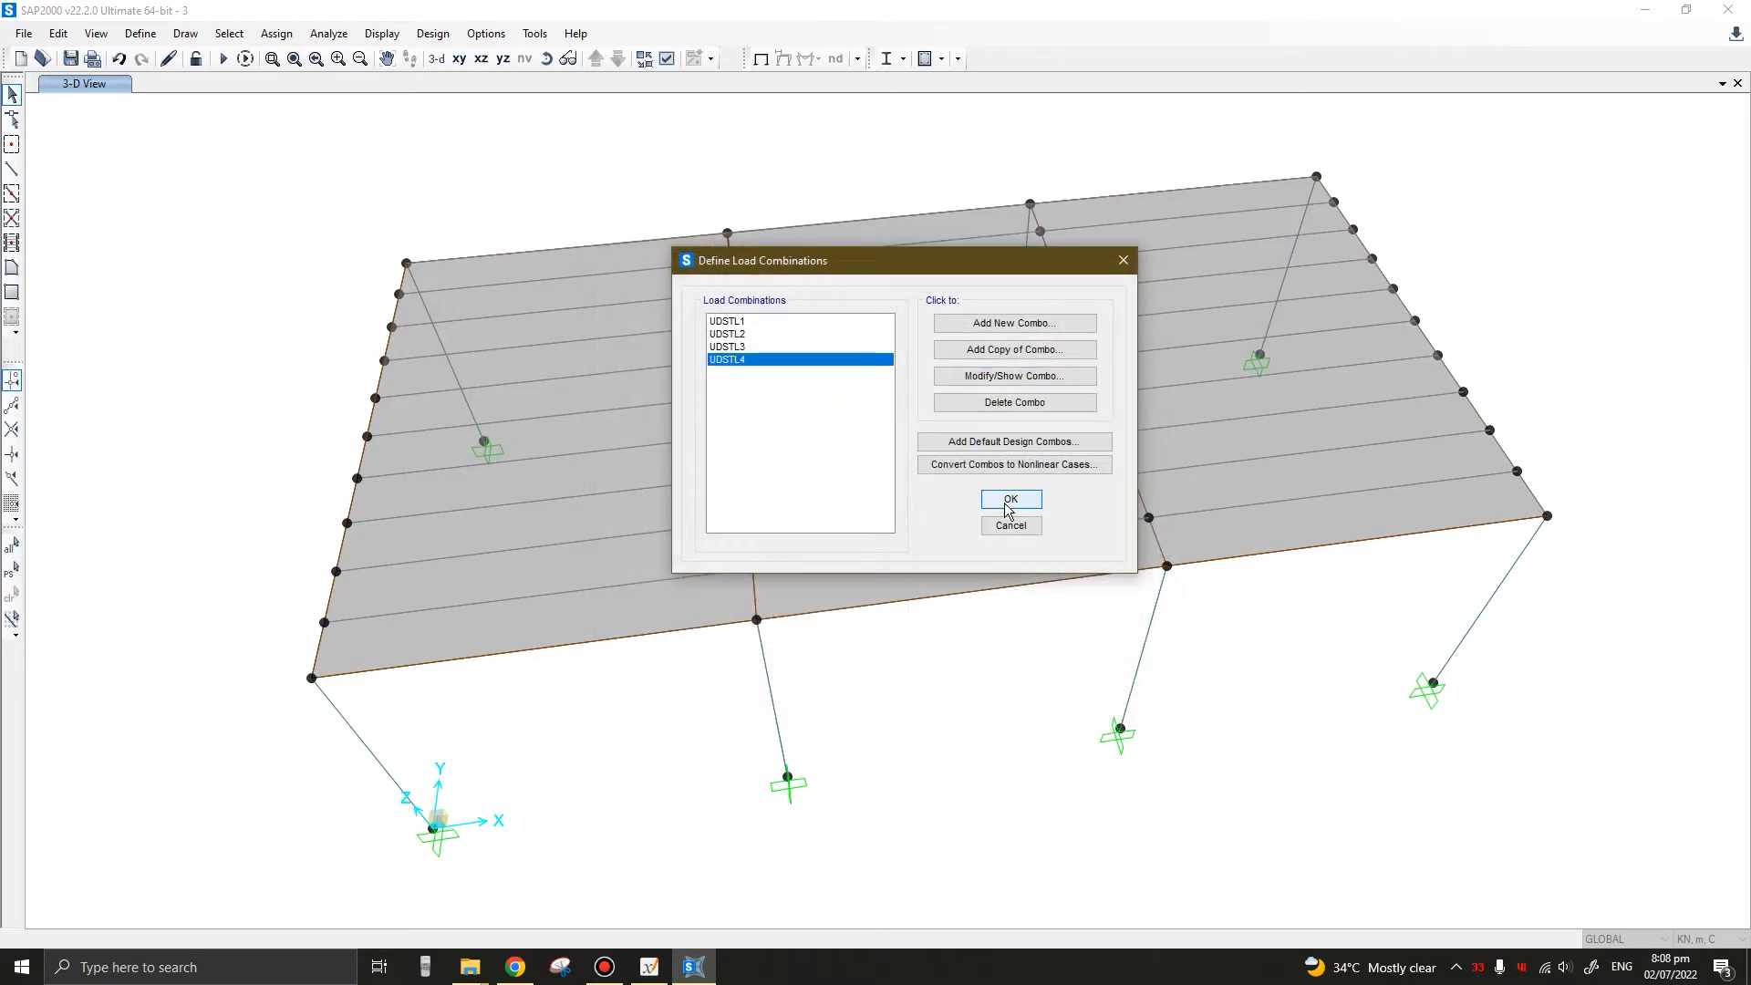
left_click(1010, 498)
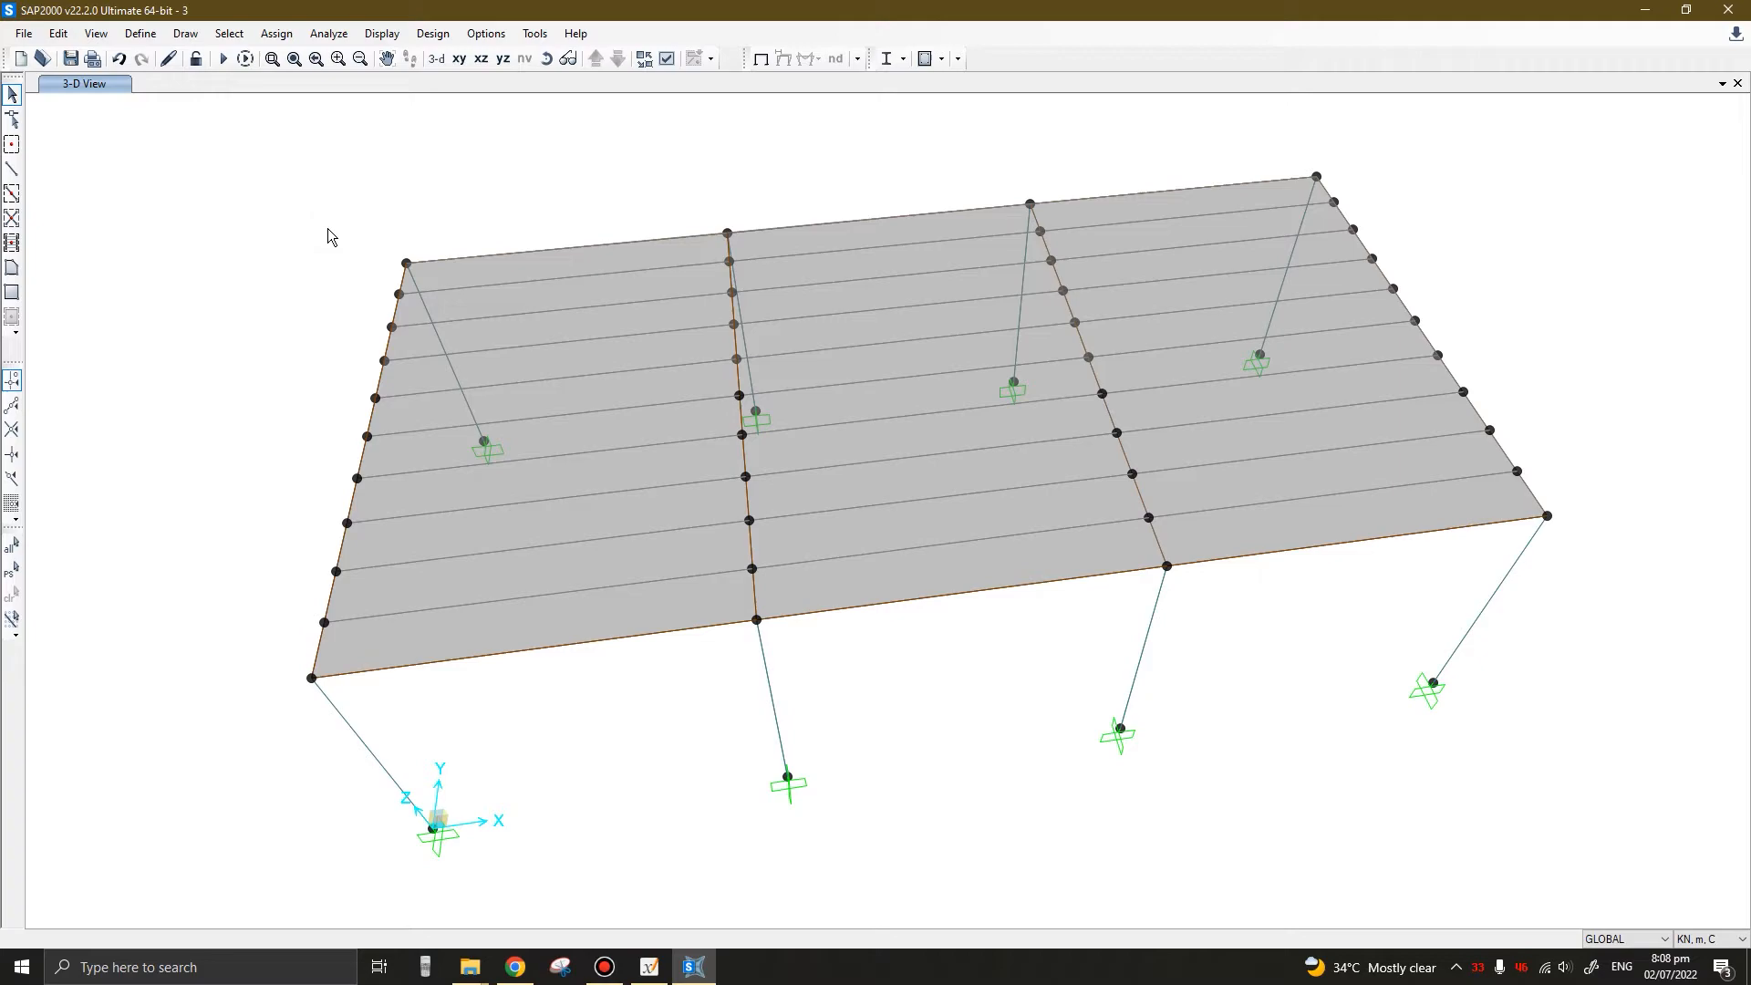
mouse_move(629, 192)
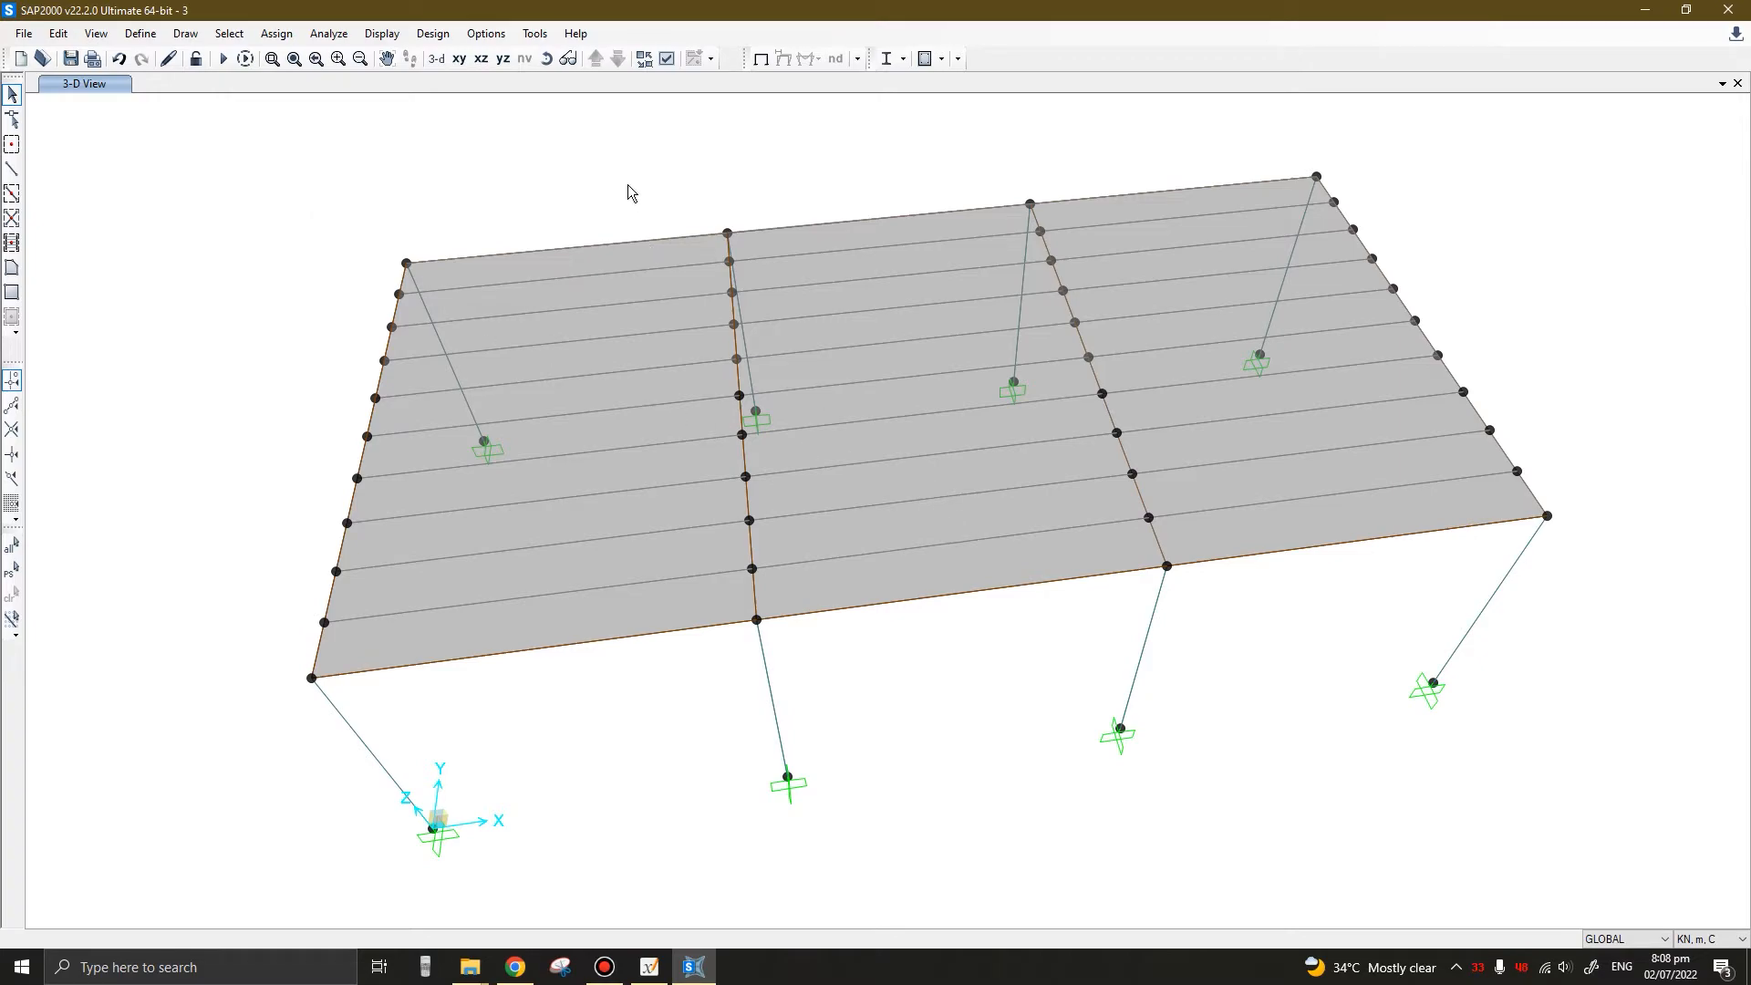
mouse_move(256, 84)
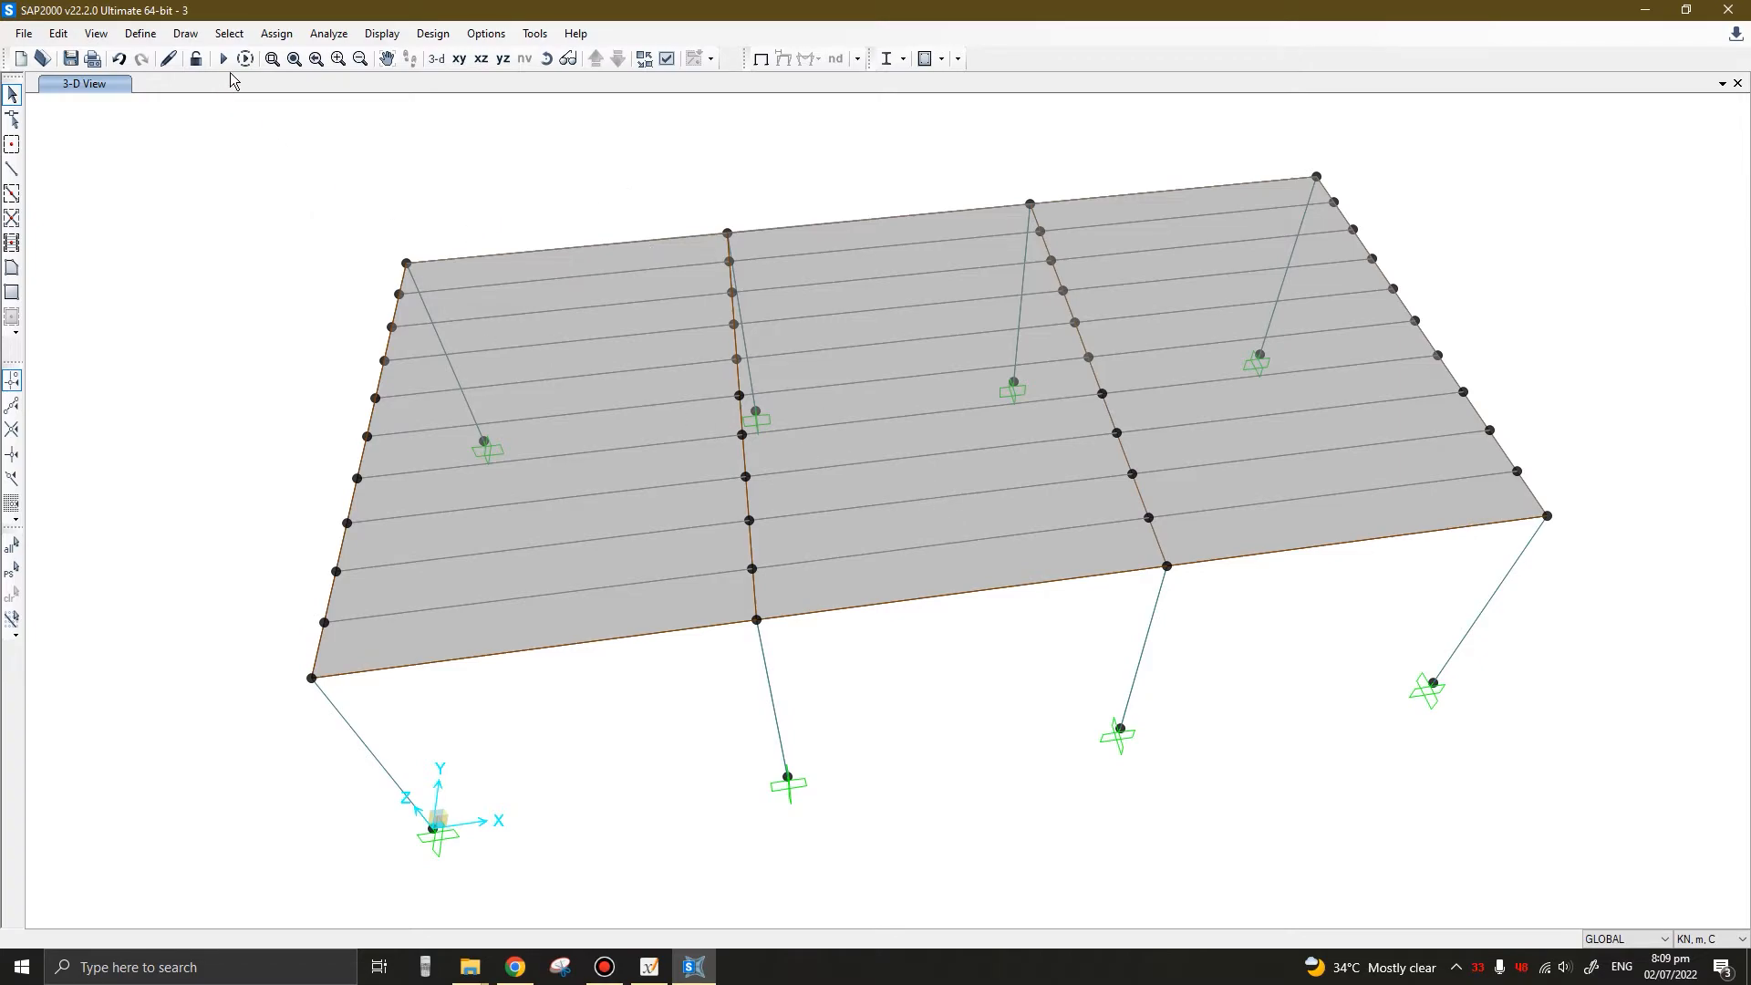
mouse_move(226, 58)
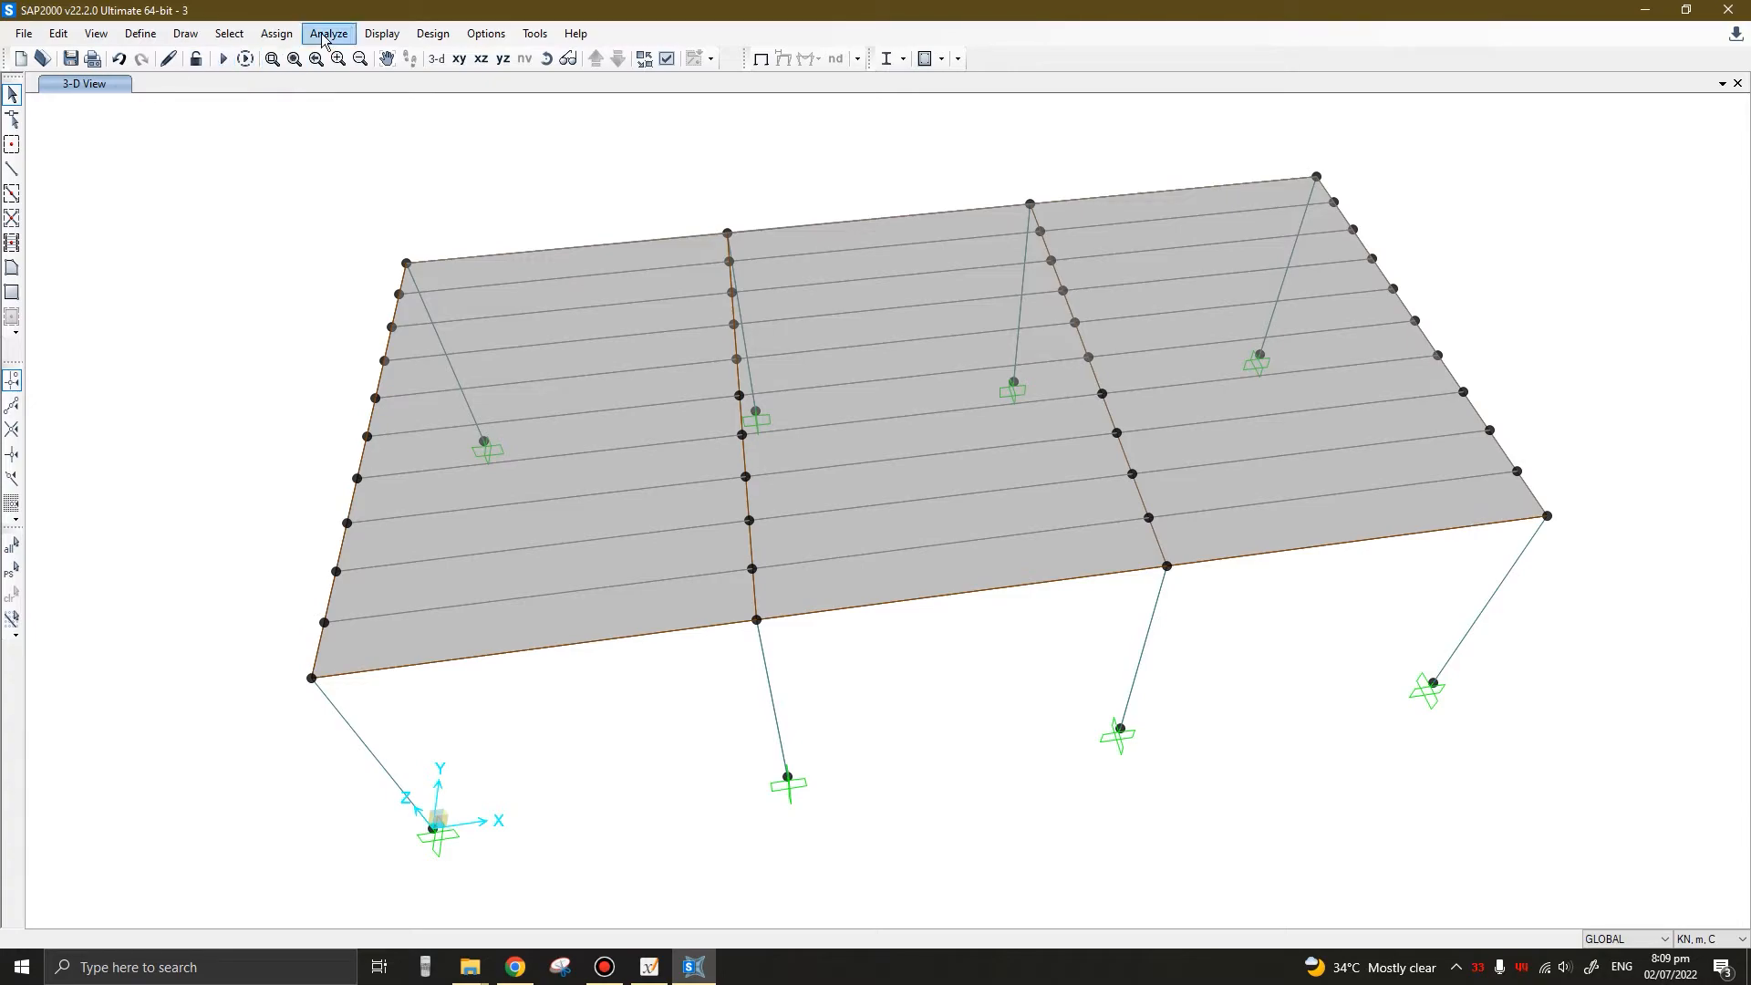
Set the MODAL case to Do Not Run, keep DEAD and LIVE, and run the analysis
left_click(328, 33)
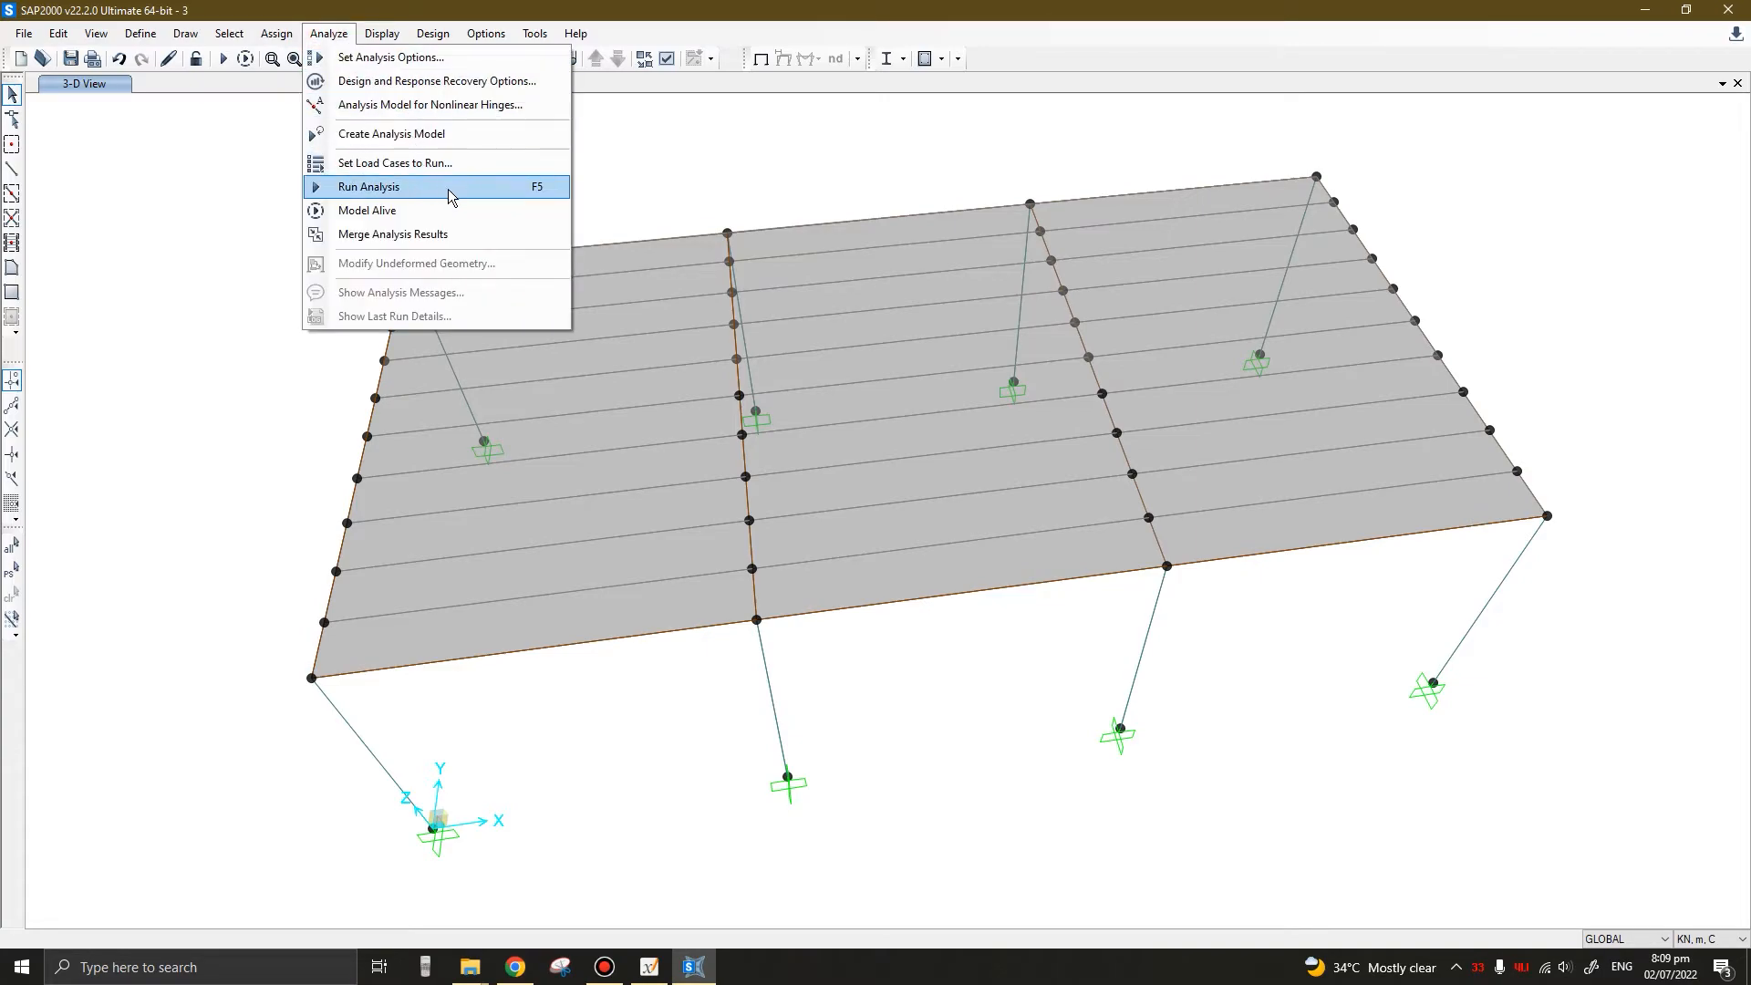
mouse_move(485, 207)
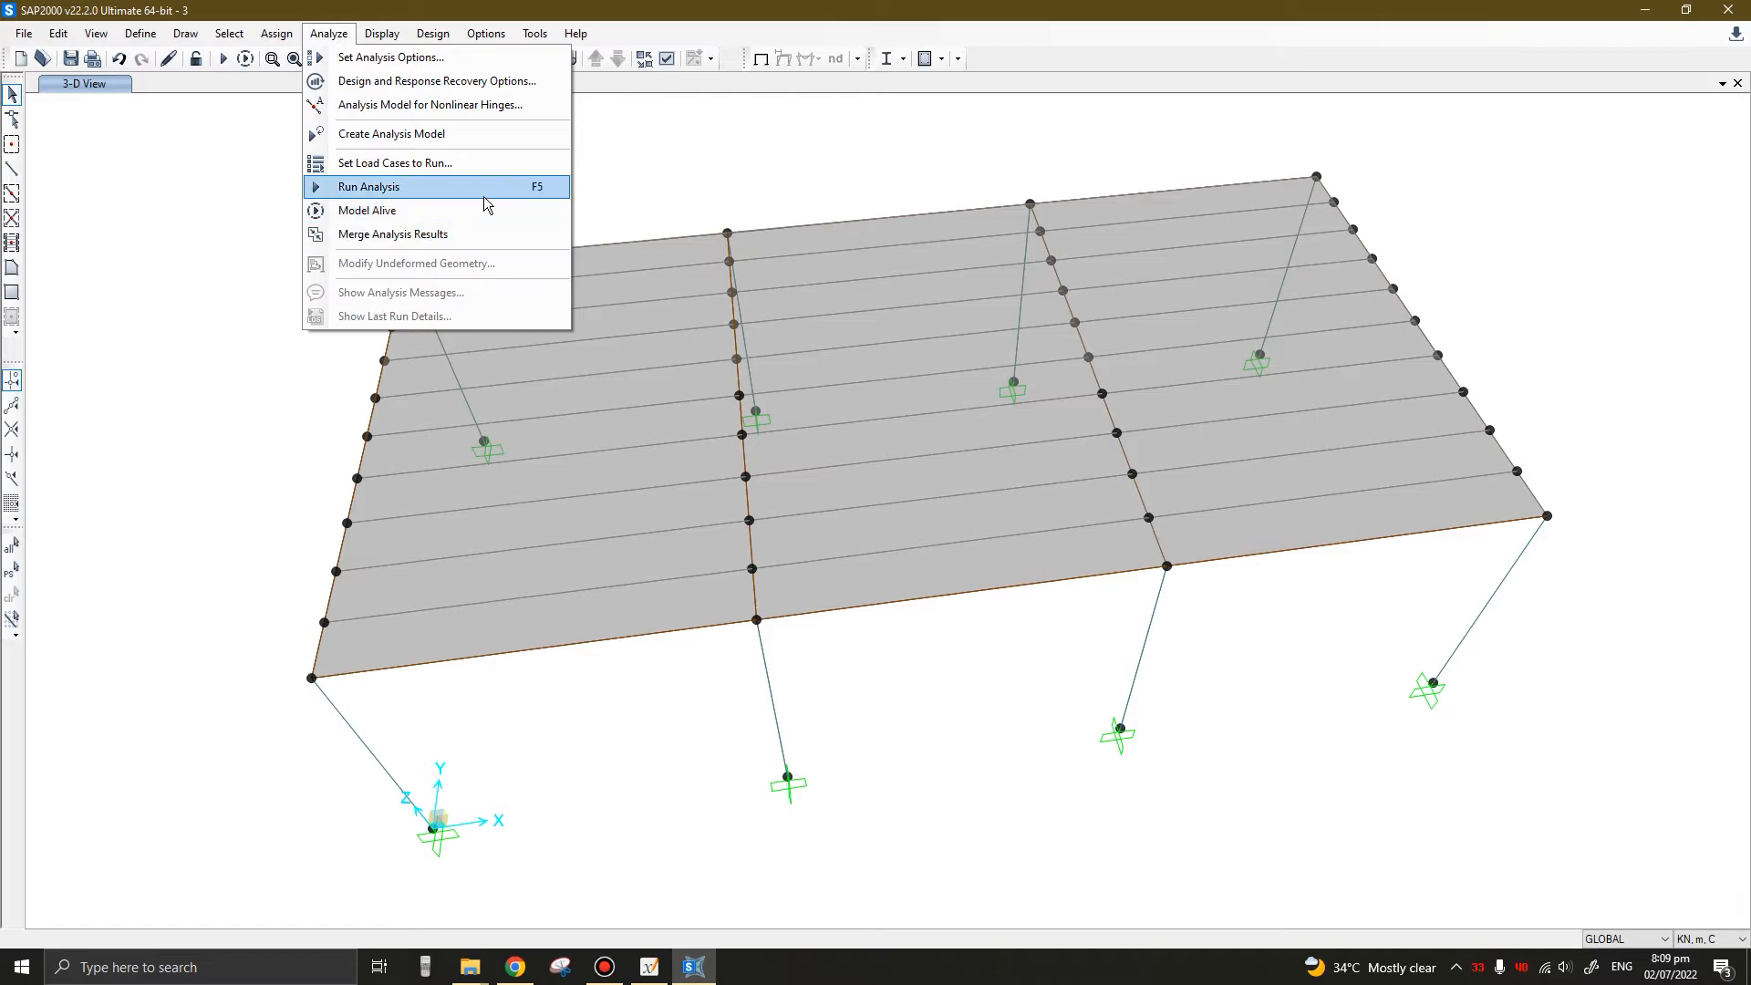
mouse_move(540, 198)
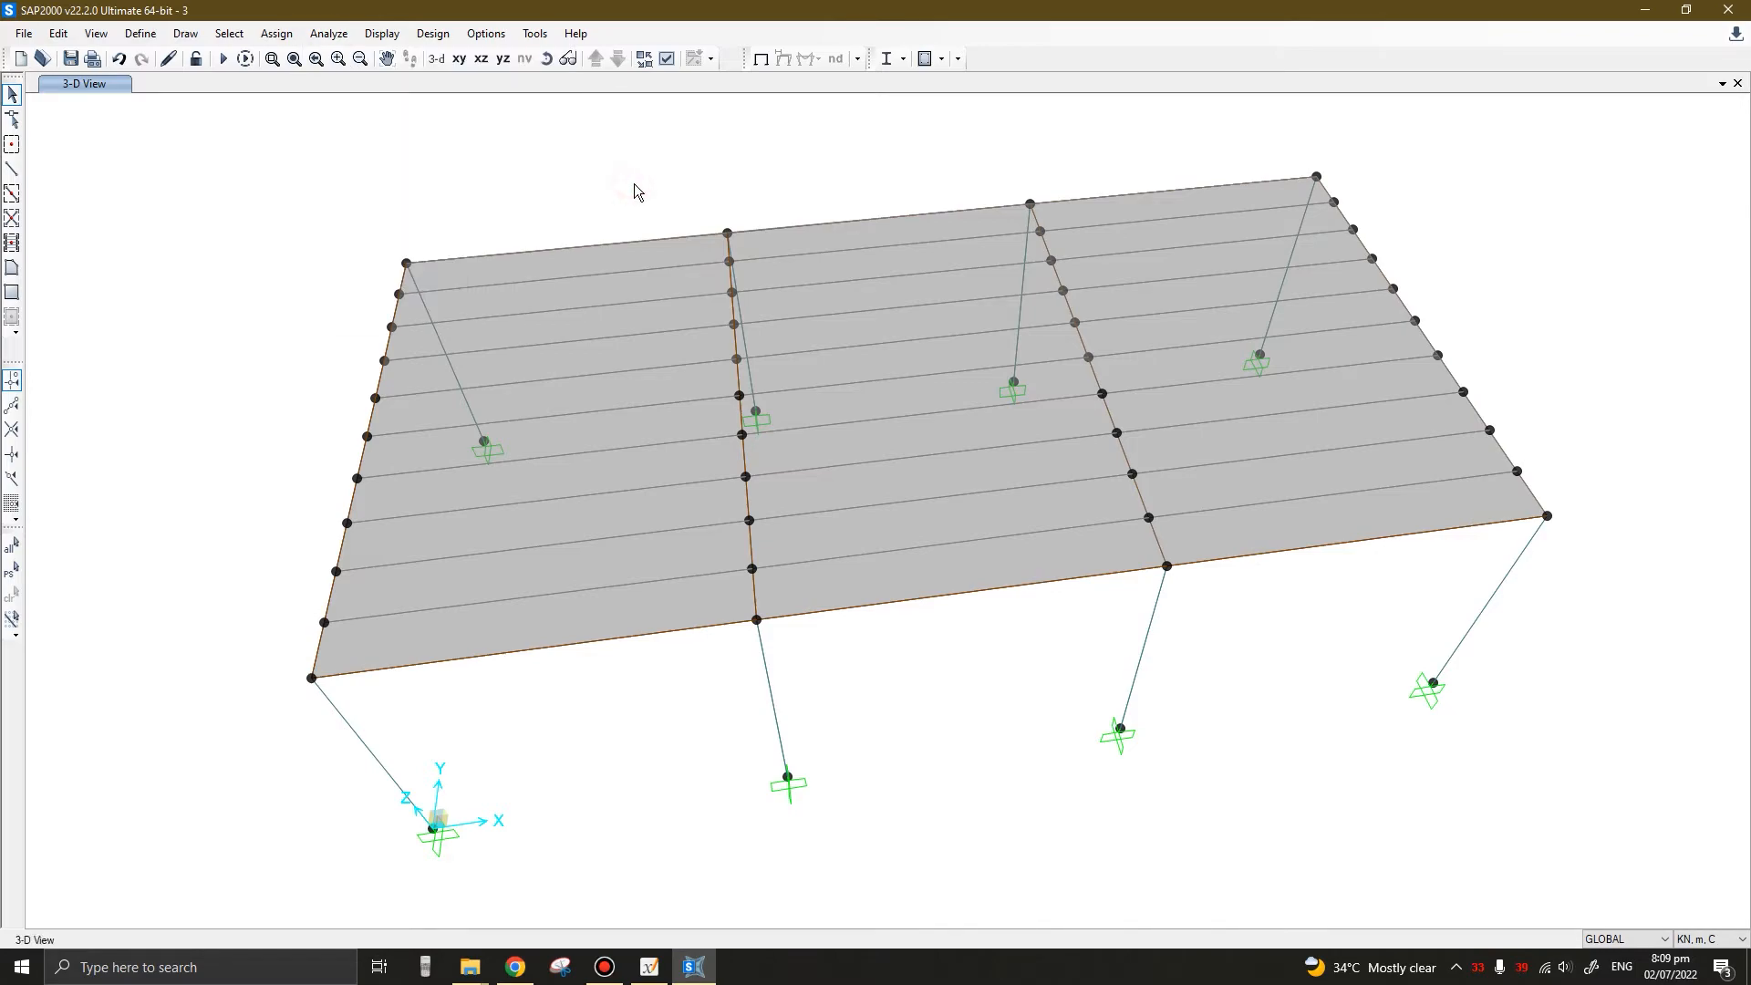
left_click(220, 57)
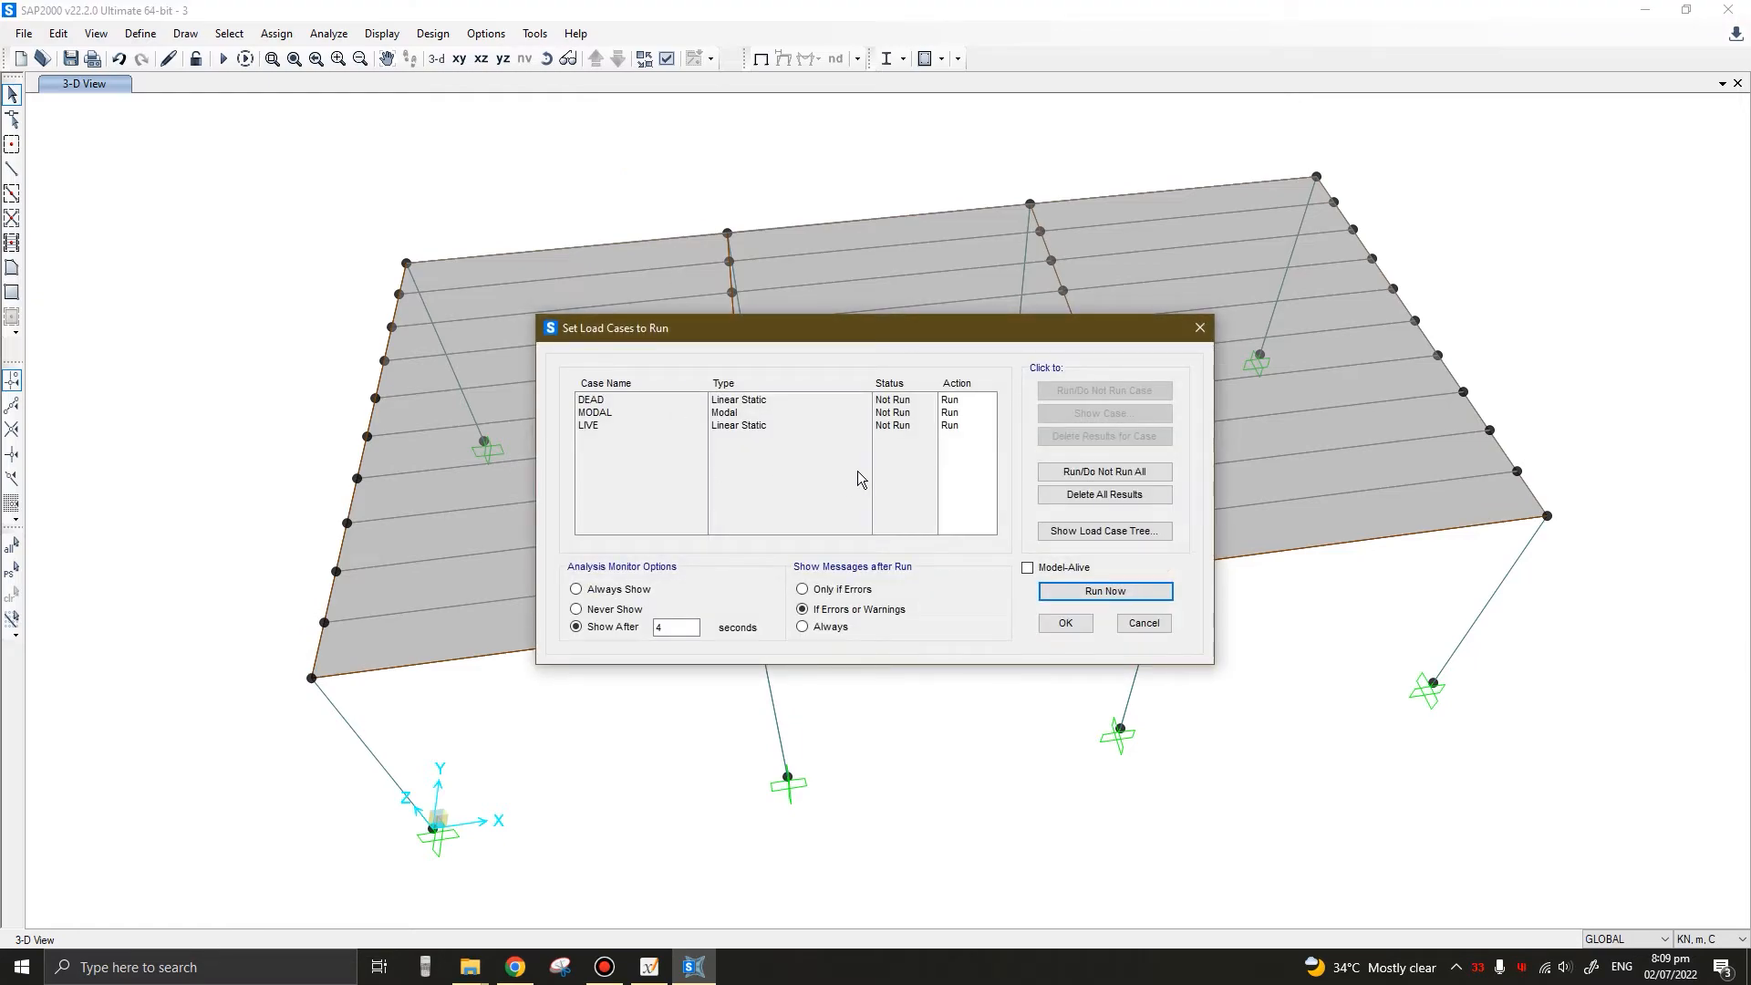
left_click(952, 413)
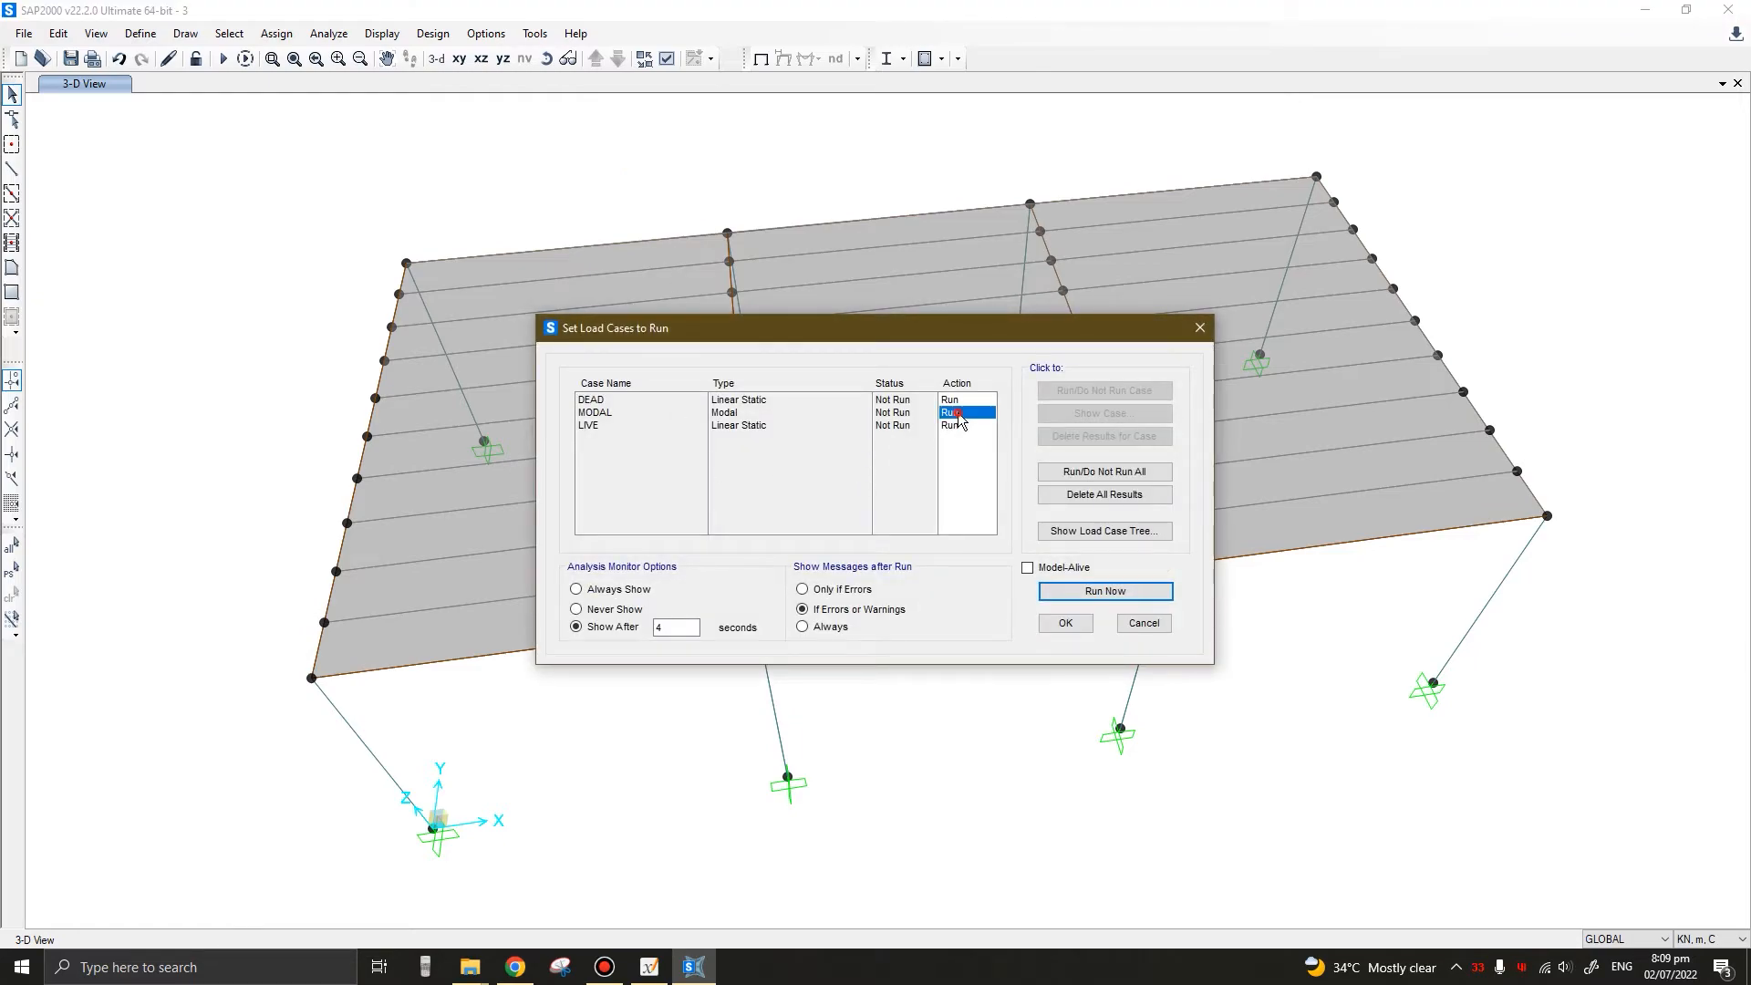
left_click(642, 412)
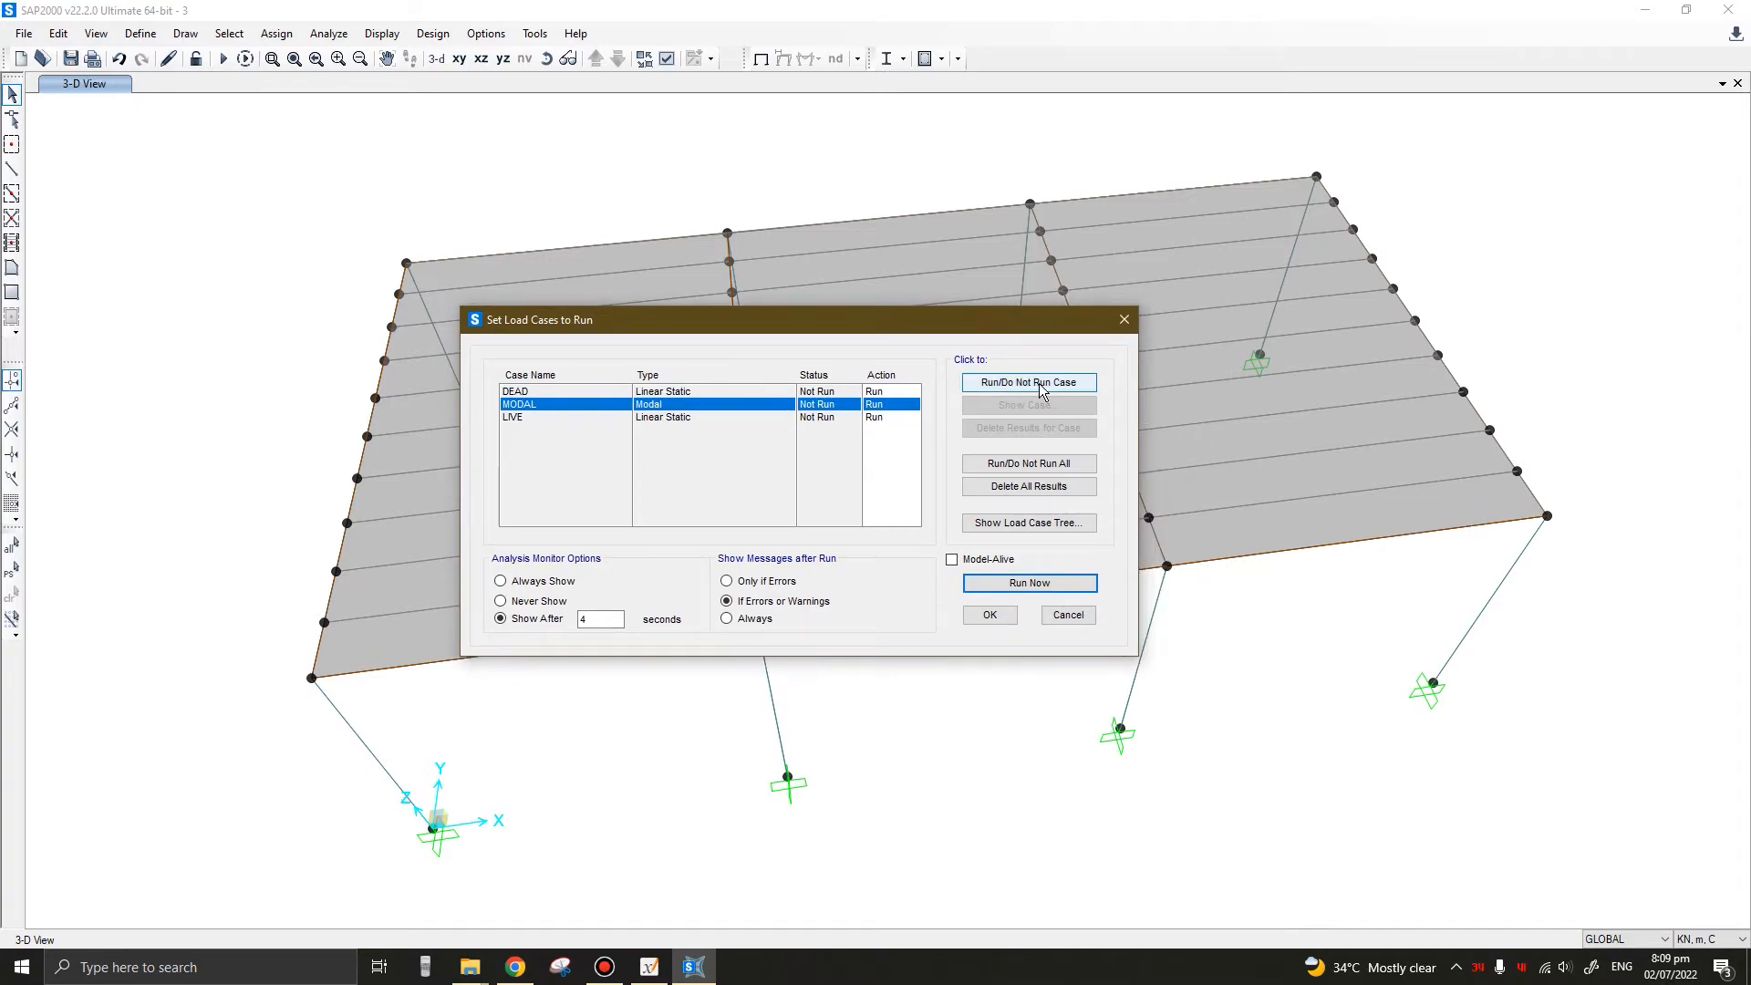
left_click(1029, 383)
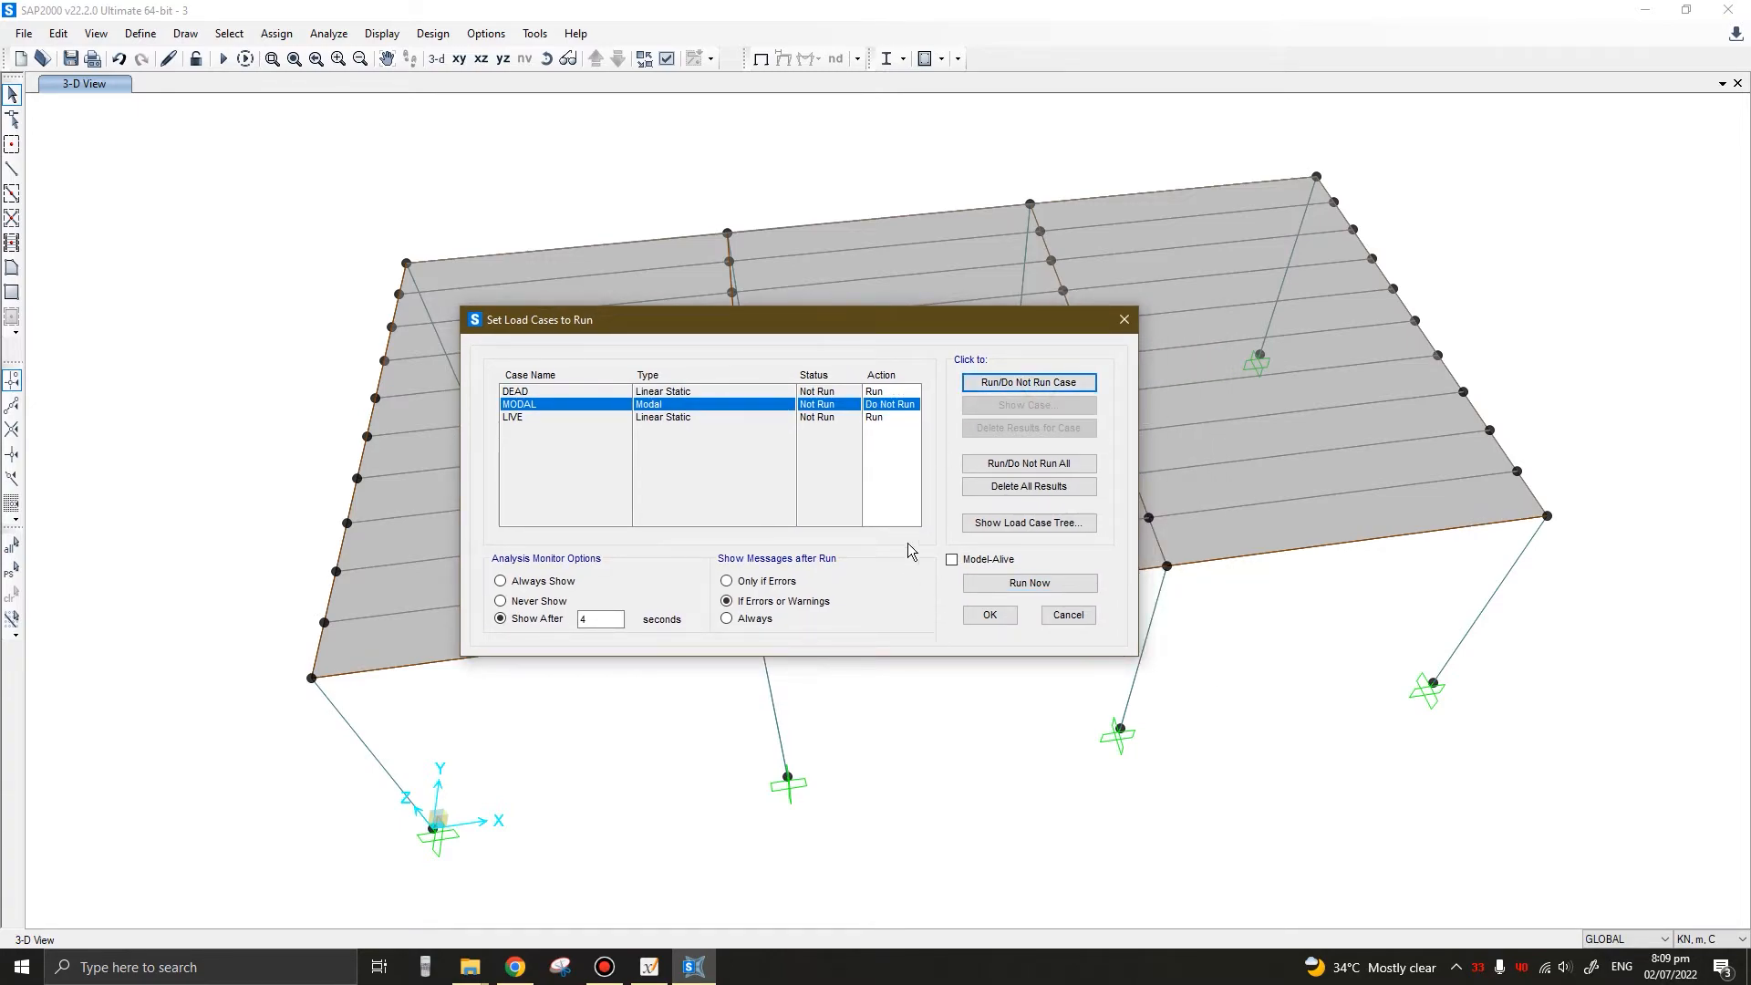
left_click(554, 391)
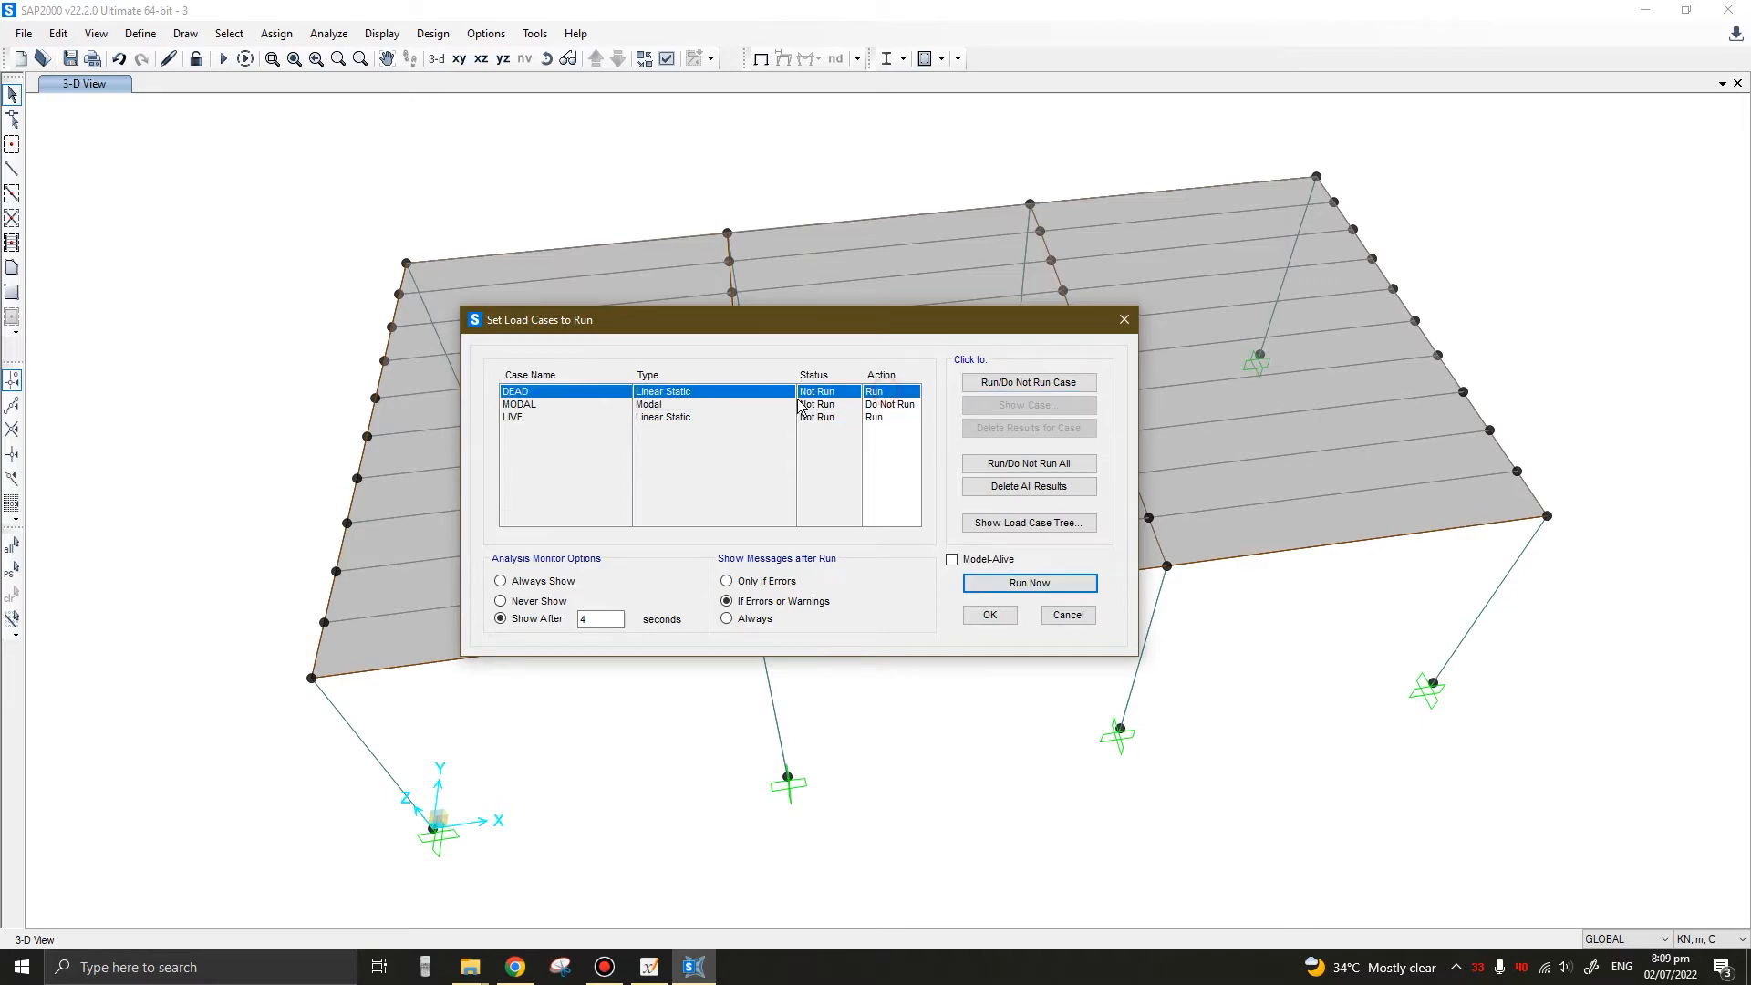
left_click(531, 416)
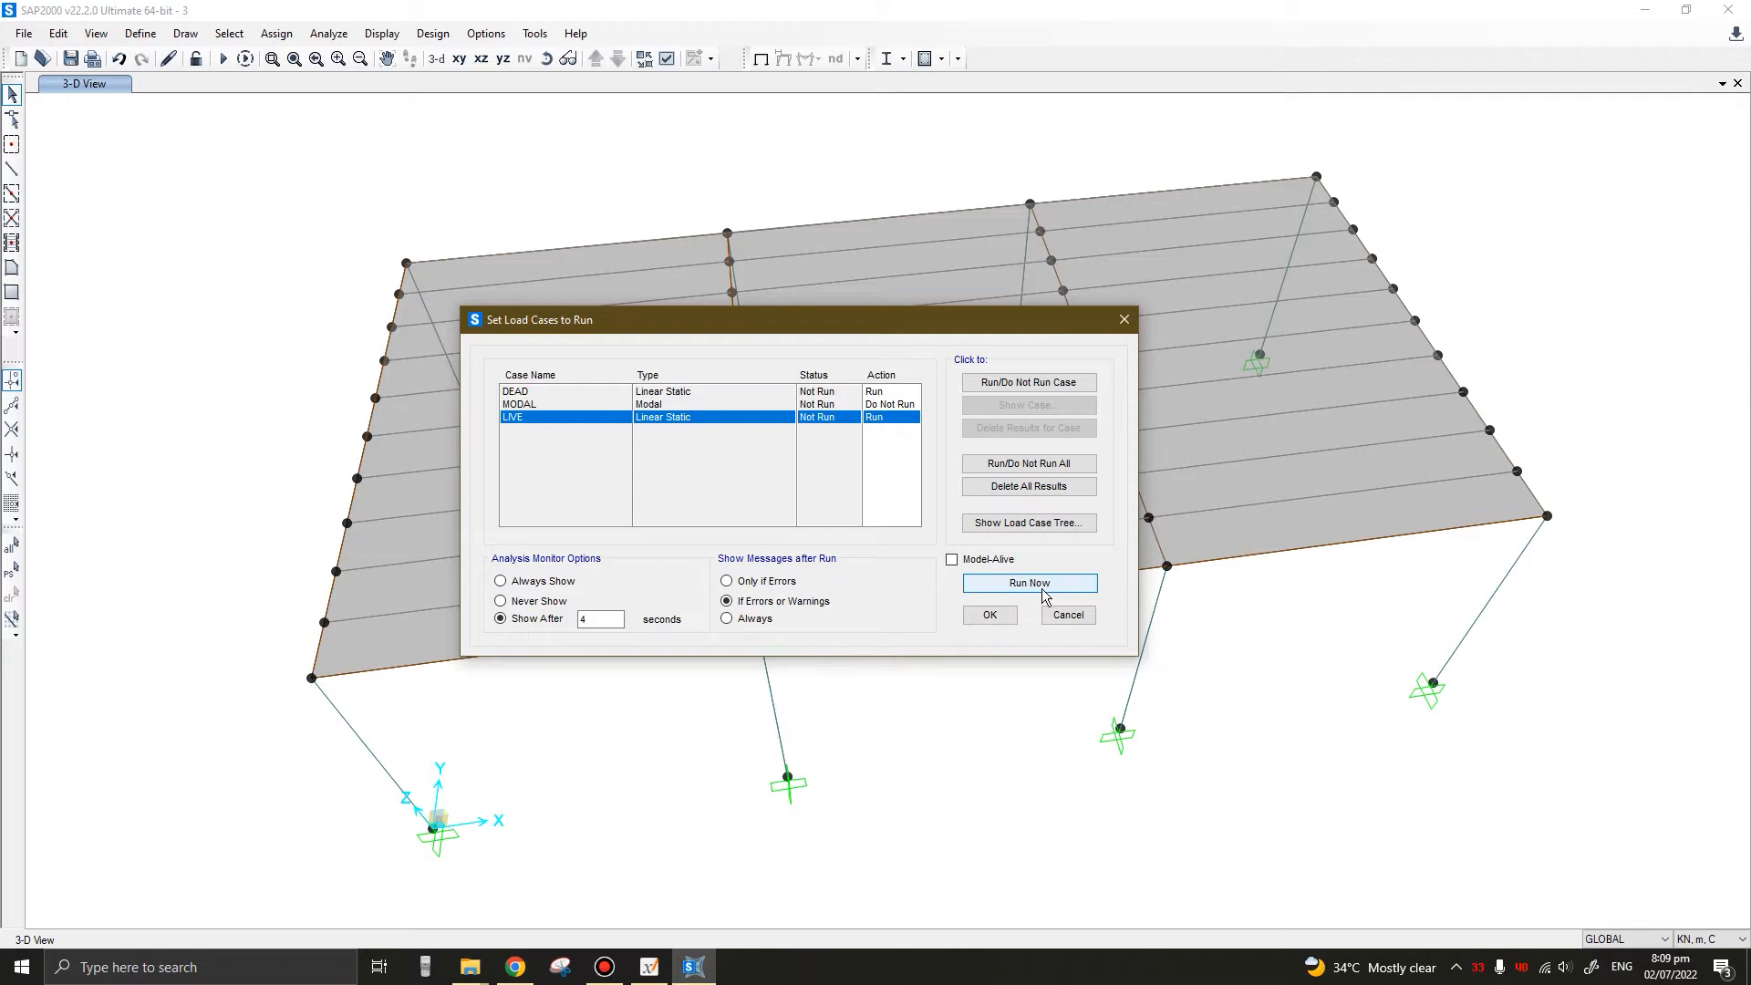
left_click(1029, 584)
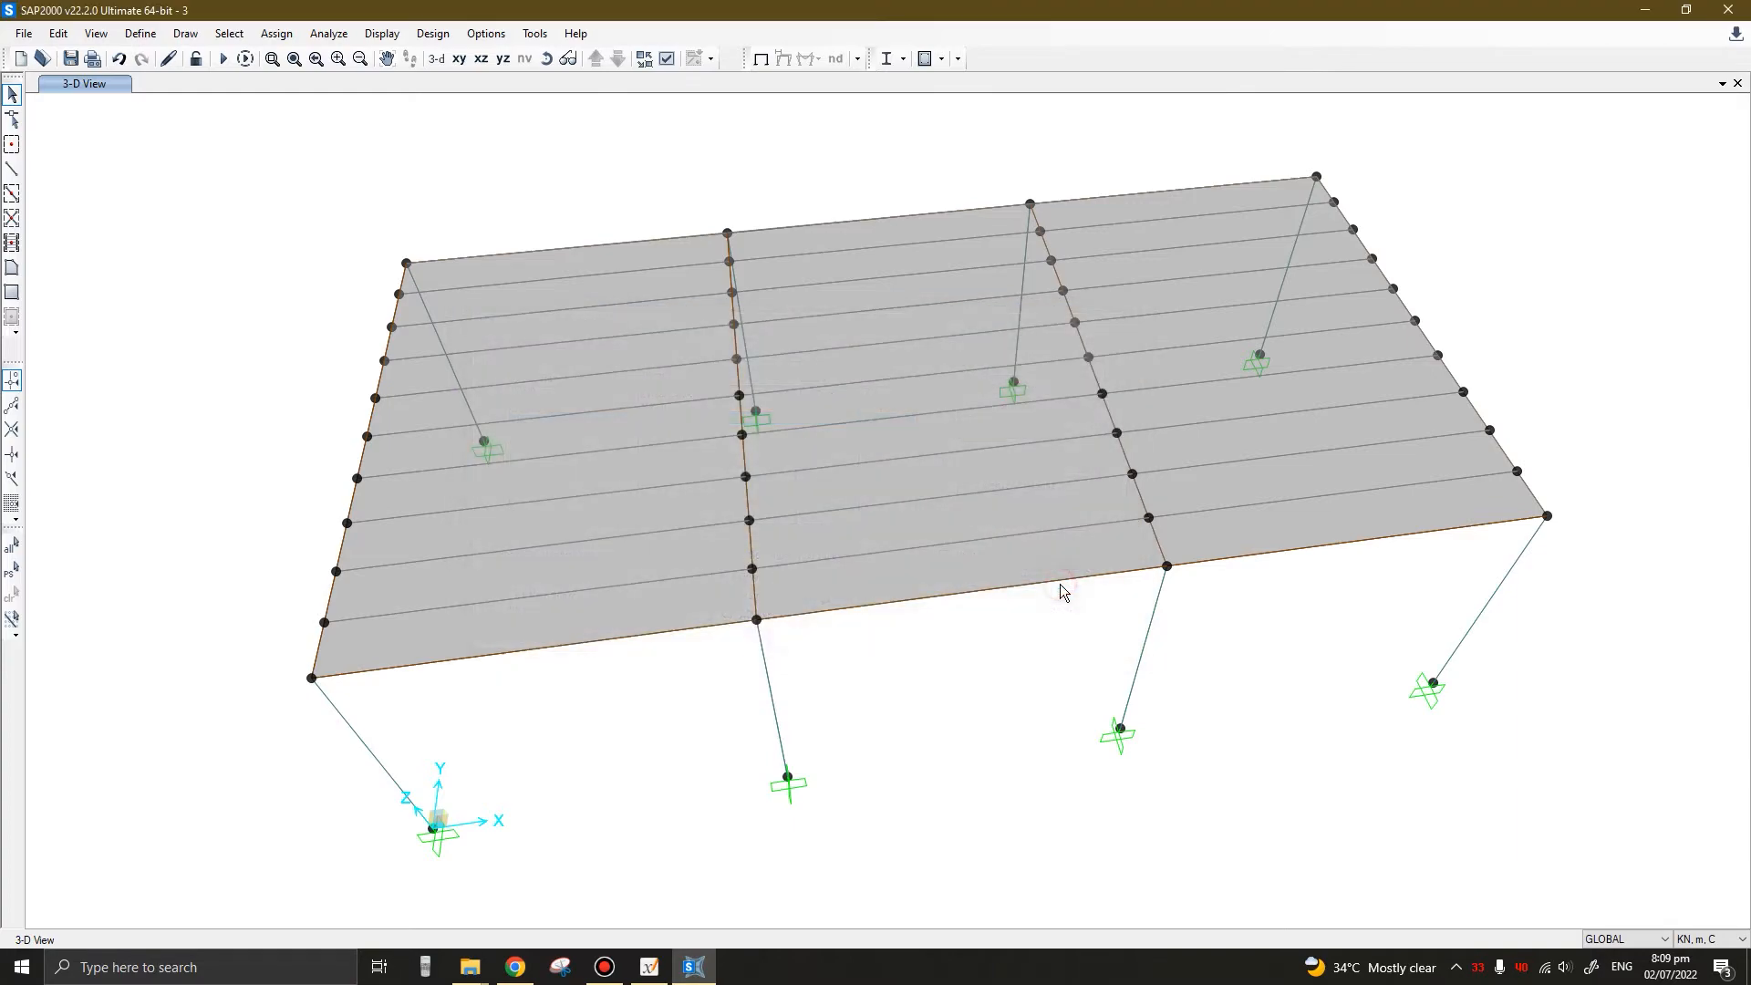
Run the Eurocode 3-2005 steel design check, labelling members UB305X165X46 and UC305X305X137
left_click(219, 57)
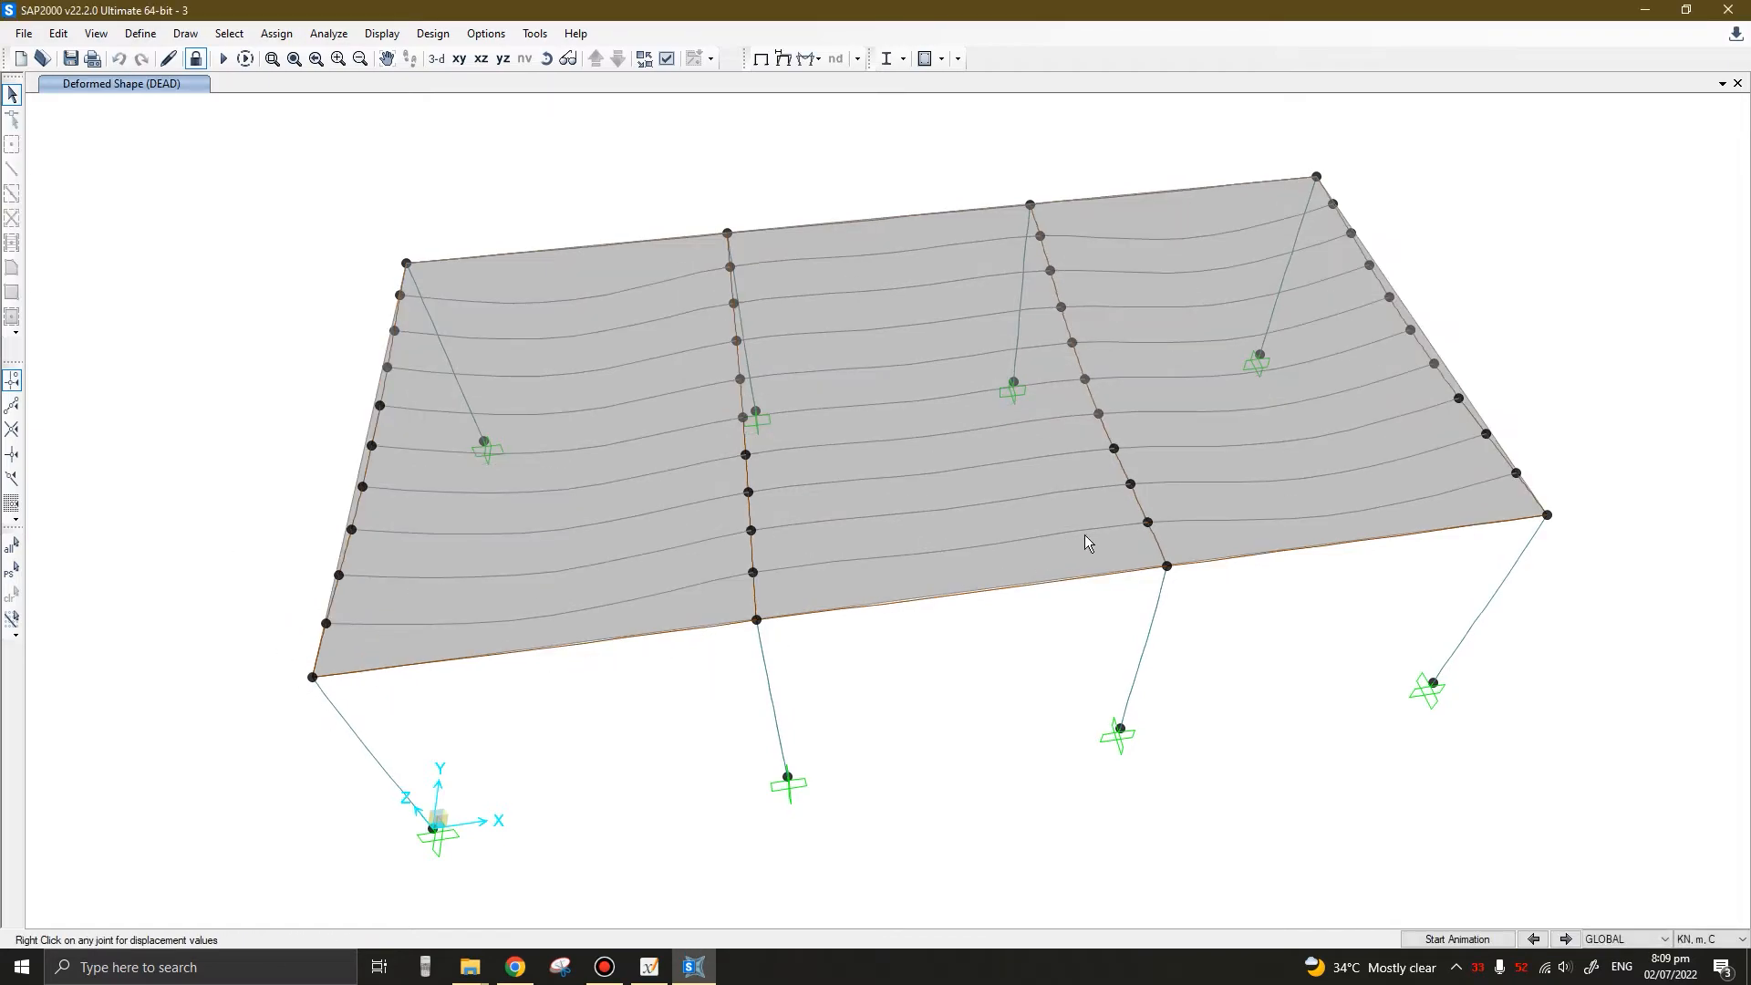
mouse_move(930, 686)
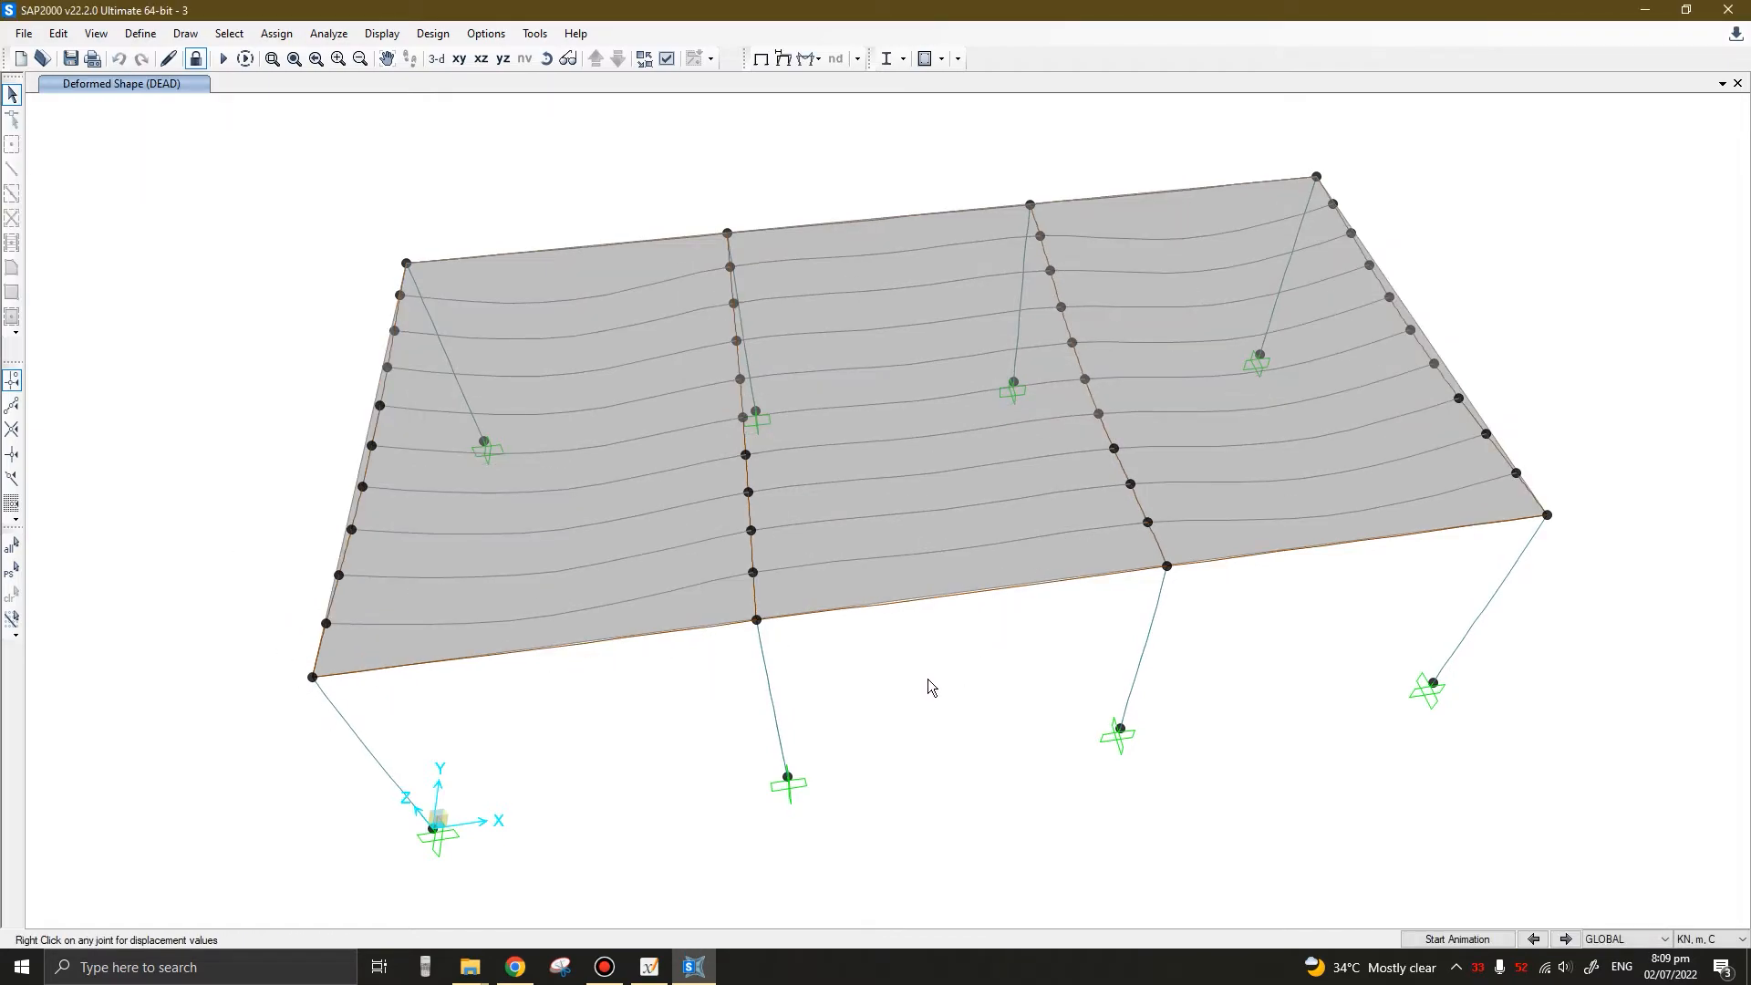
mouse_move(544, 158)
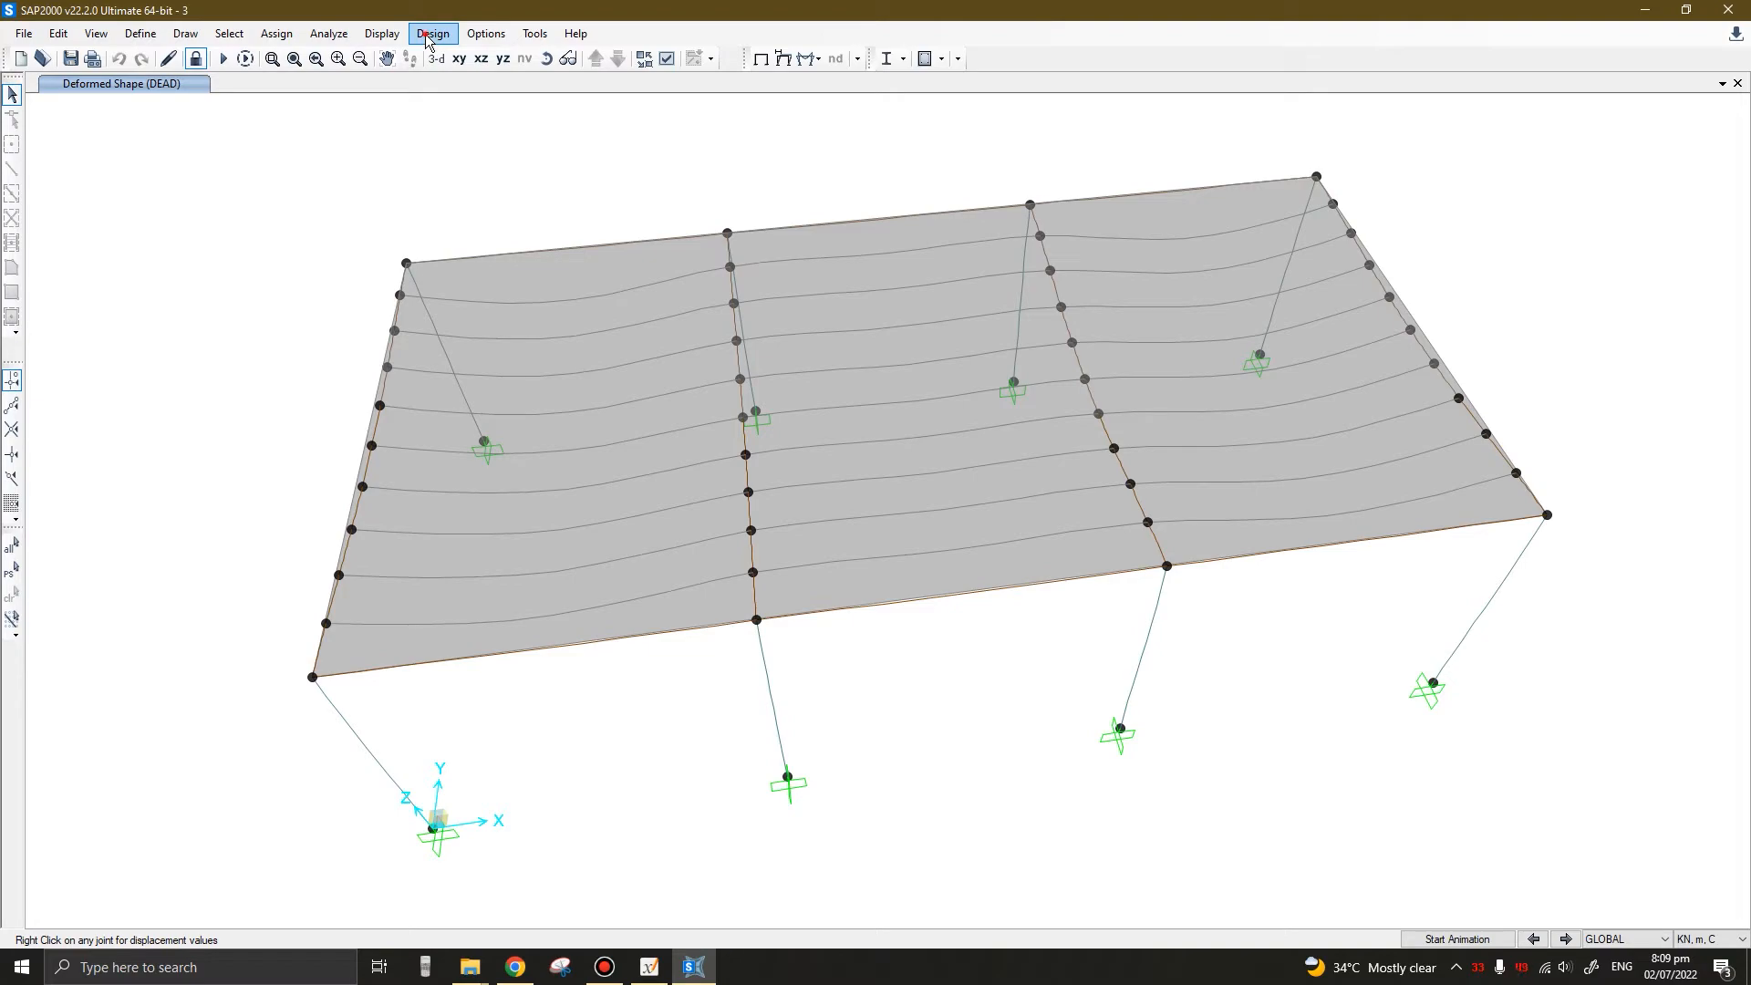
left_click(434, 32)
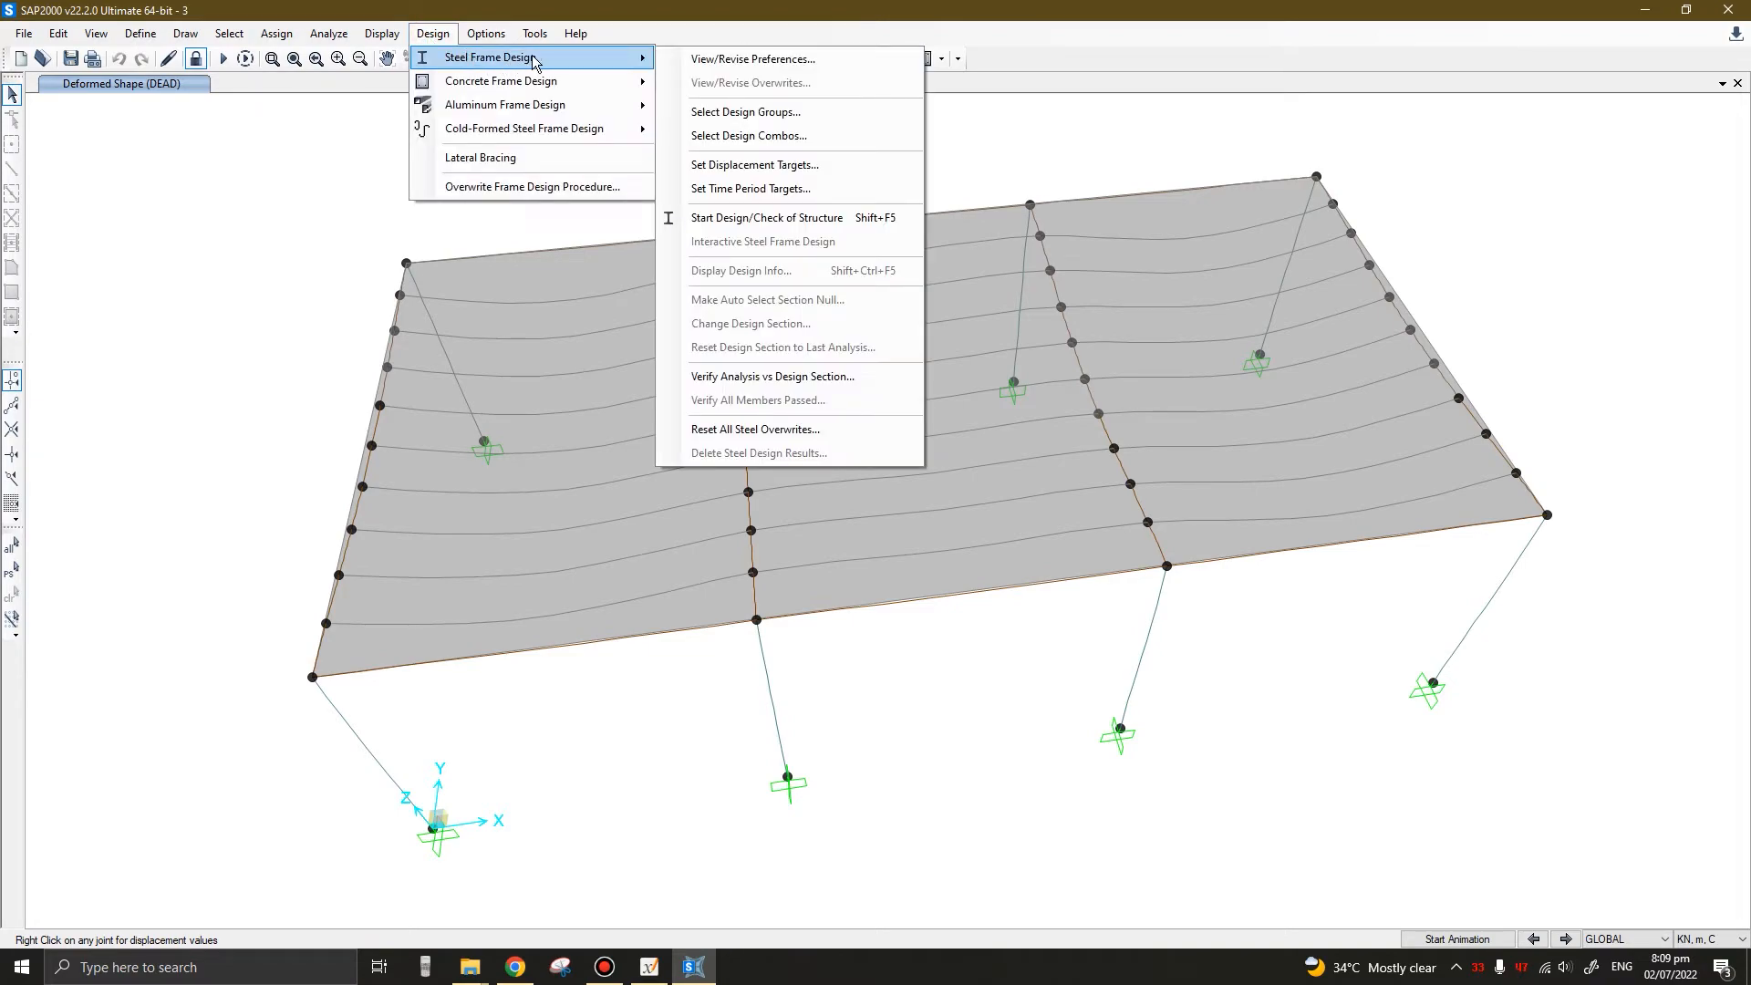
mouse_move(767, 217)
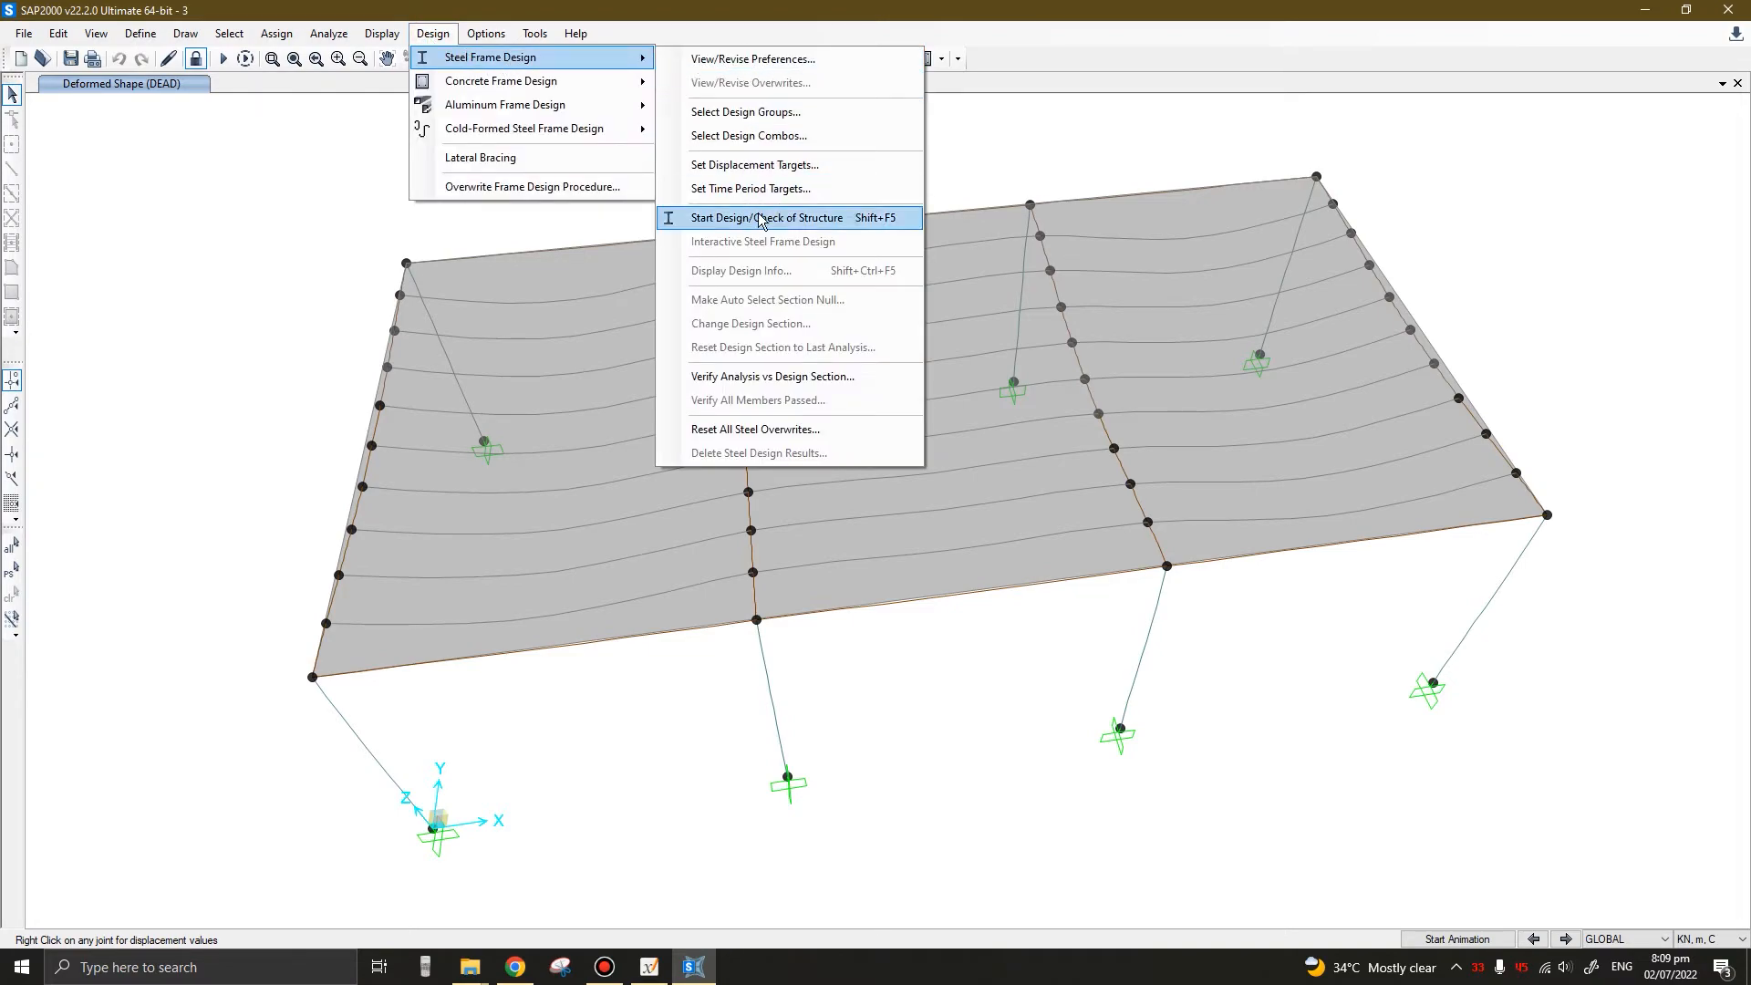
mouse_move(890, 232)
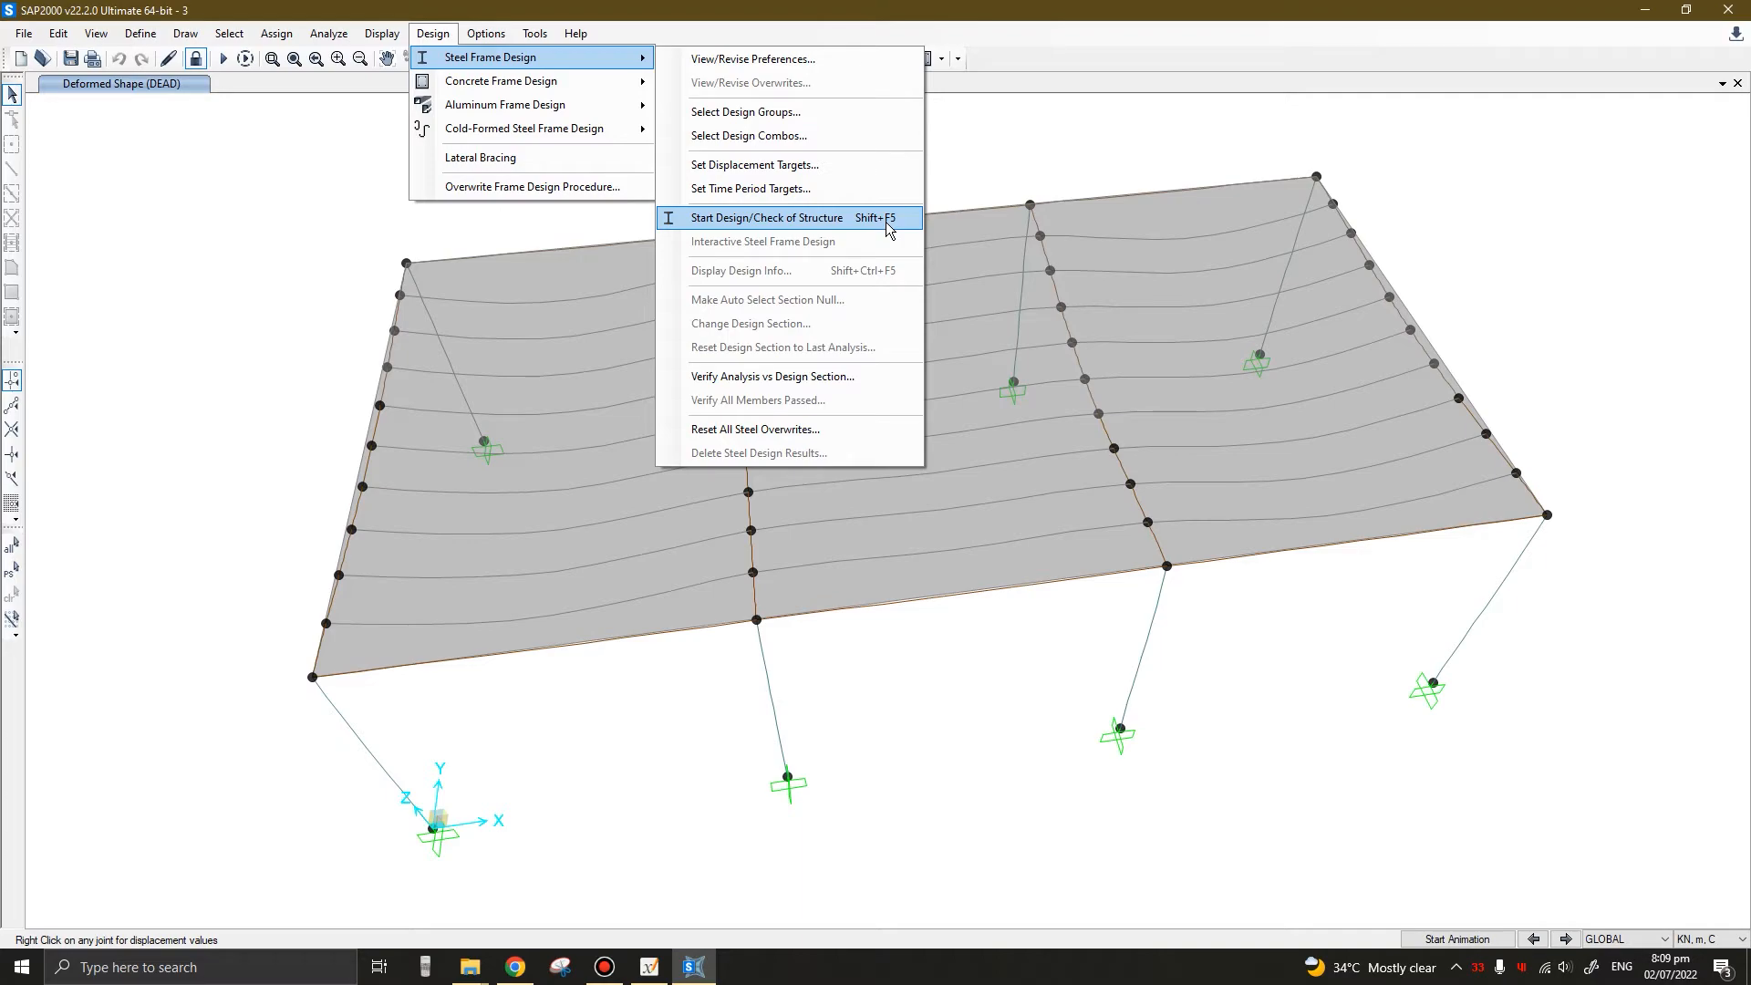
left_click(767, 217)
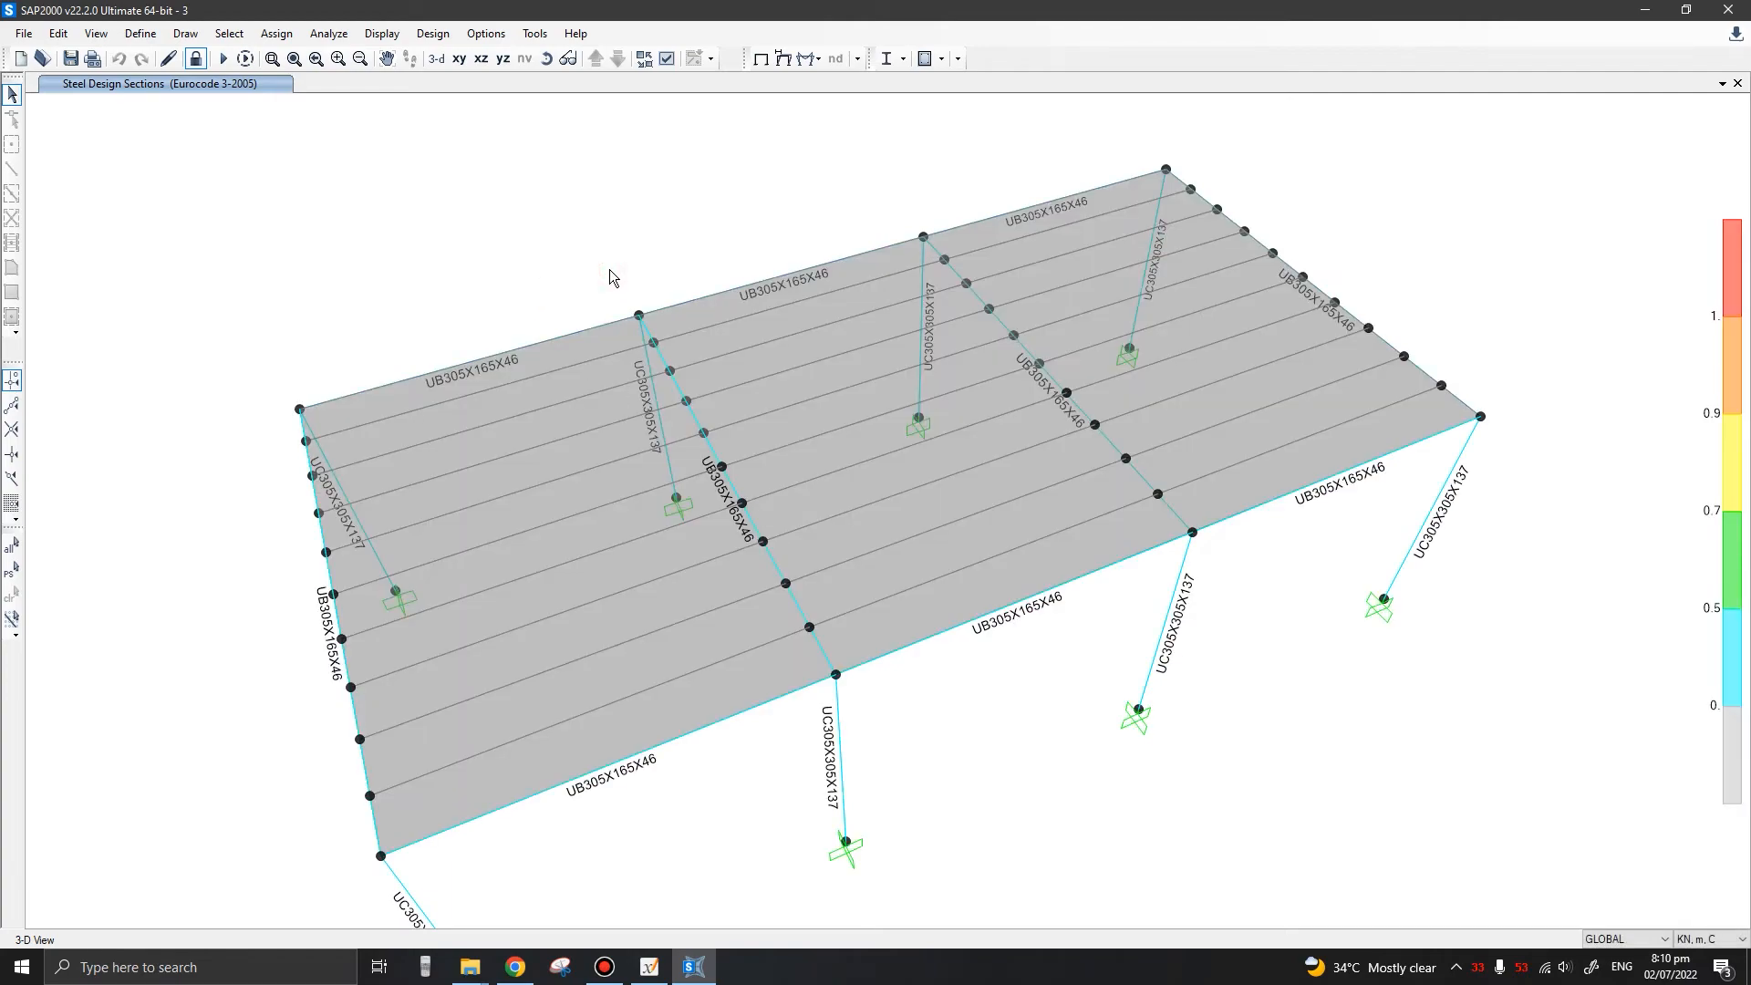
mouse_move(465, 261)
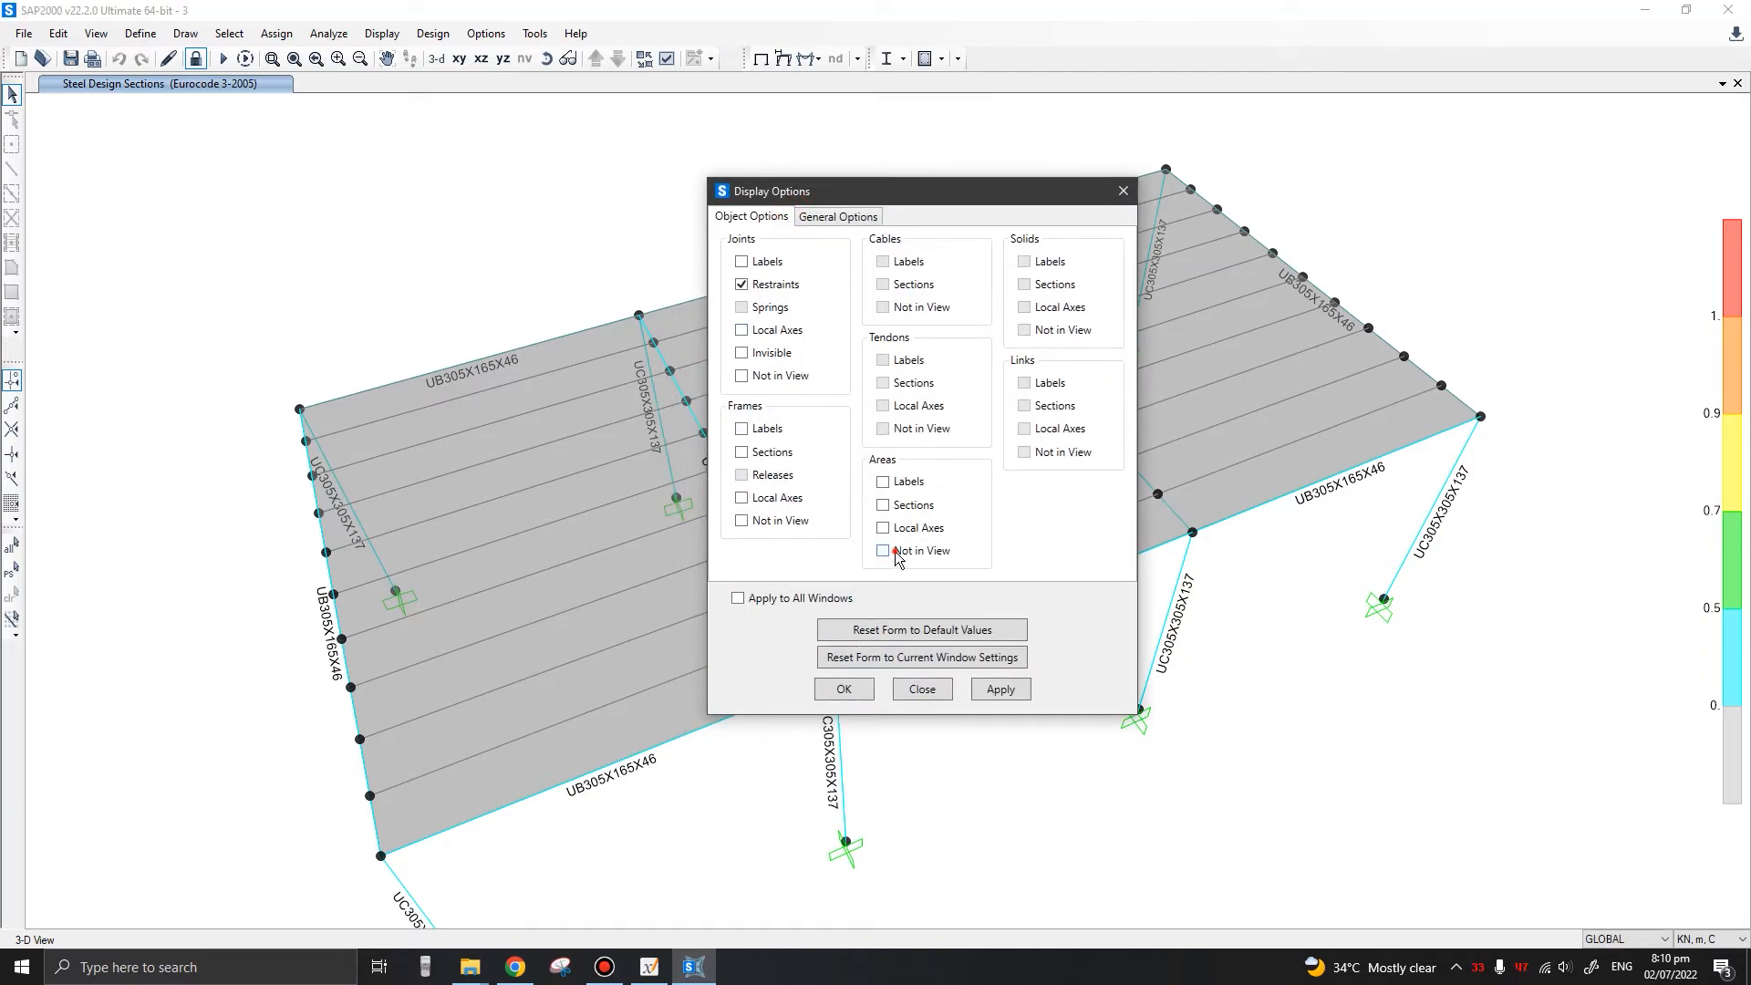
Set Areas to Not in View so only the labelled frame members remain visible
left_click(883, 551)
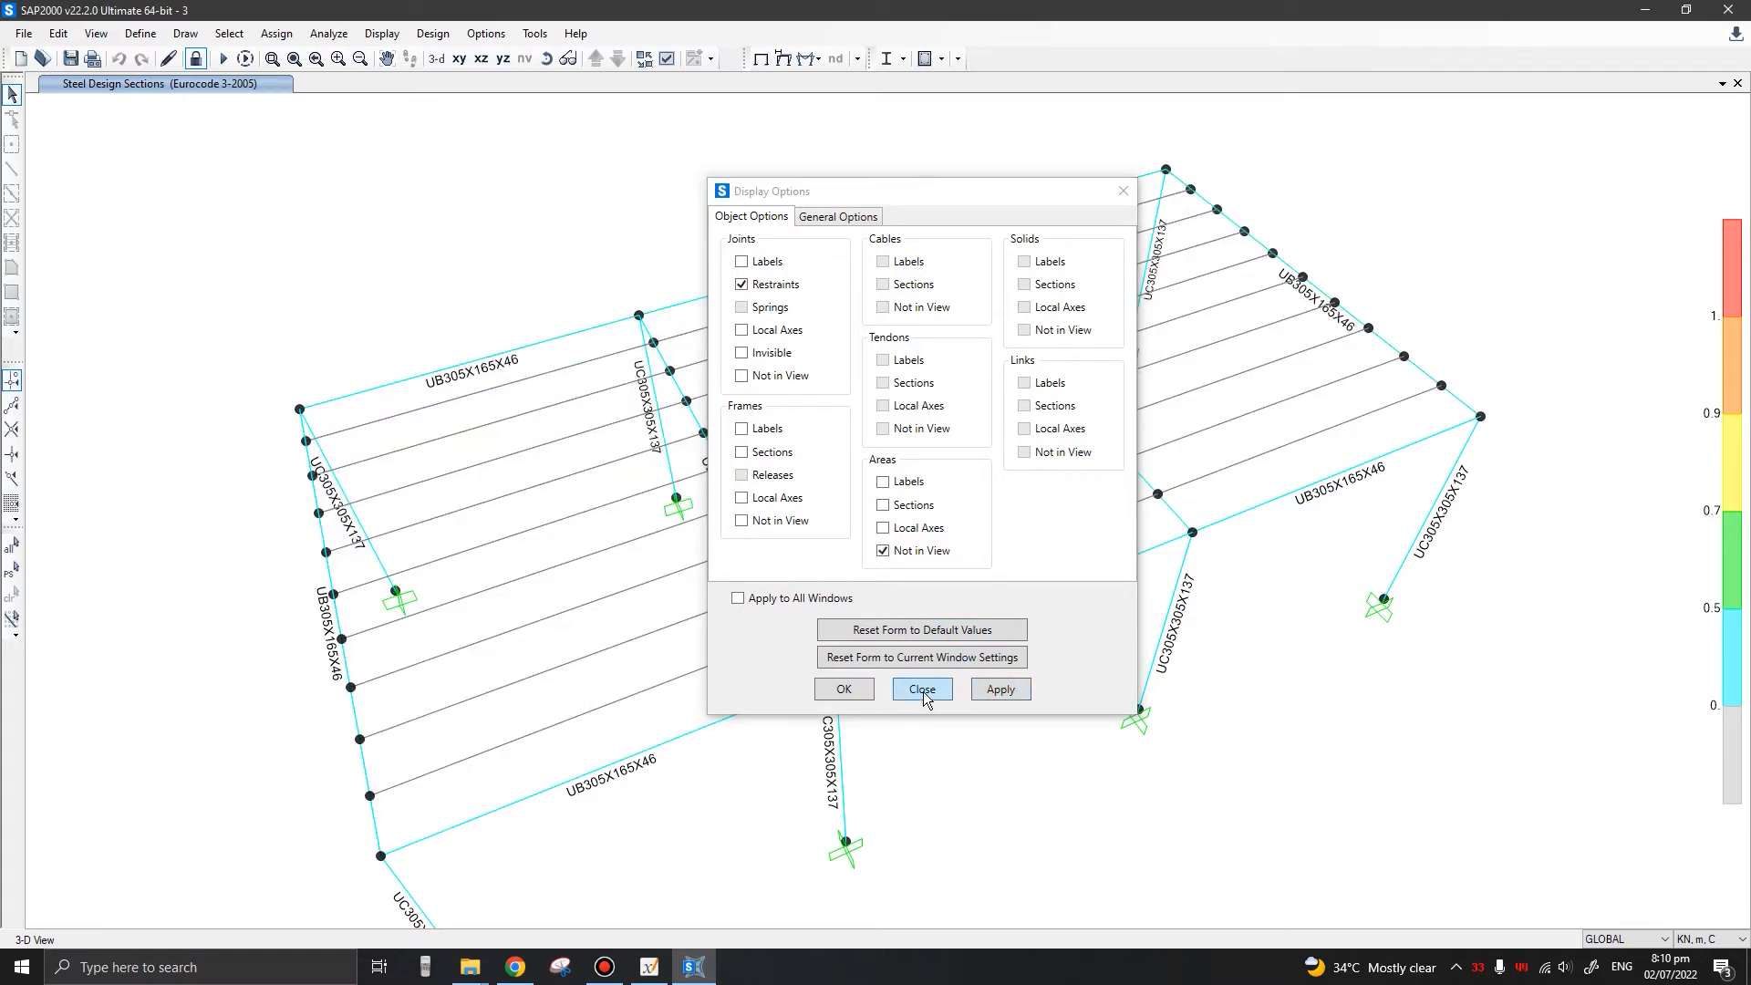
left_click(921, 690)
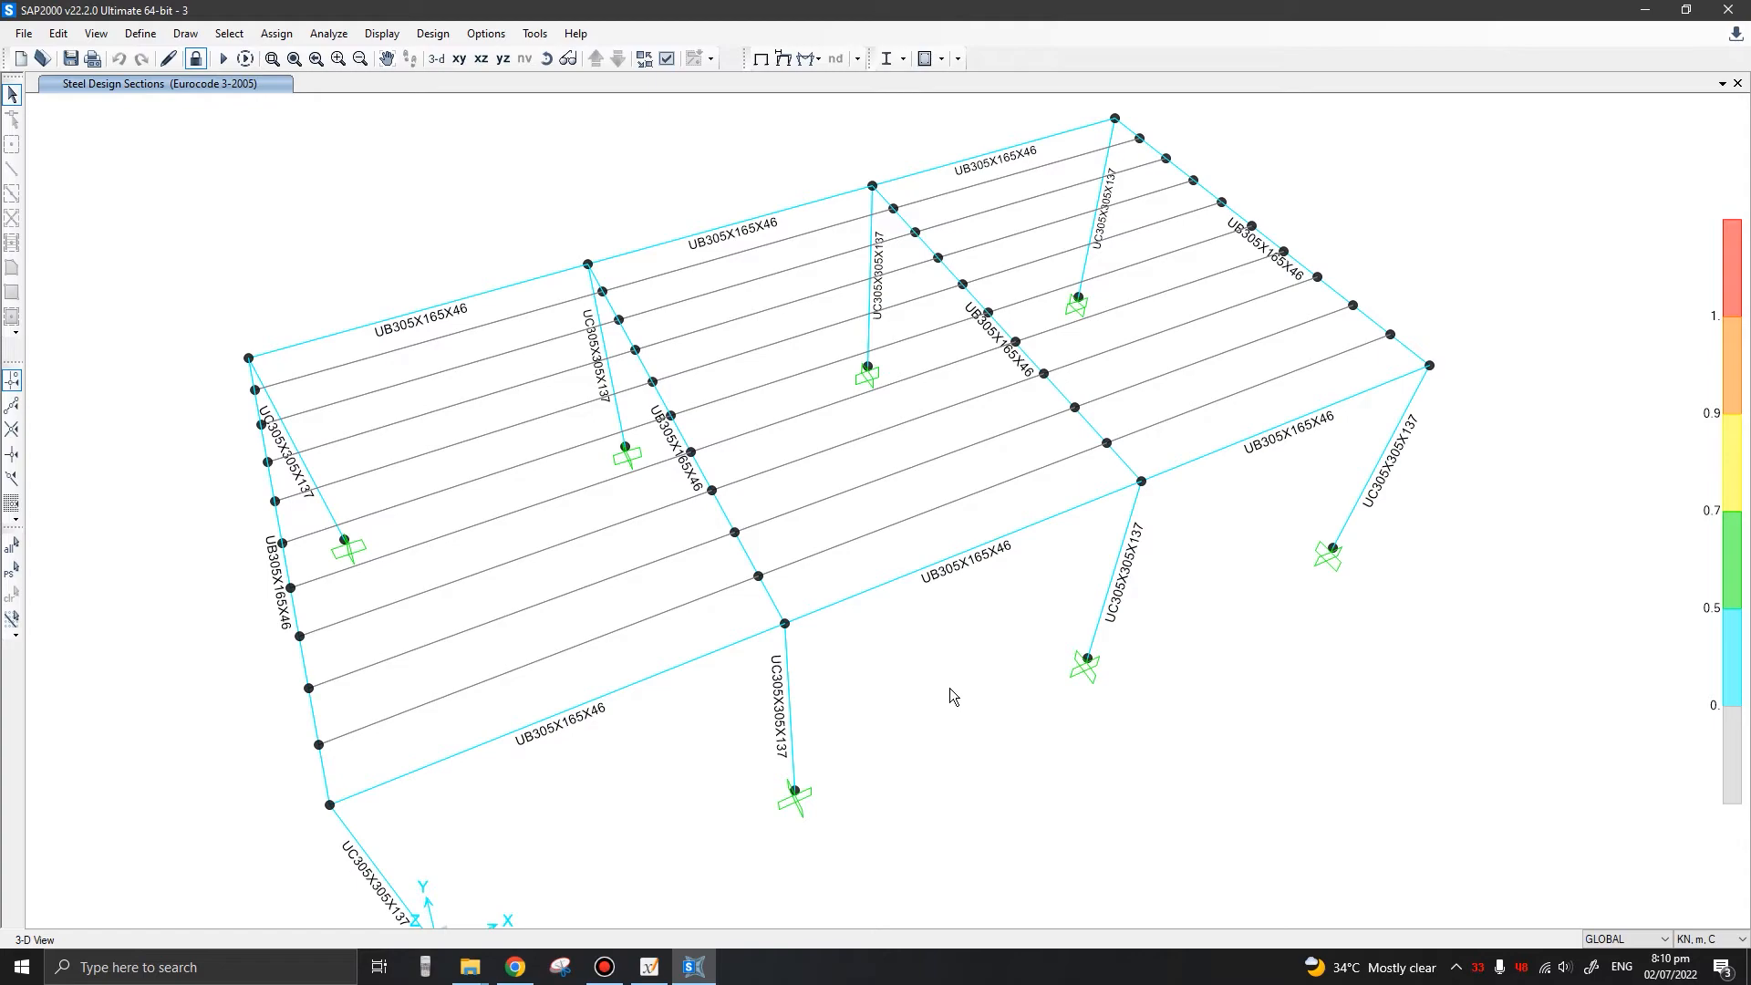
mouse_move(959, 194)
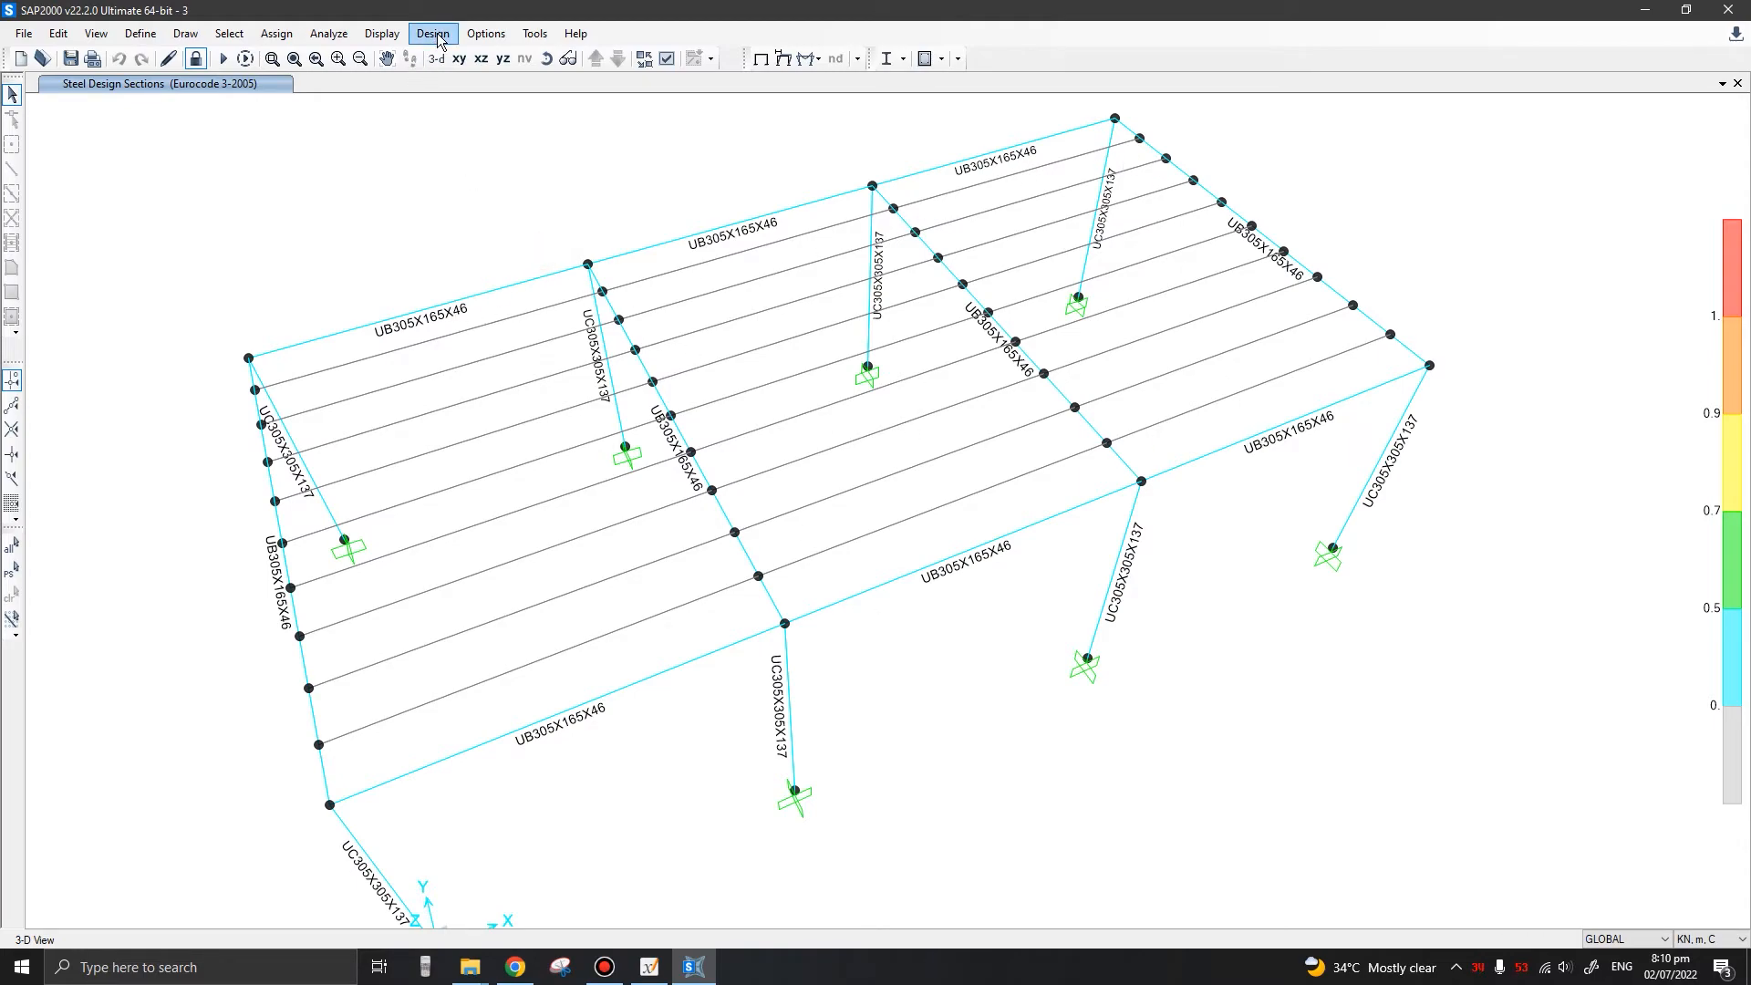
Display Eurocode steel P-M ratio colours and values on all members via Display Design Info
left_click(432, 33)
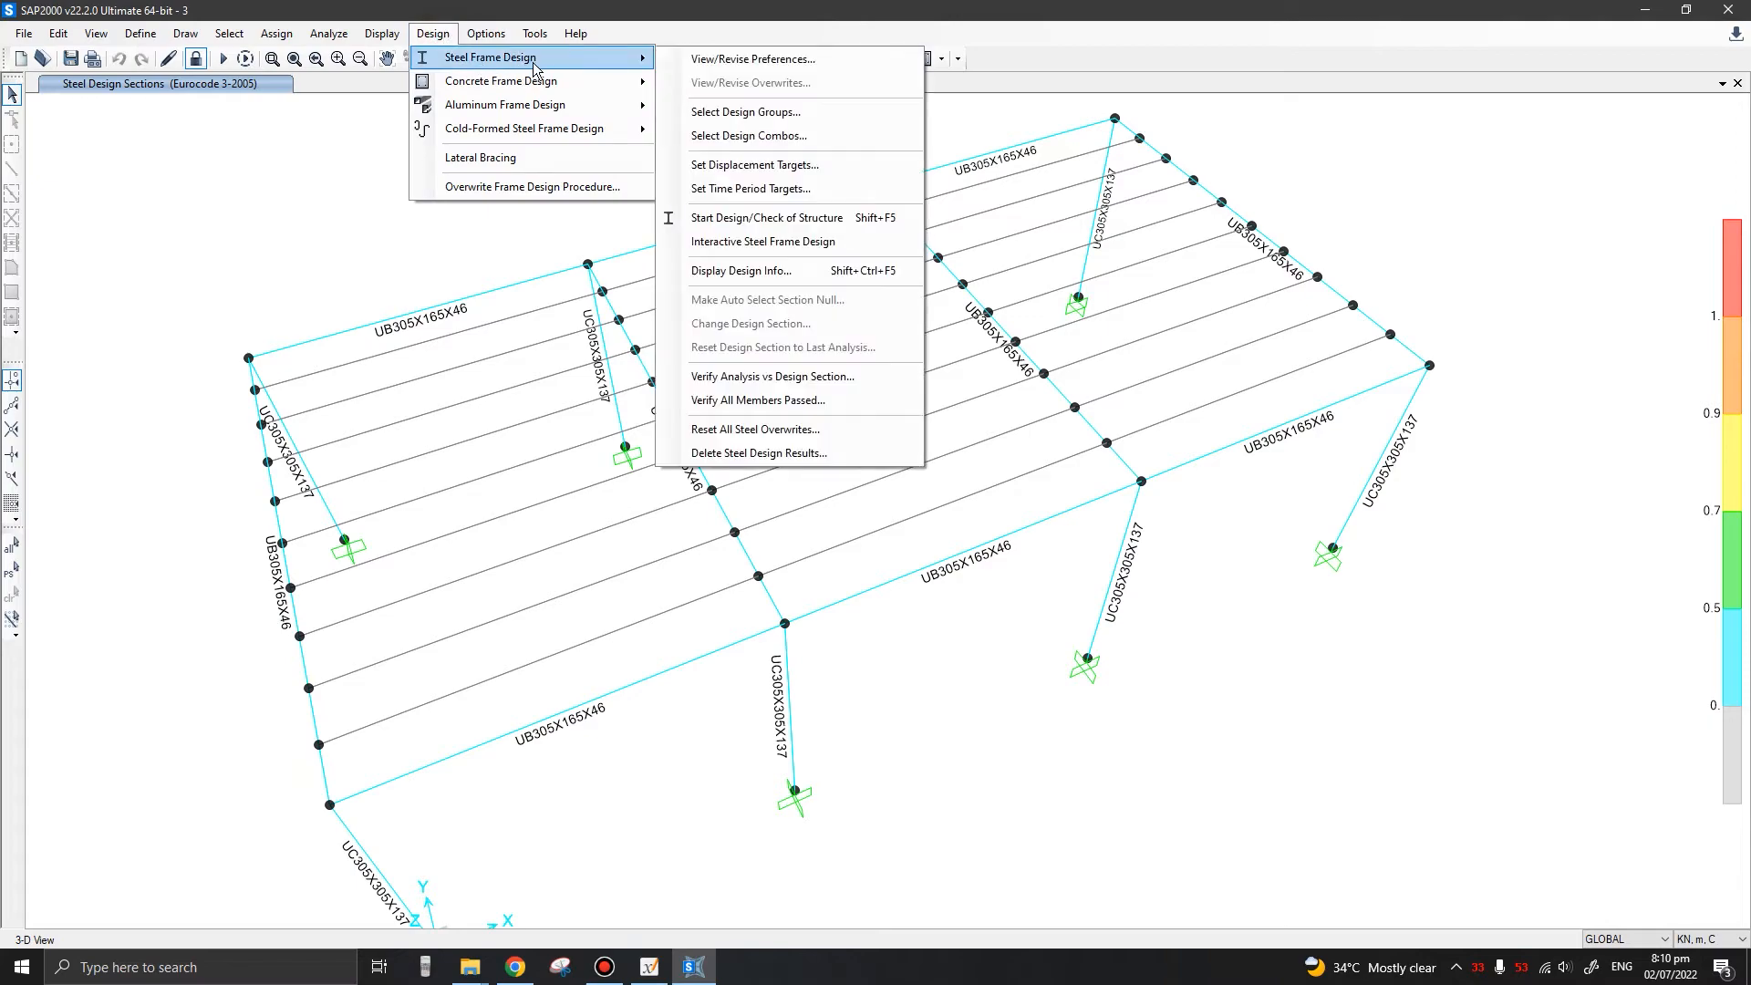
mouse_move(770, 290)
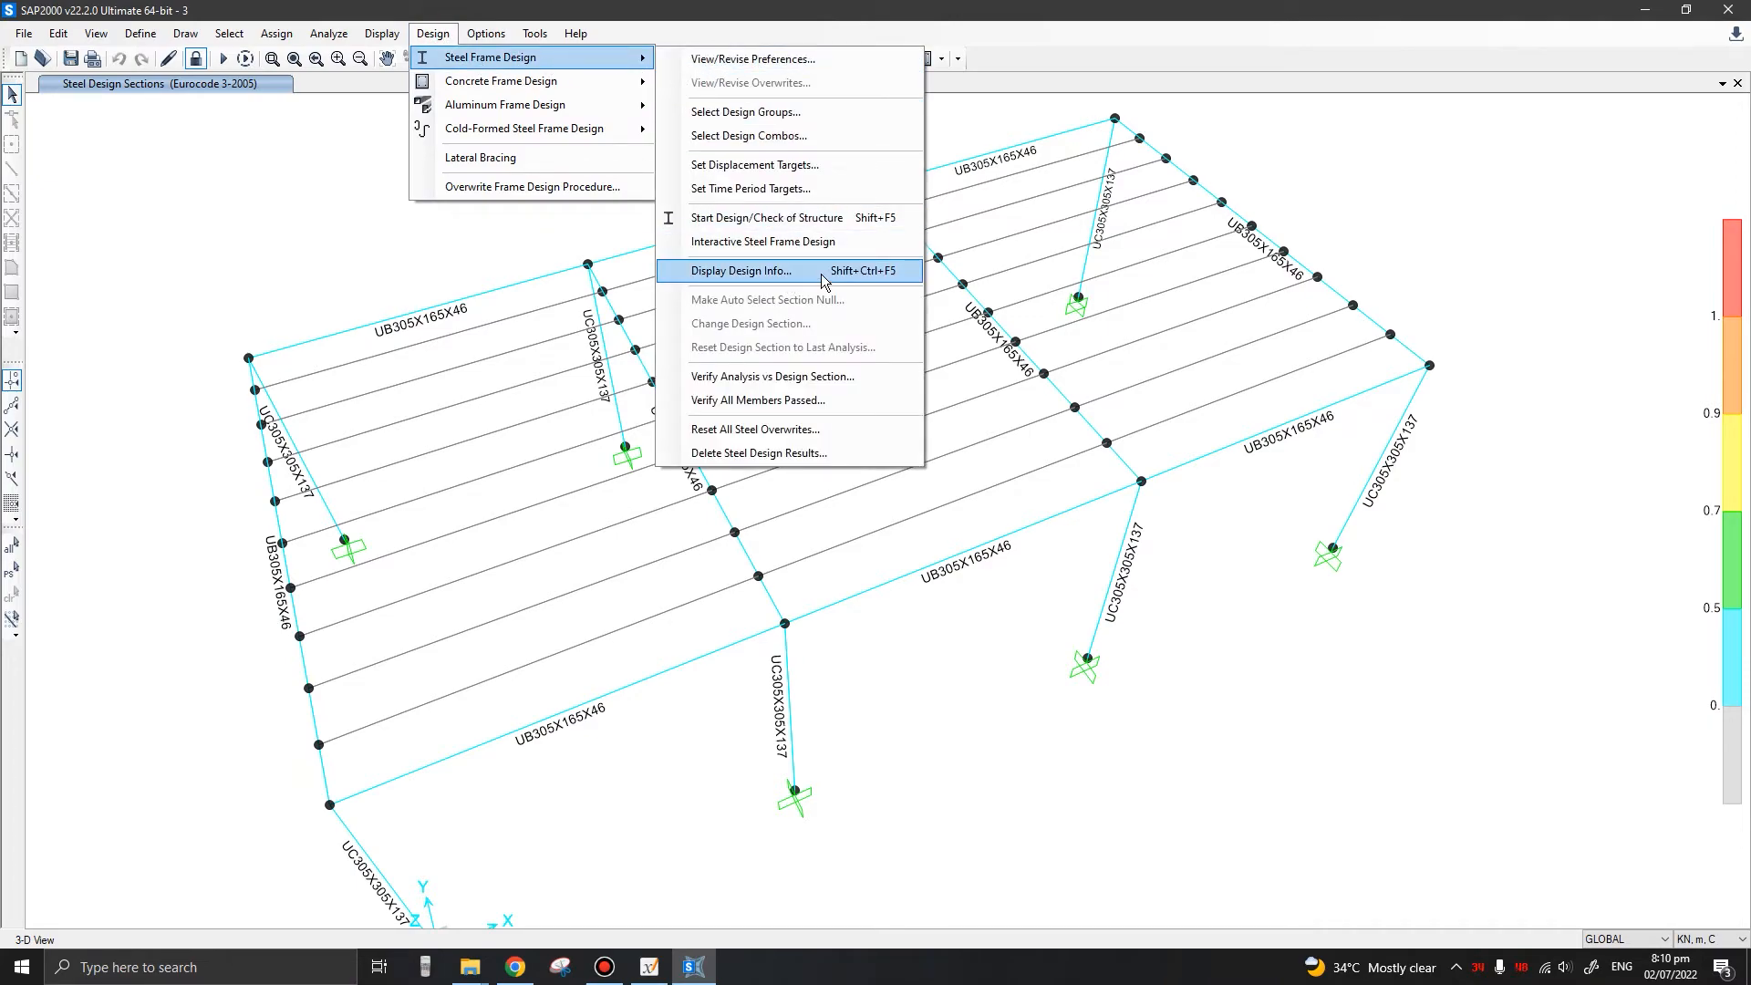
mouse_move(859, 276)
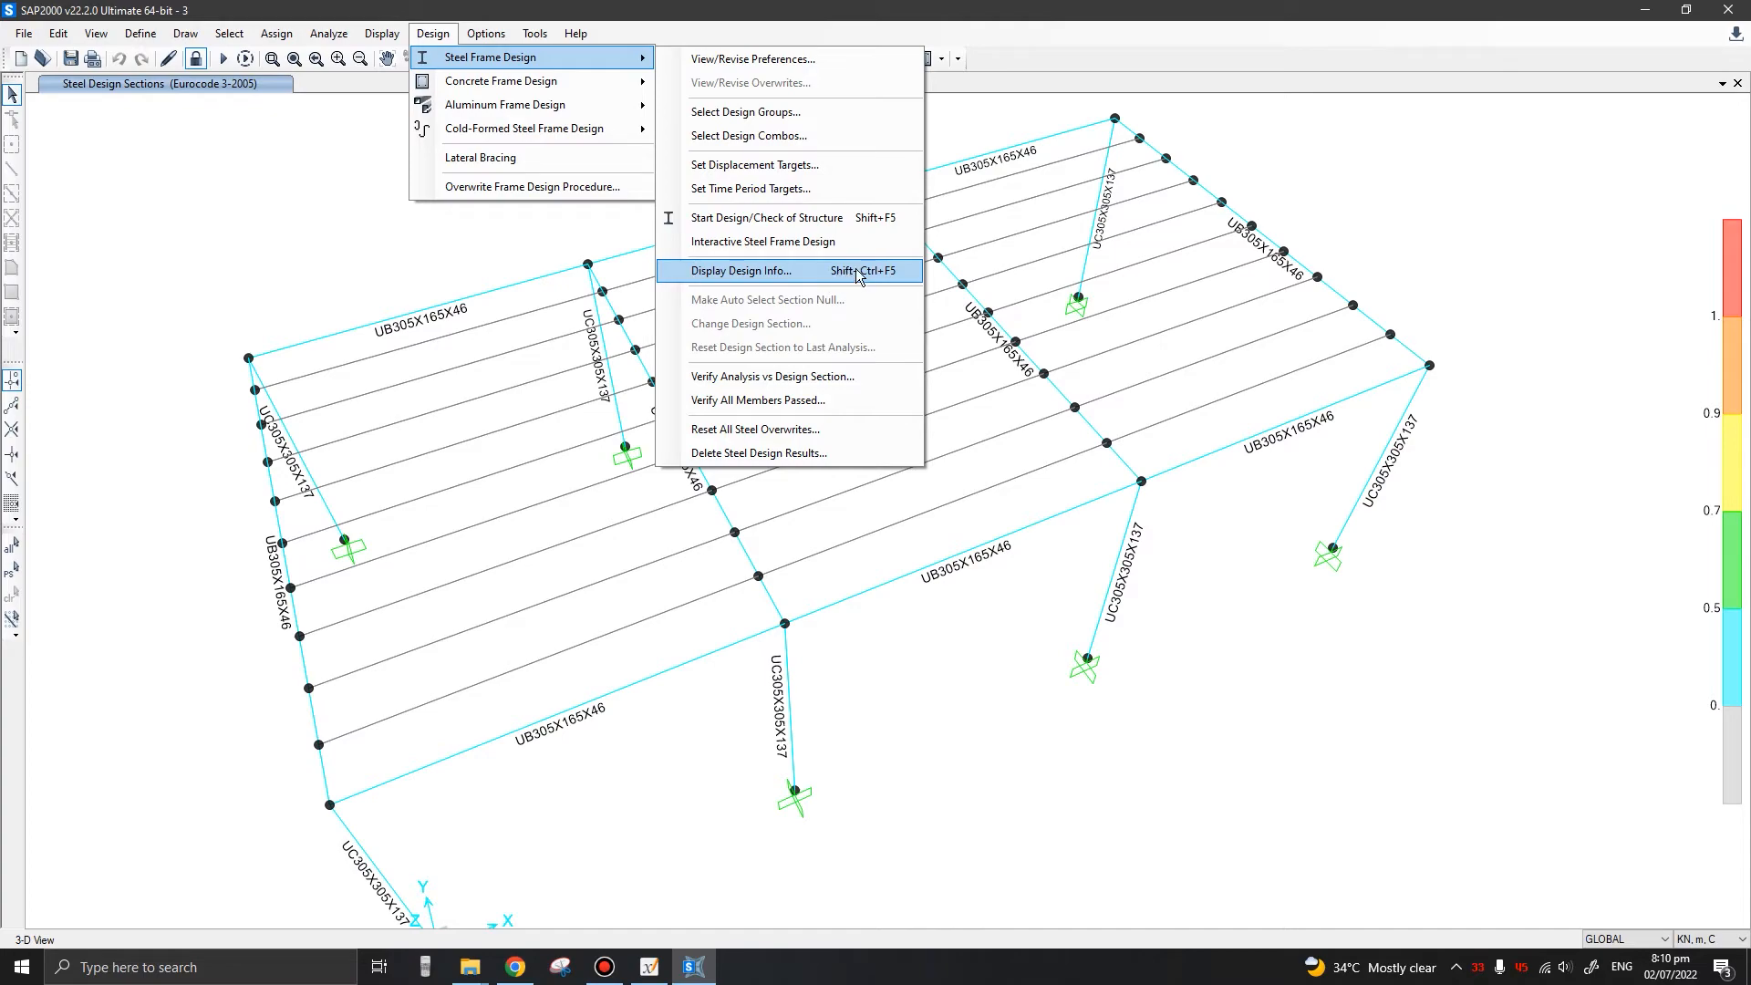
mouse_move(857, 284)
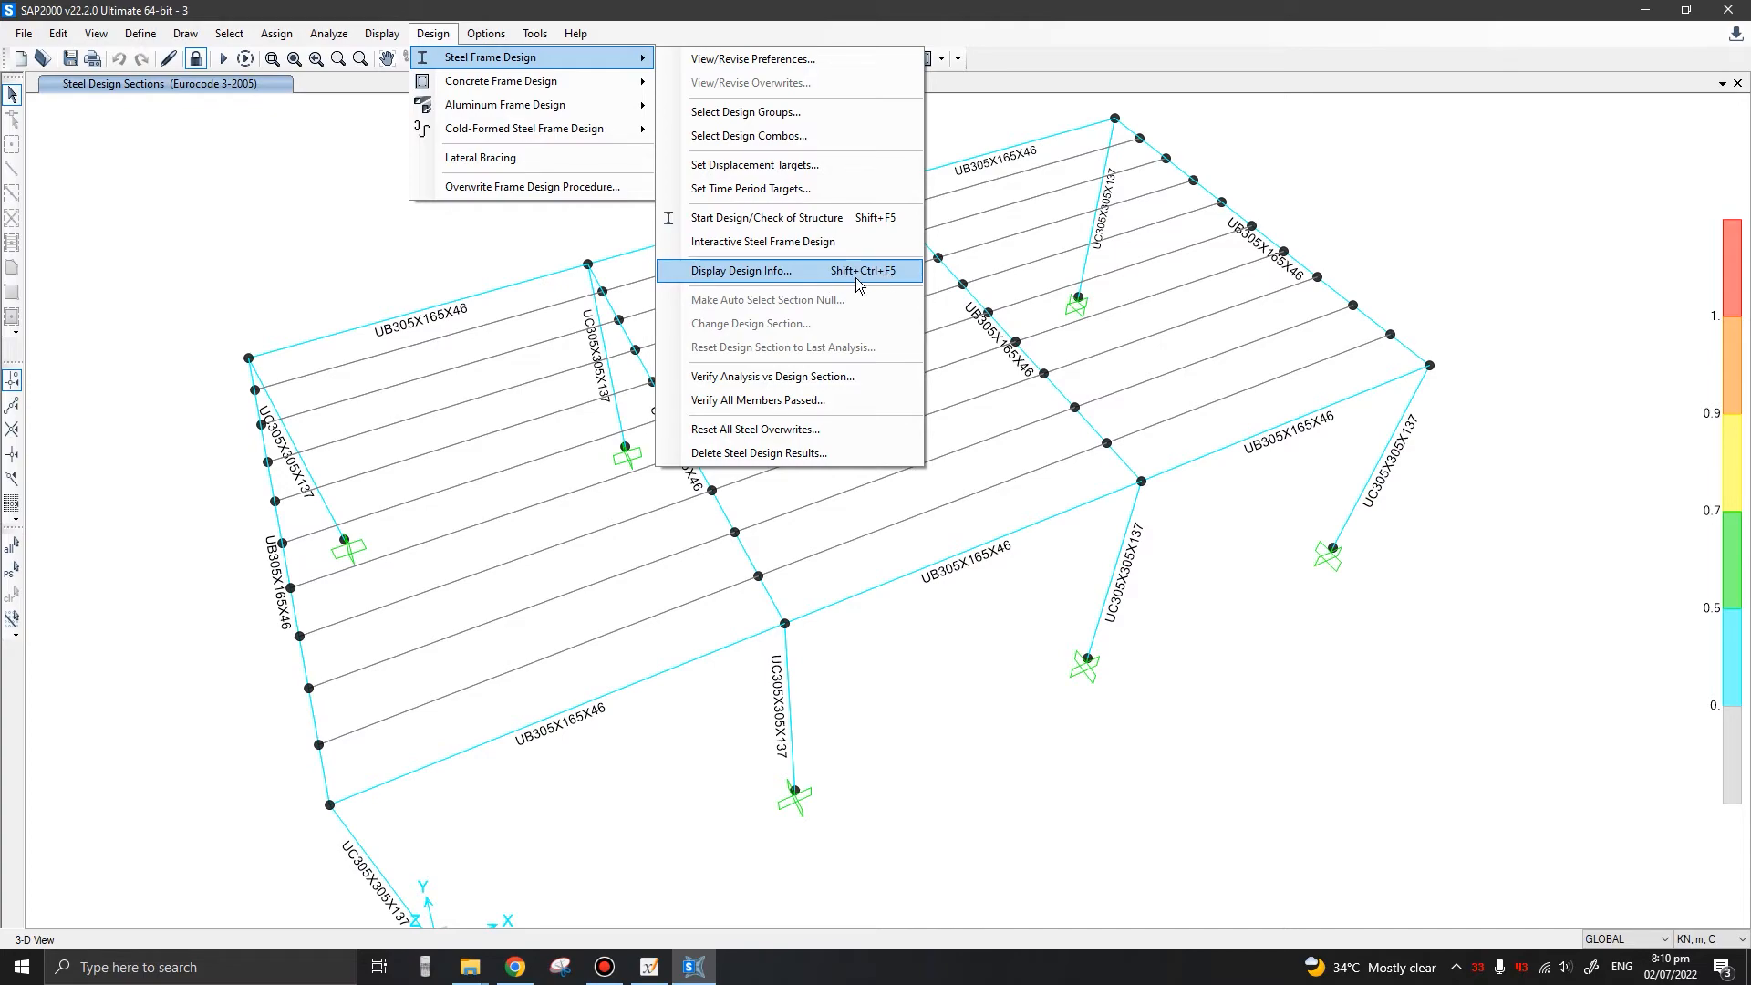
mouse_move(788, 277)
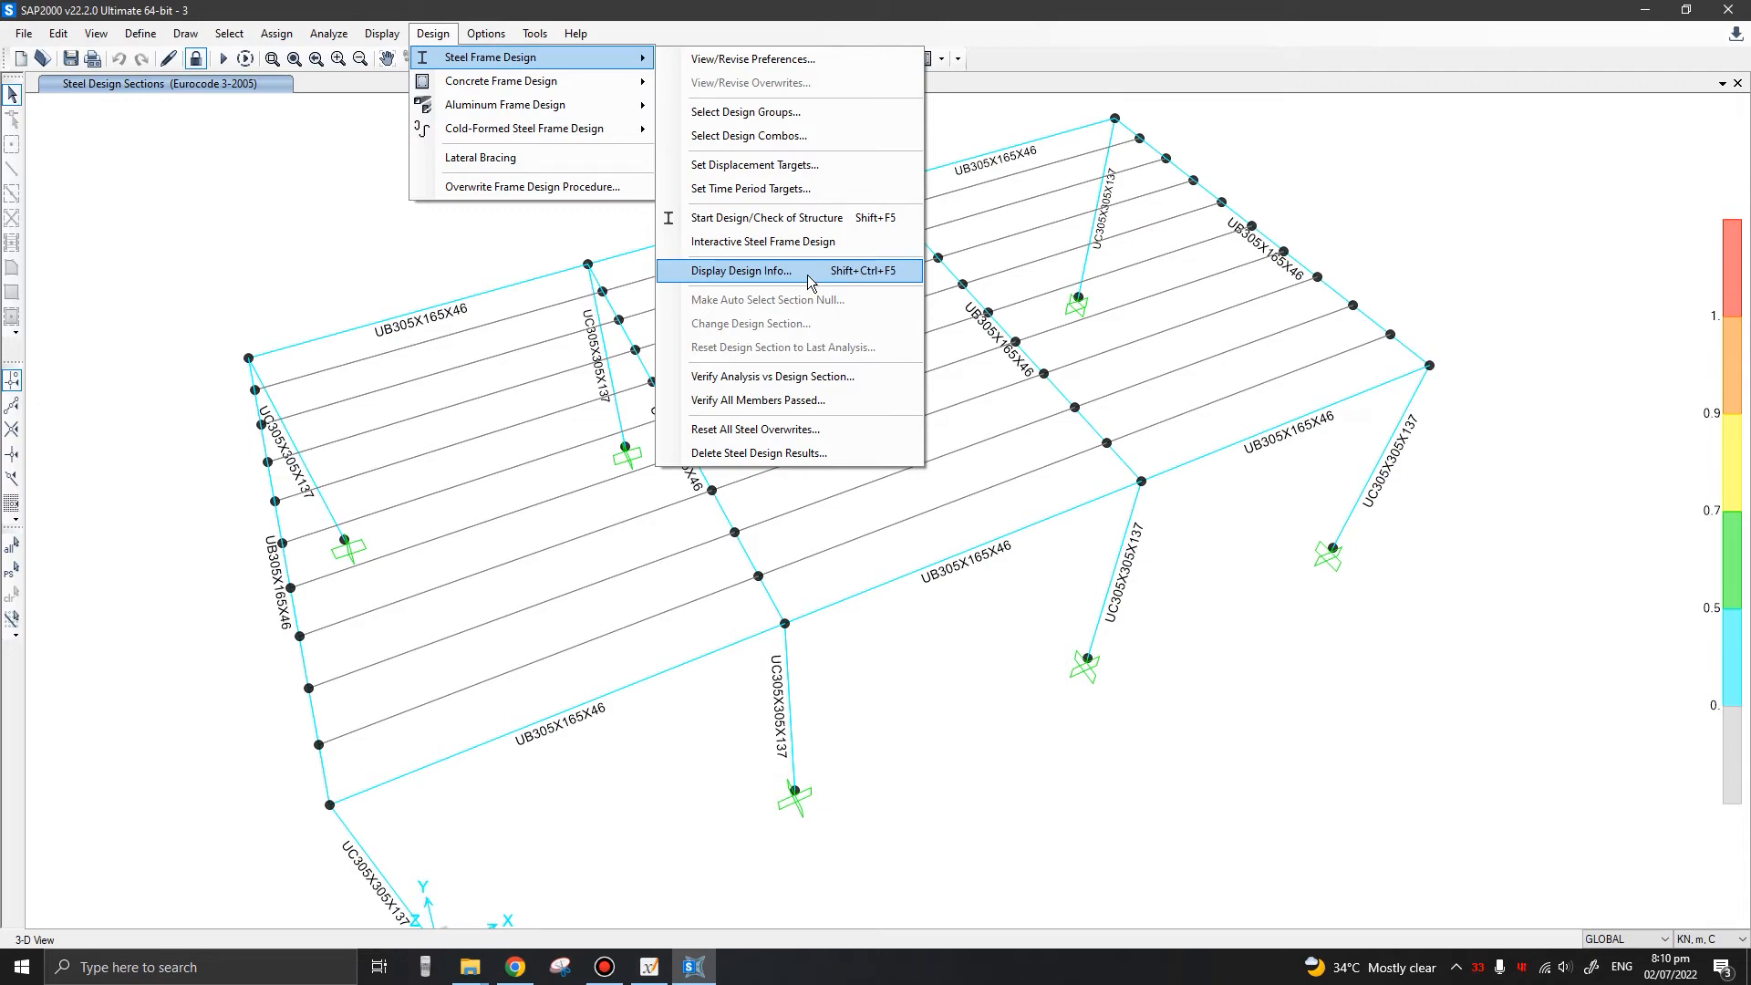
mouse_move(825, 277)
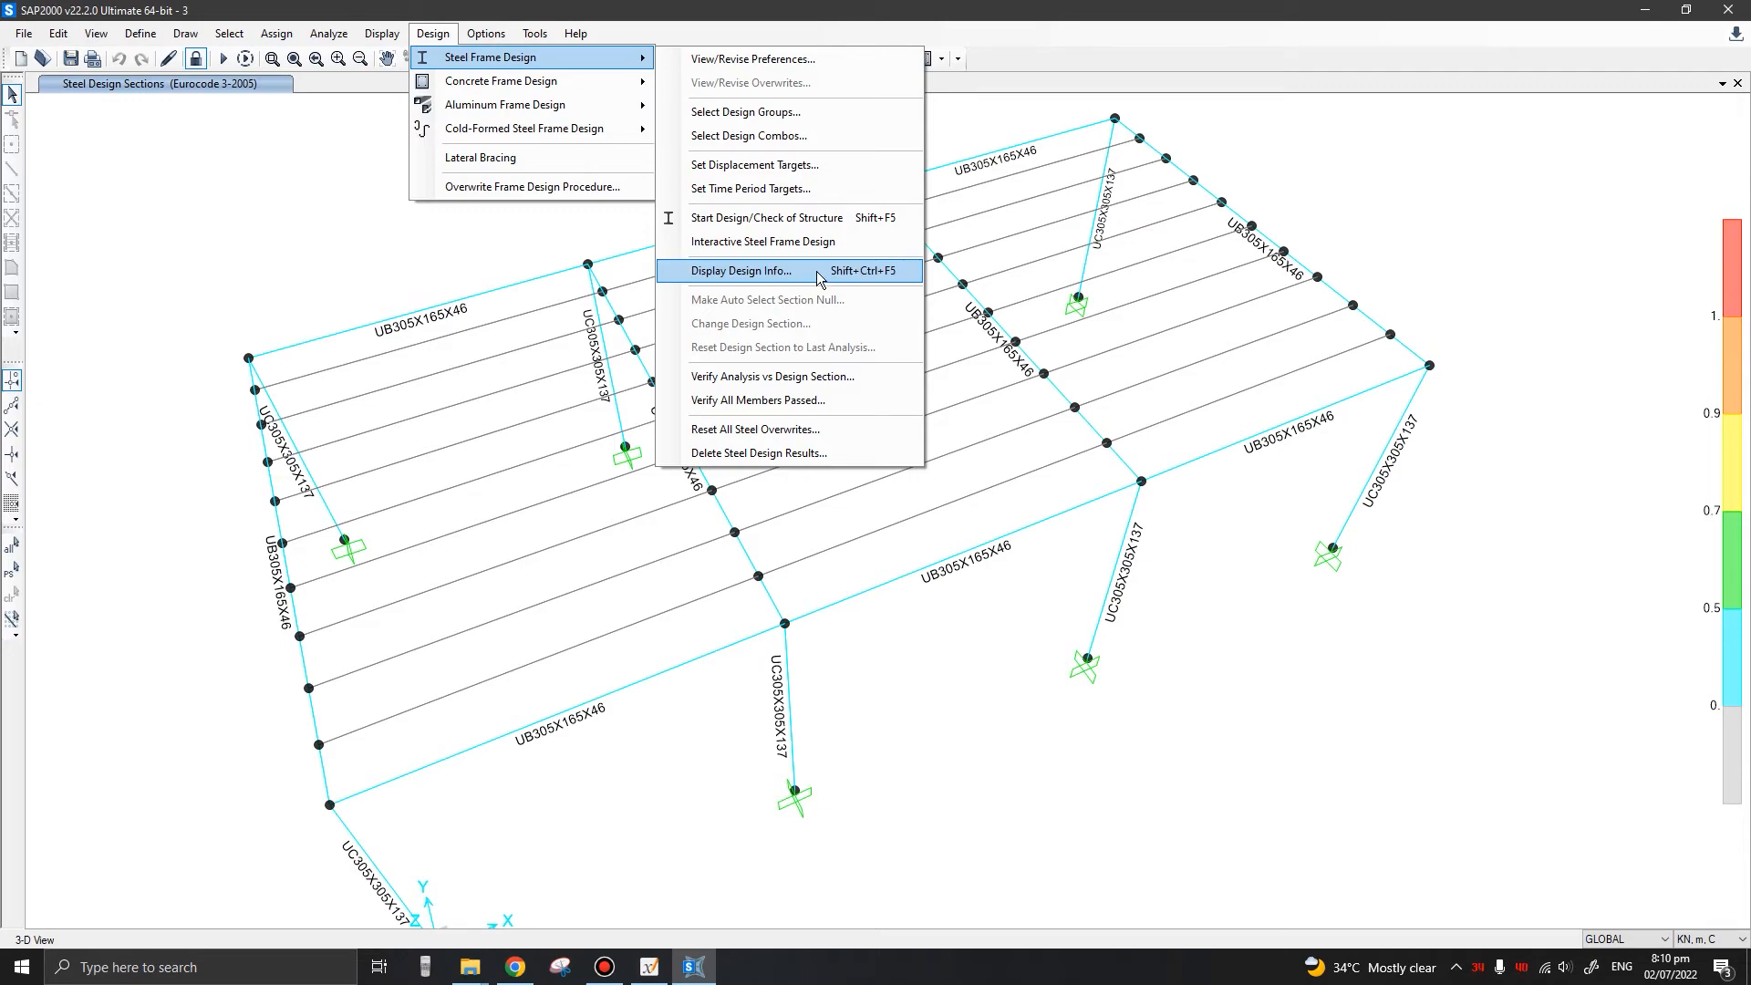
left_click(741, 270)
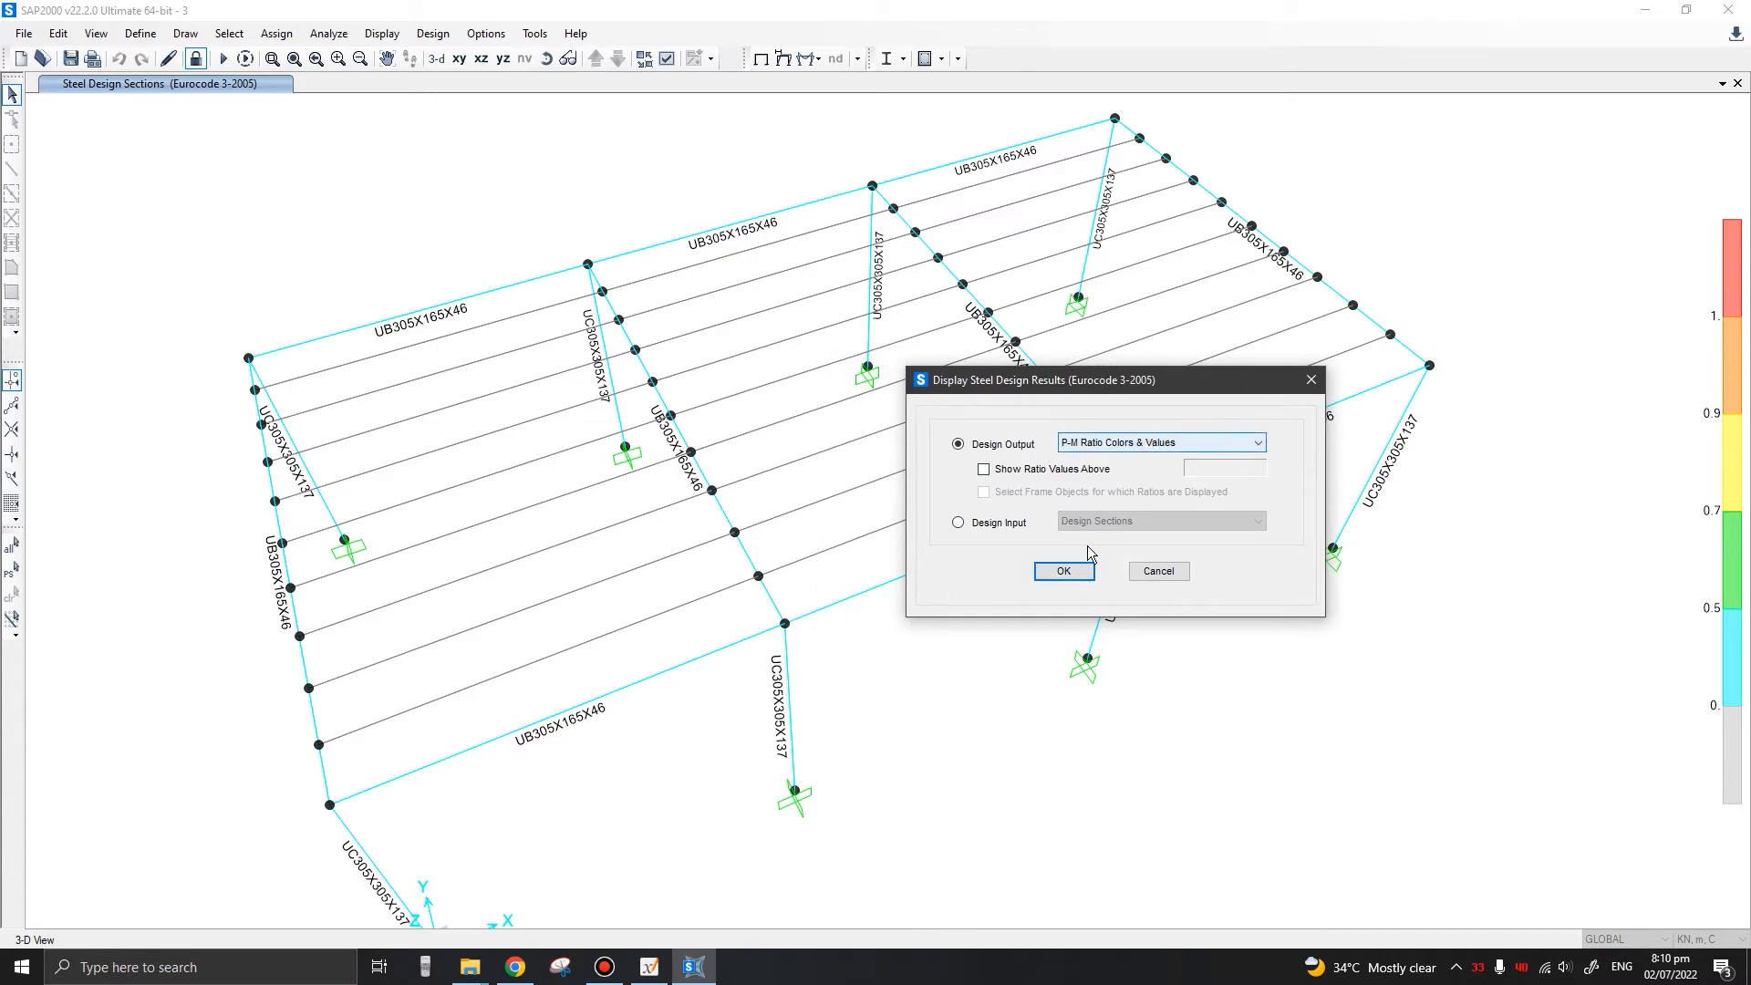
left_click(1064, 571)
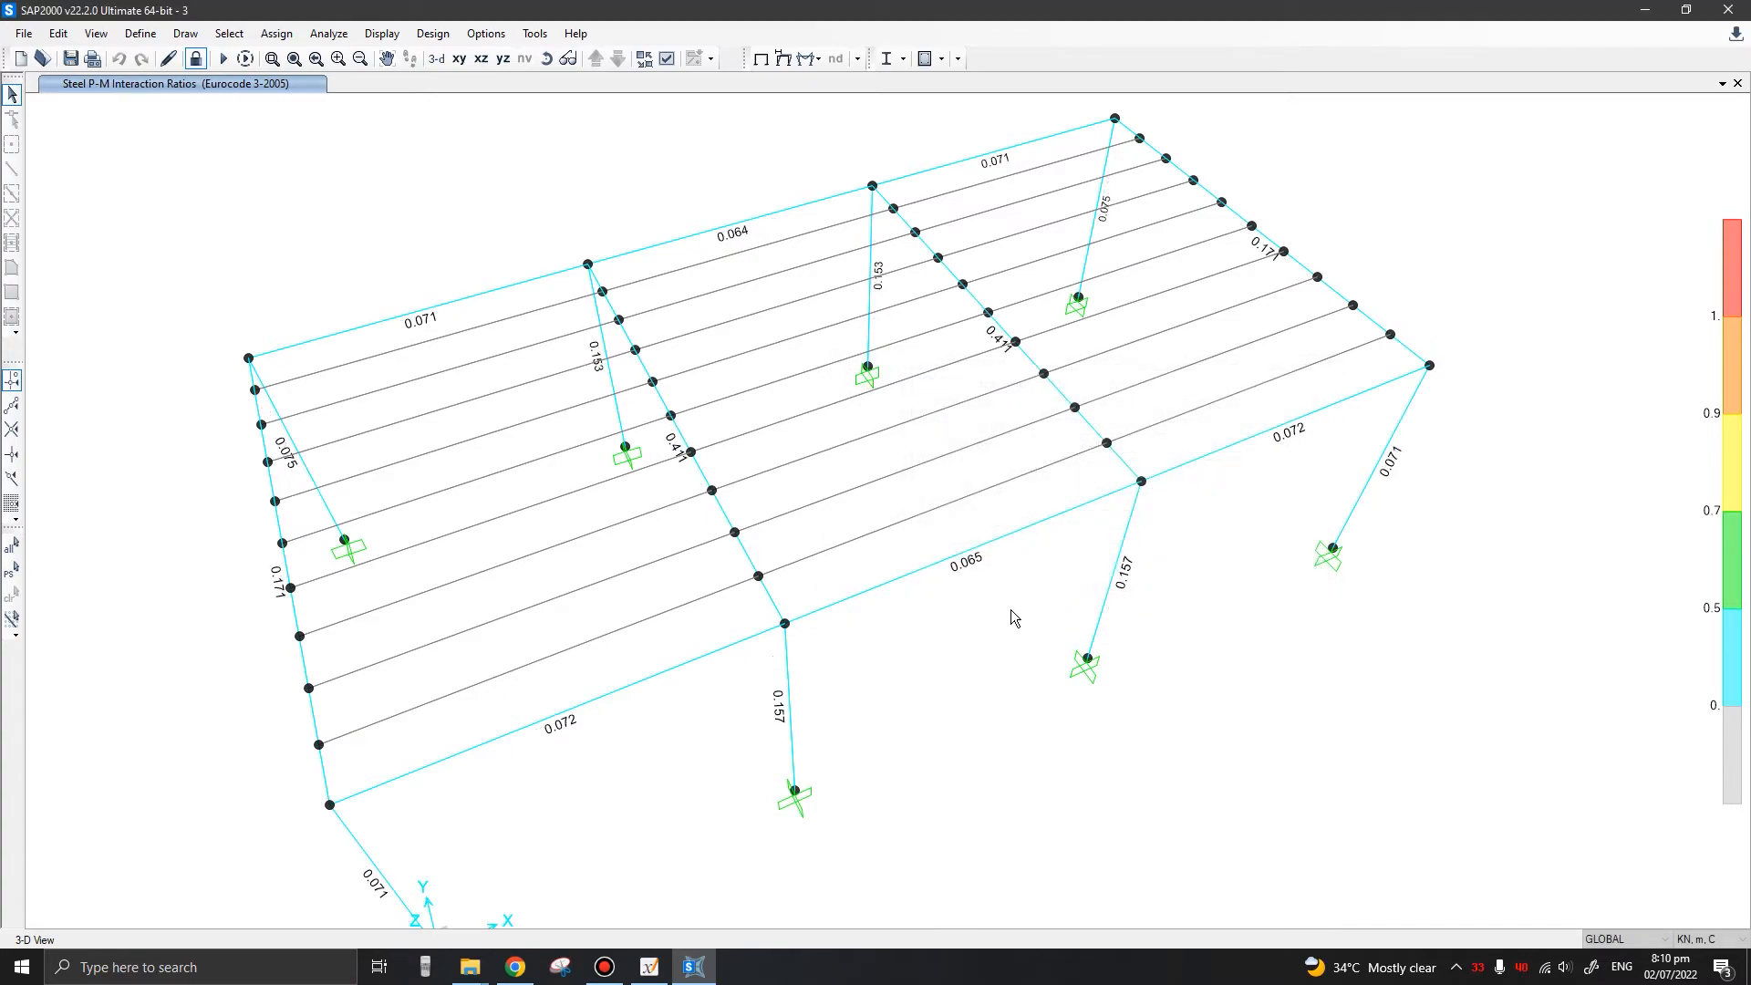
mouse_move(1061, 695)
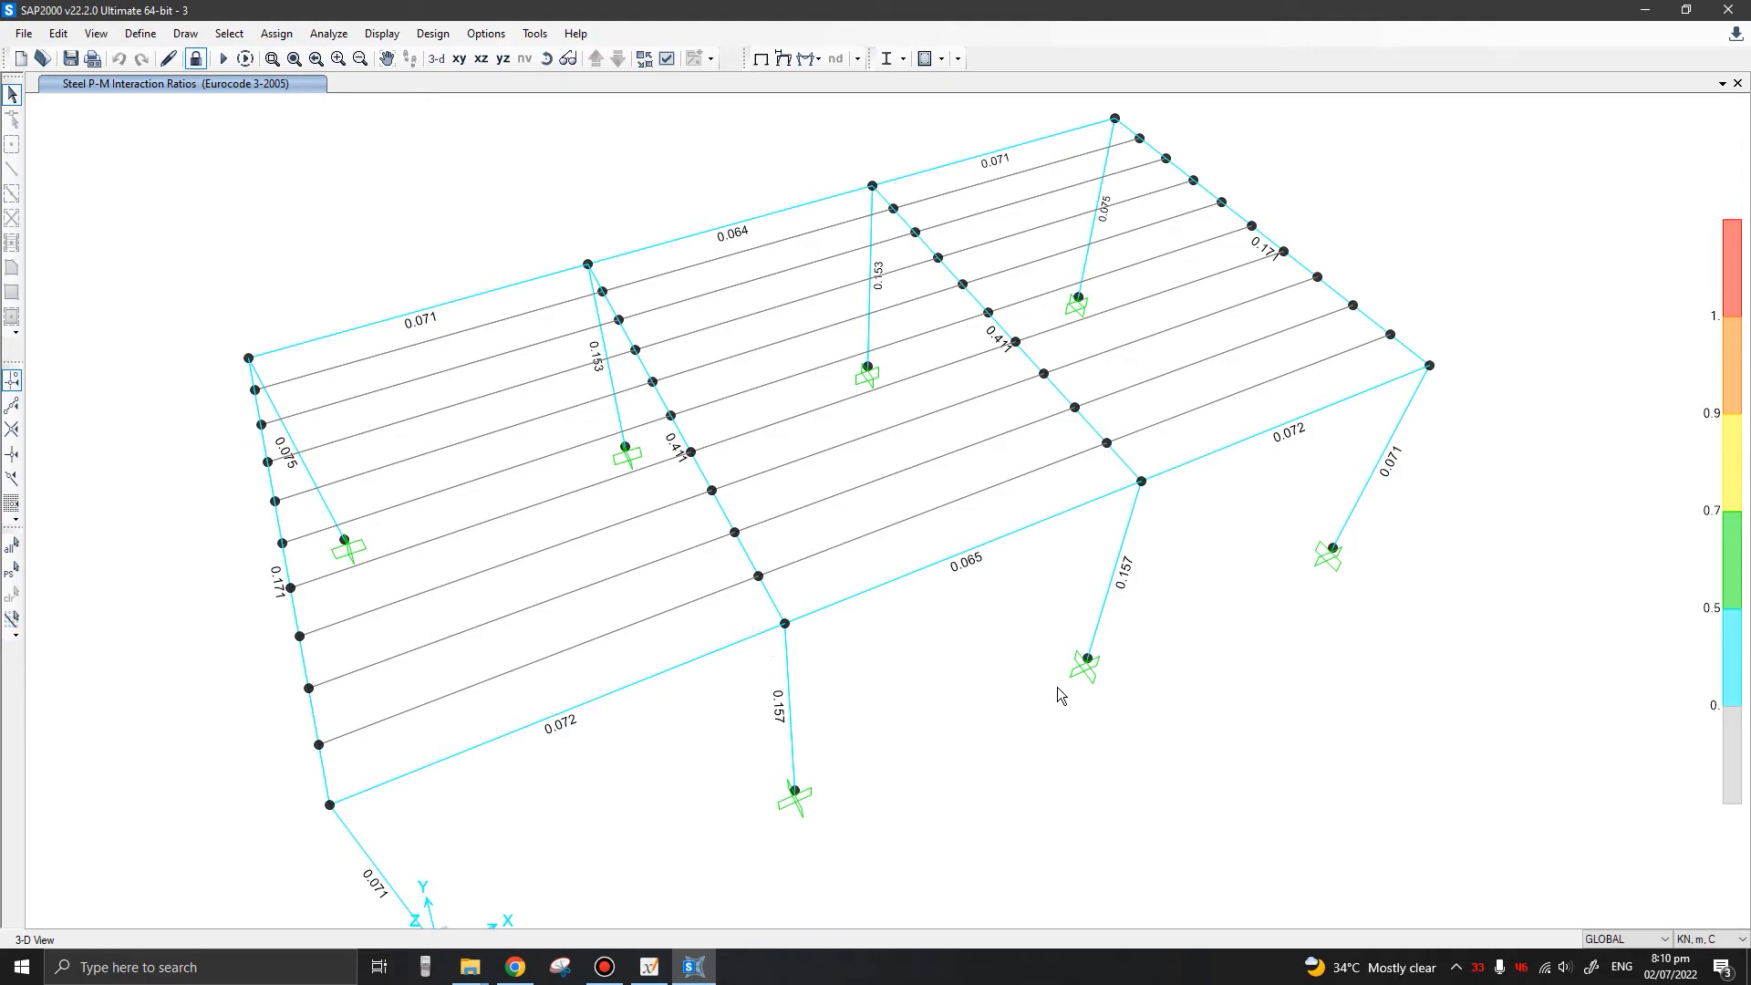
mouse_move(726, 785)
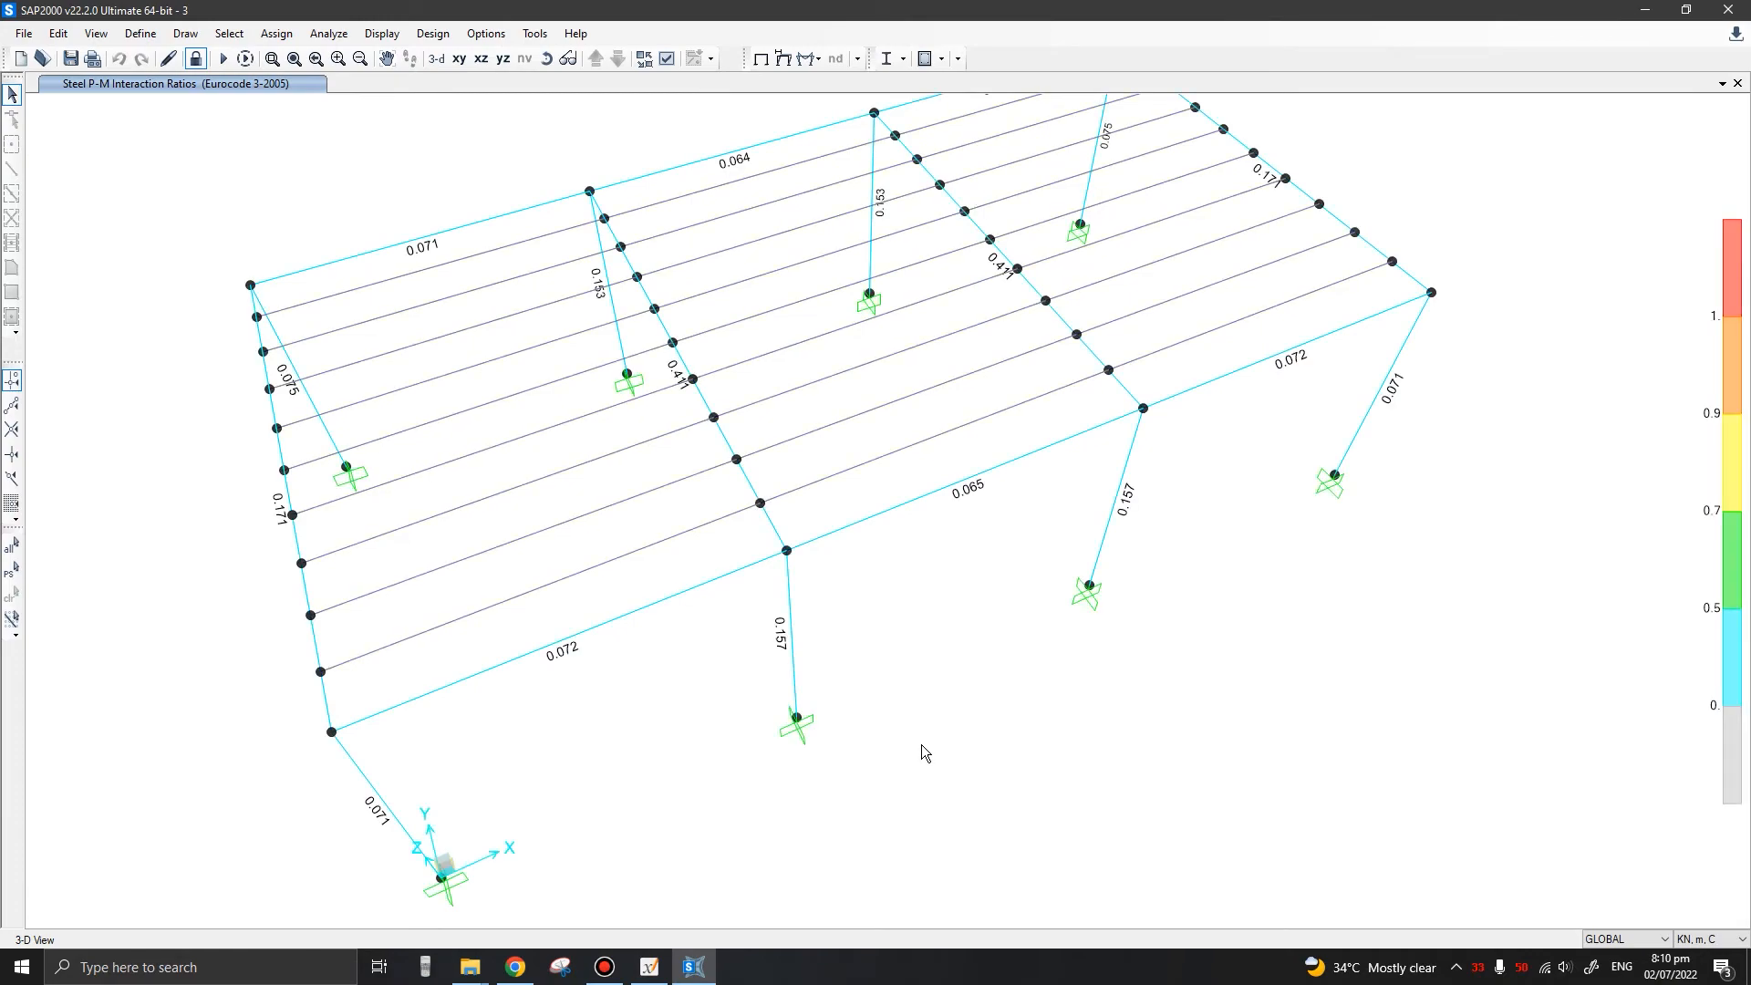
mouse_move(842, 767)
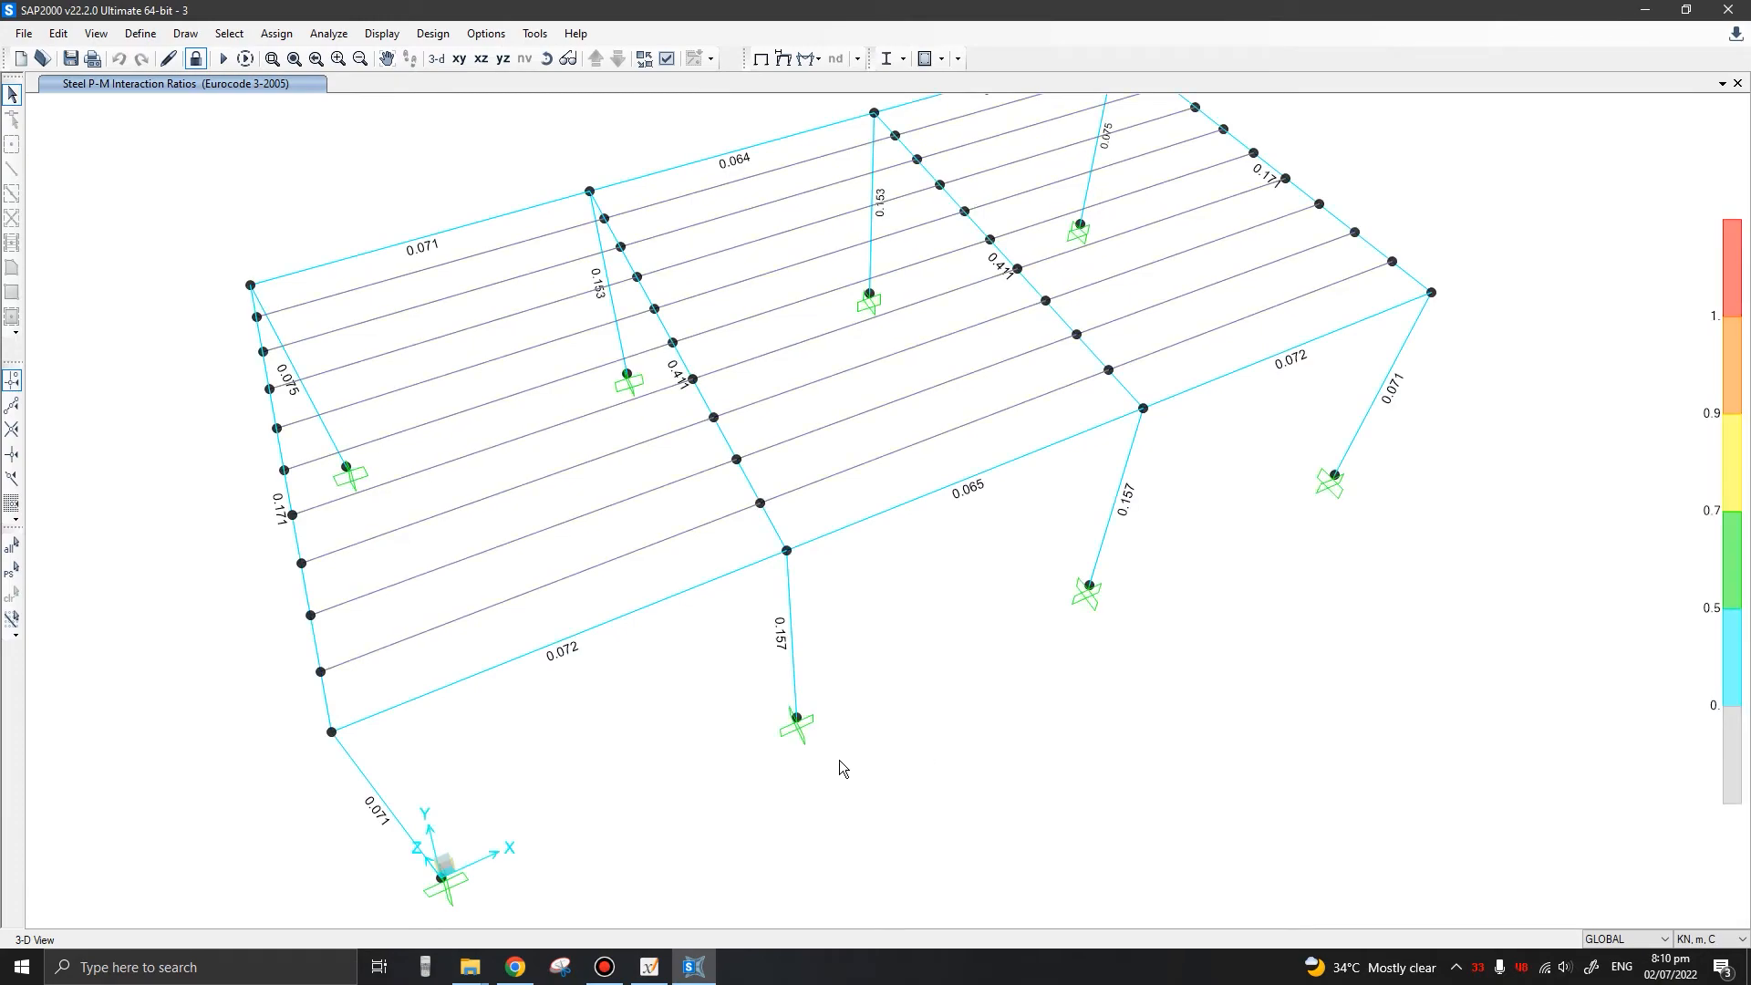
left_click(788, 642)
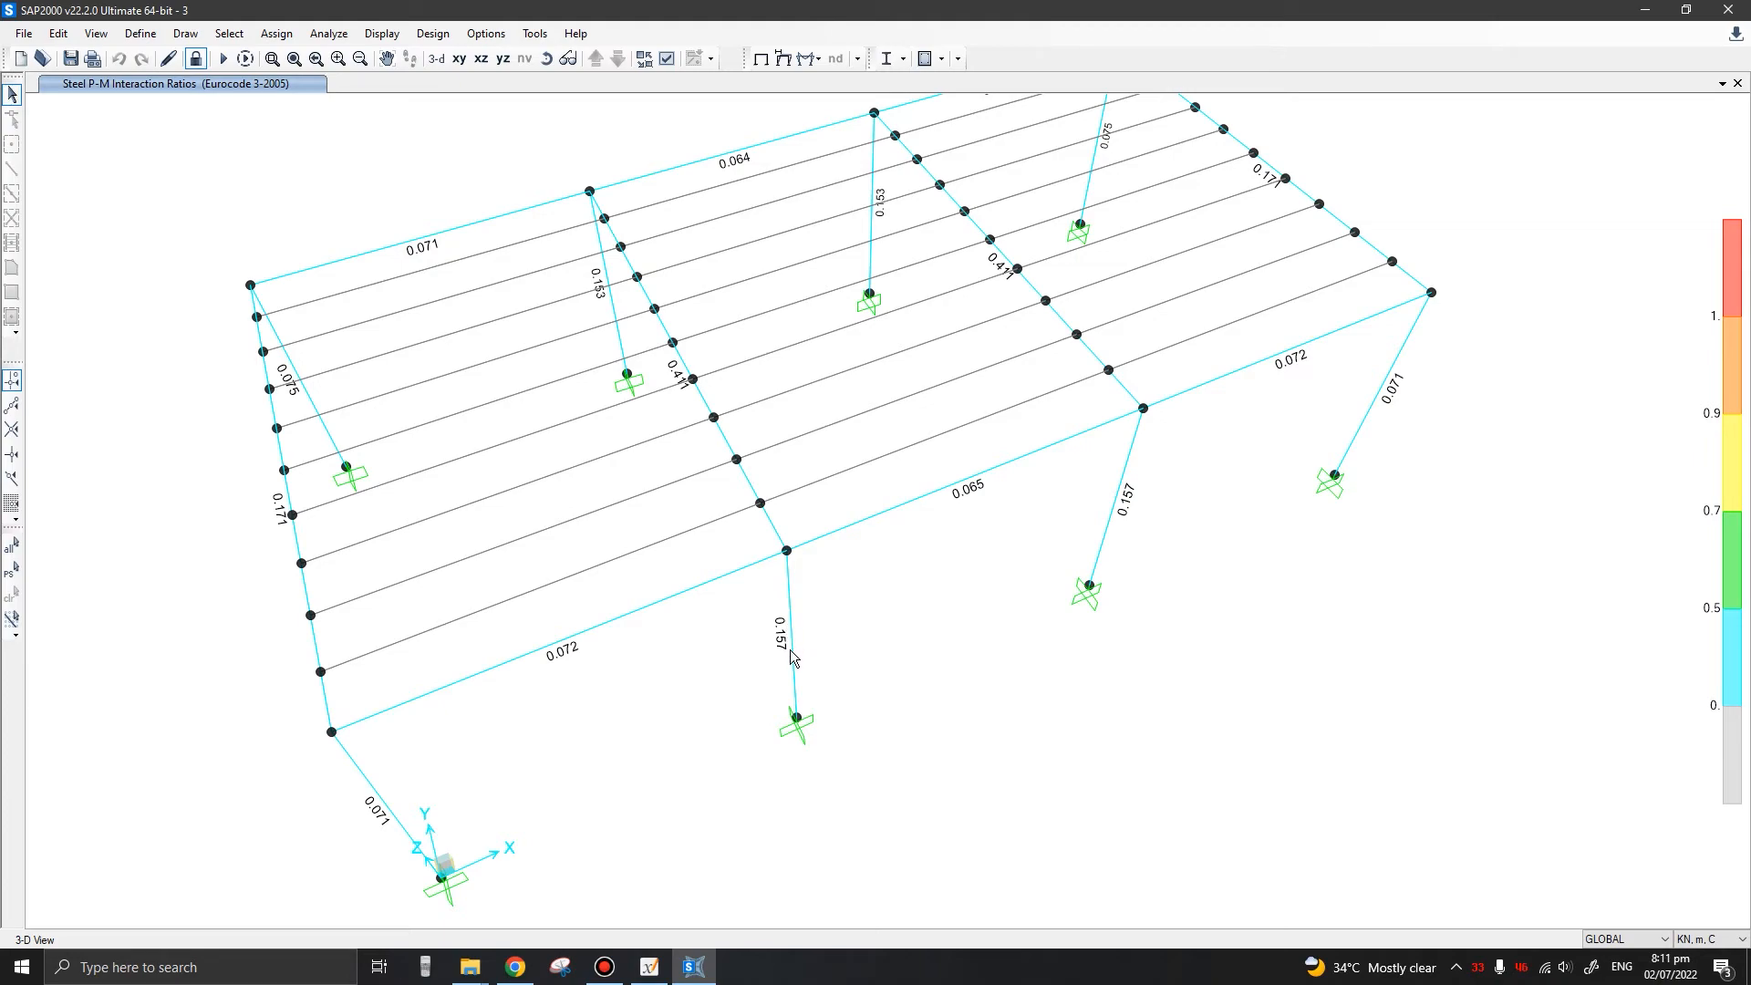
mouse_move(1065, 561)
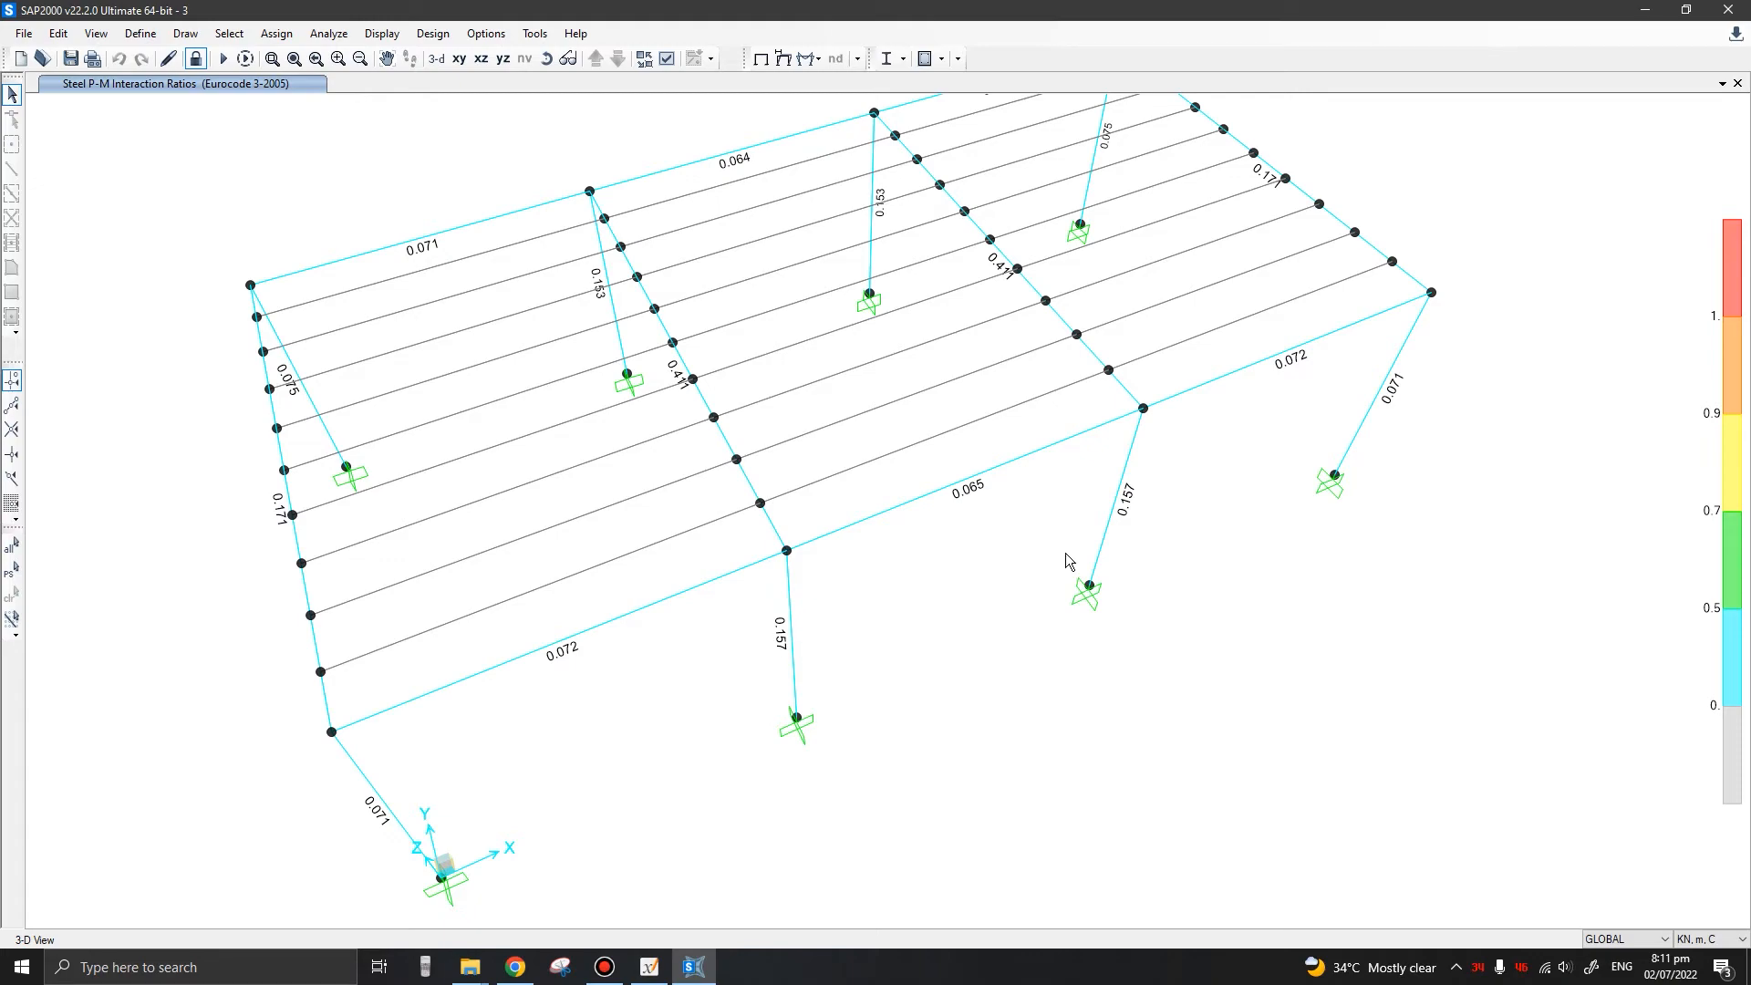
mouse_move(981, 505)
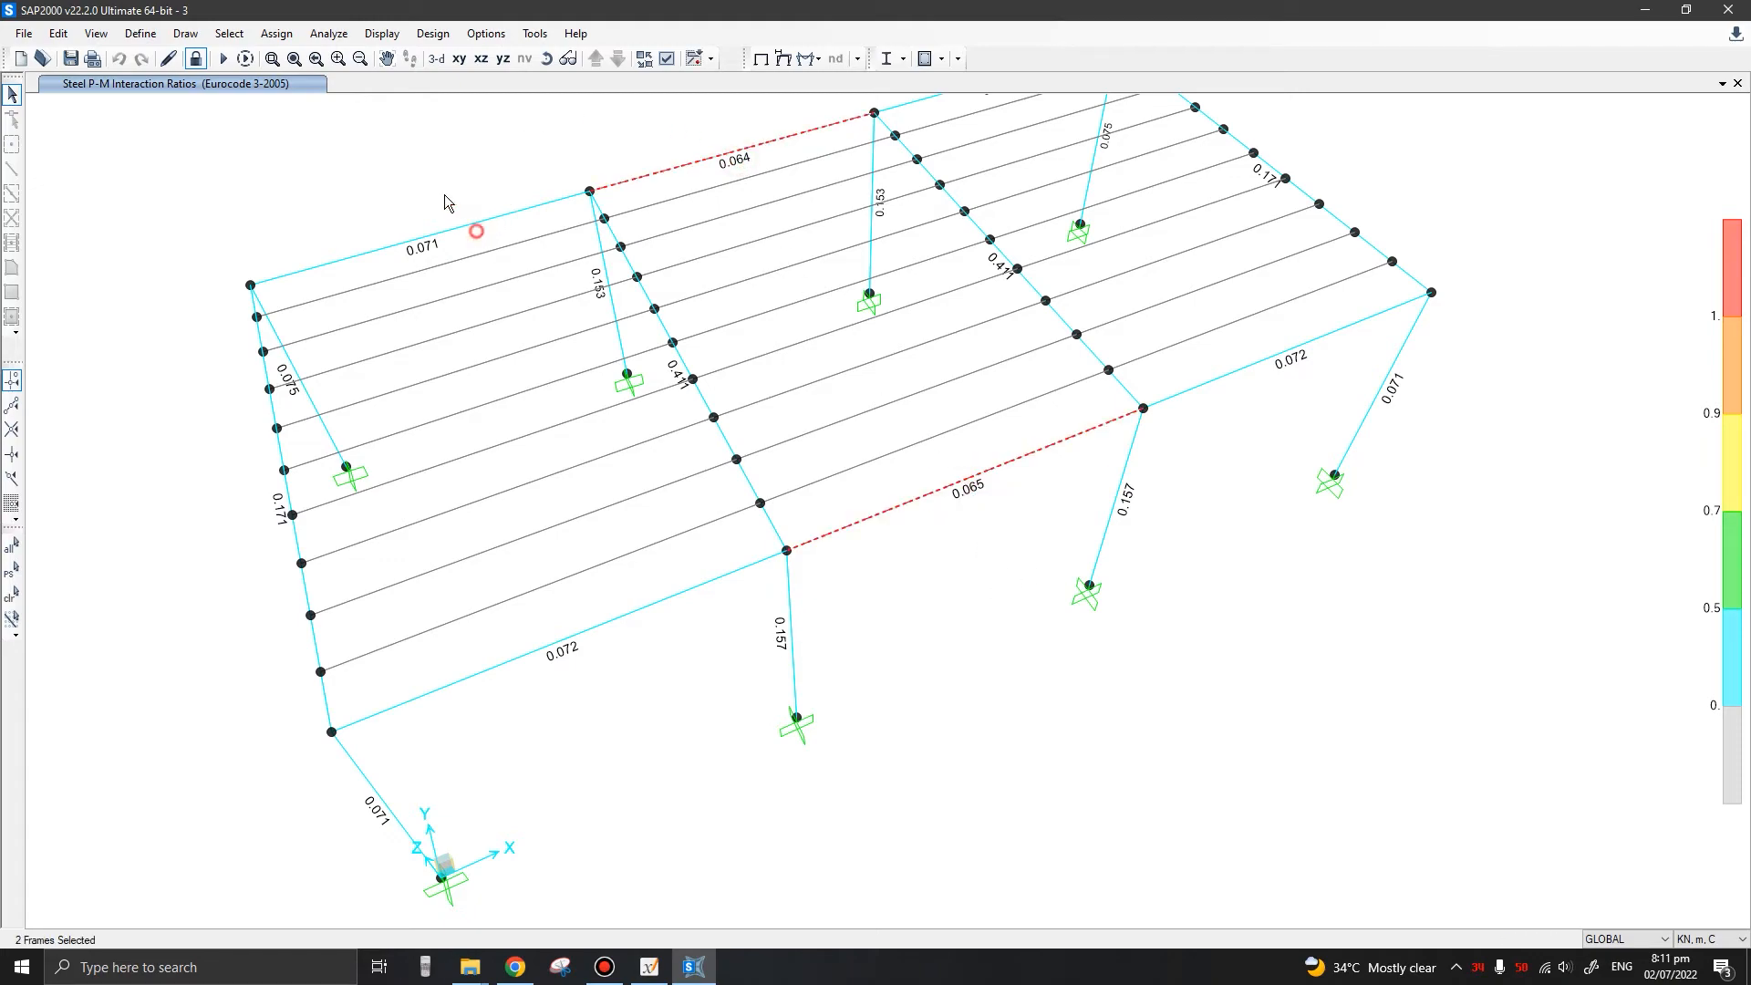
left_click(582, 675)
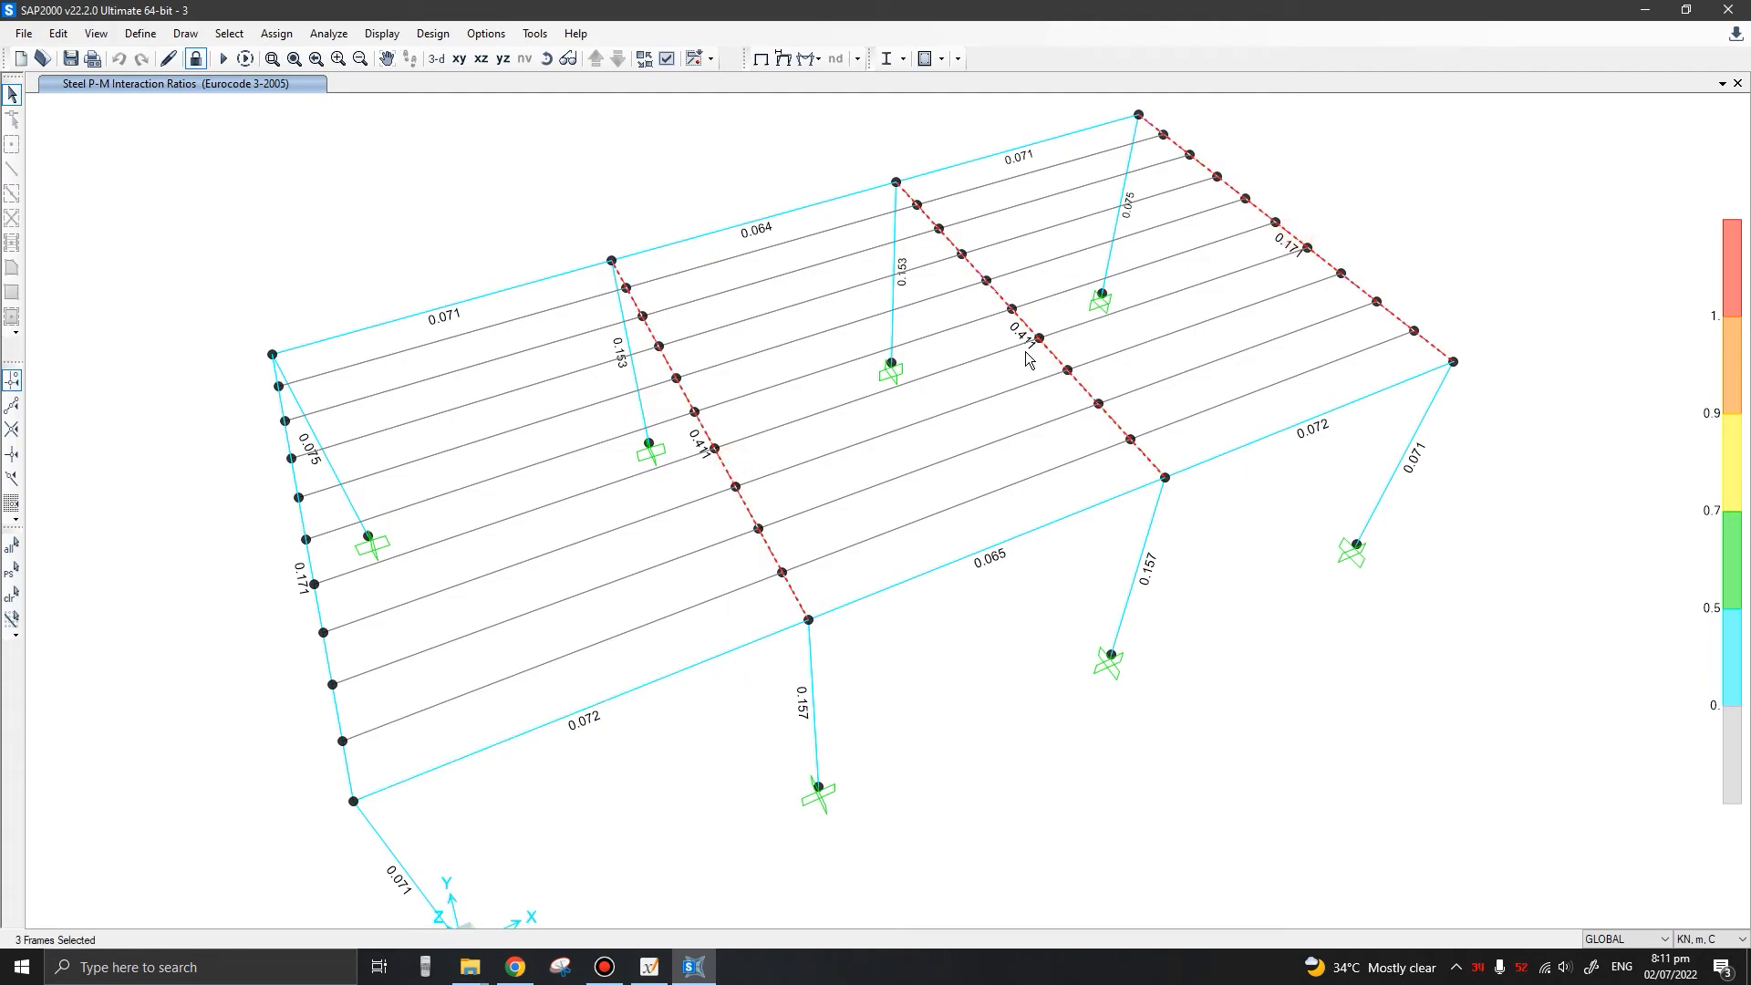
mouse_move(1110, 373)
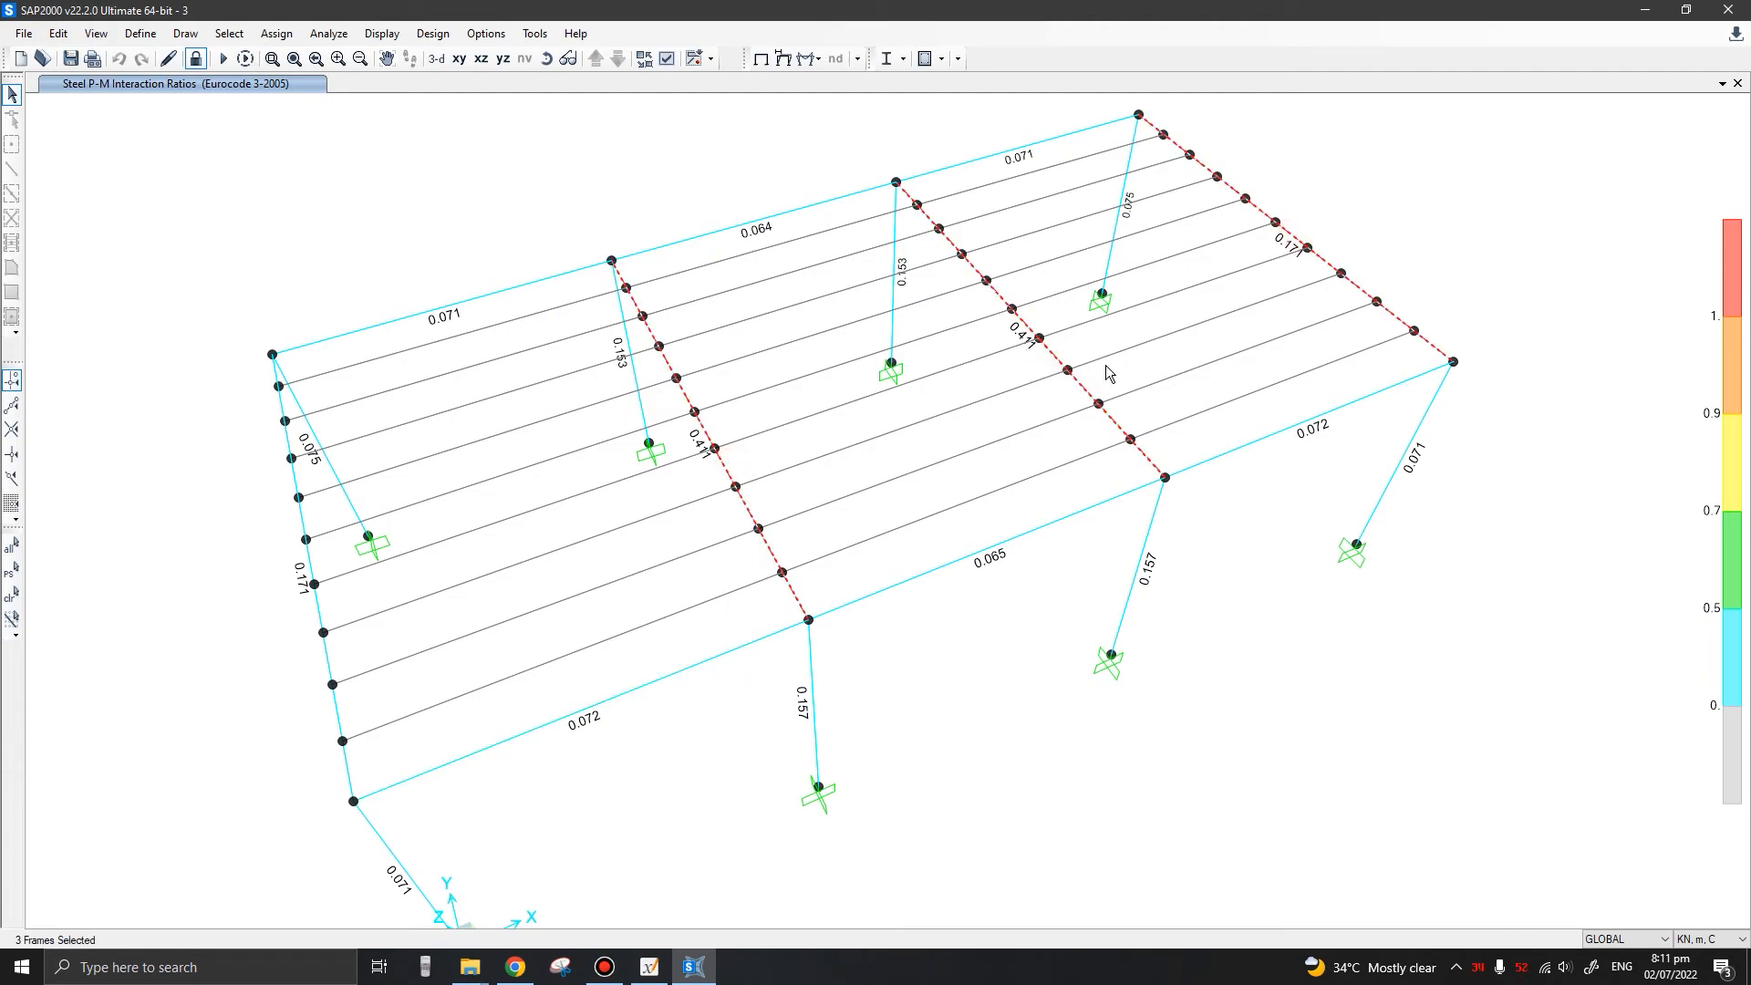
mouse_move(835, 449)
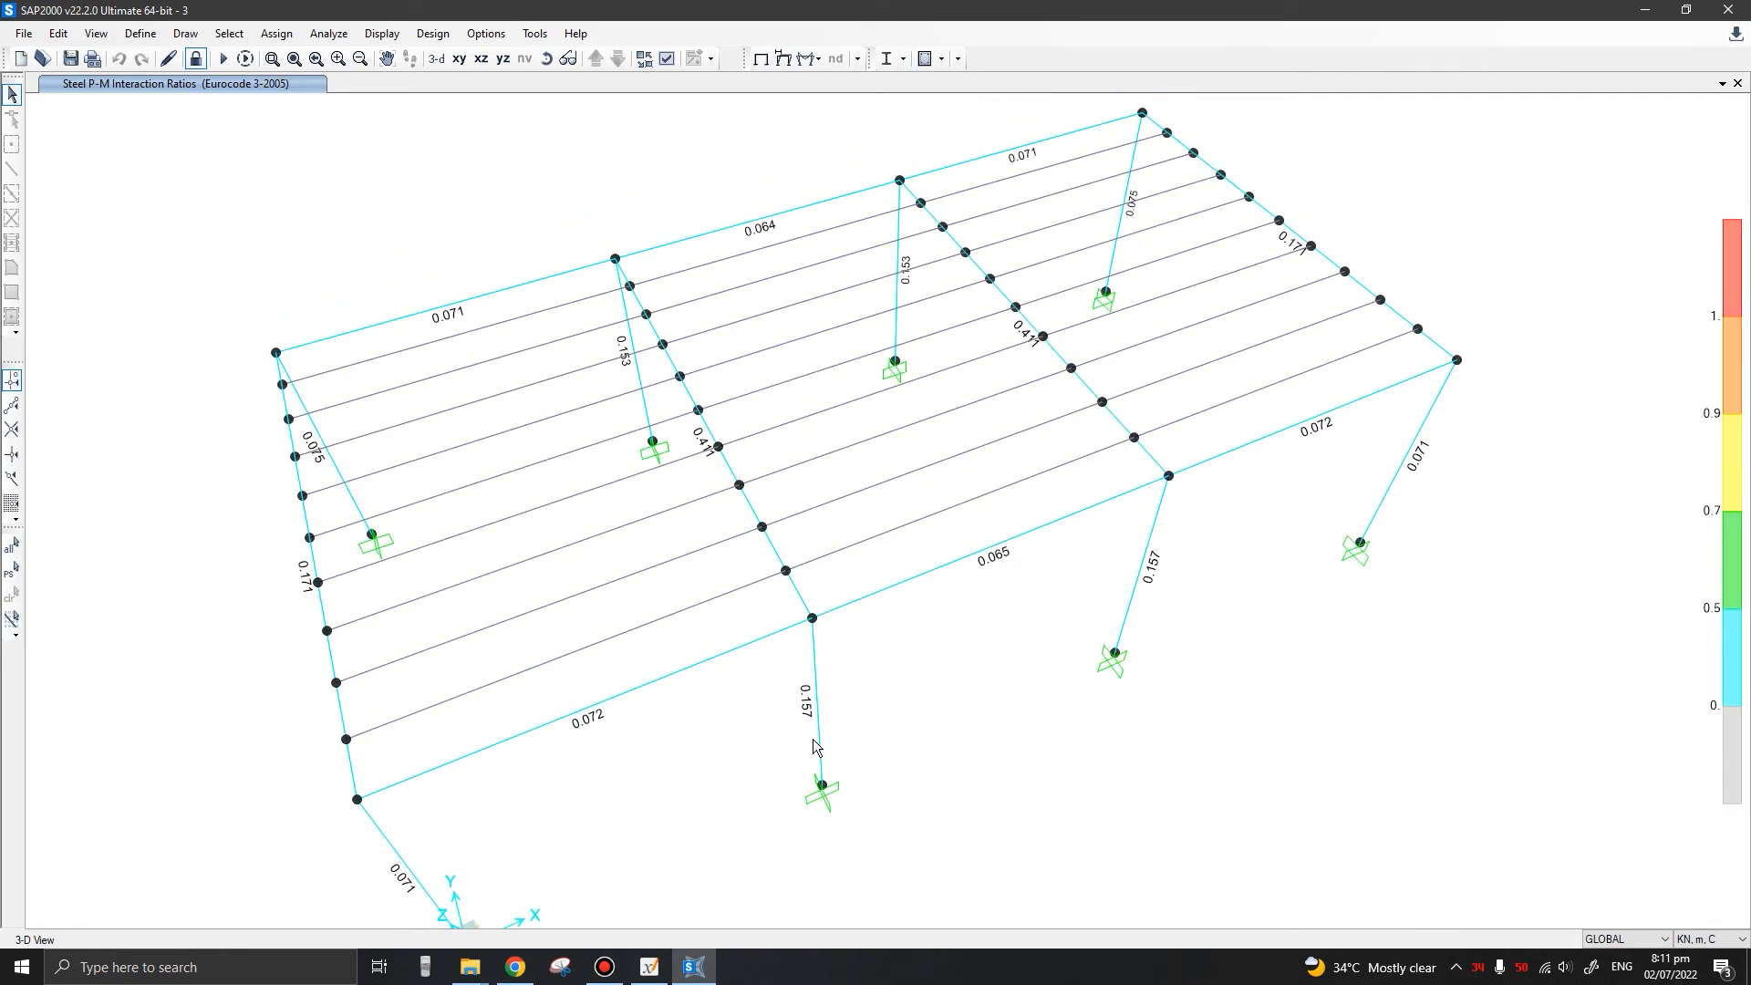
mouse_move(584, 604)
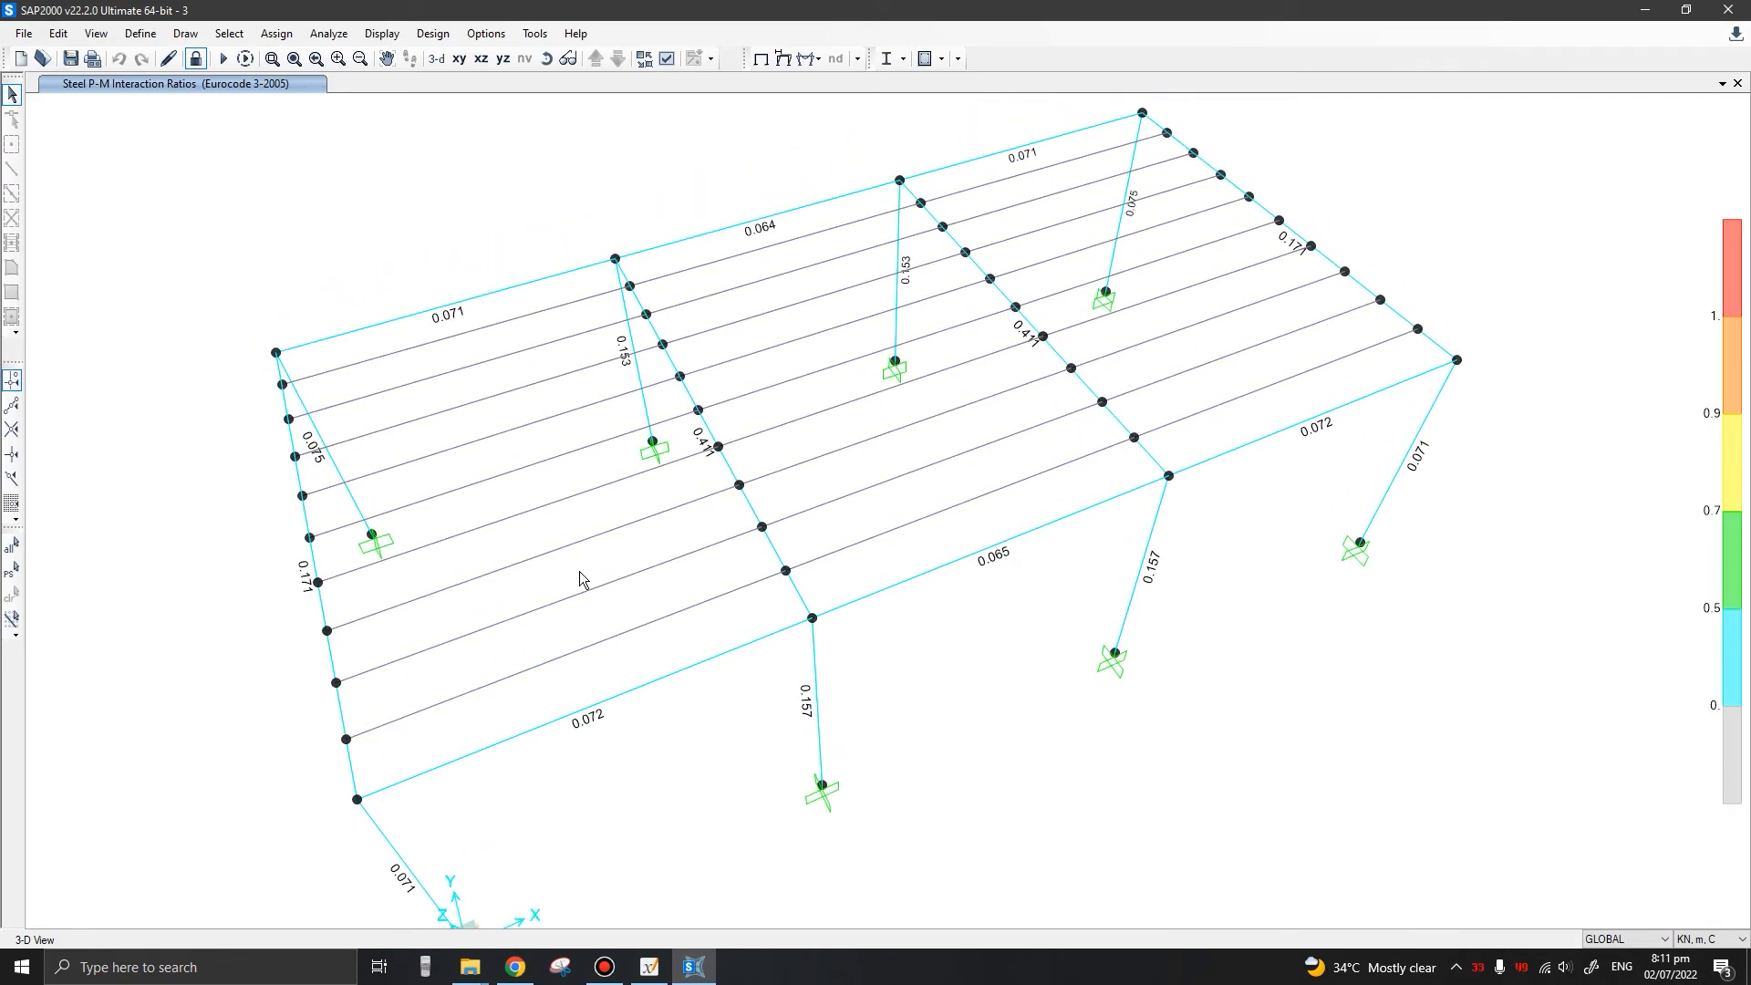
mouse_move(1072, 722)
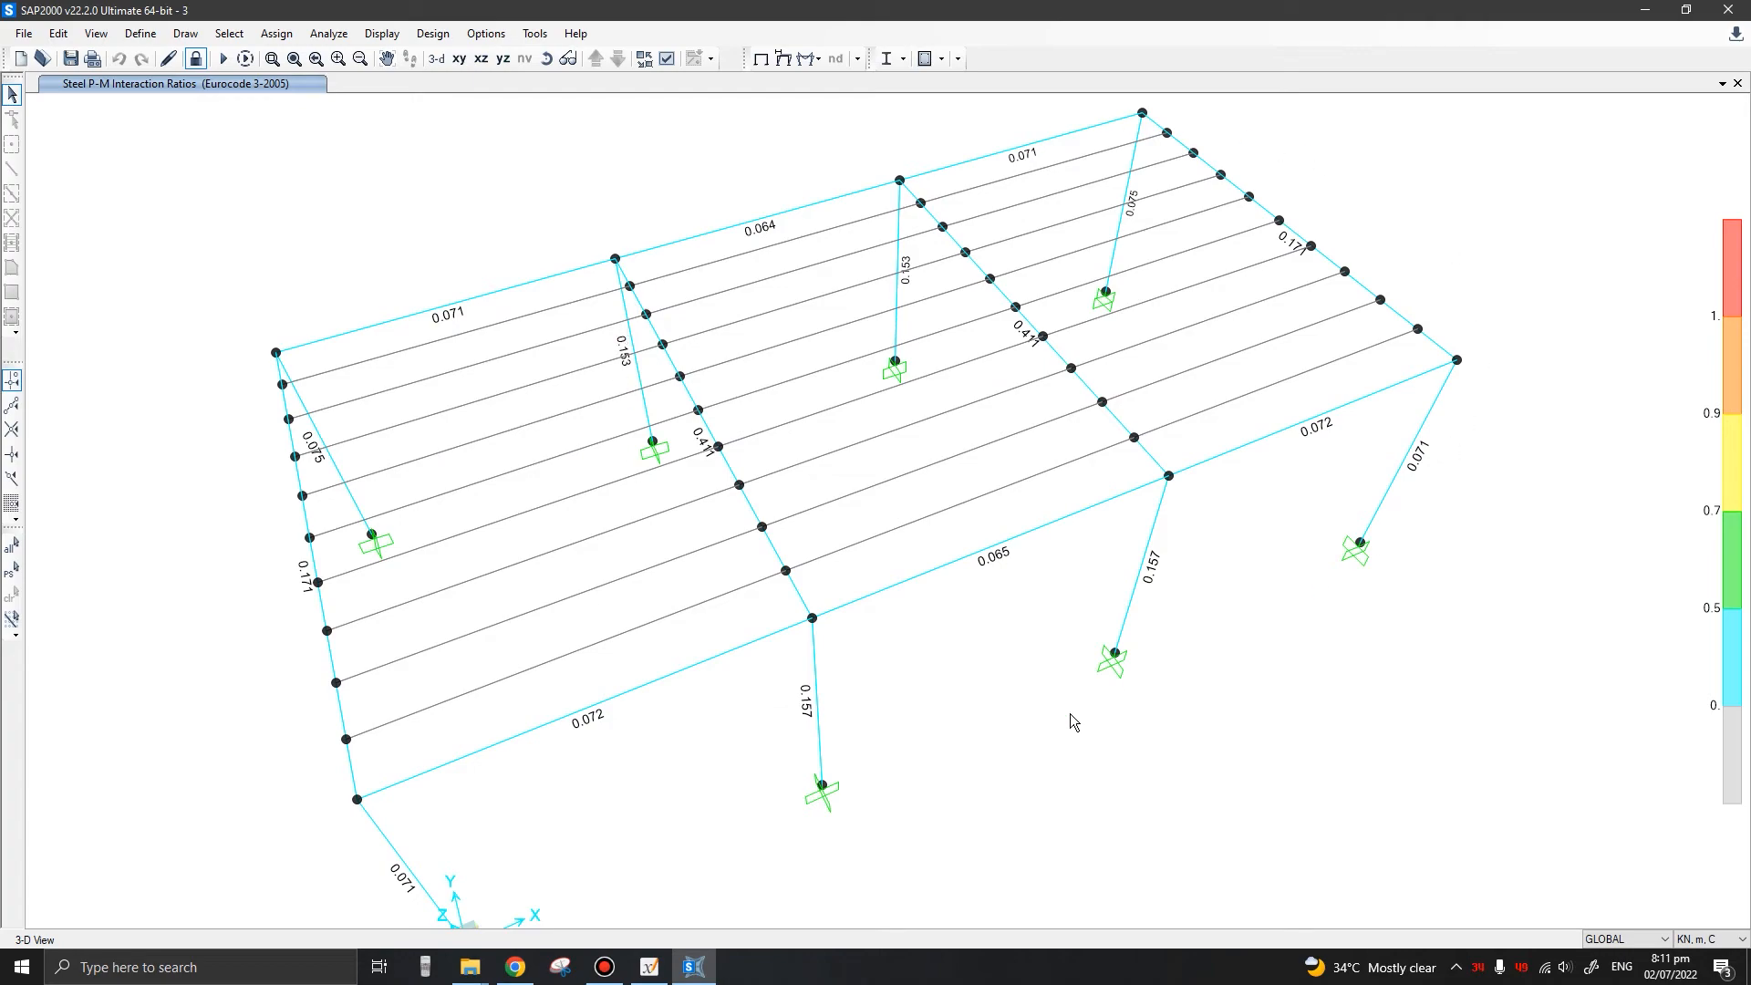
mouse_move(339, 657)
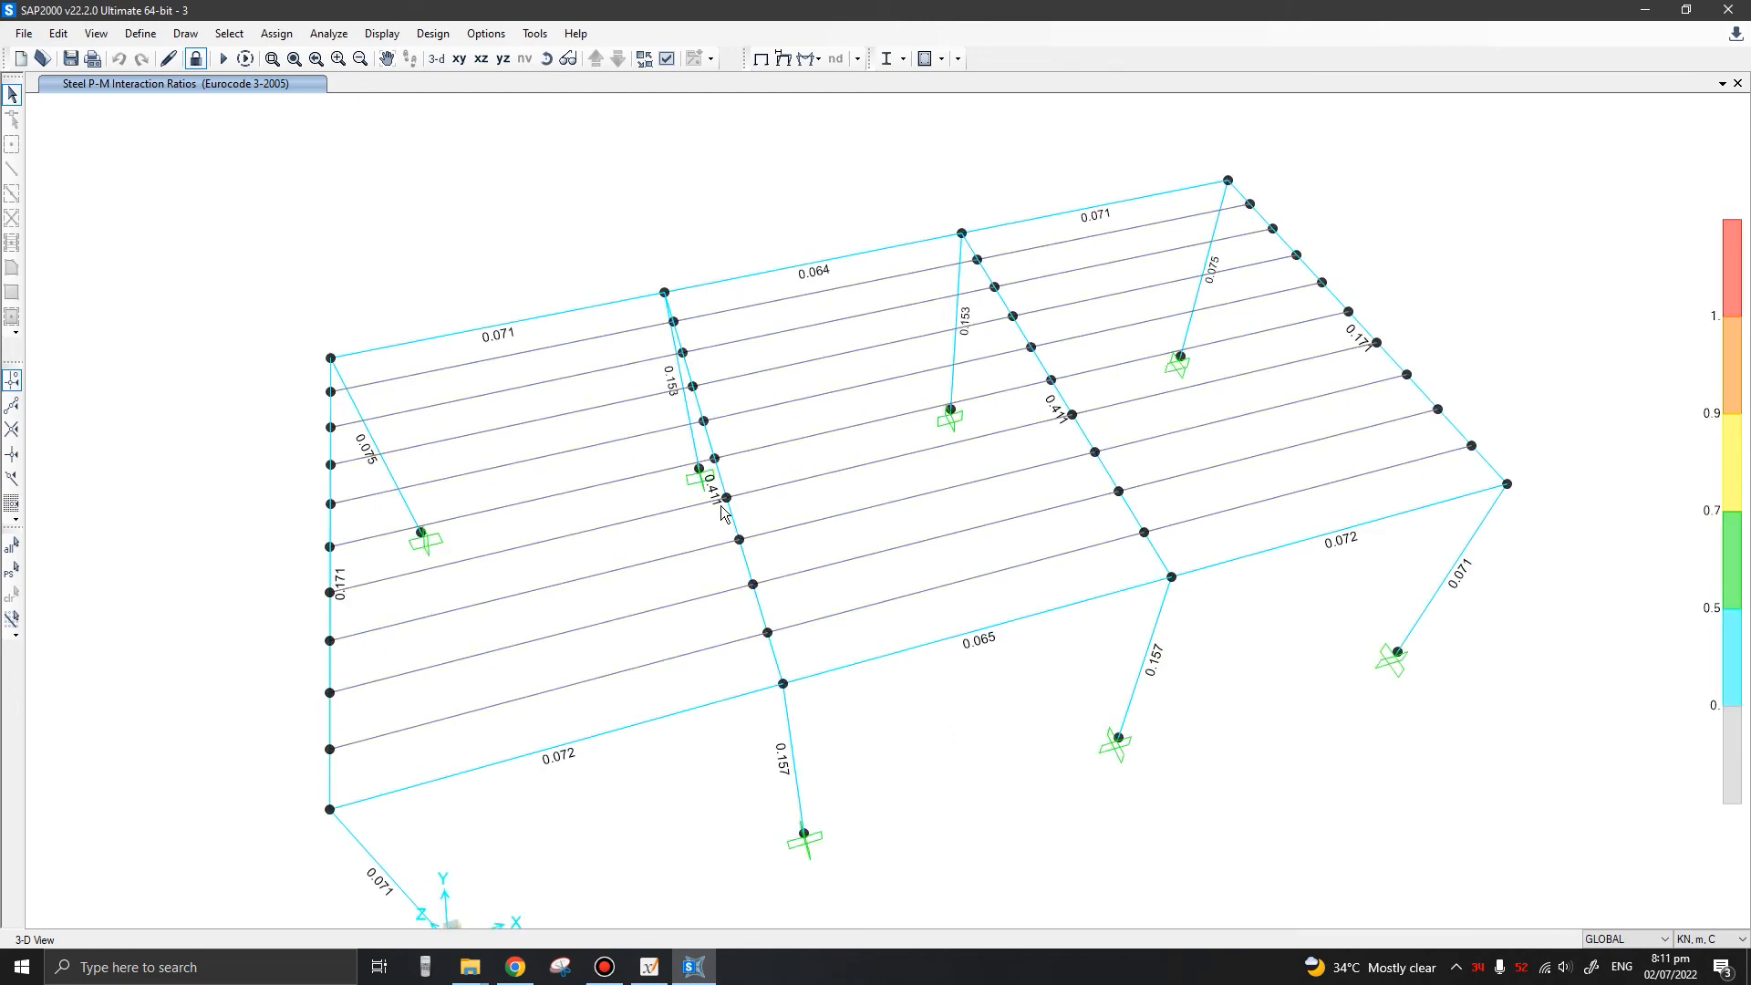
mouse_move(619, 620)
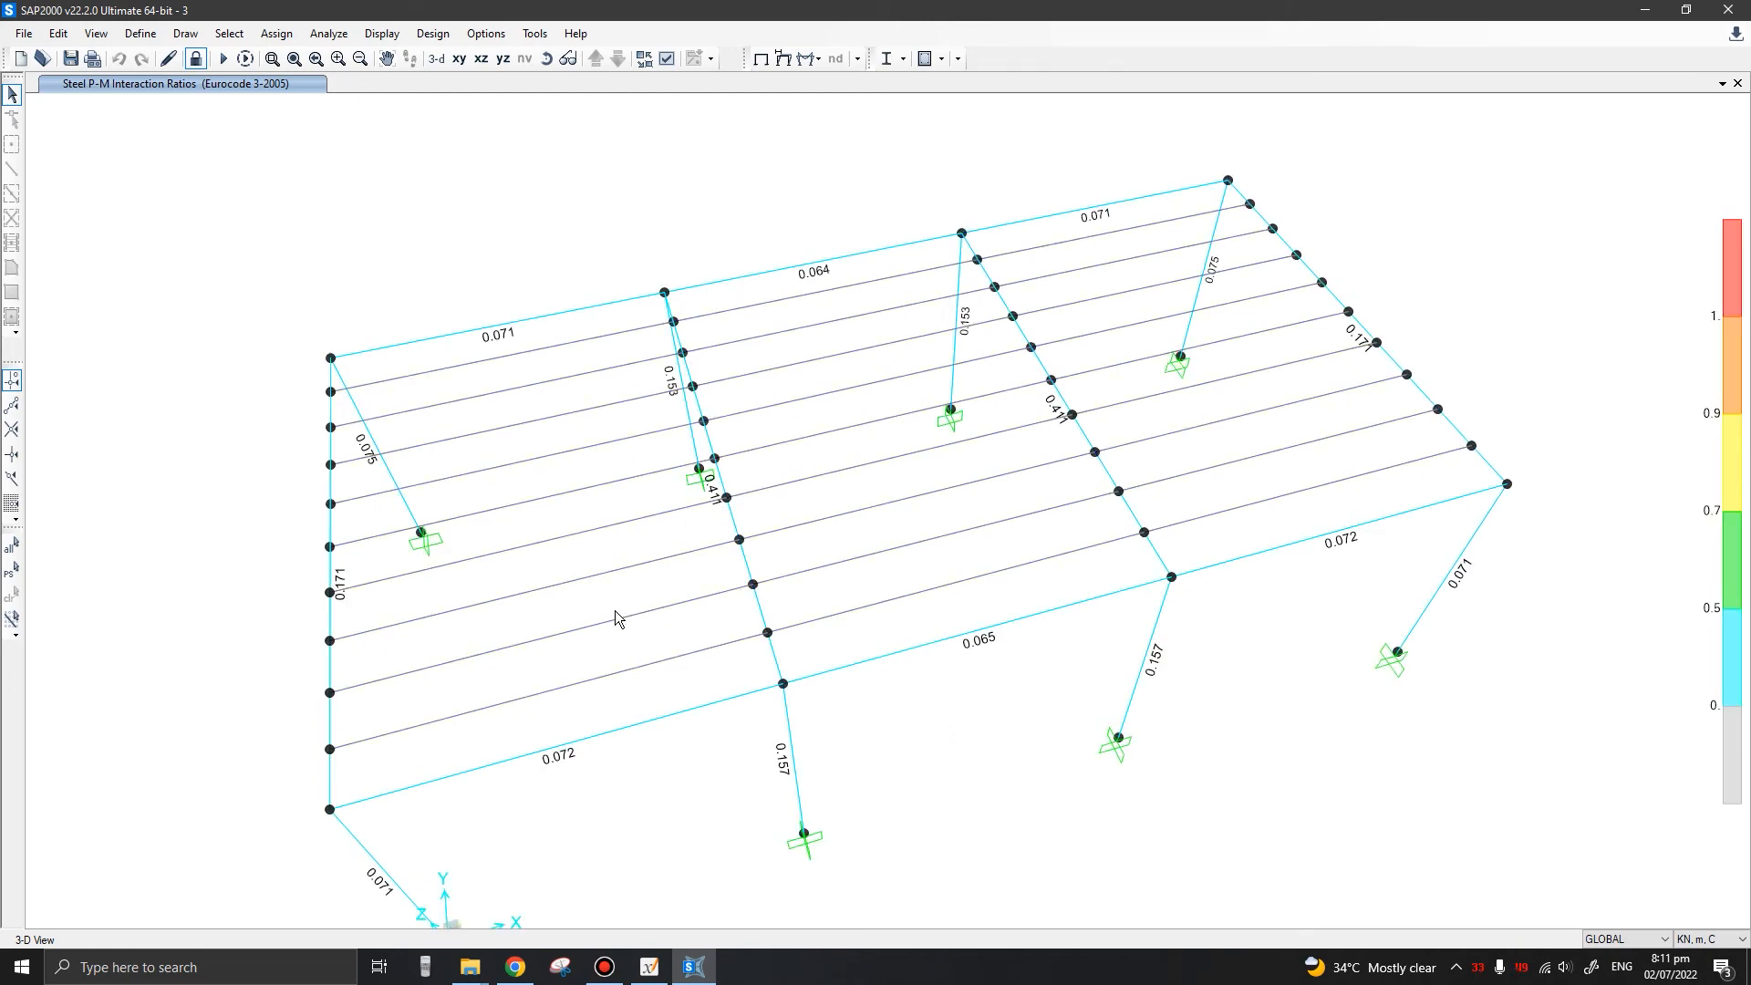
left_click(566, 701)
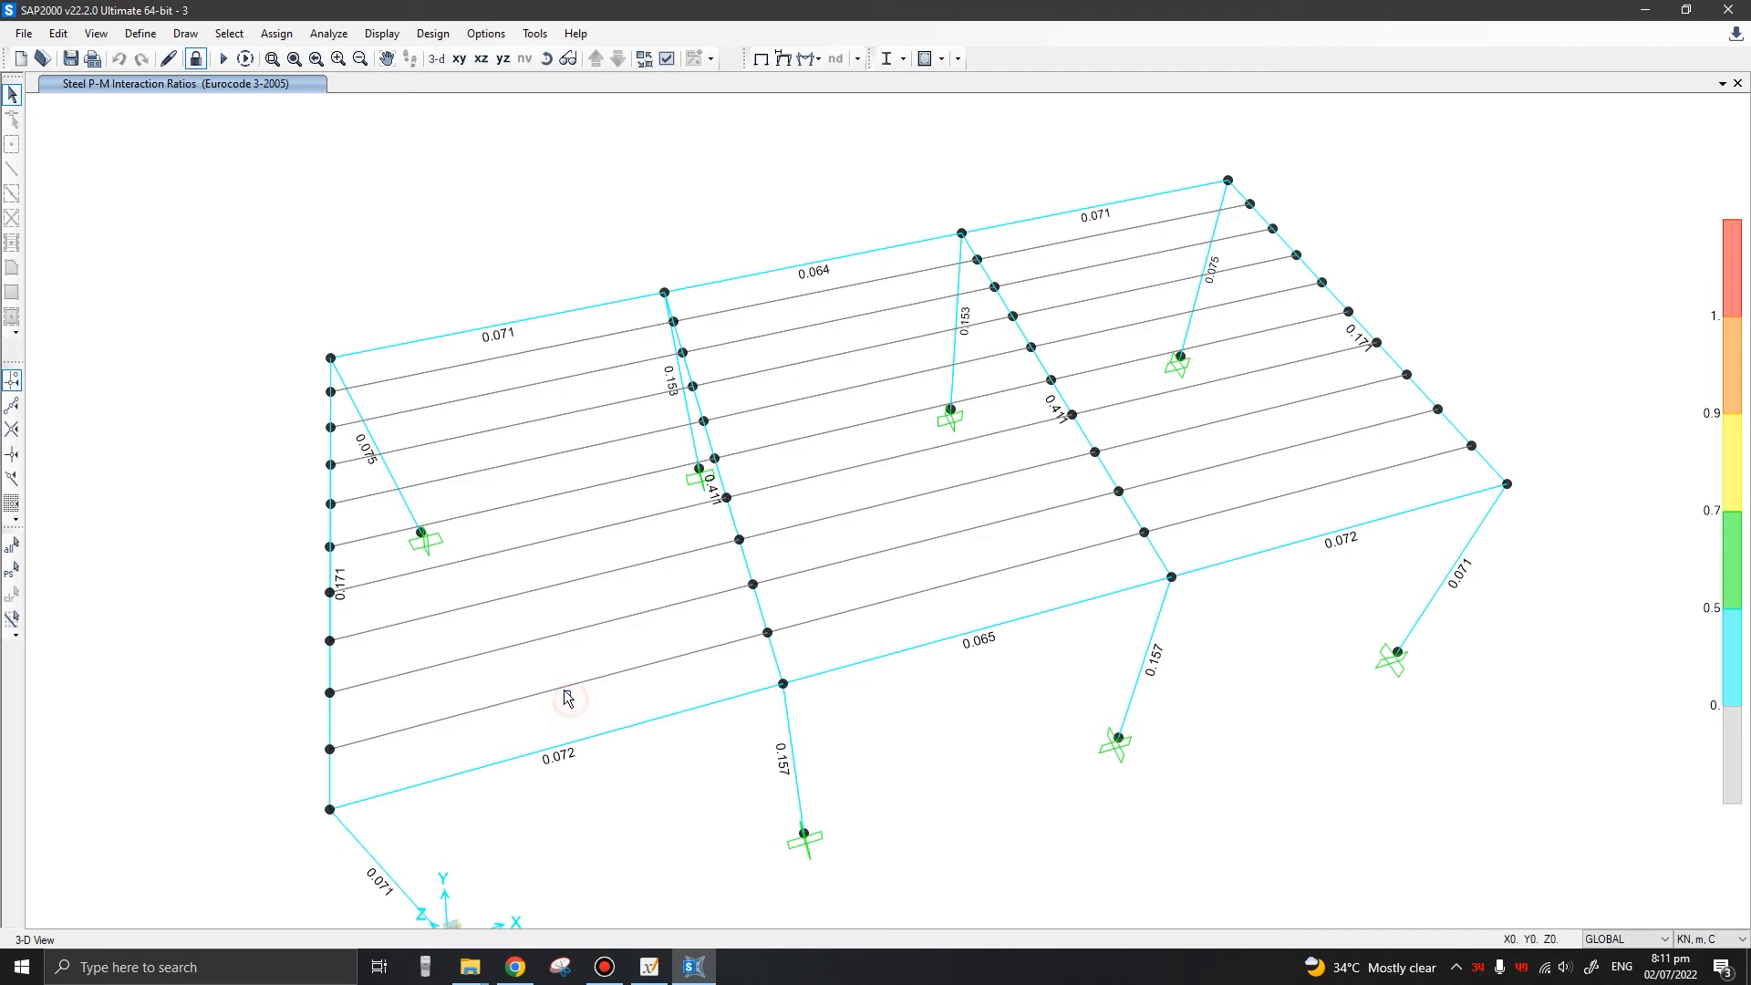
mouse_move(604, 657)
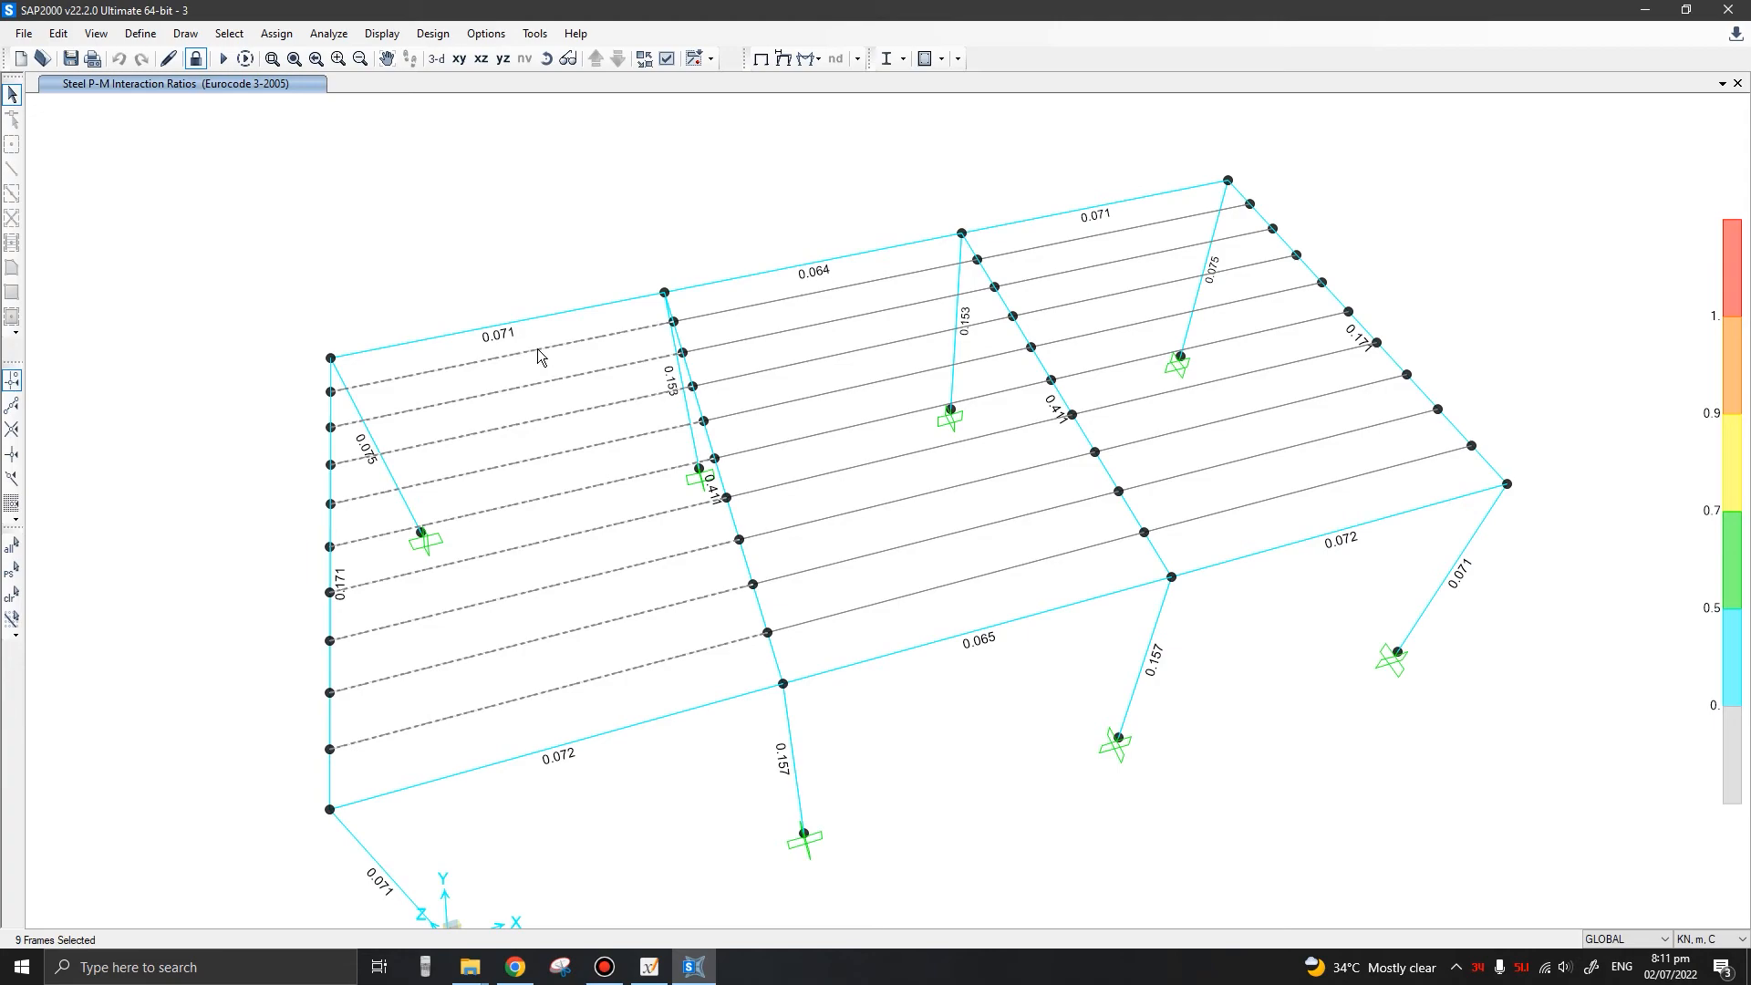
mouse_move(774, 672)
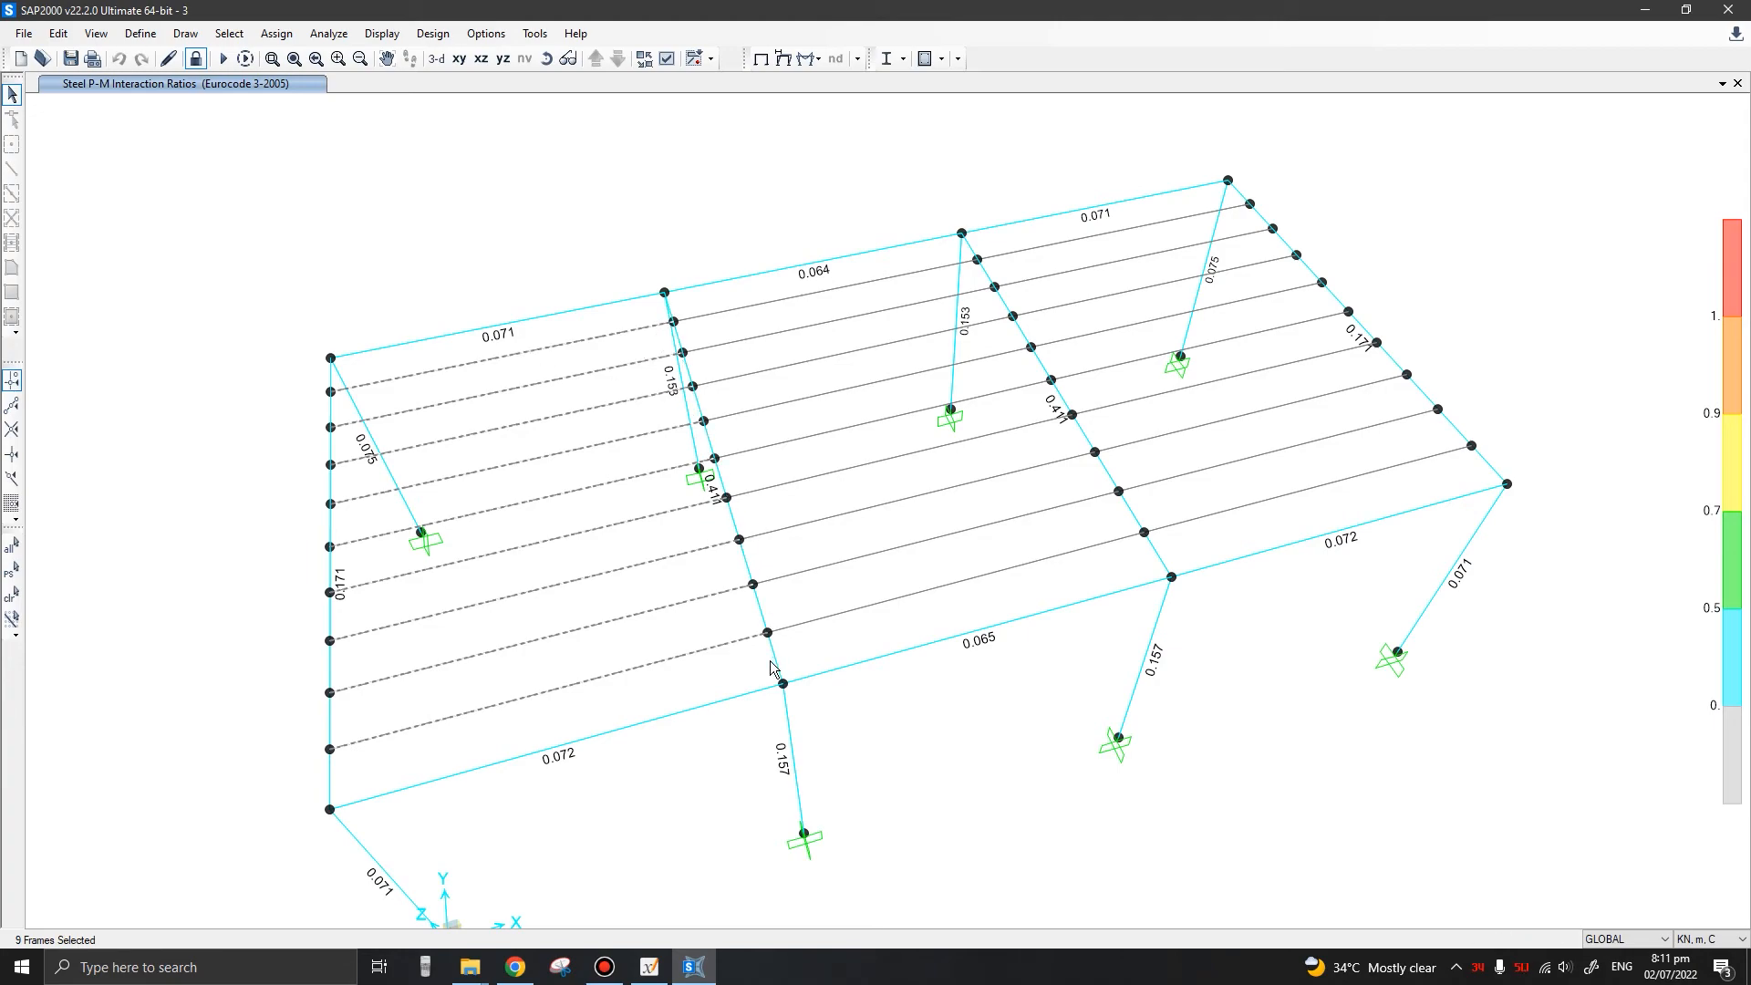
mouse_move(715, 439)
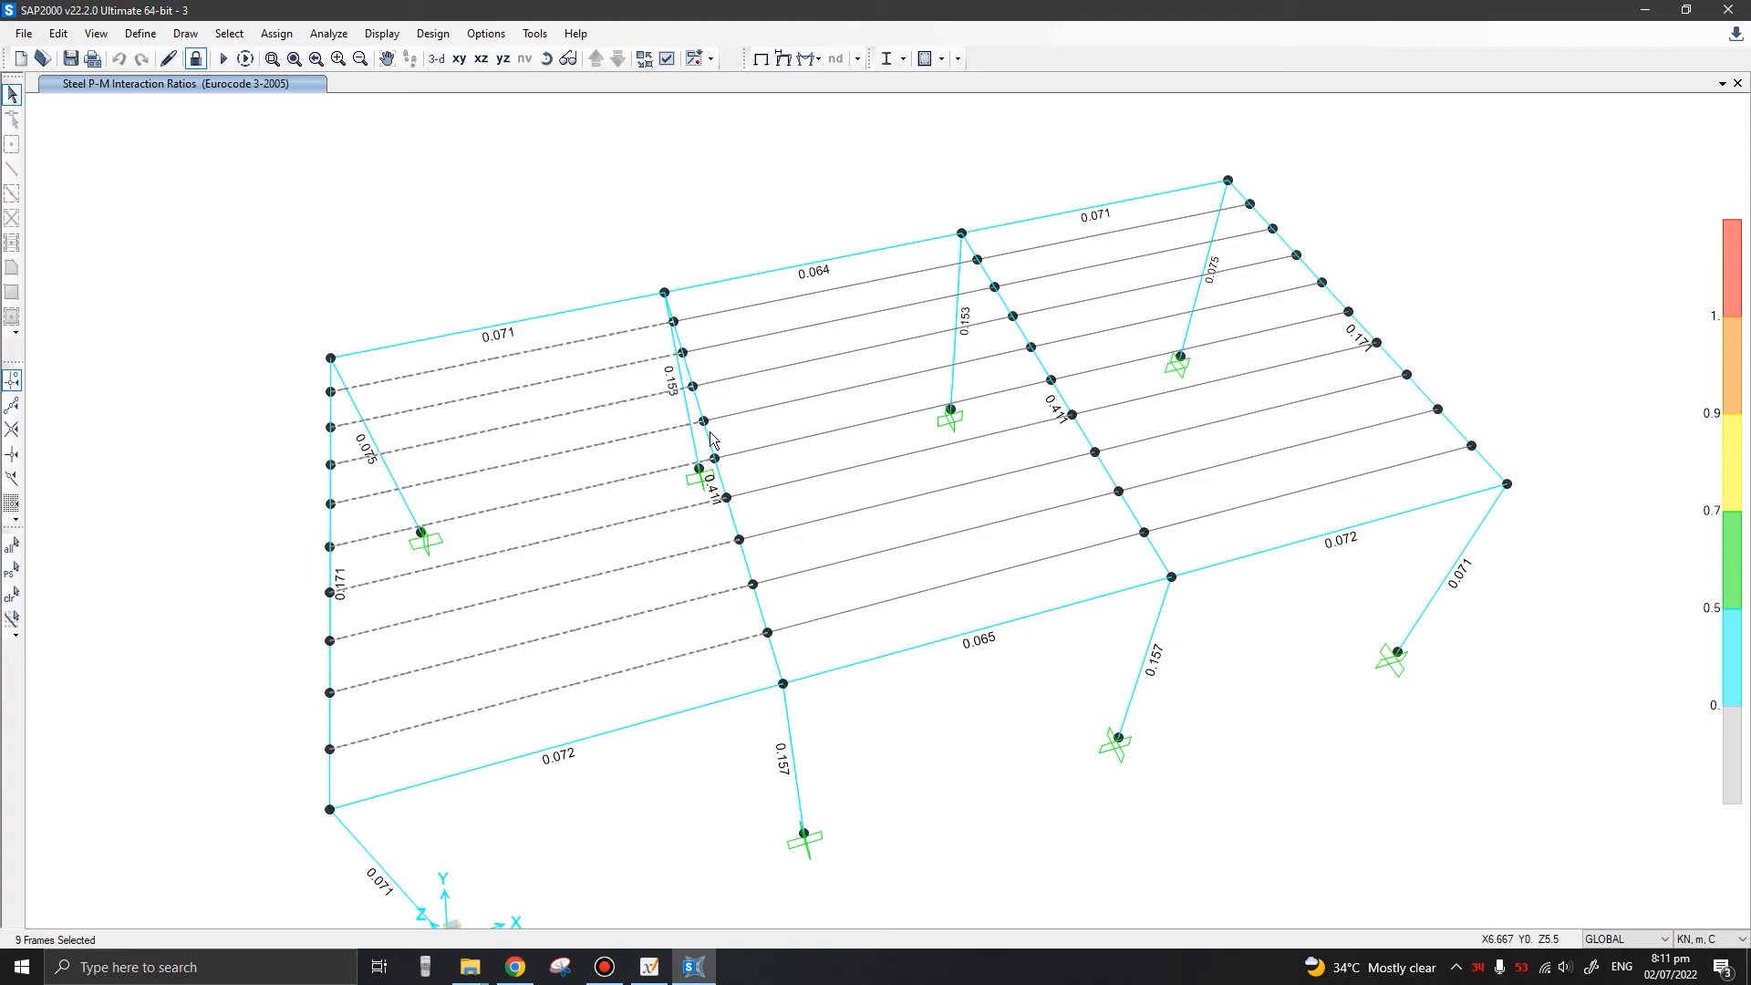
left_click(638, 689)
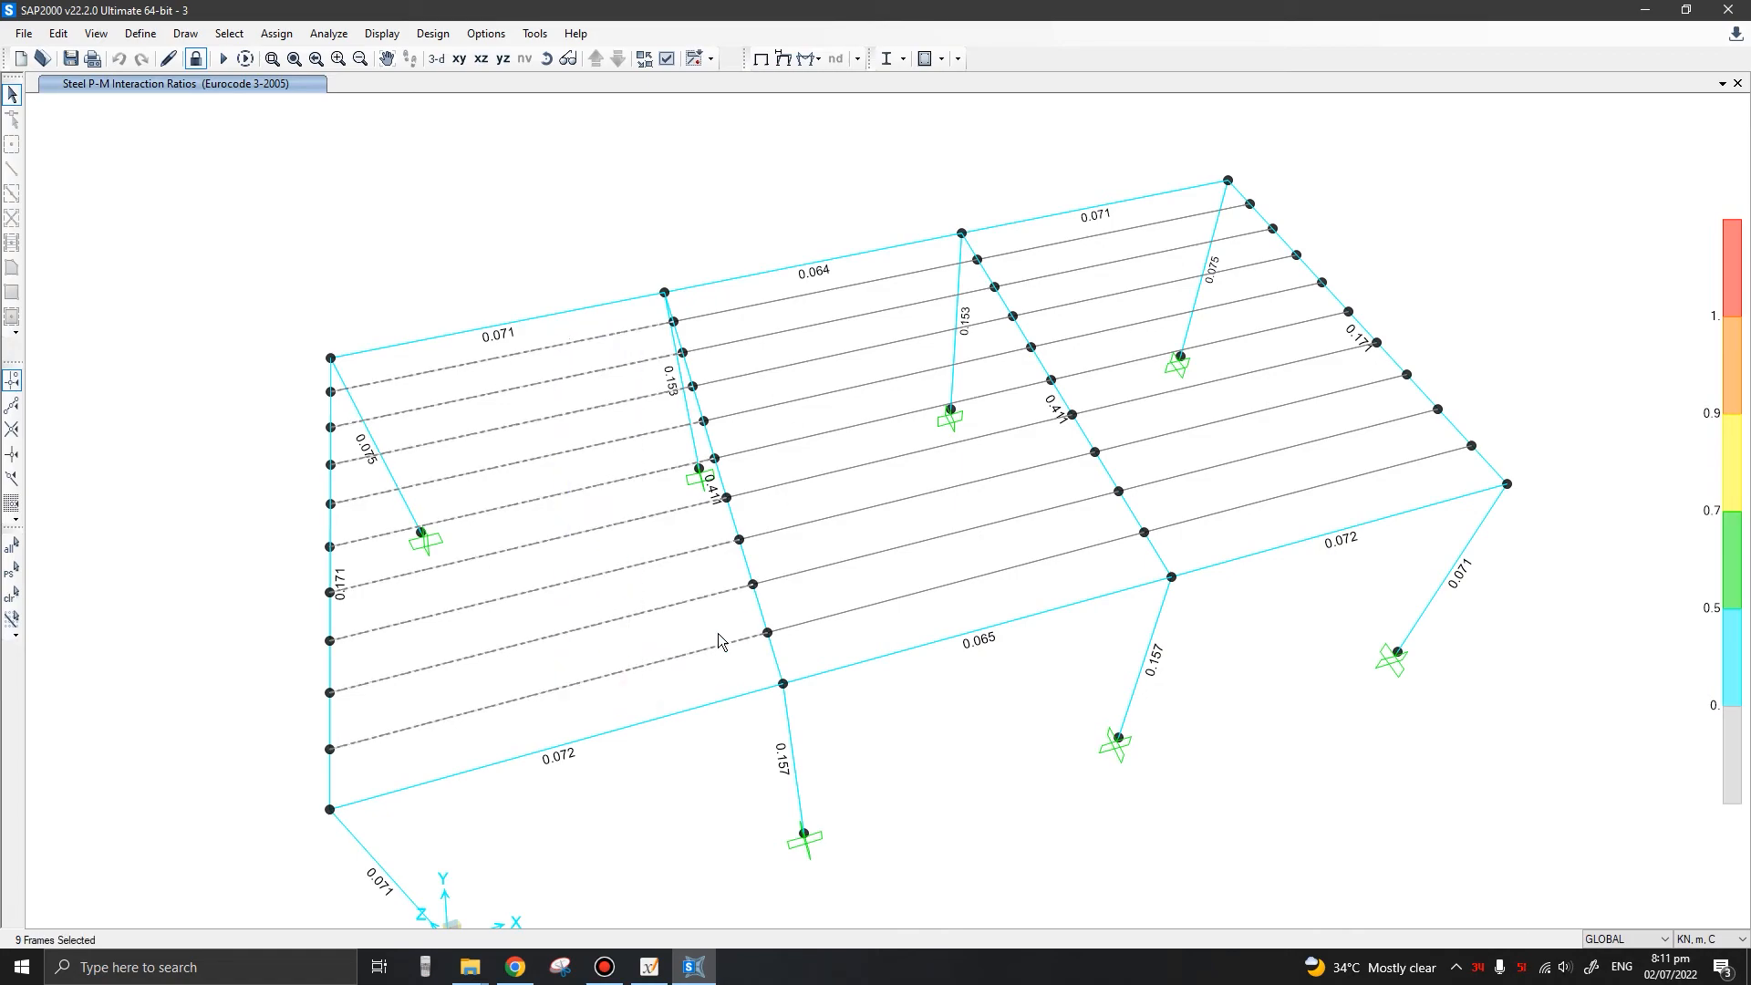
mouse_move(636, 317)
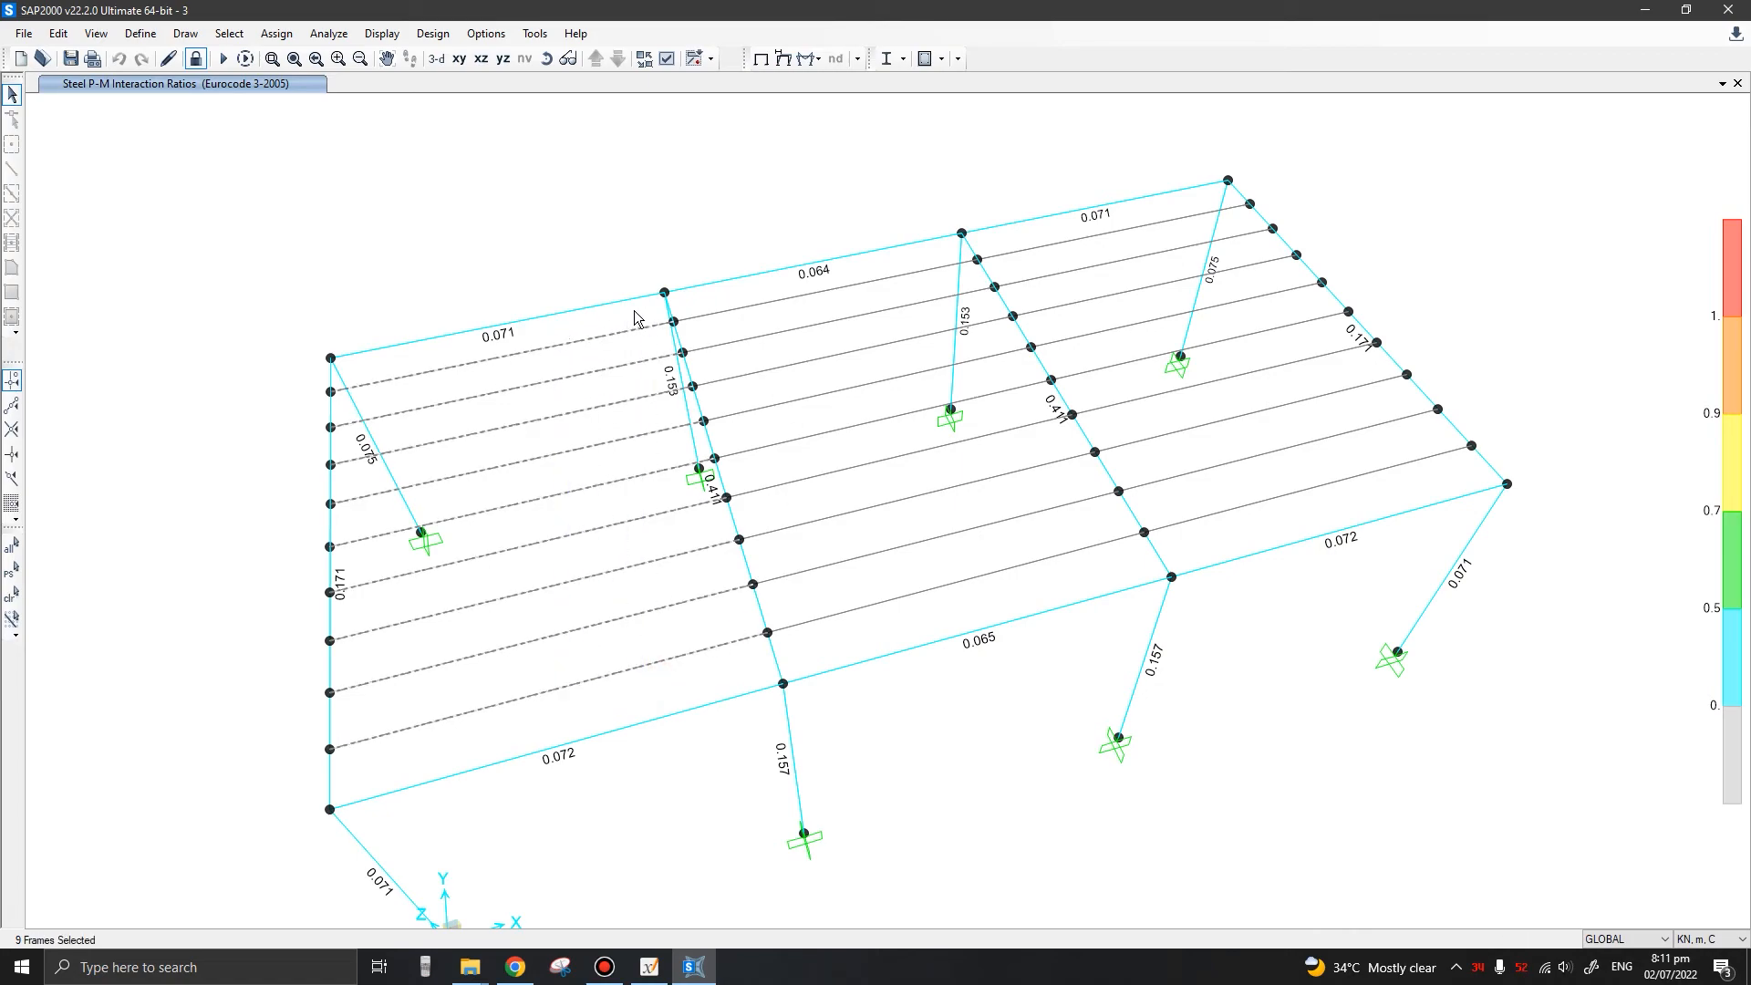
mouse_move(715, 388)
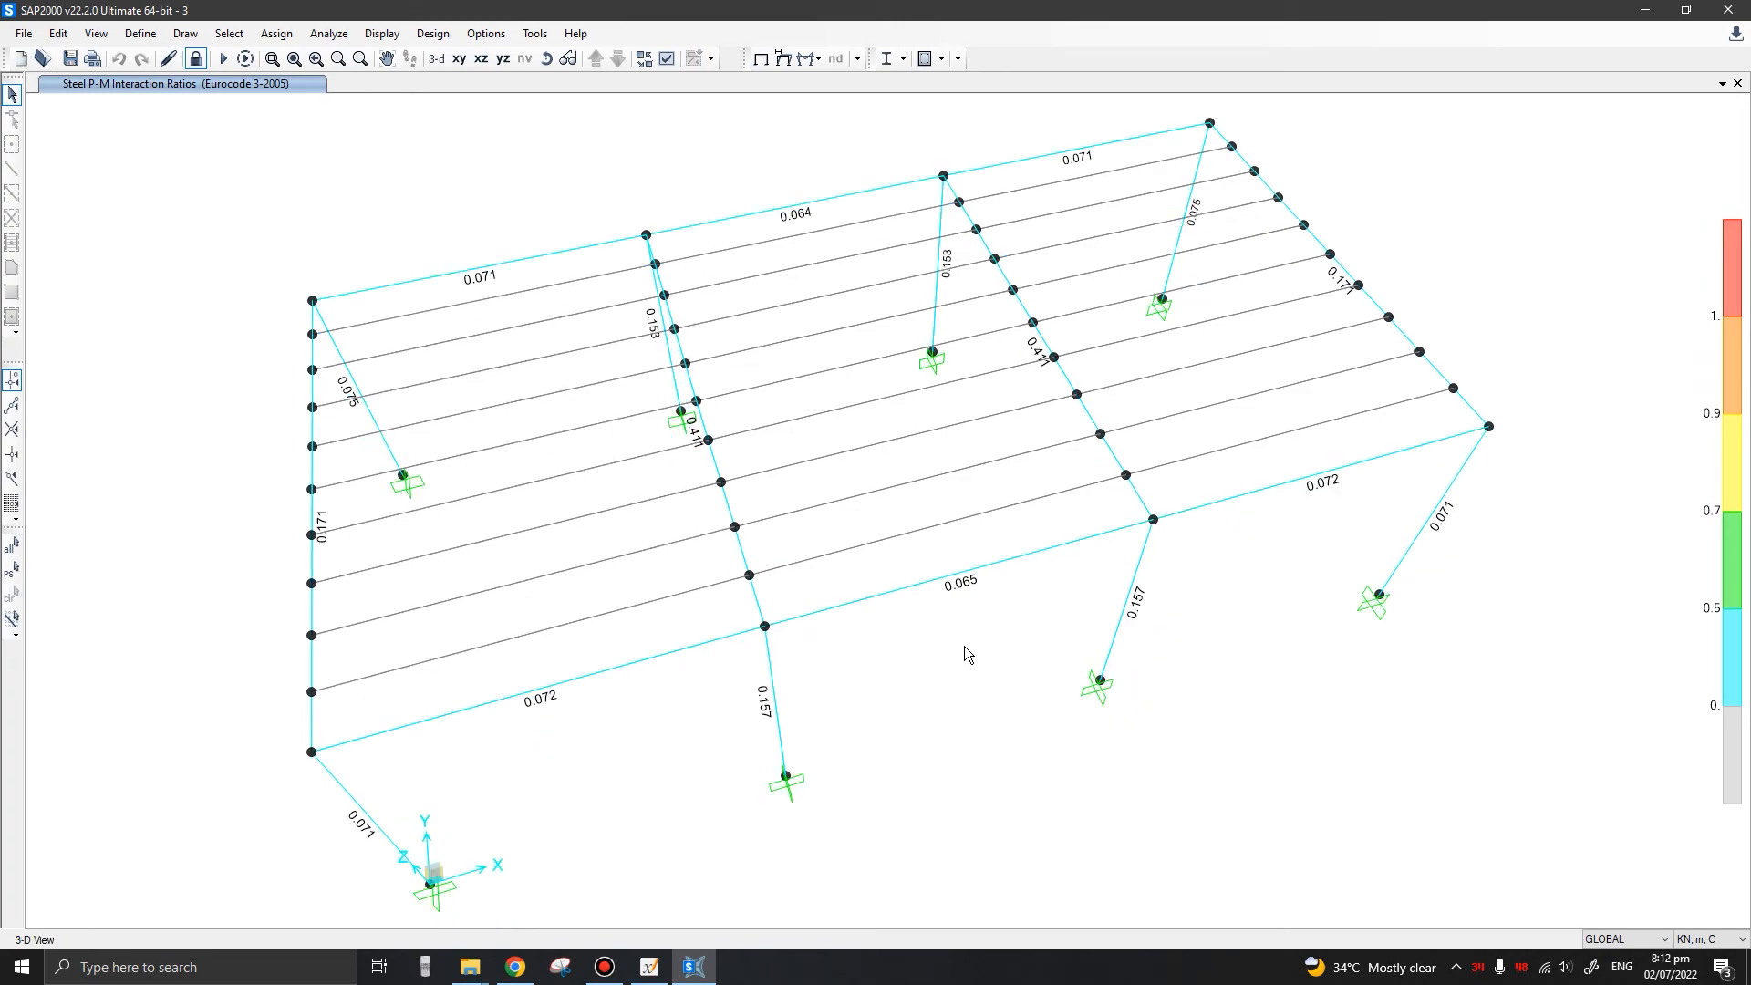
mouse_move(948, 662)
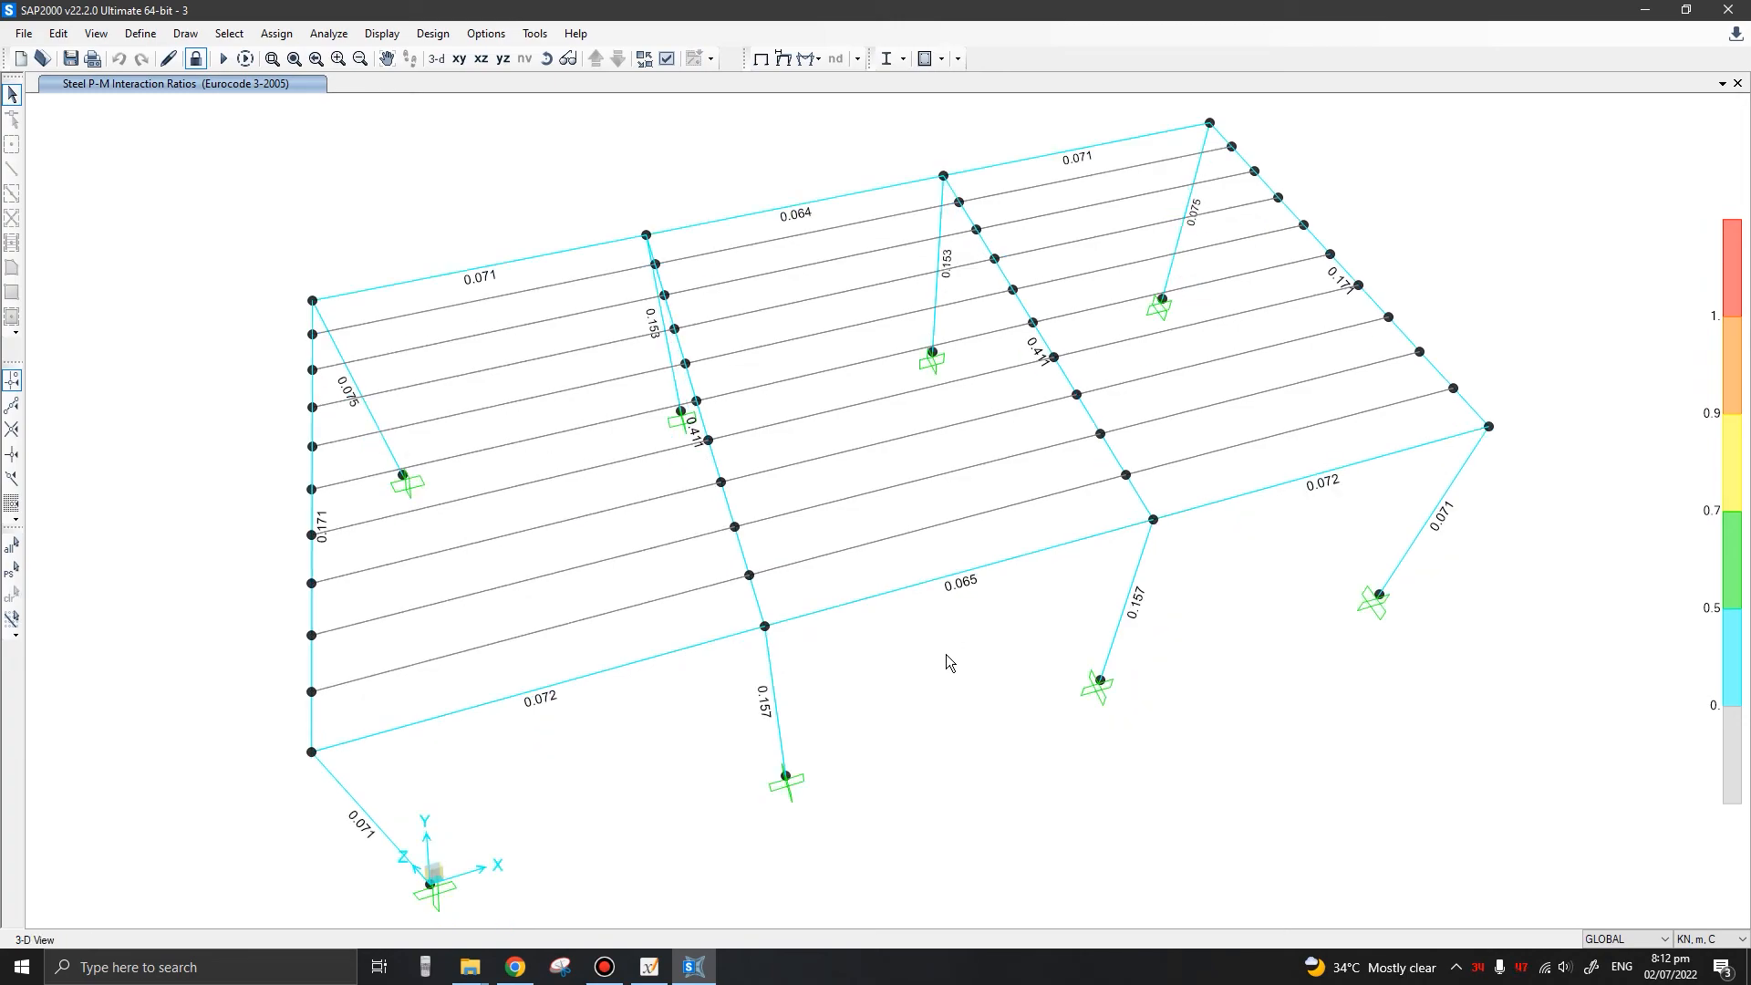
mouse_move(769, 790)
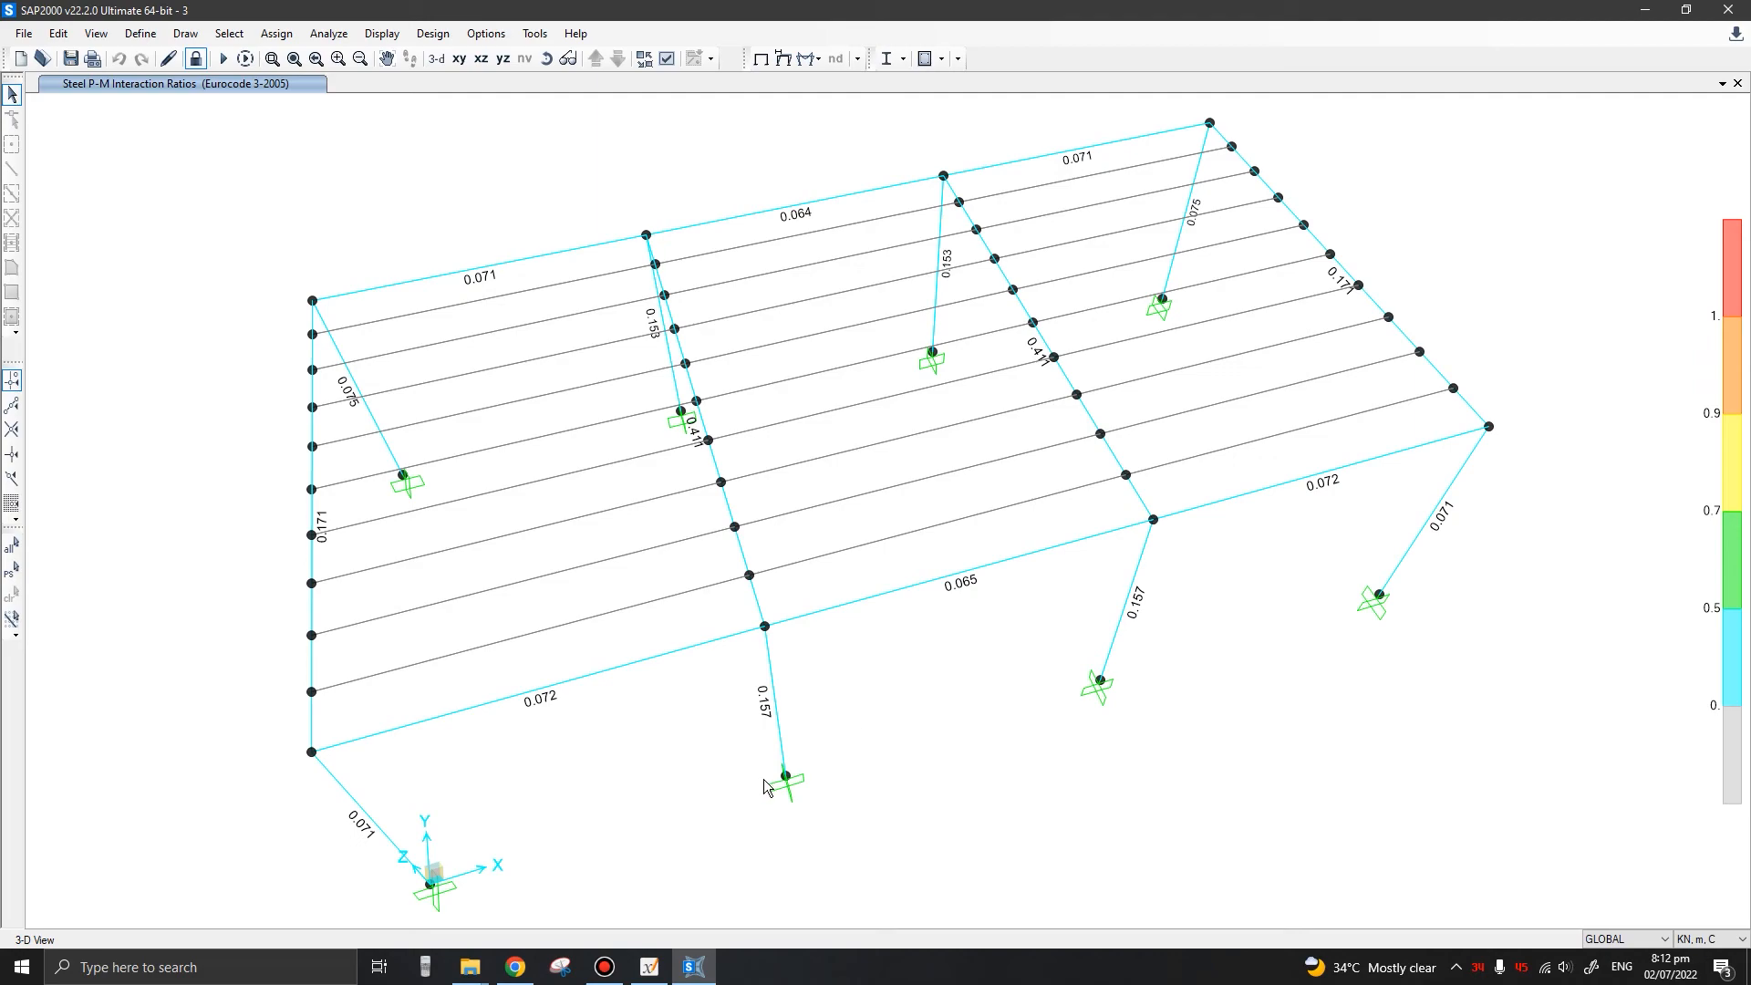
mouse_move(787, 929)
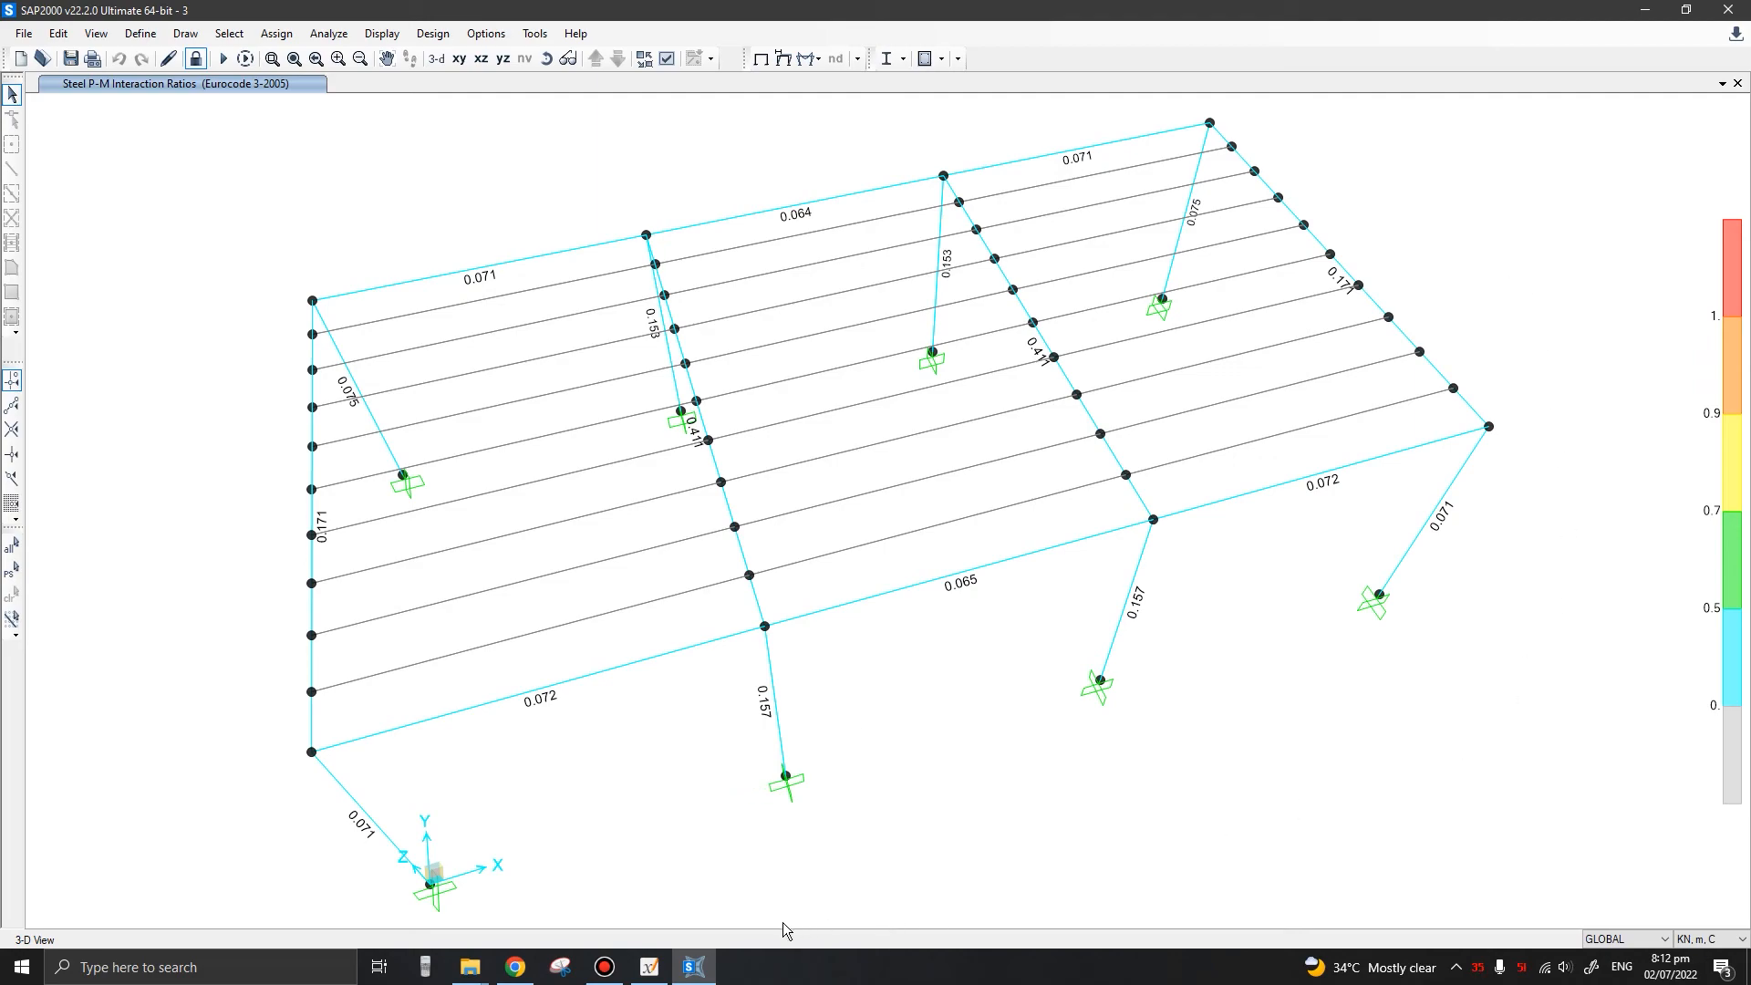
mouse_move(465, 474)
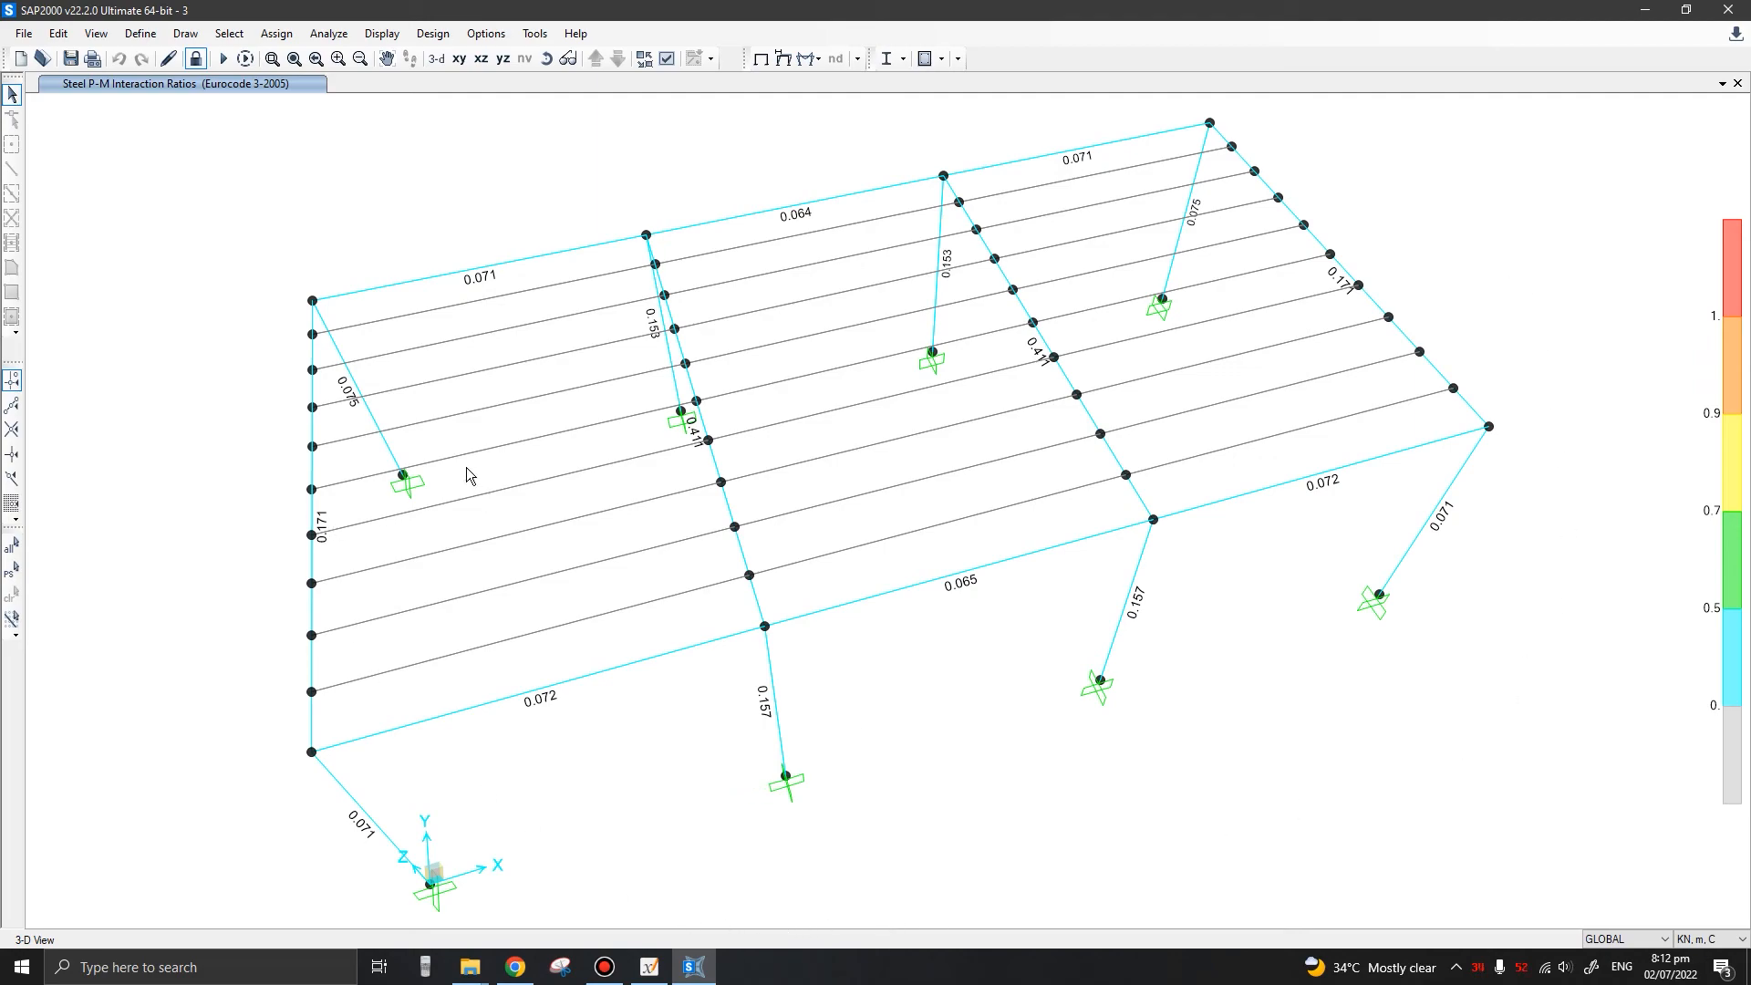
mouse_move(295, 310)
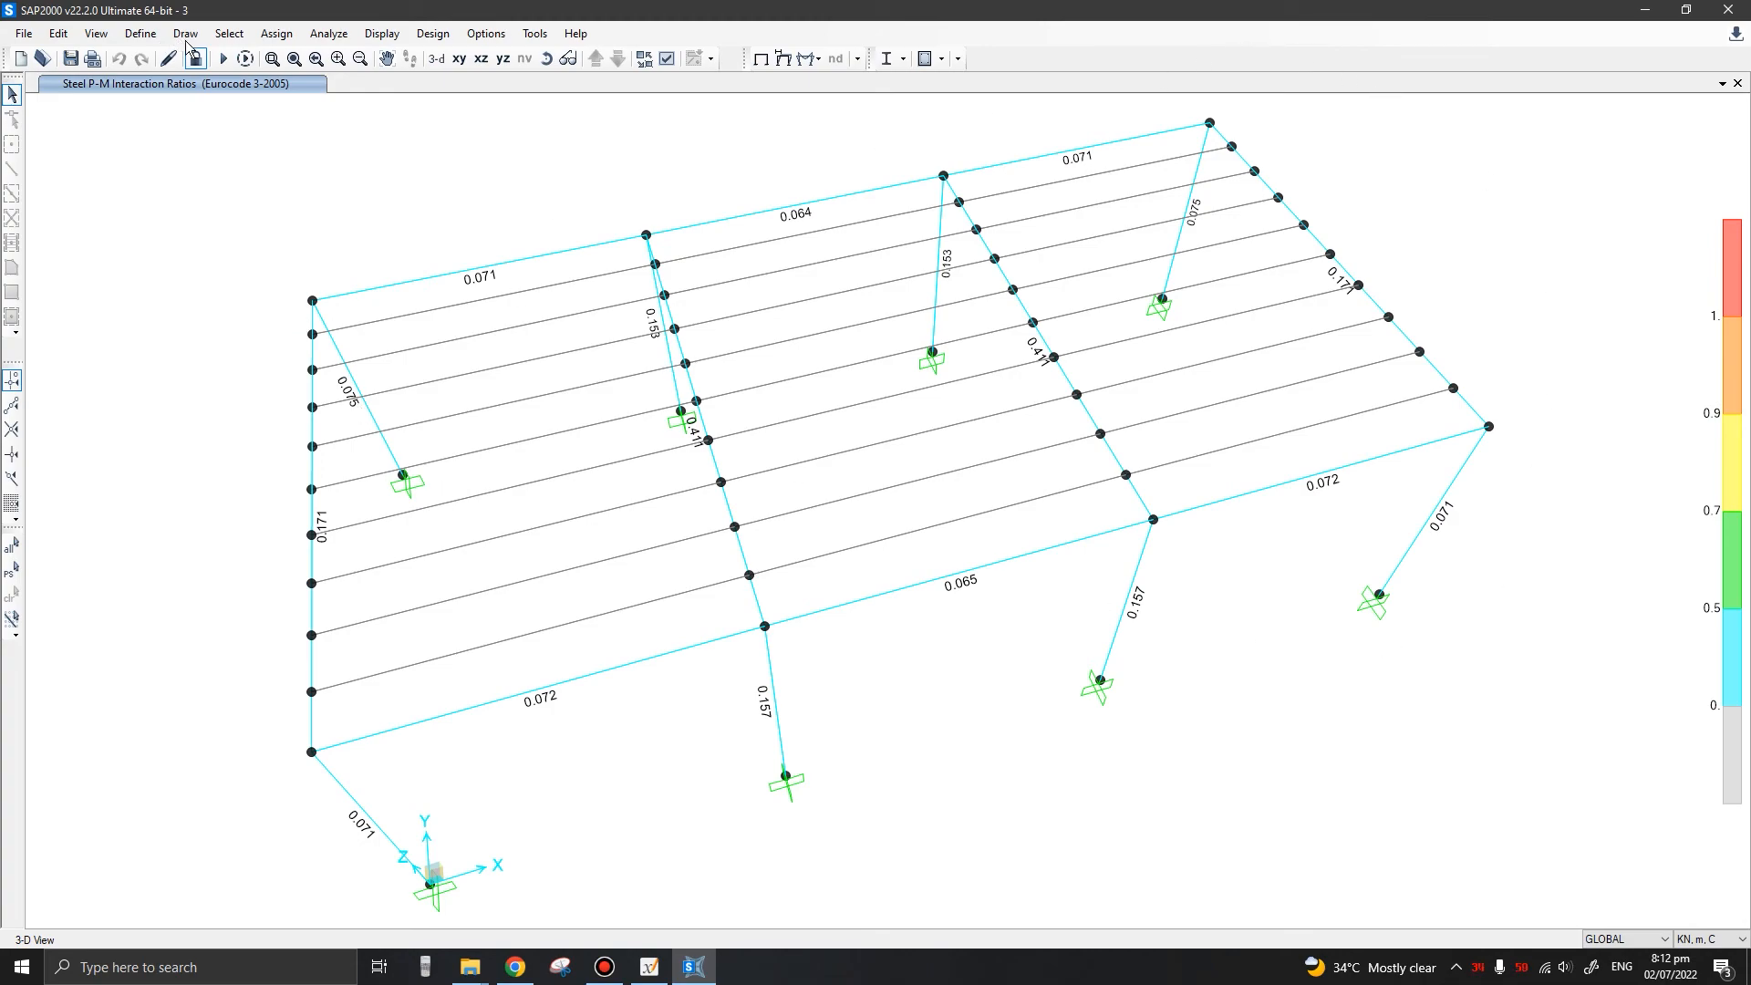
left_click(138, 33)
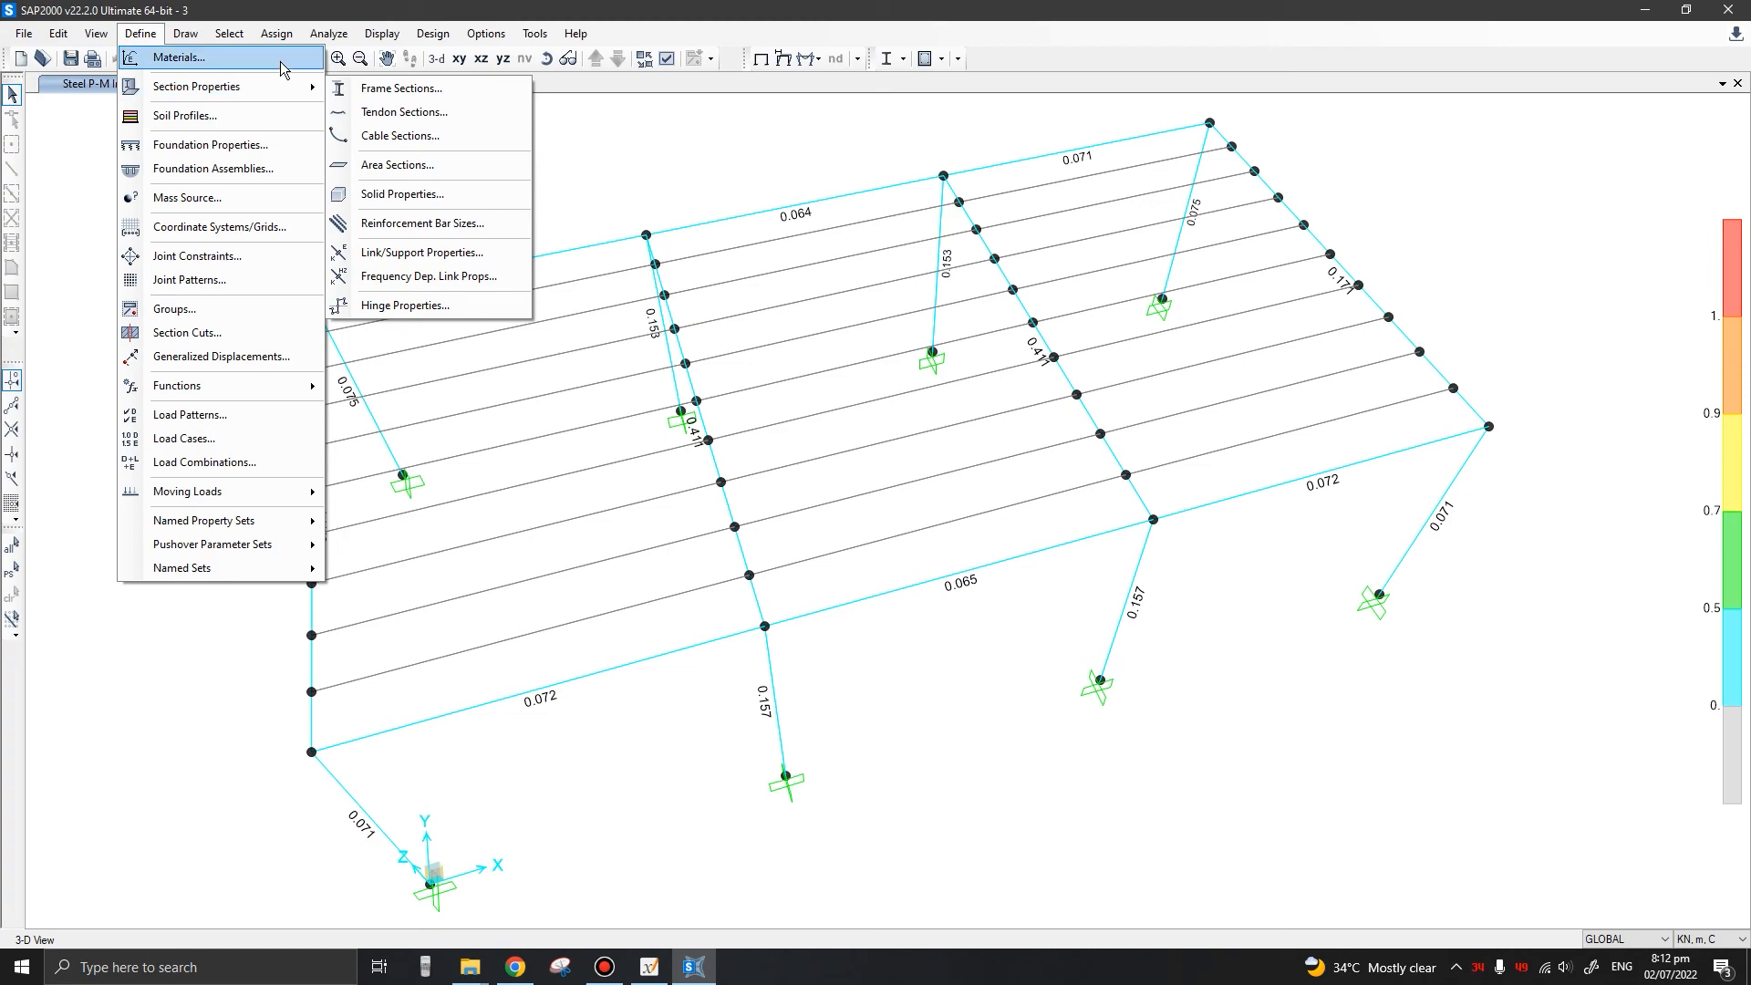
mouse_move(182, 438)
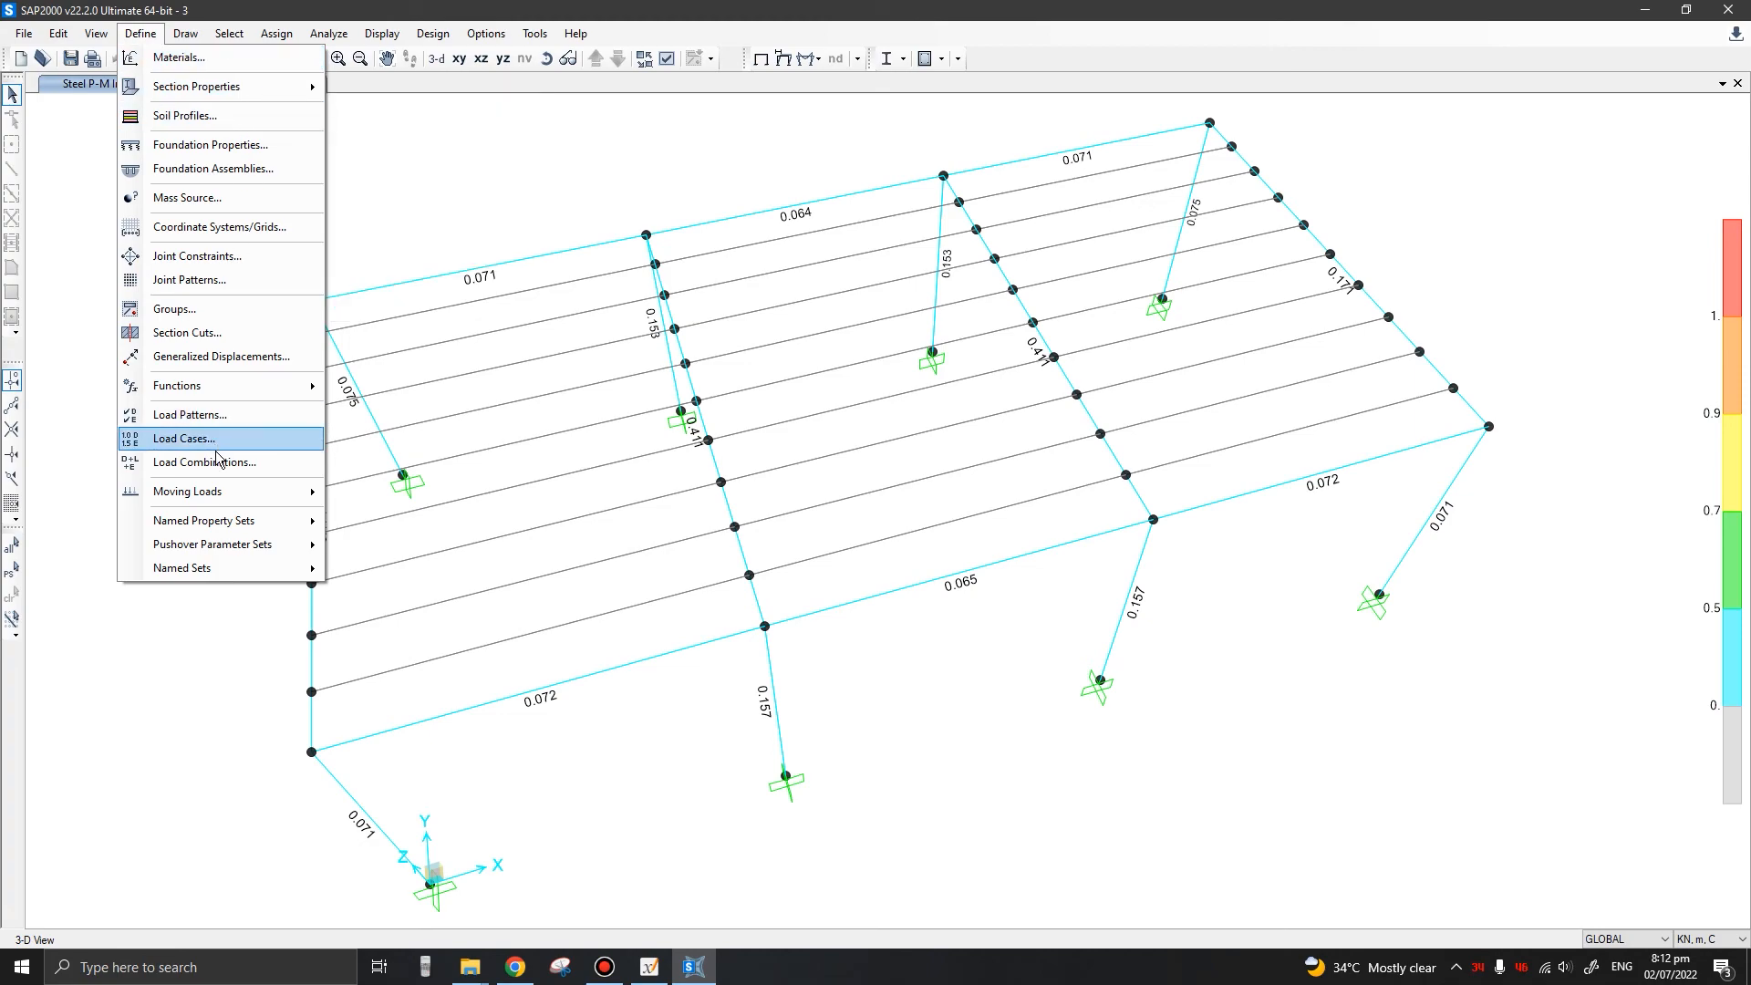
mouse_move(234, 478)
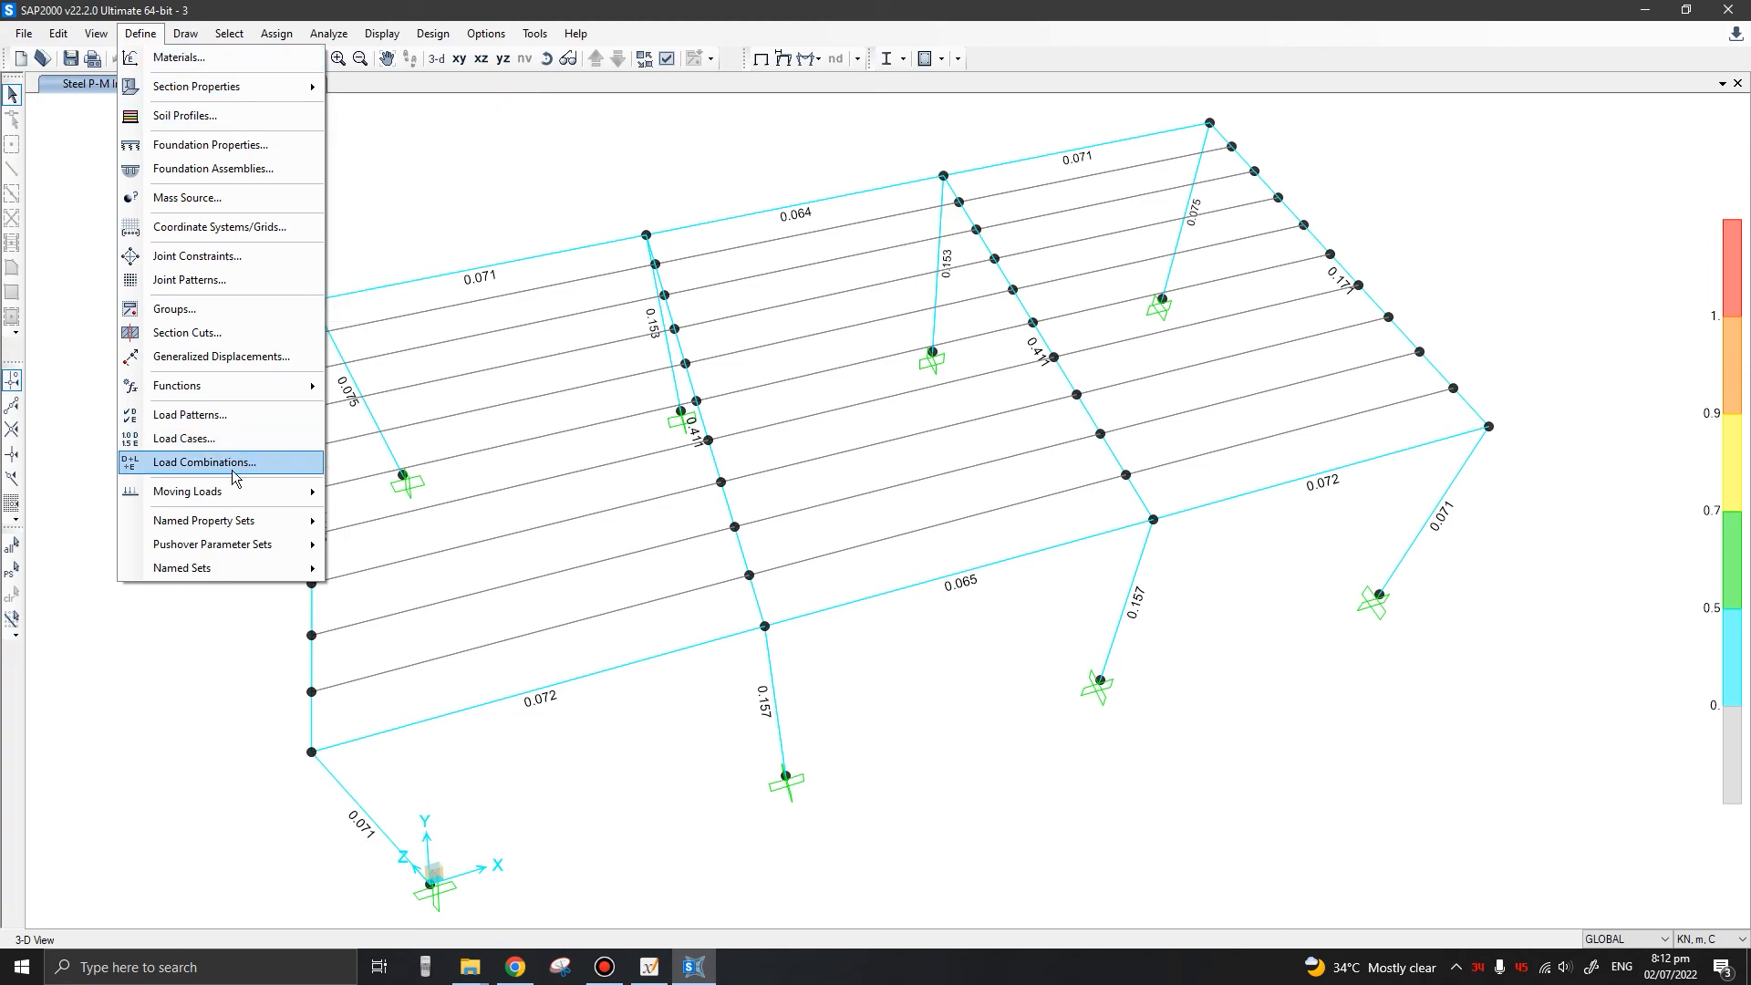
left_click(233, 463)
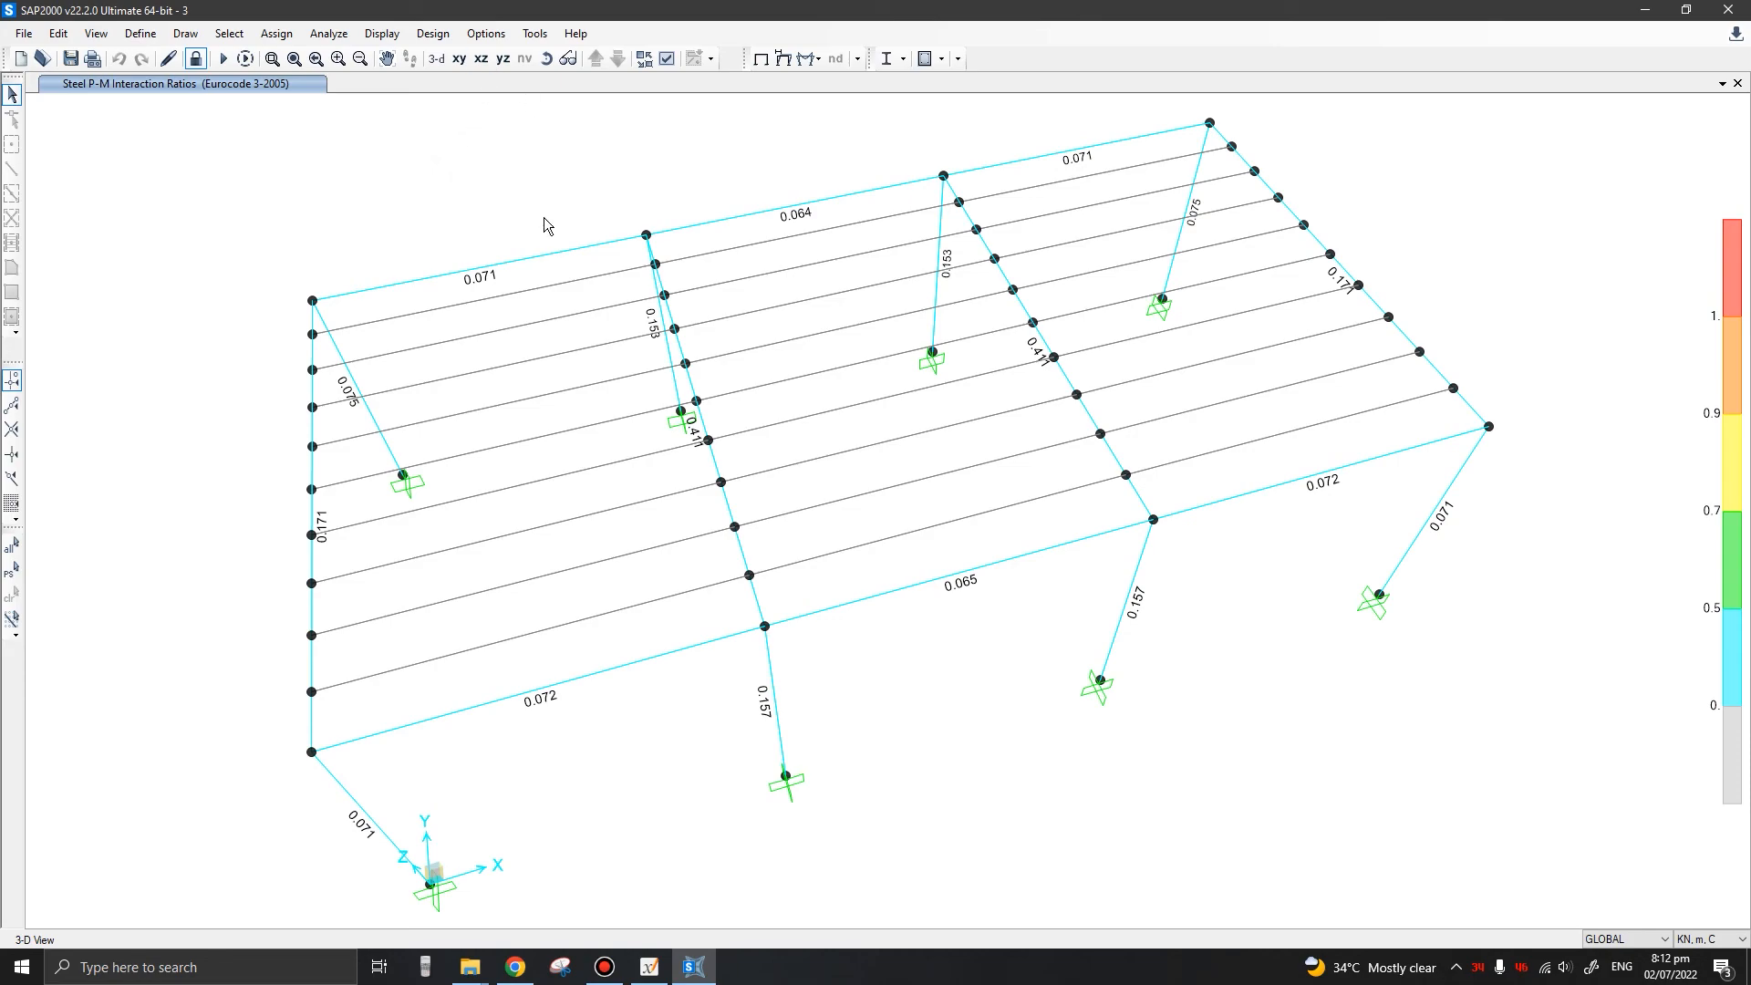
mouse_move(642, 135)
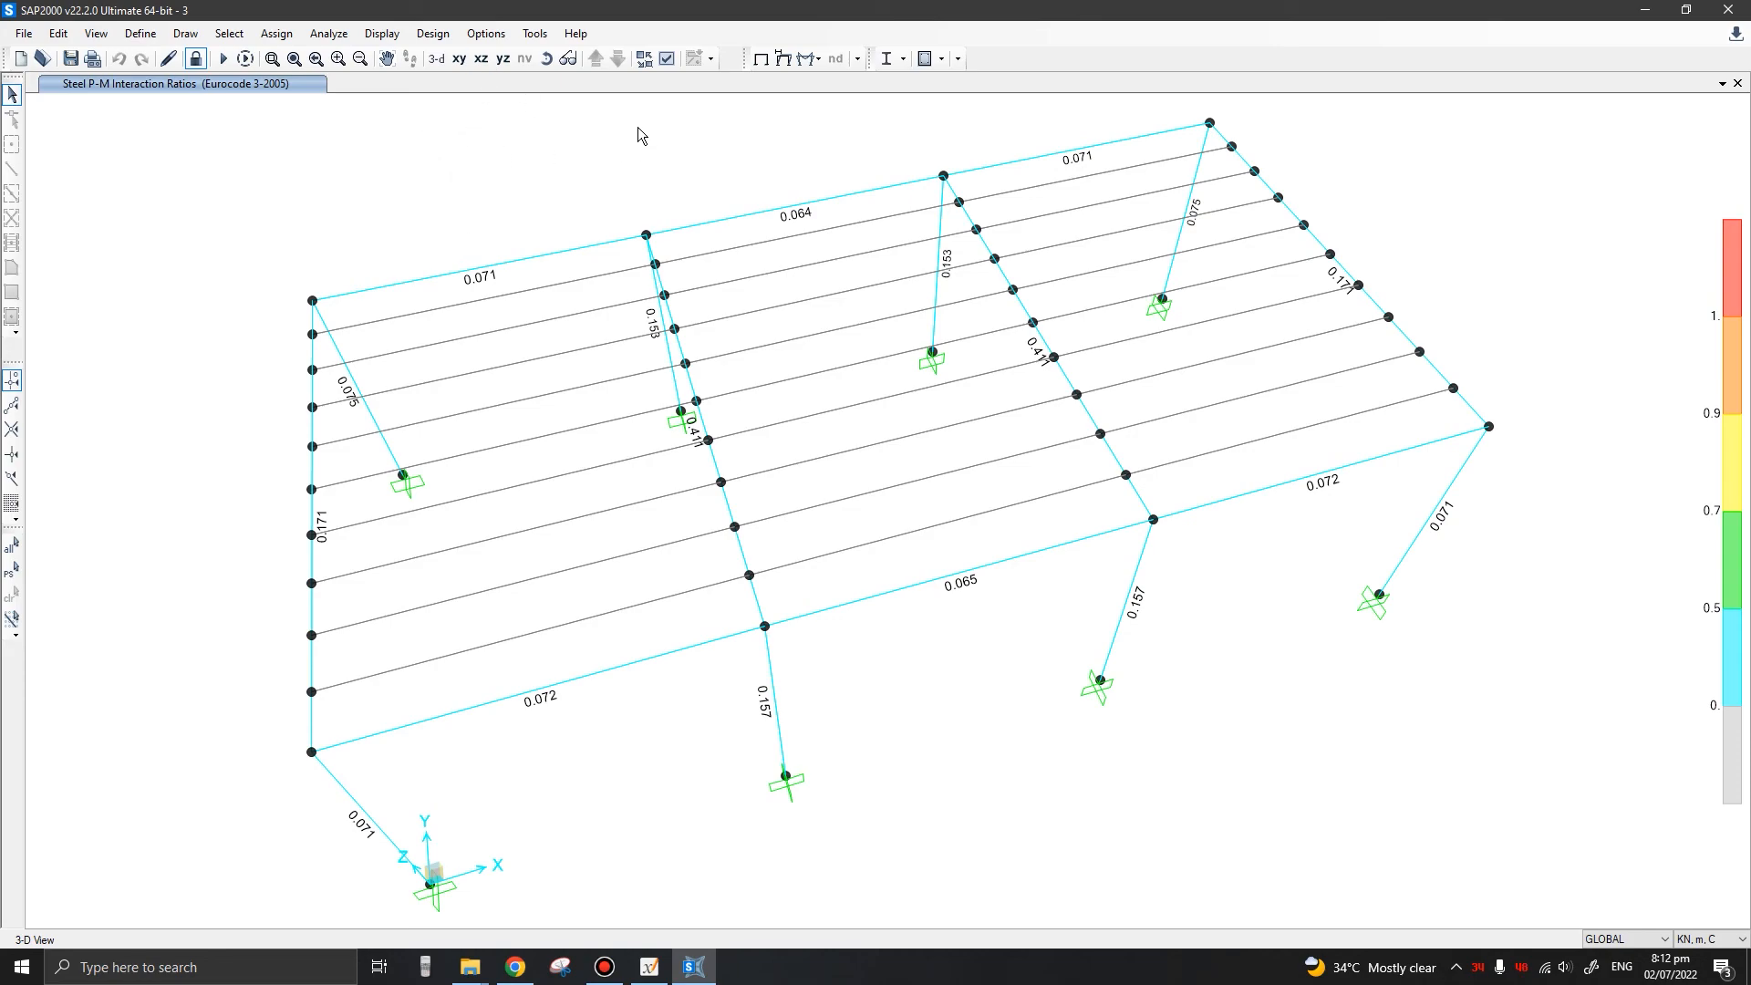
left_click(432, 33)
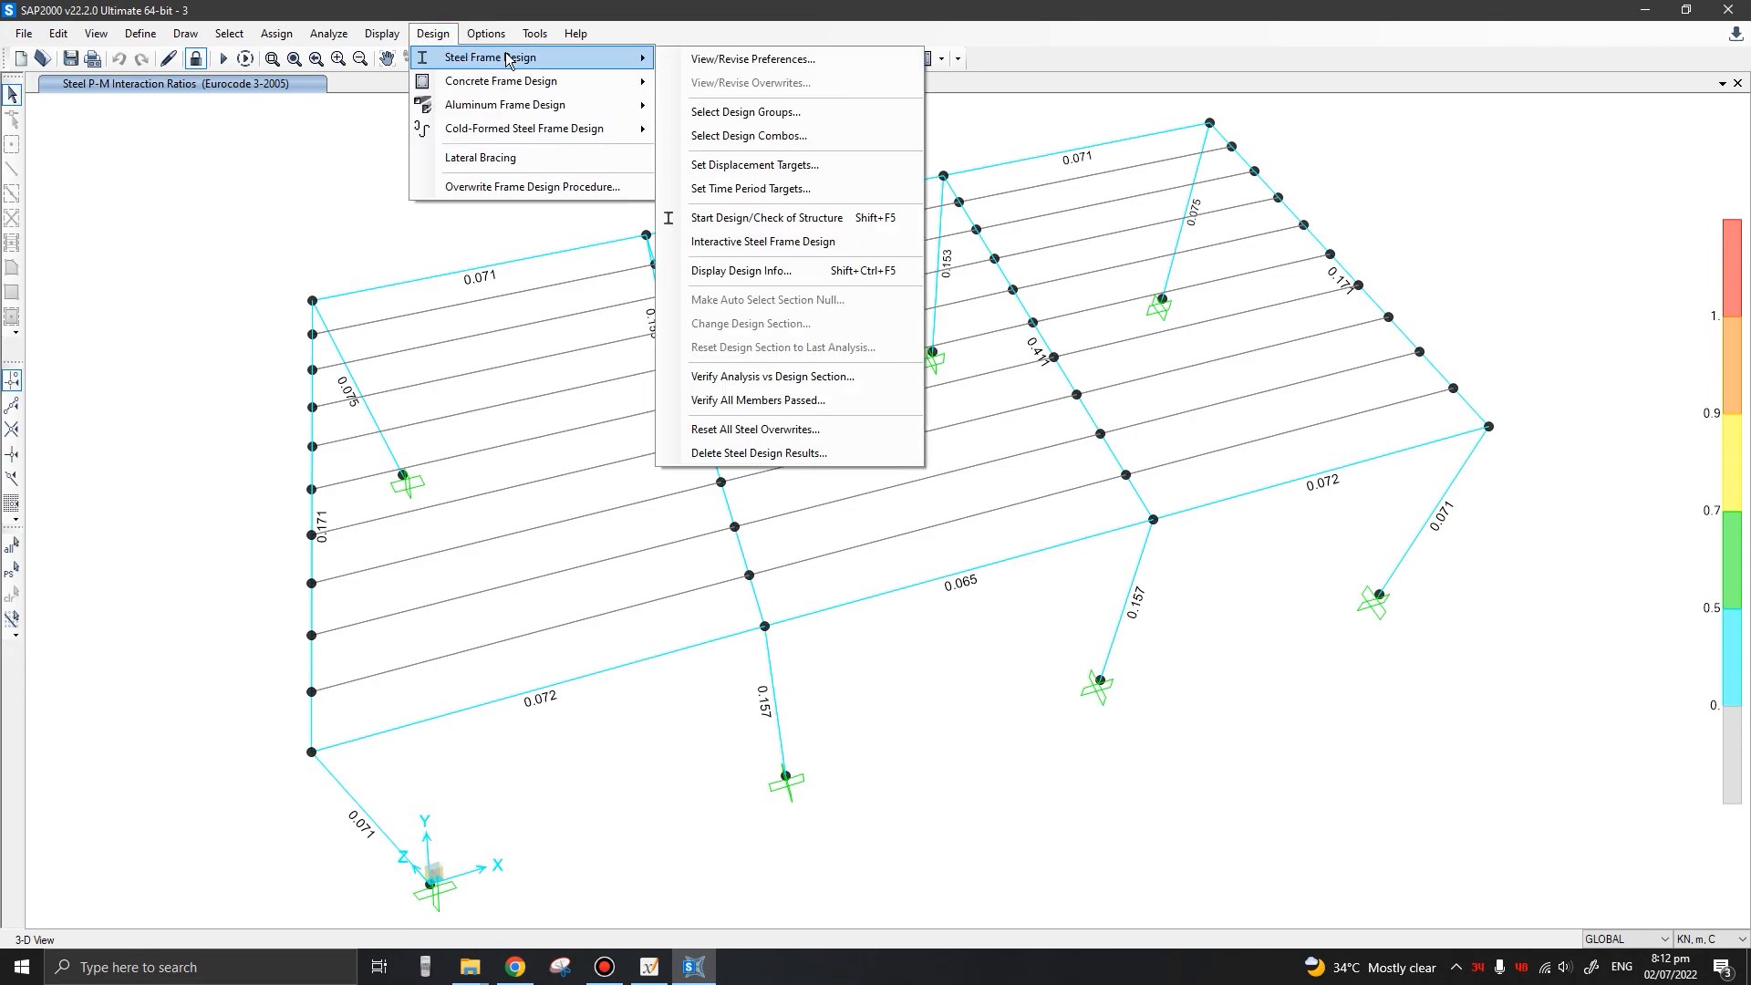
left_click(1153, 722)
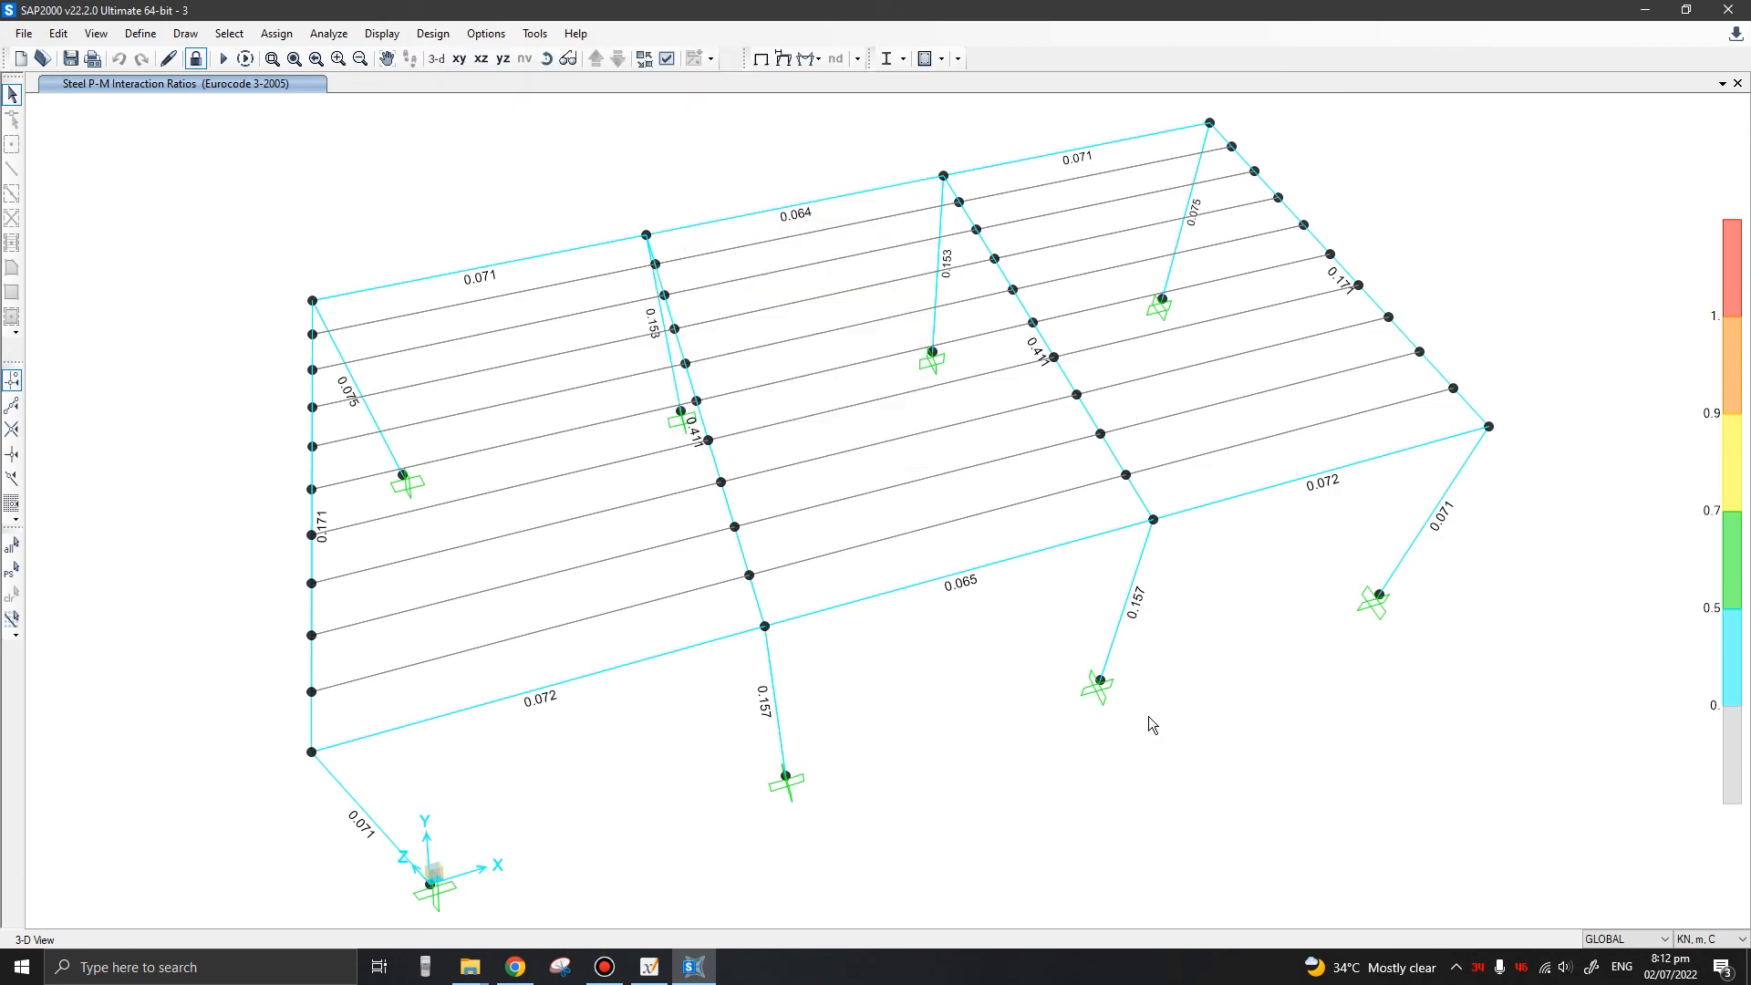
mouse_move(1299, 741)
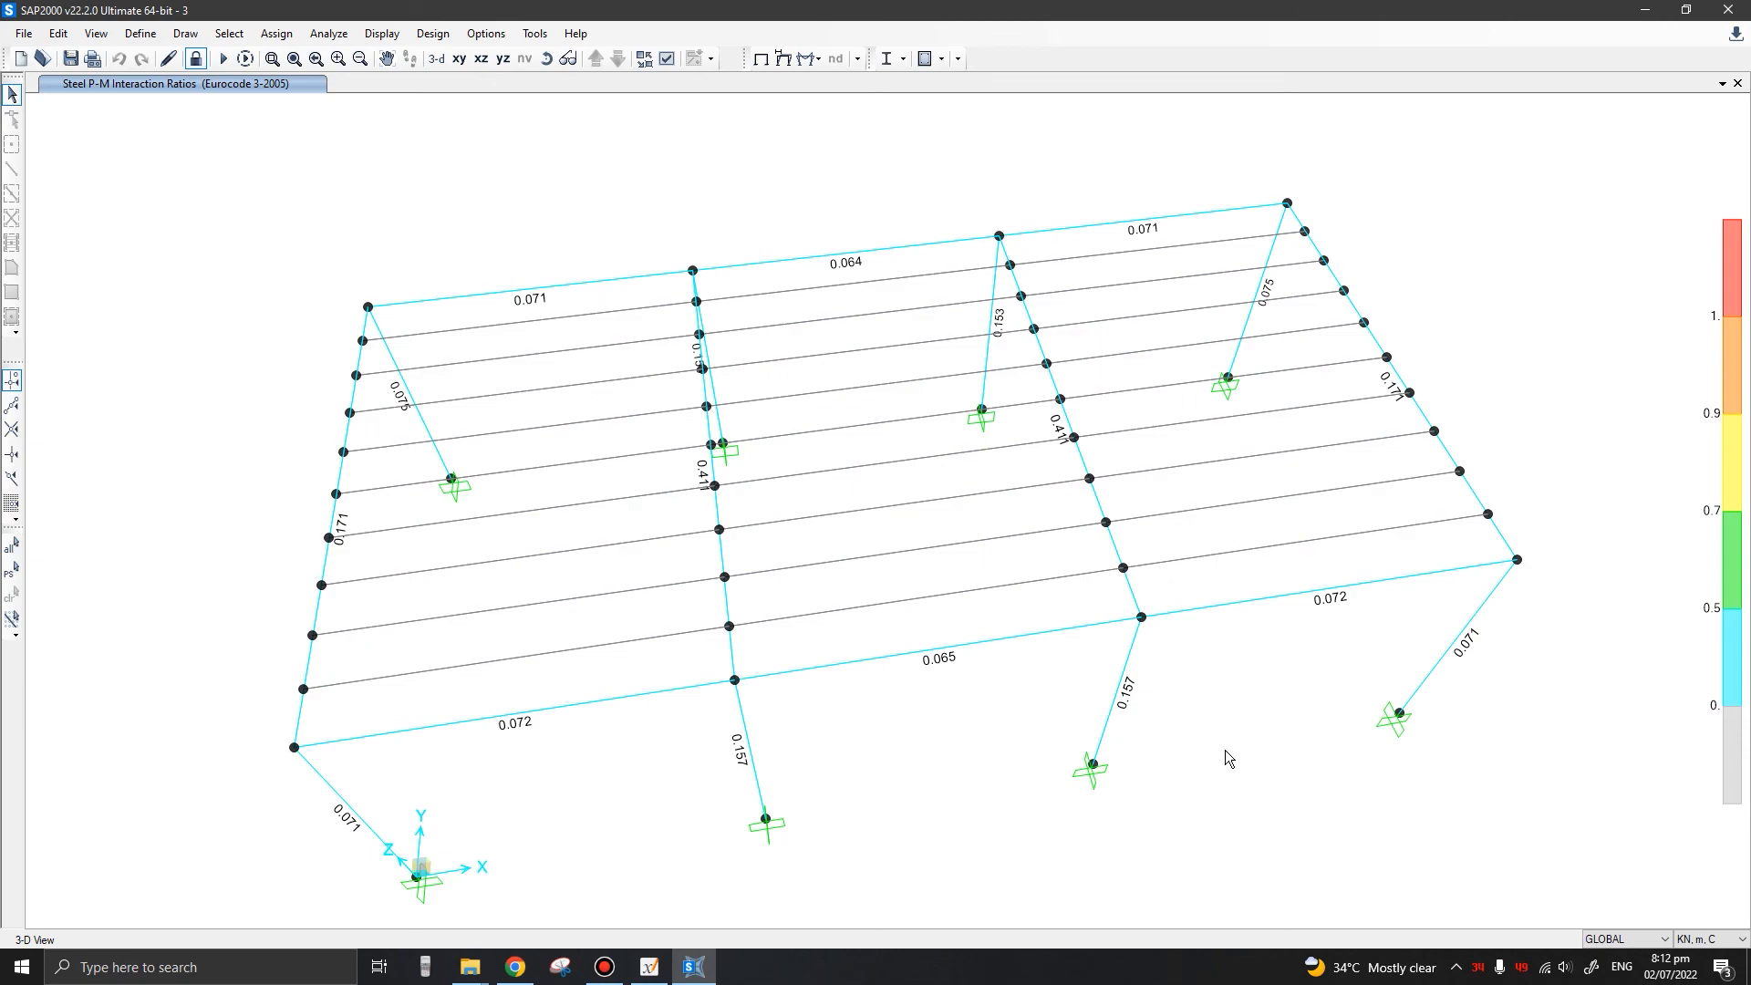
mouse_move(1007, 755)
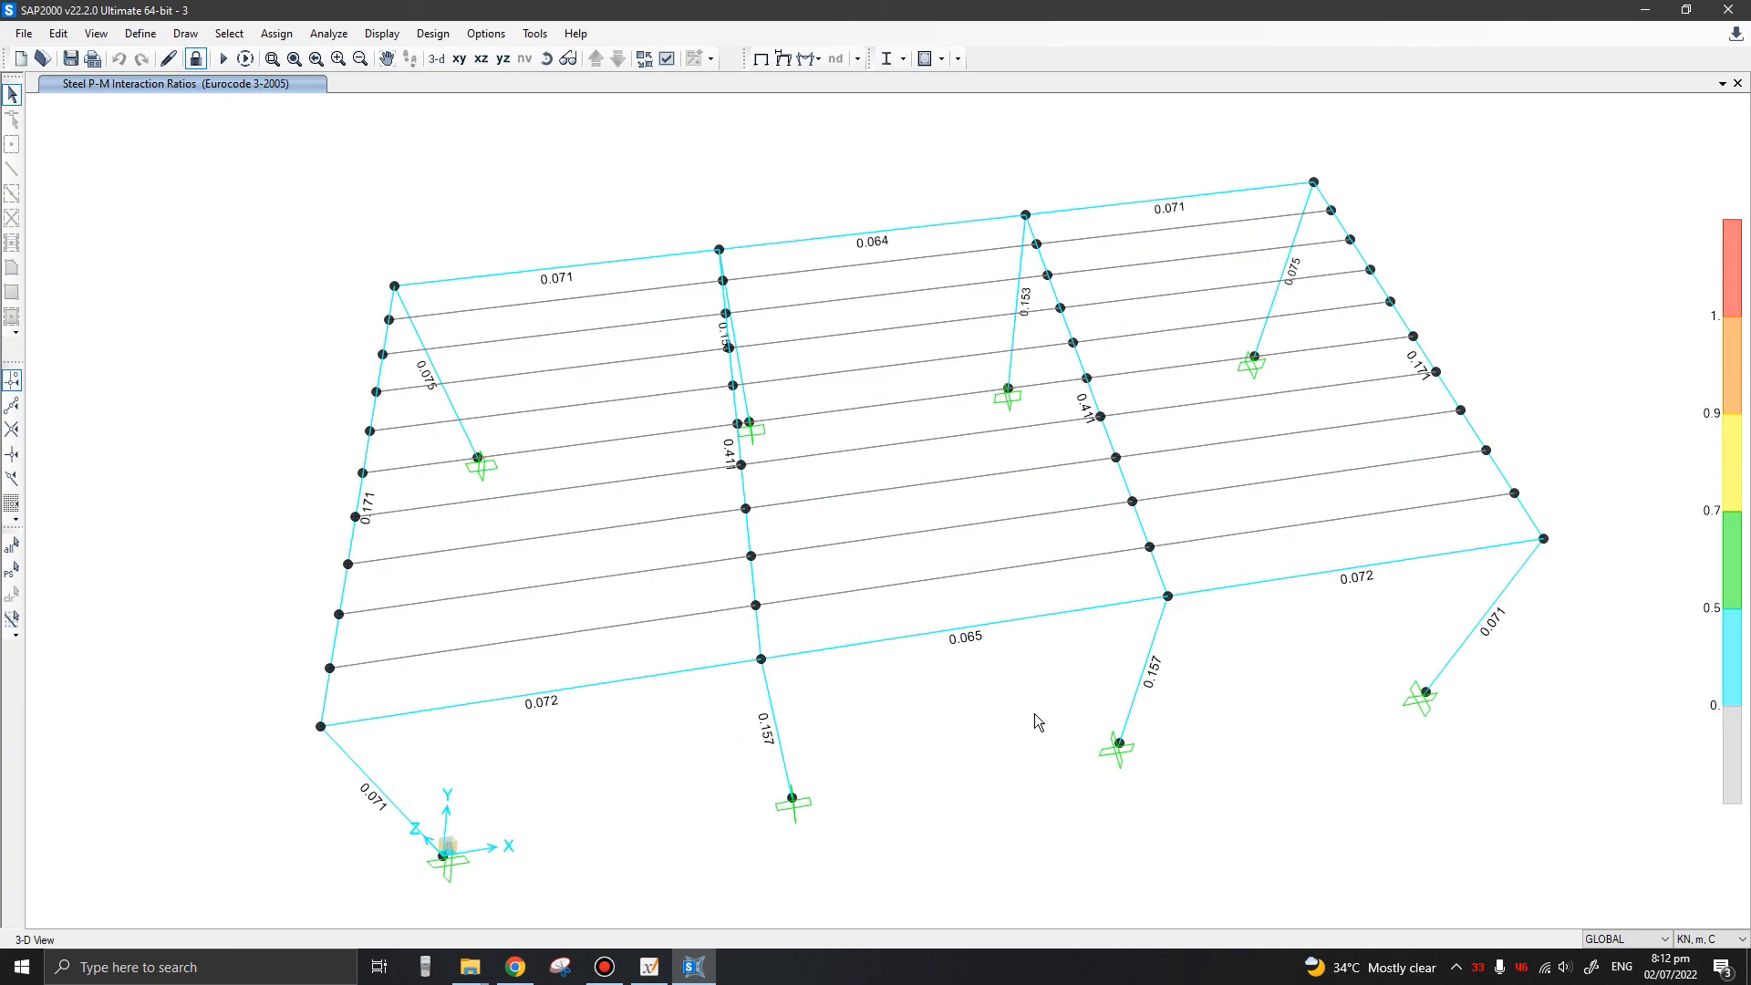
mouse_move(1018, 735)
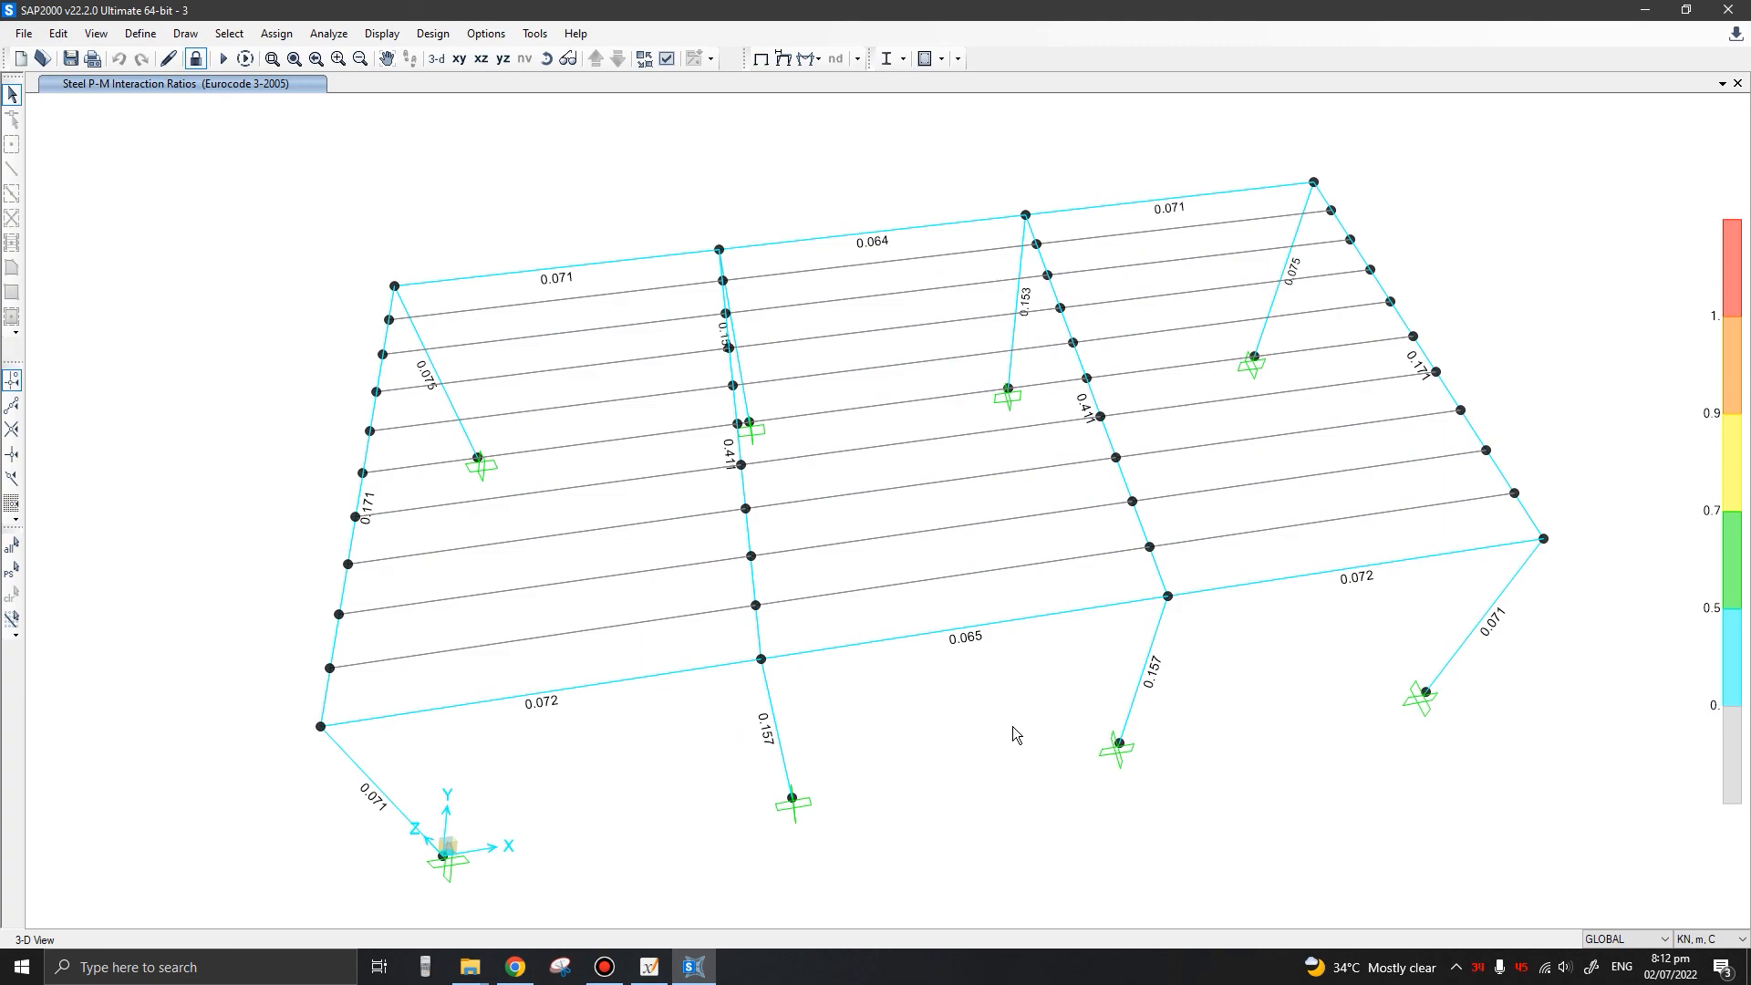
mouse_move(925, 755)
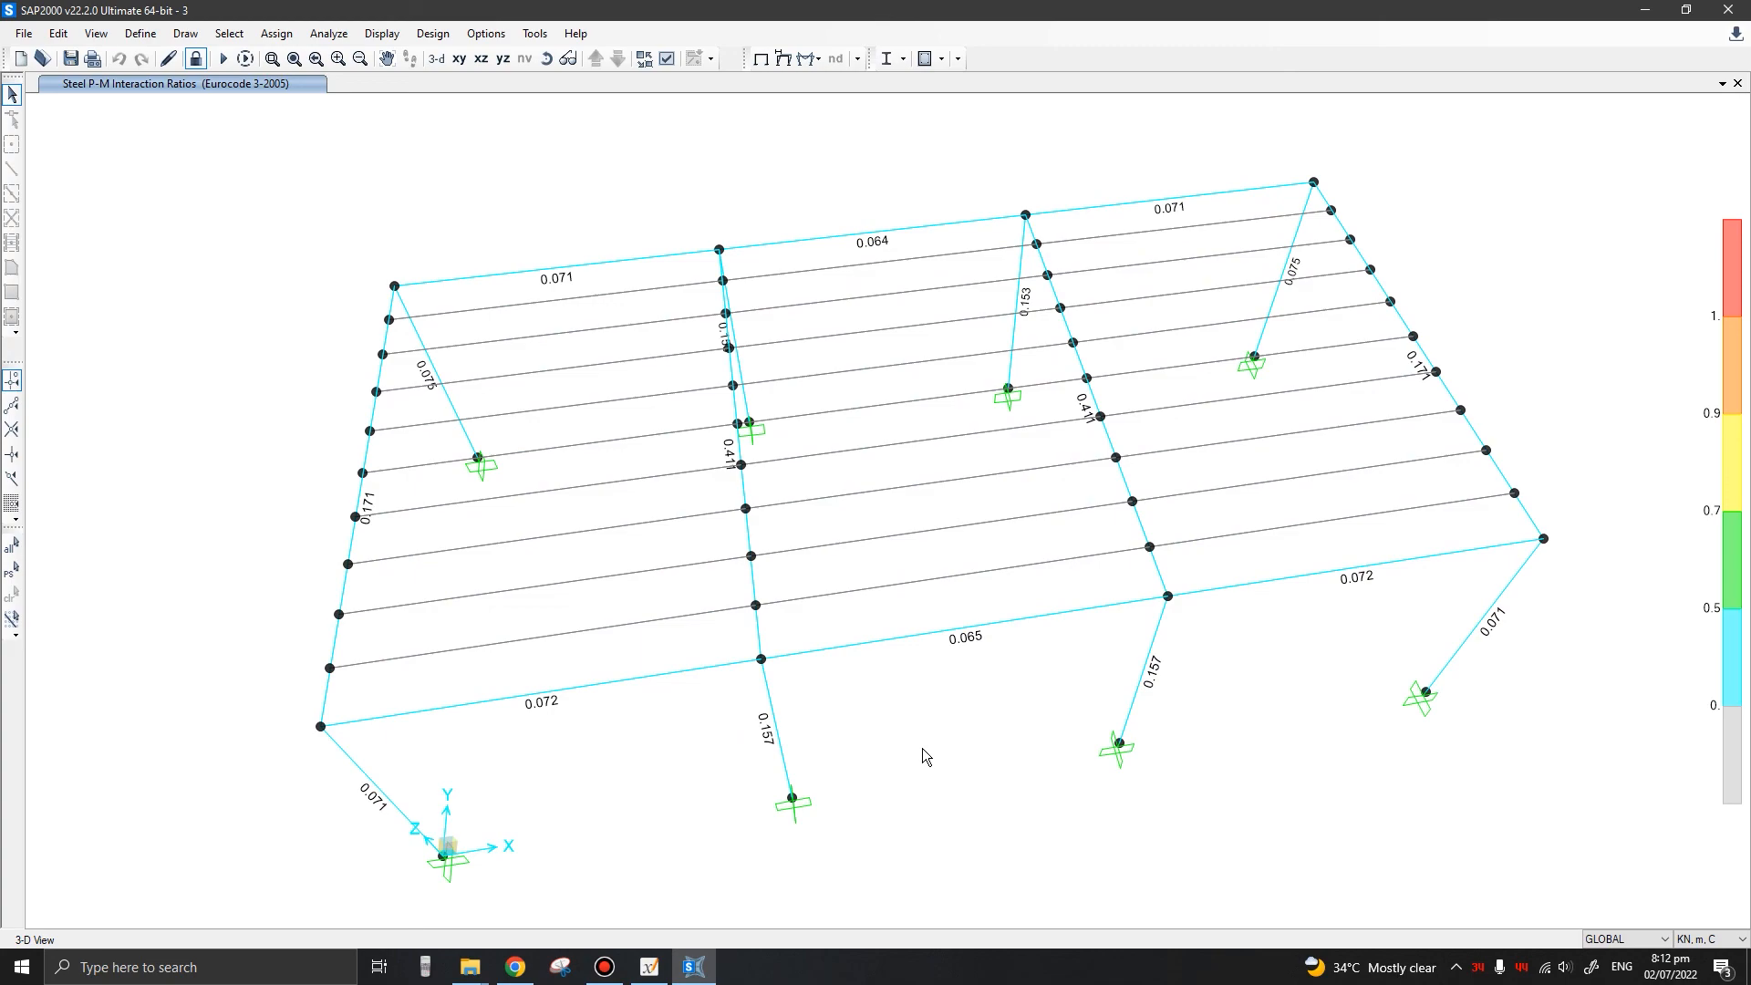
mouse_move(813, 715)
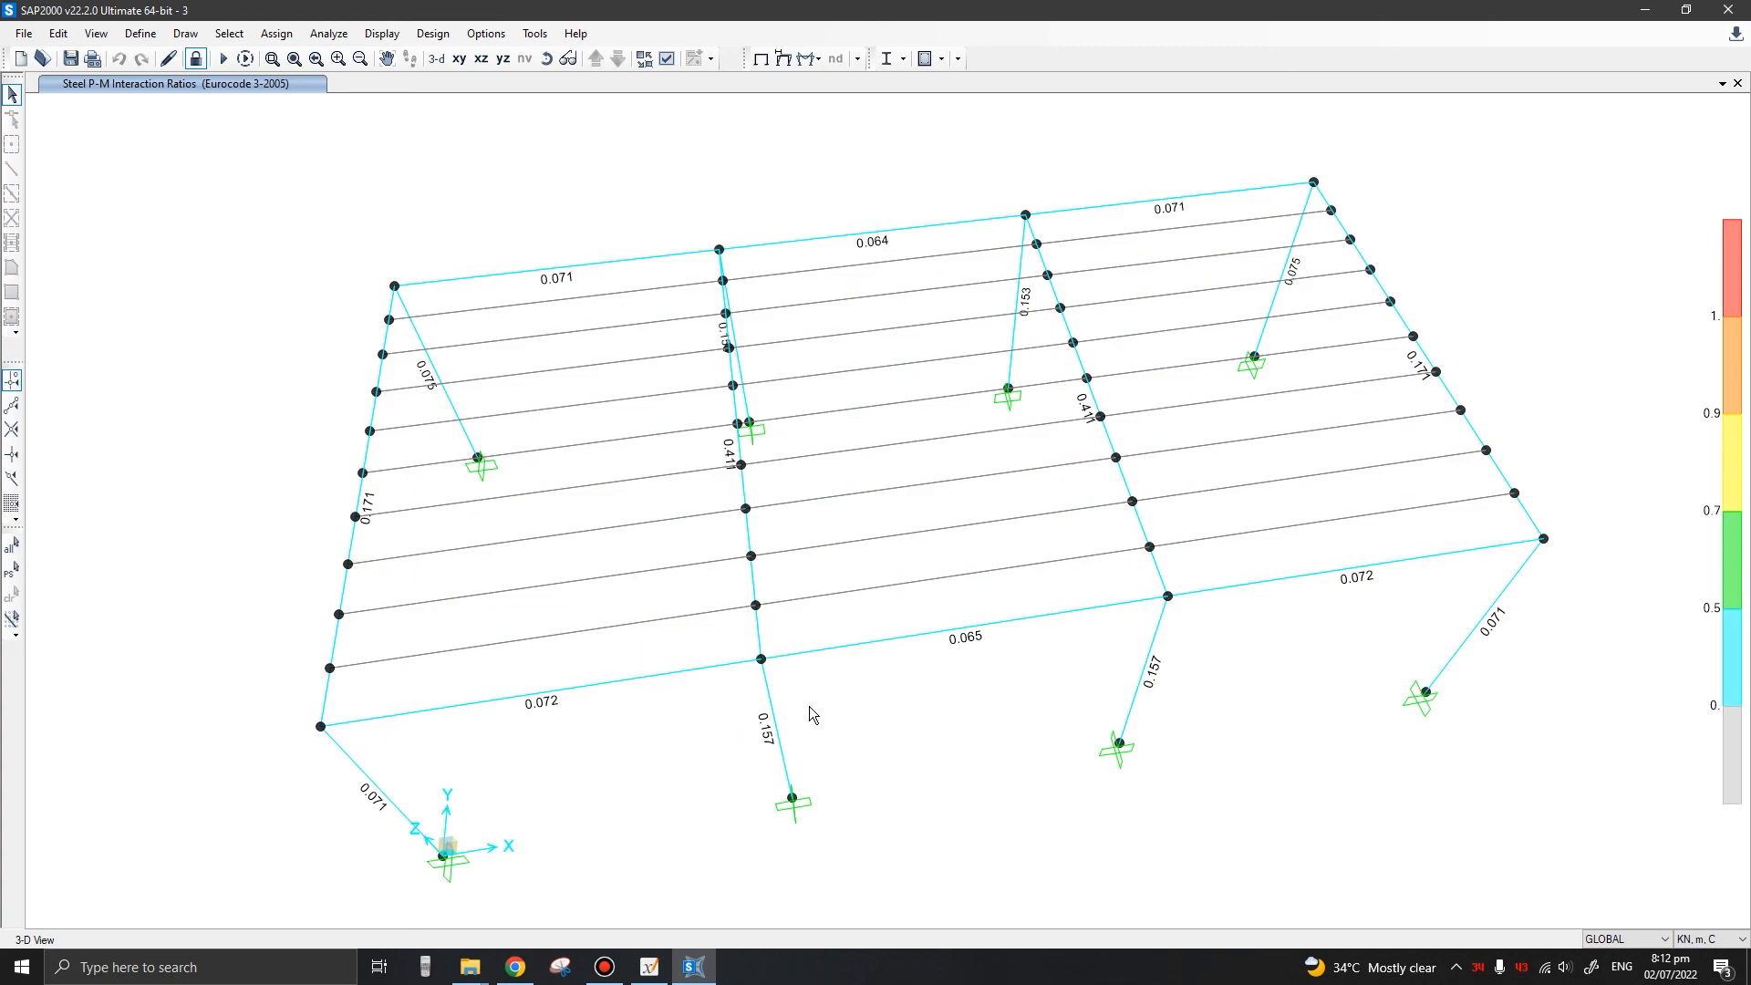
left_click(1089, 379)
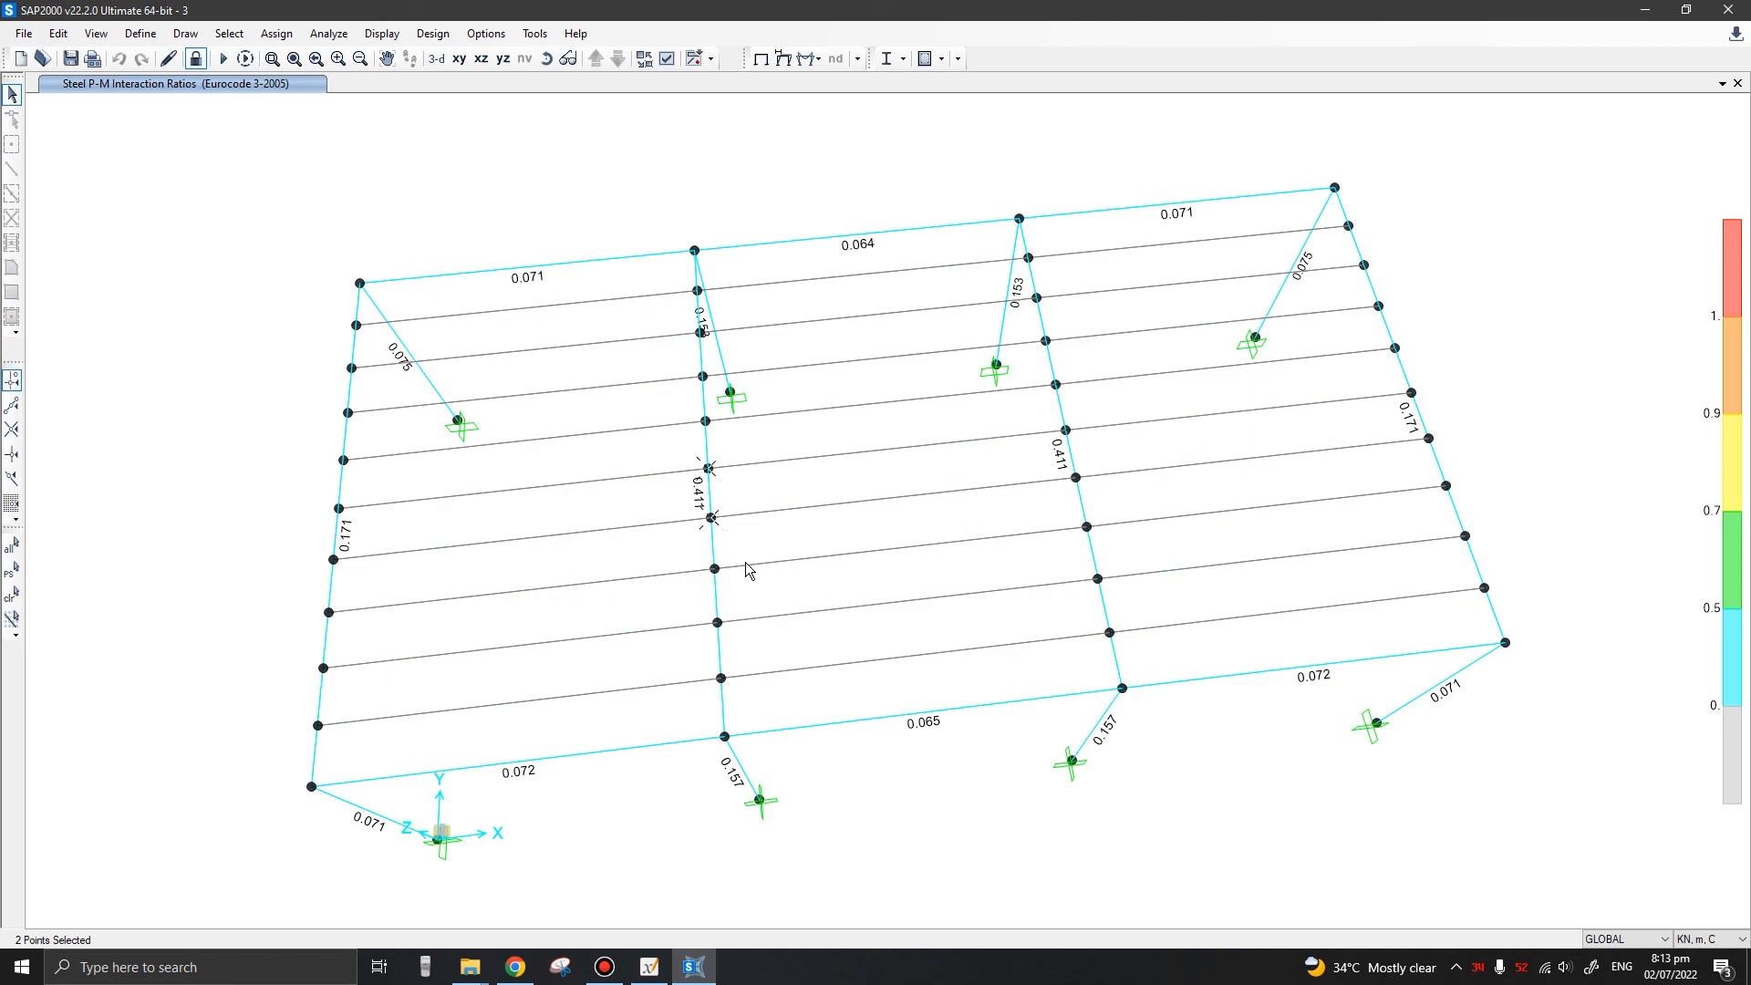
mouse_move(748, 546)
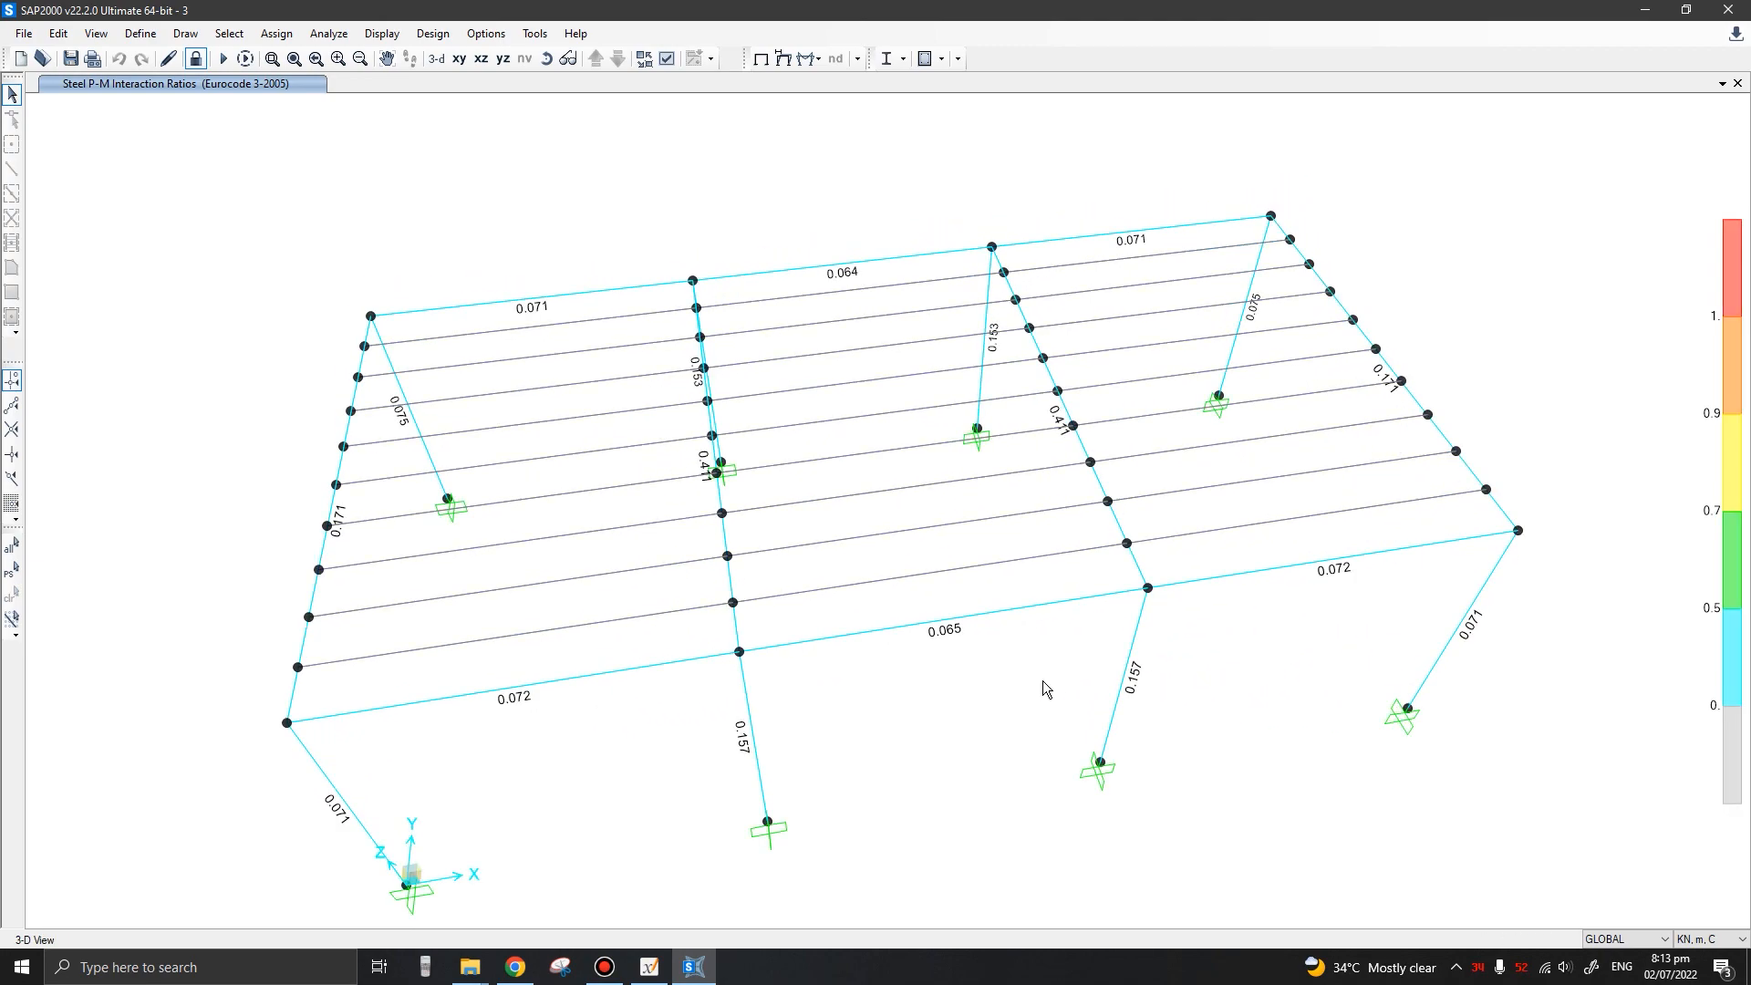
mouse_move(666, 918)
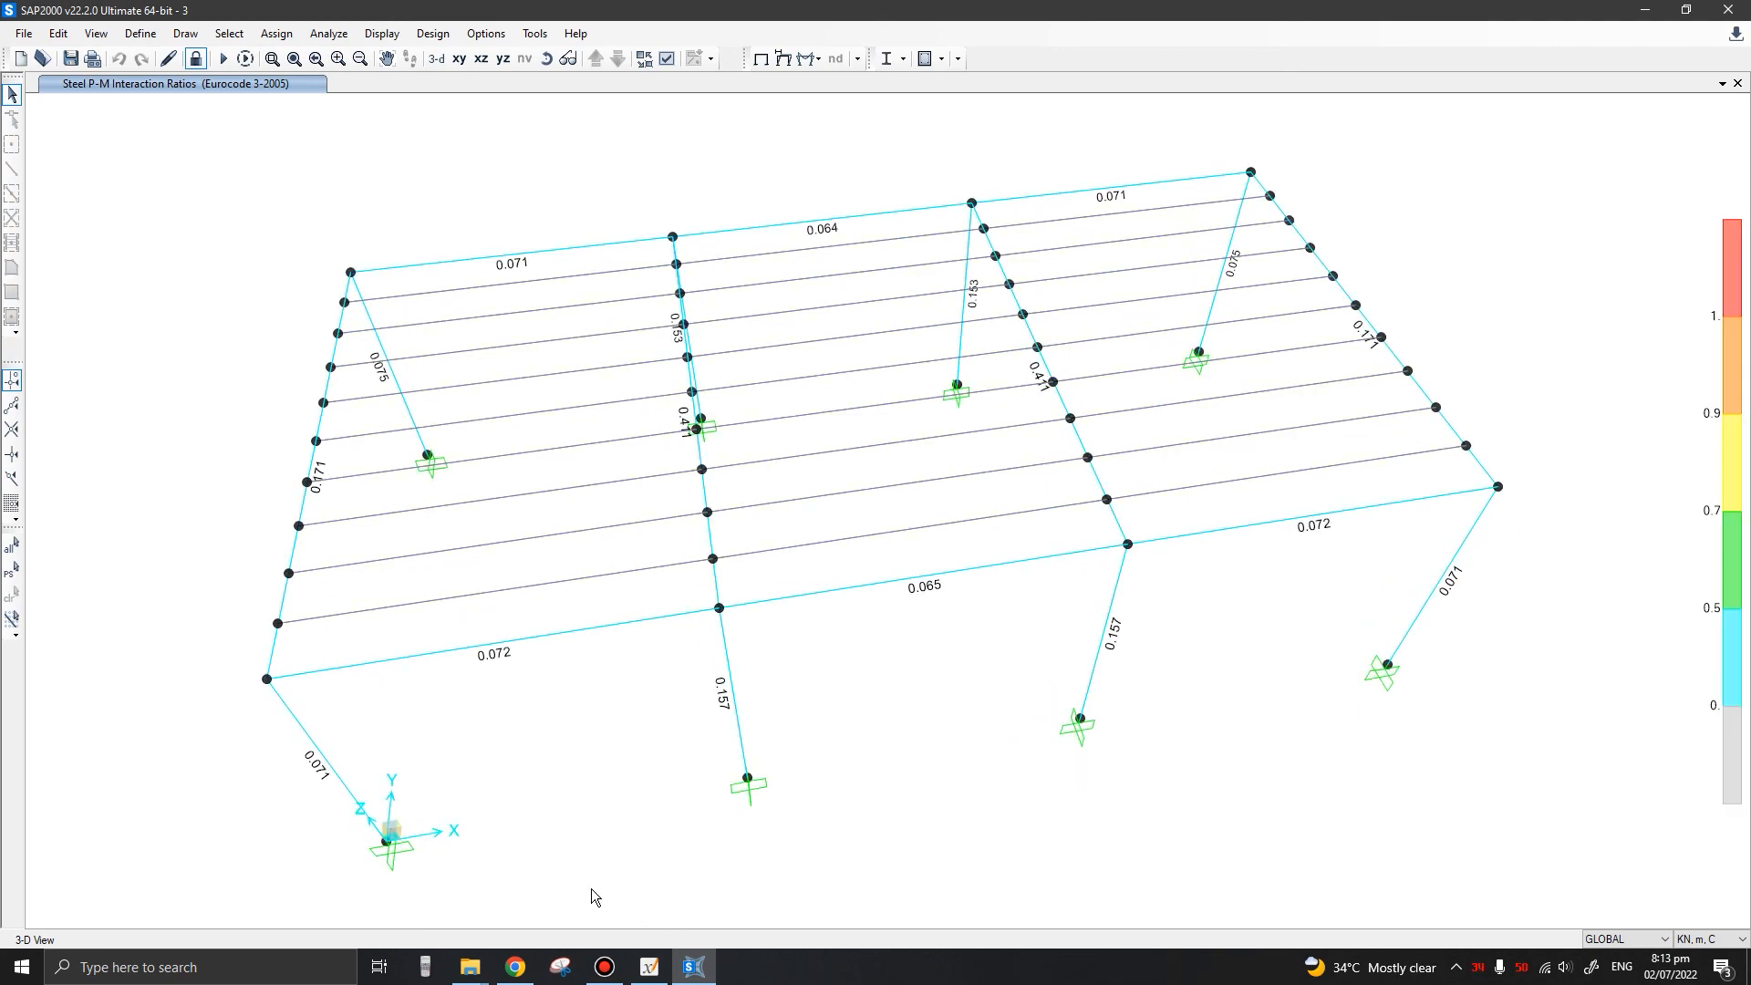
mouse_move(609, 919)
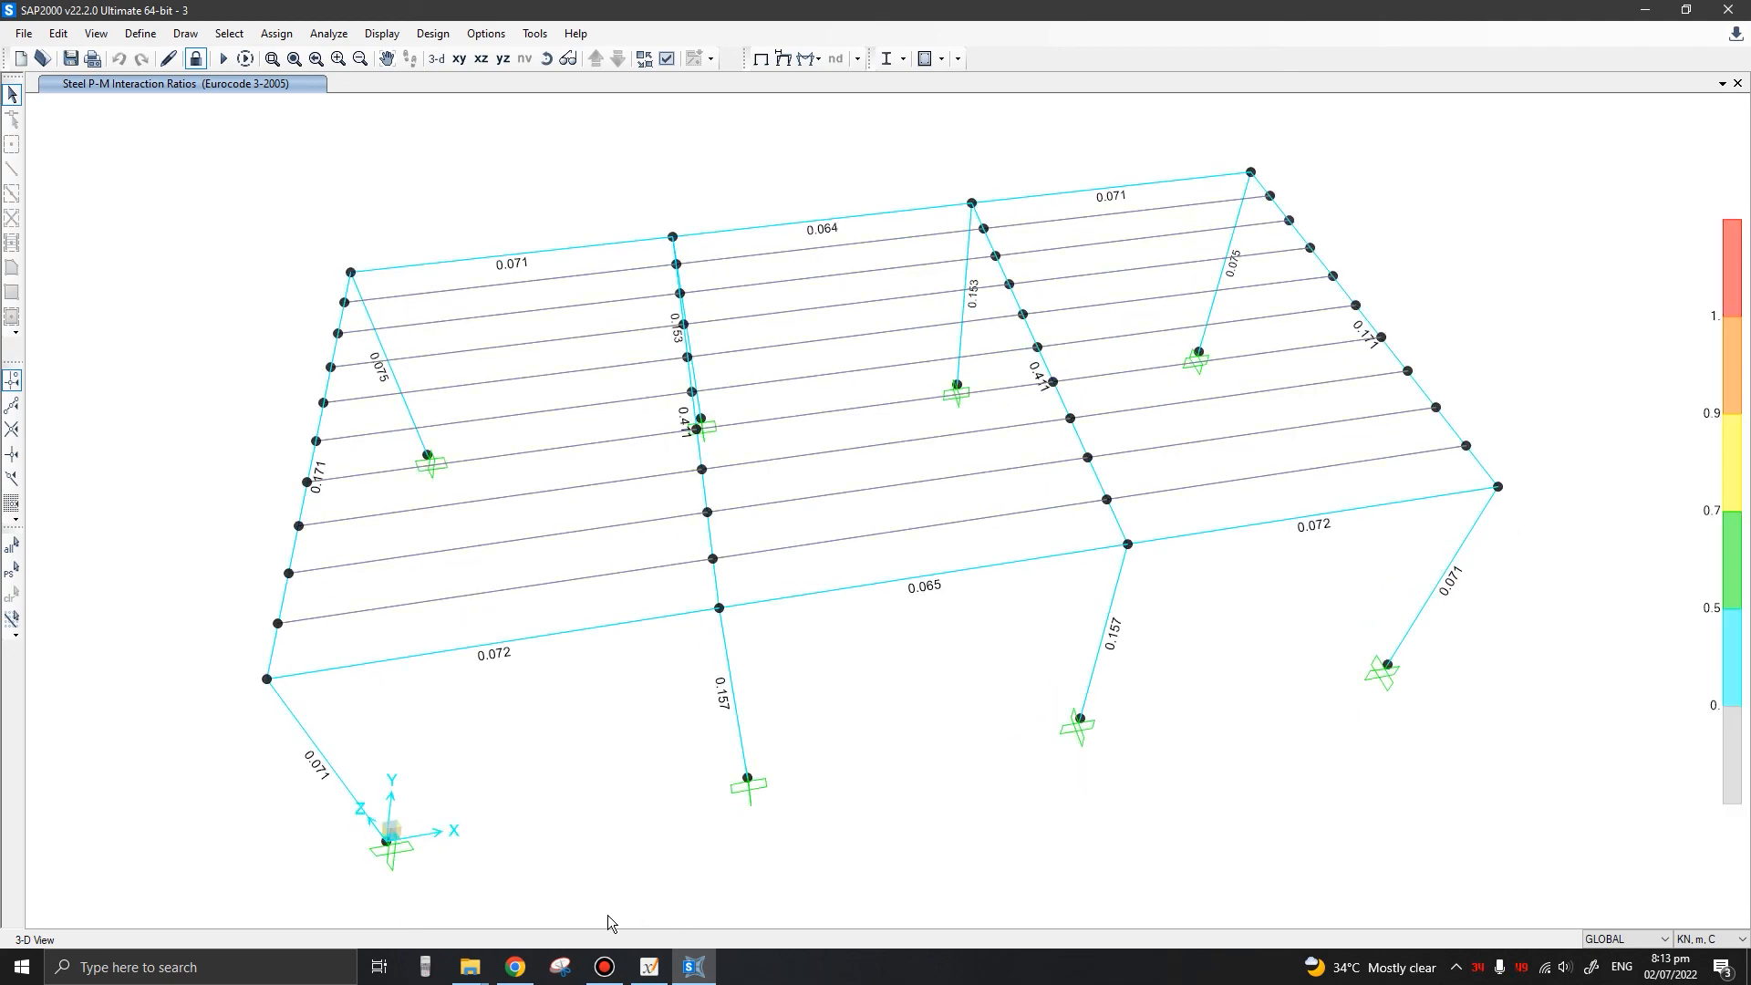